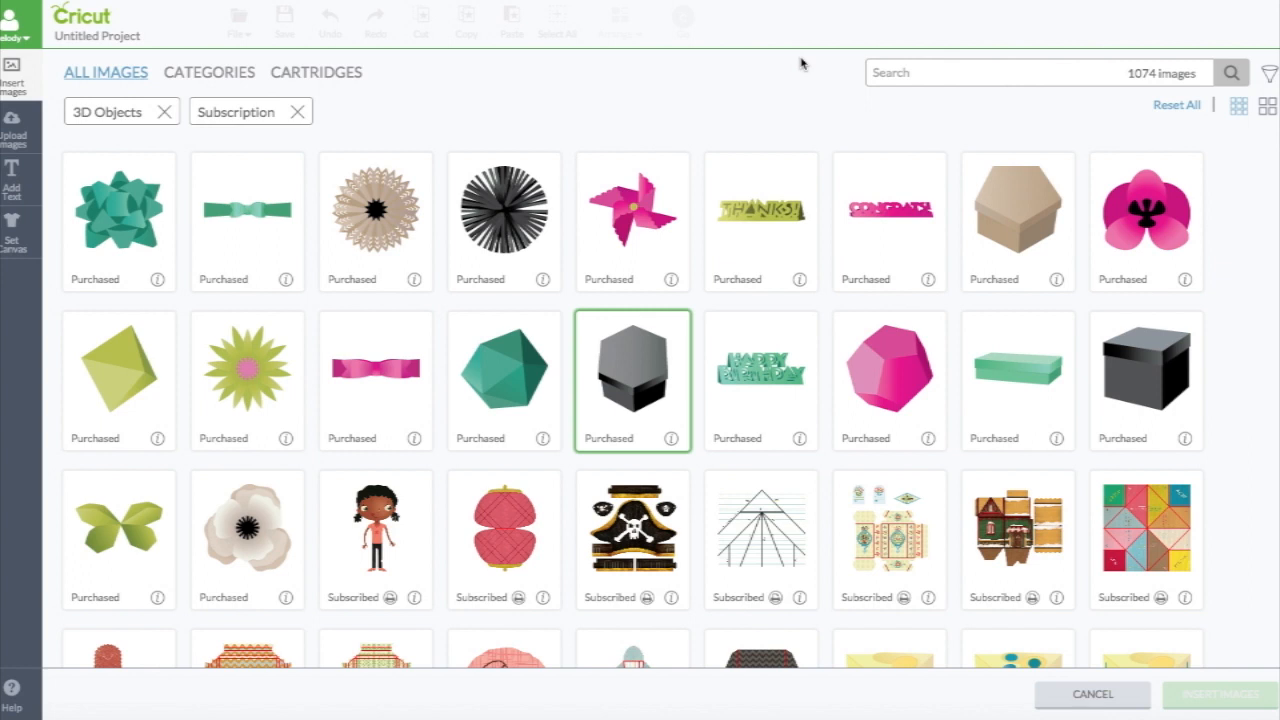
{"action": "mouse_move", "coordinate": [554, 78]}
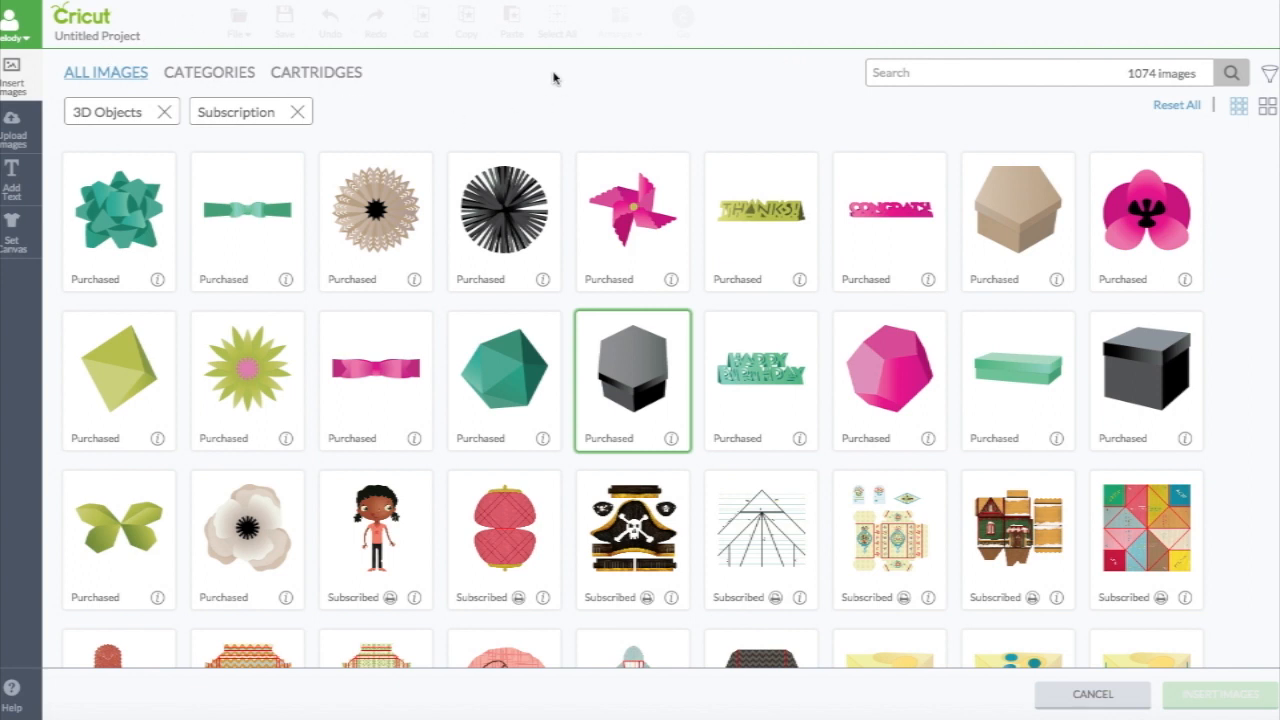
{"action": "mouse_move", "coordinate": [656, 117]}
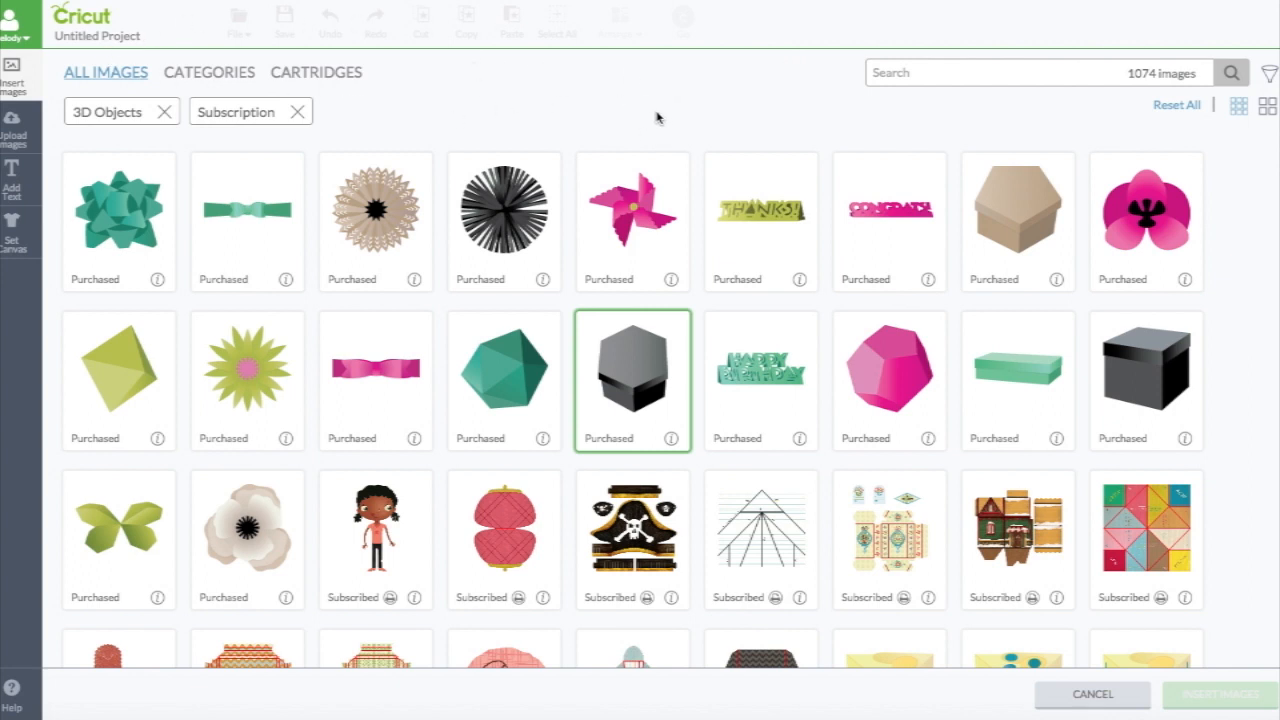
{"action": "mouse_move", "coordinate": [649, 112]}
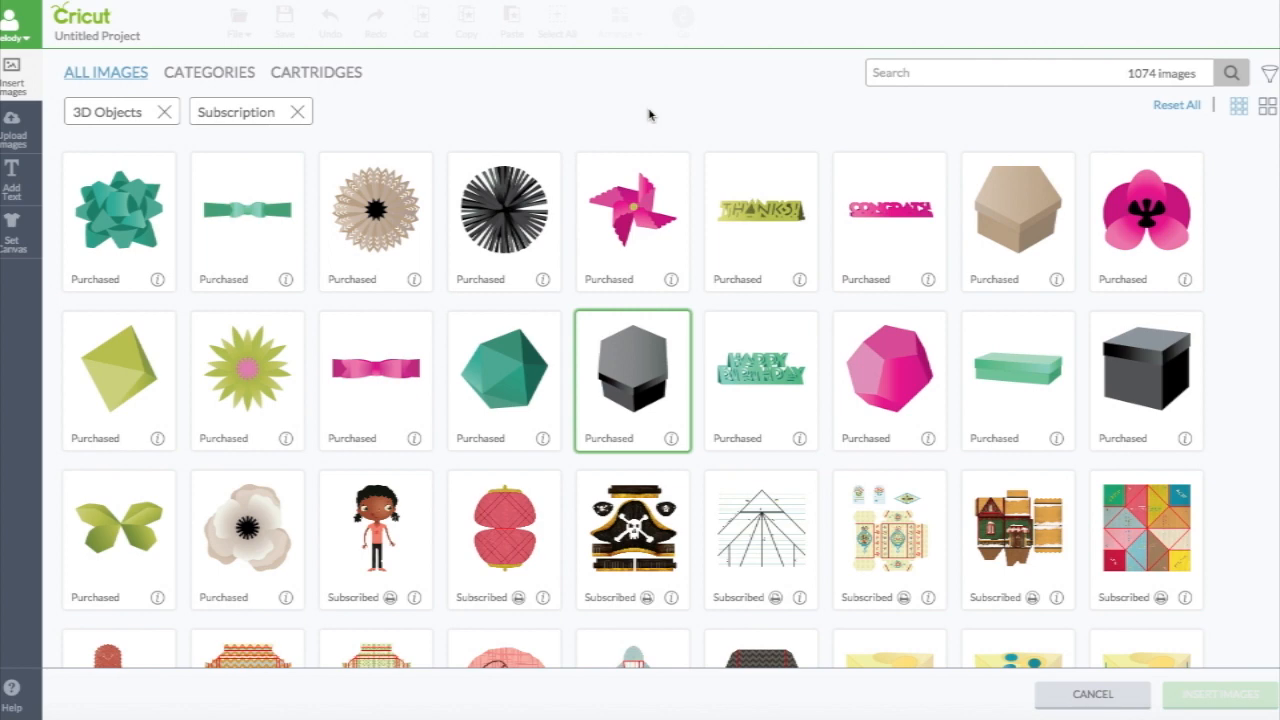
{"action": "mouse_move", "coordinate": [457, 157]}
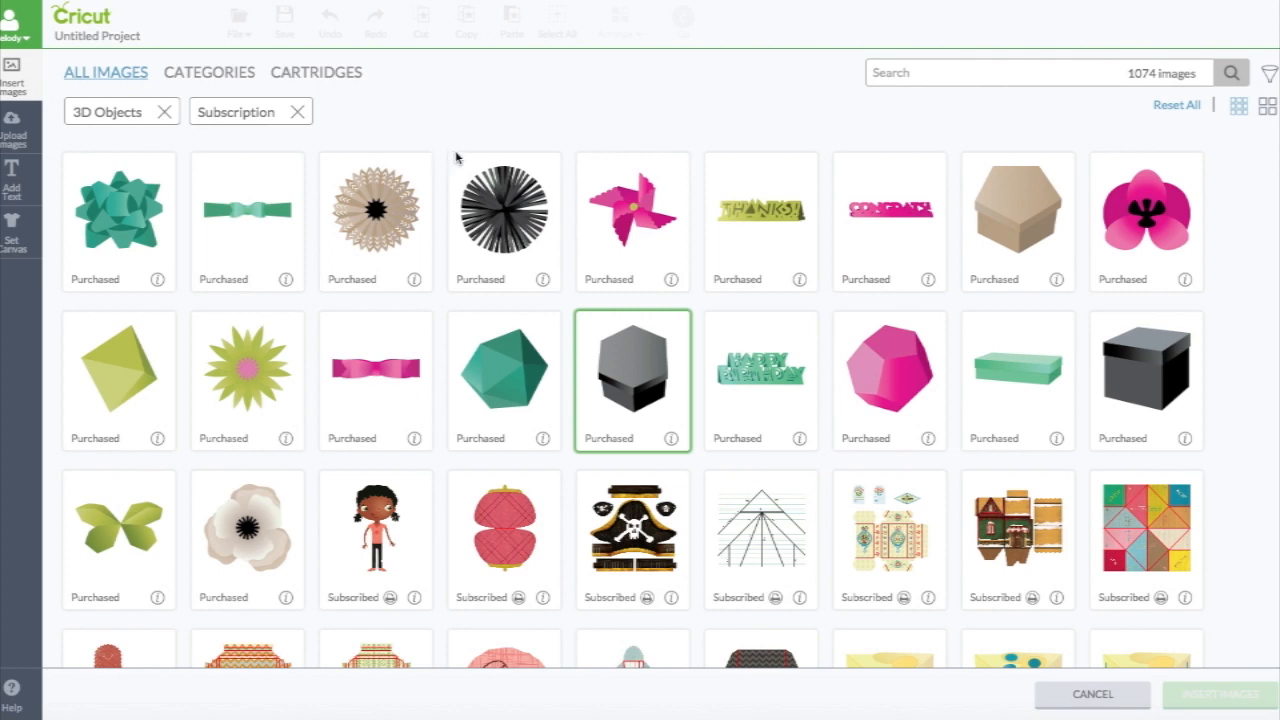
{"action": "mouse_move", "coordinate": [420, 230]}
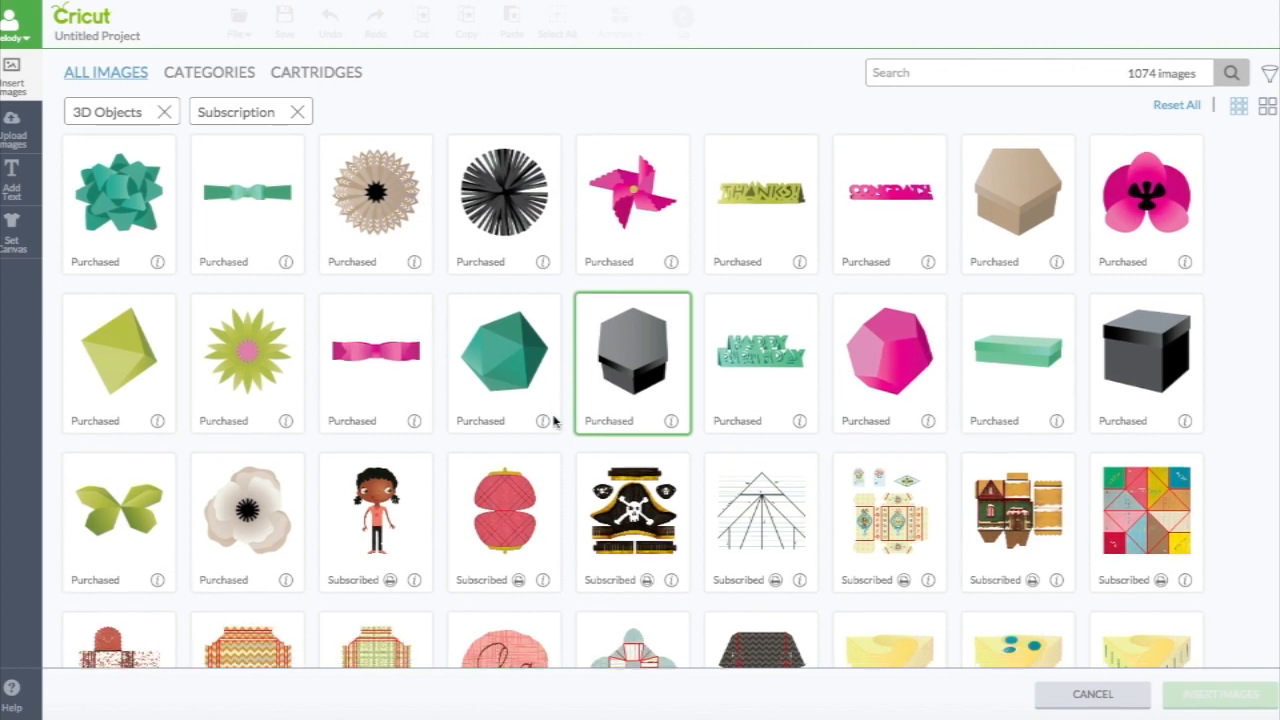
Scroll down through the filtered image results
{"action": "scroll", "scroll_direction": "down", "scroll_amount": 3}
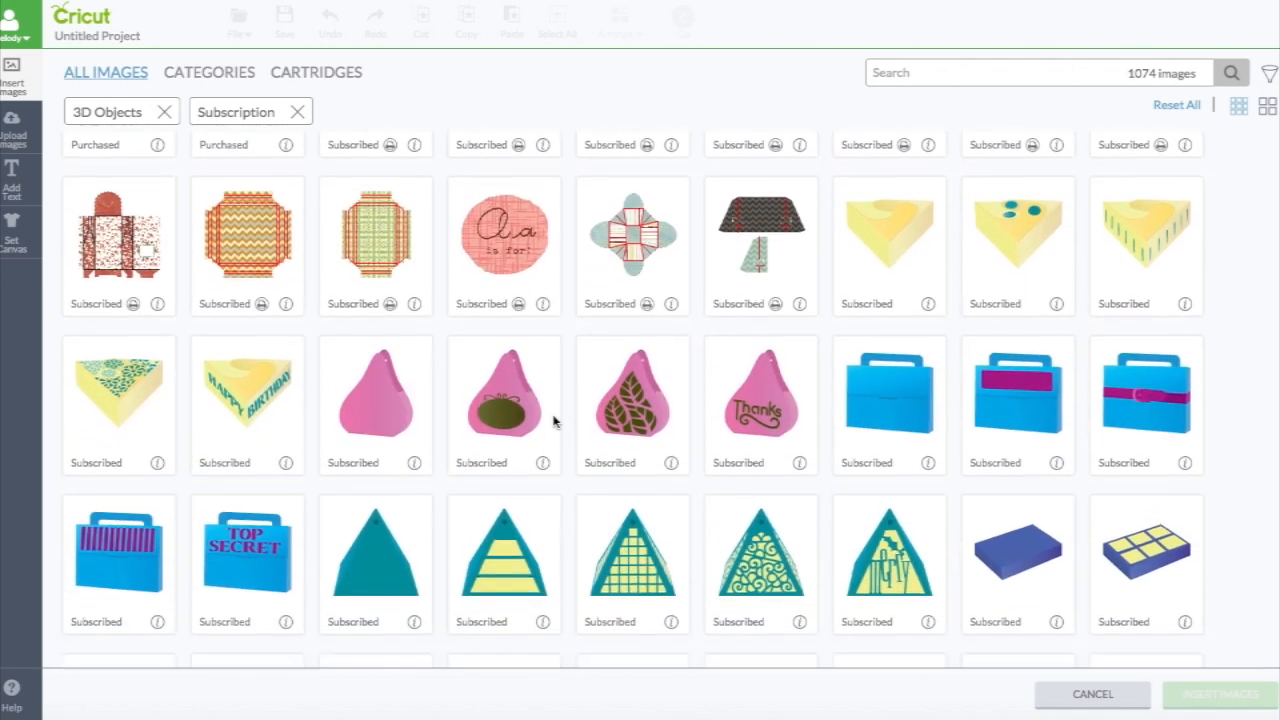
{"action": "scroll", "scroll_direction": "down", "scroll_amount": 3}
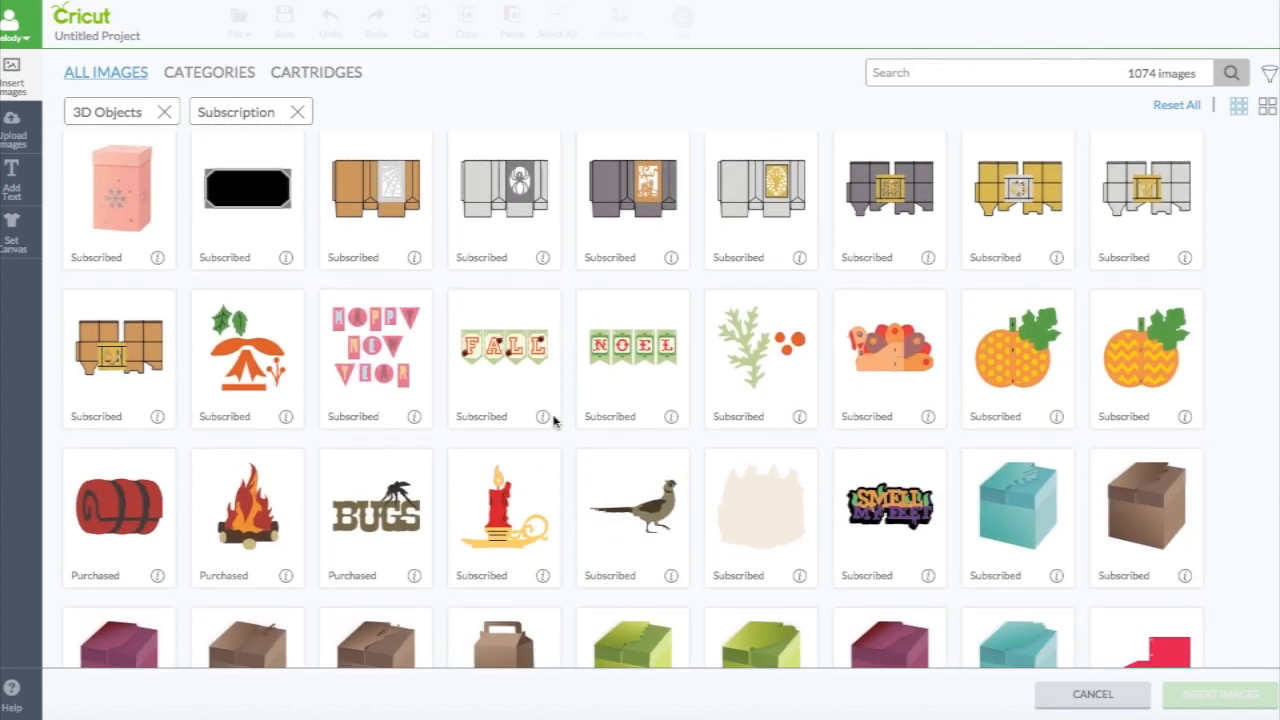
{"action": "scroll", "scroll_direction": "down", "scroll_amount": 3}
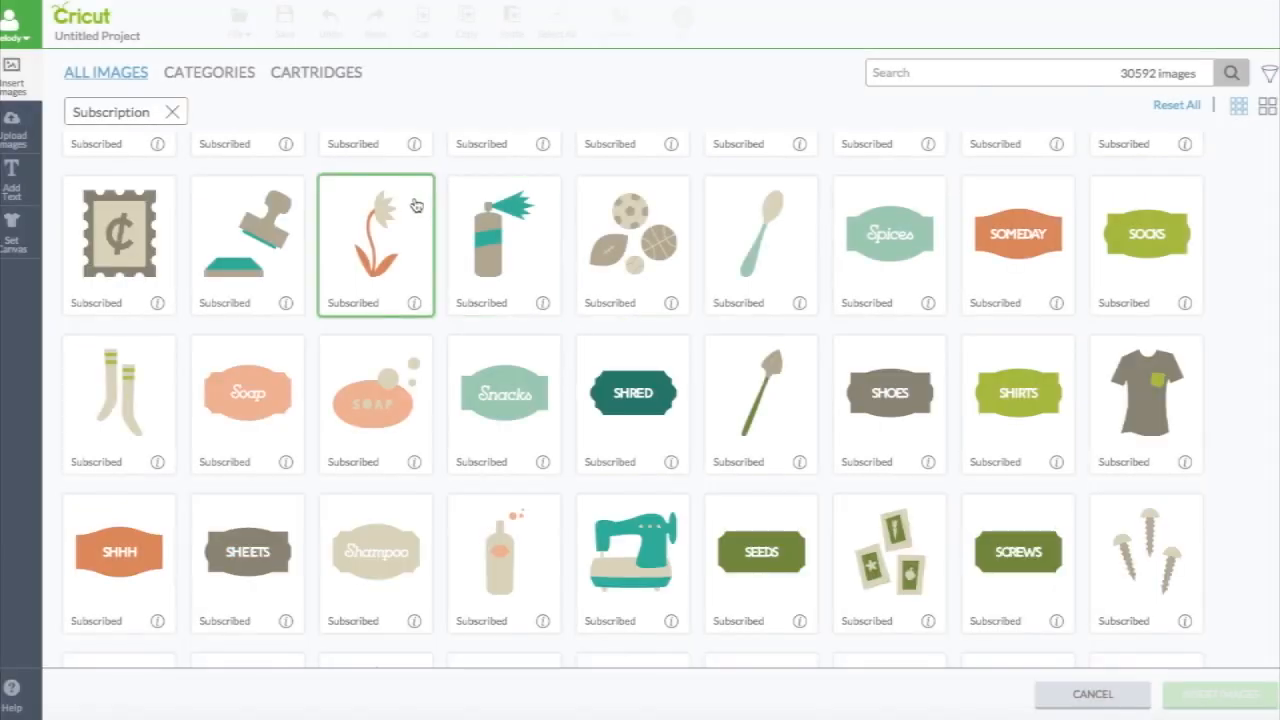
{"action": "scroll", "scroll_direction": "down", "scroll_amount": 3}
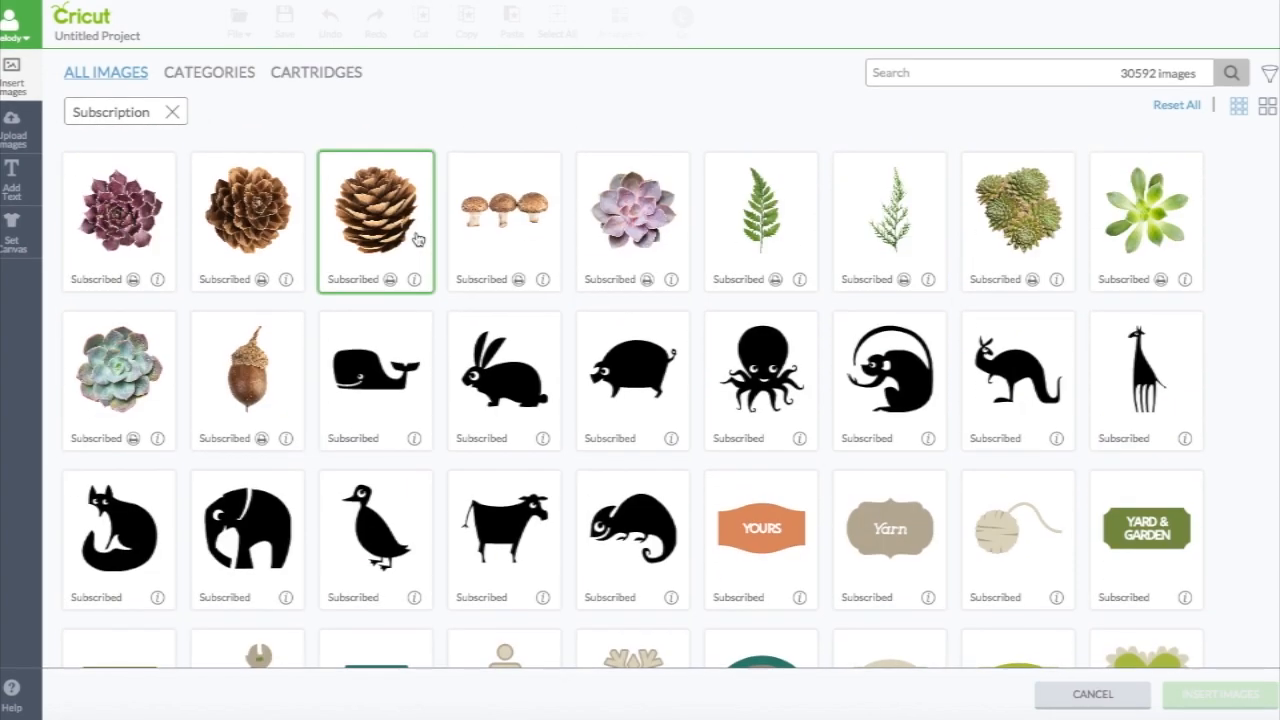
{"action": "scroll", "scroll_direction": "down", "scroll_amount": 3}
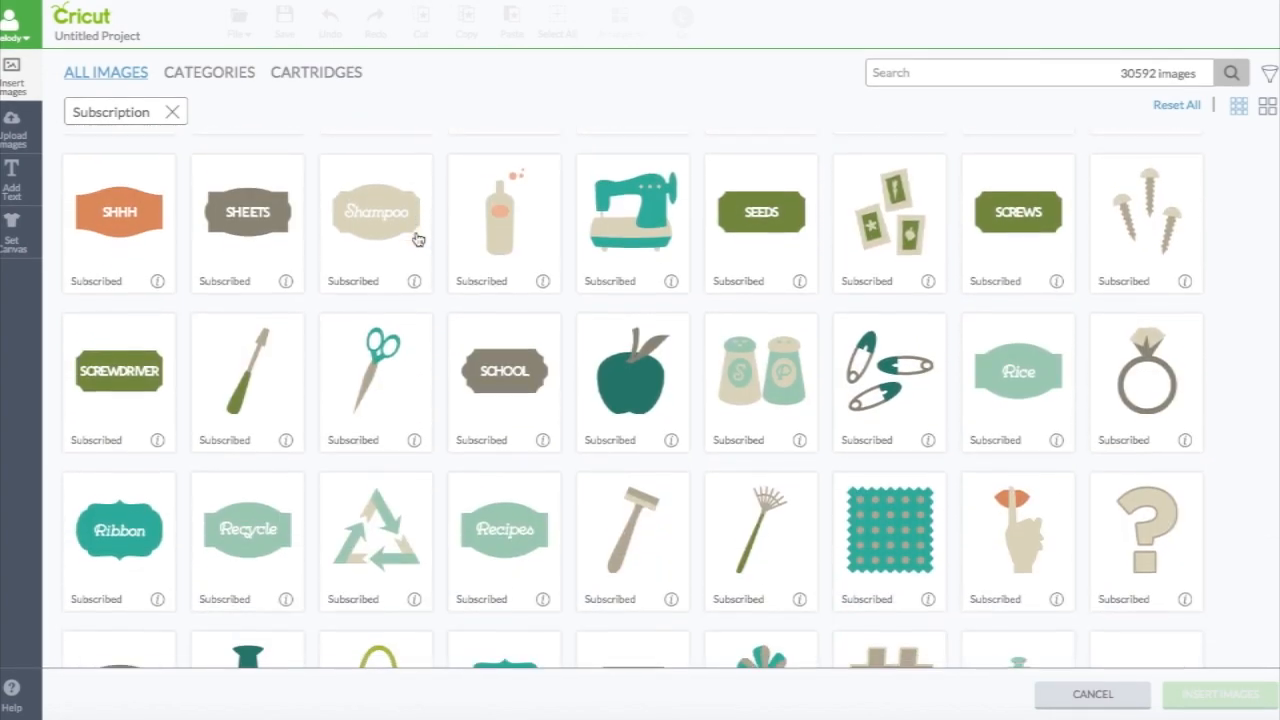
{"action": "scroll", "scroll_direction": "down", "scroll_amount": 3}
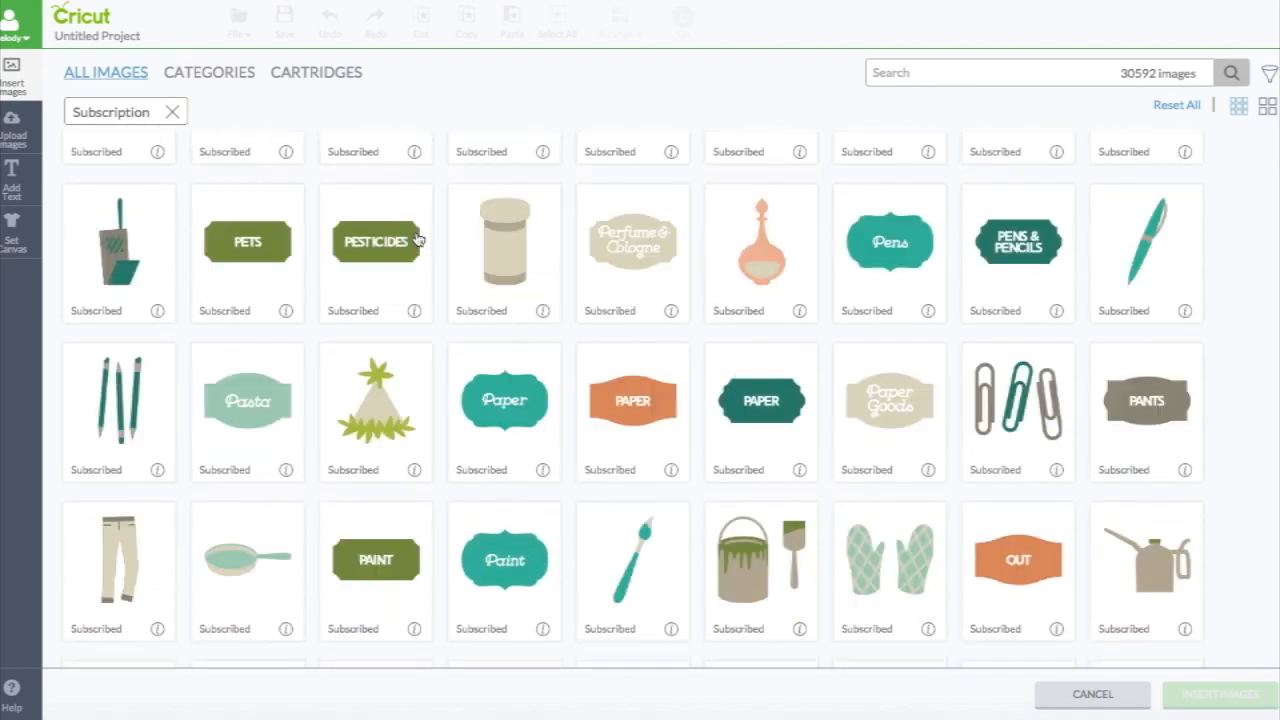
{"action": "scroll", "scroll_direction": "down", "scroll_amount": 3}
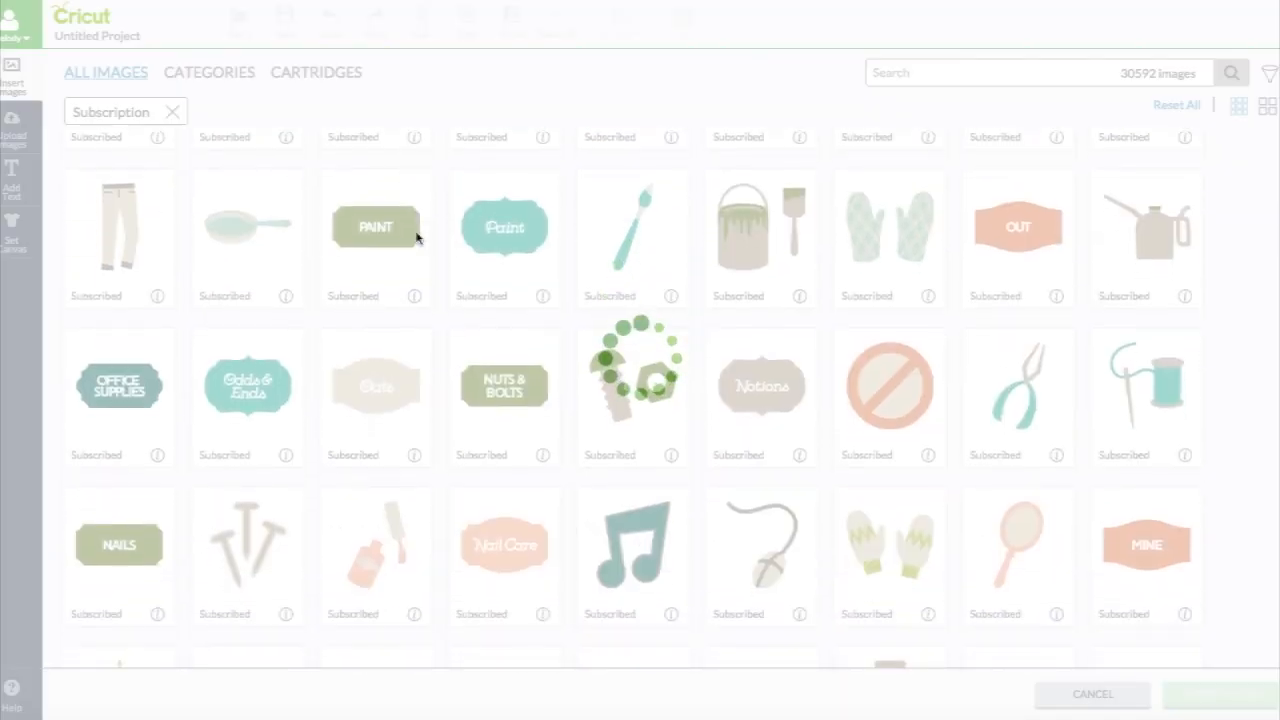
Drop the 3D Objects filter and browse Subscription images down to the D–F labels
{"action": "left_click", "coordinate": [375, 227]}
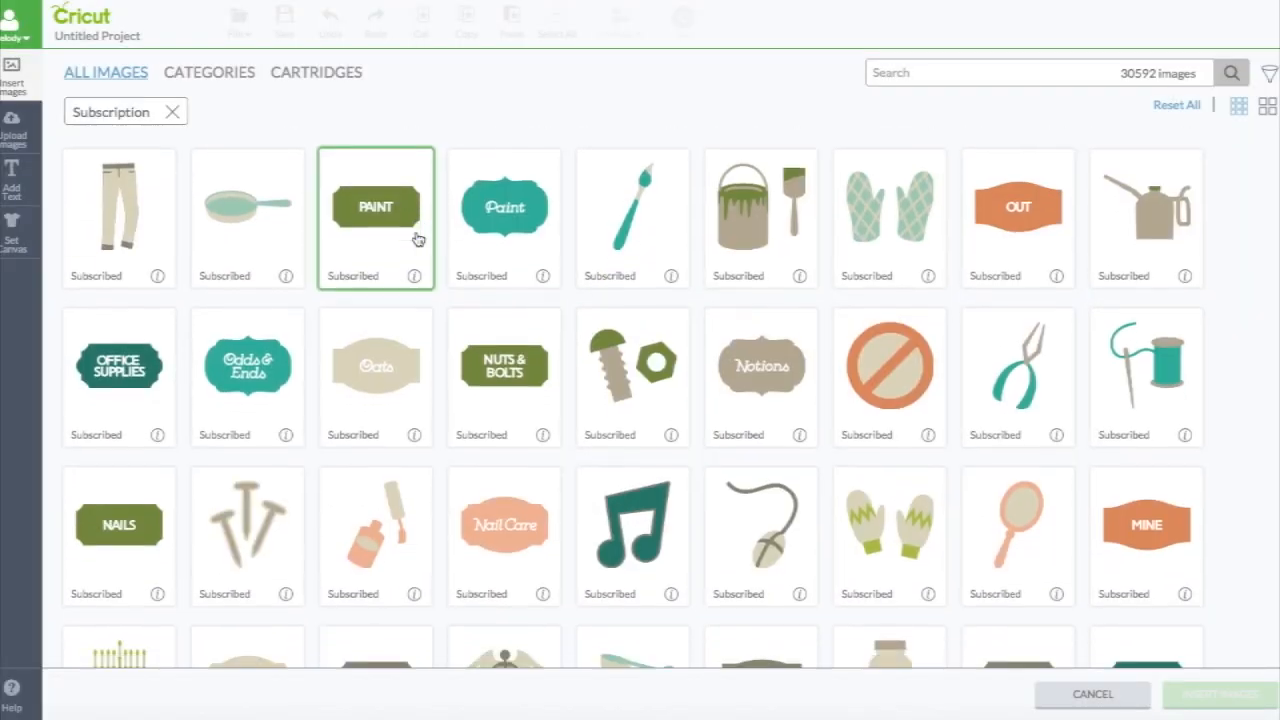
{"action": "scroll", "scroll_direction": "down", "scroll_amount": 3}
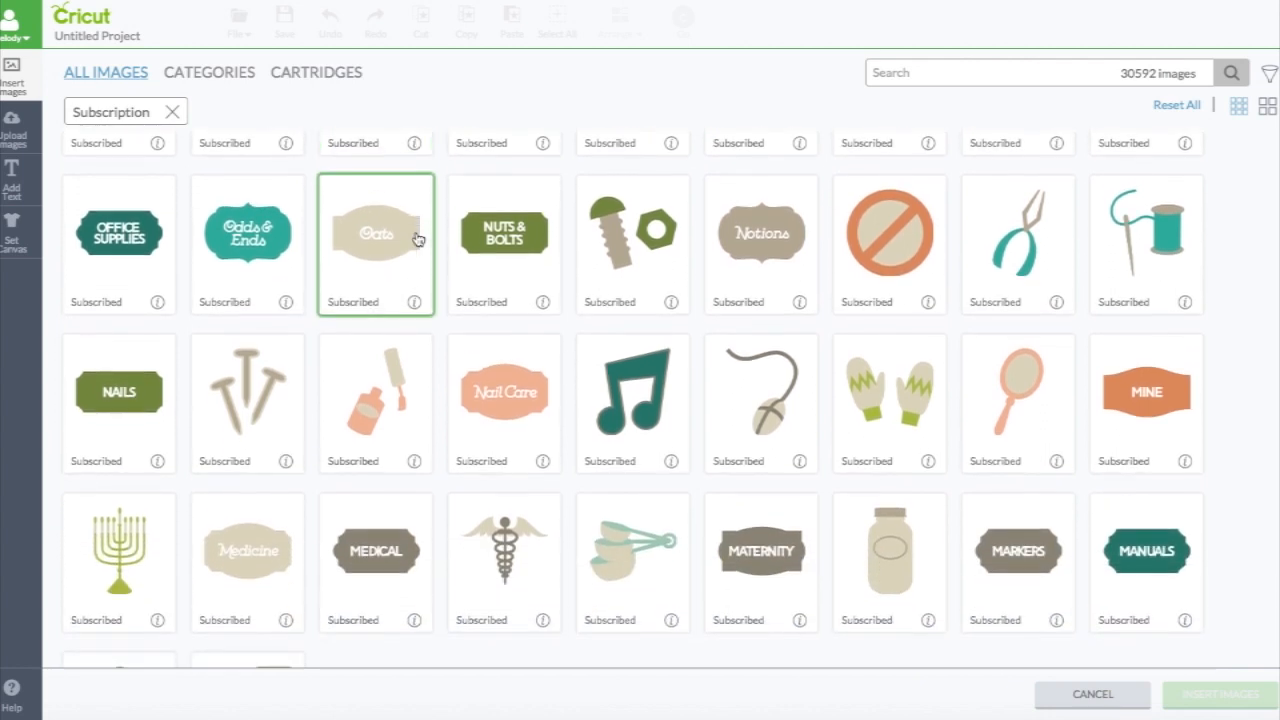
{"action": "scroll", "scroll_direction": "down", "scroll_amount": 3}
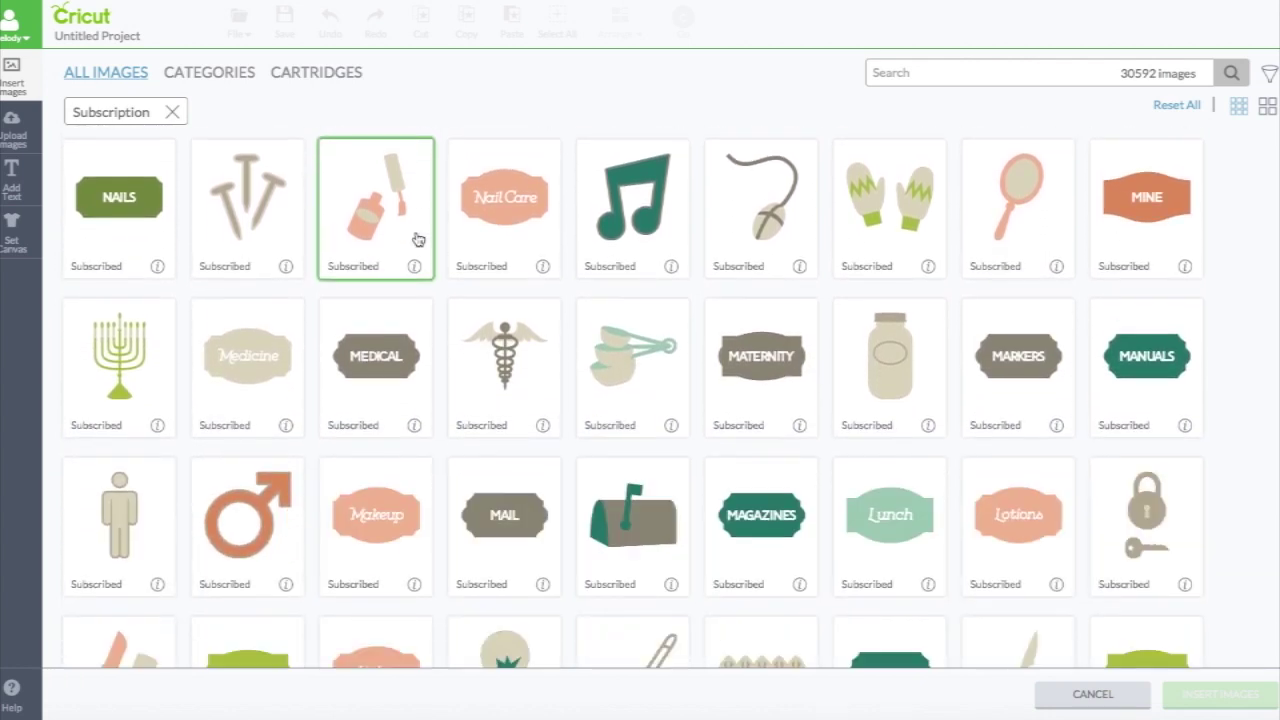
{"action": "scroll", "scroll_direction": "down", "scroll_amount": 3}
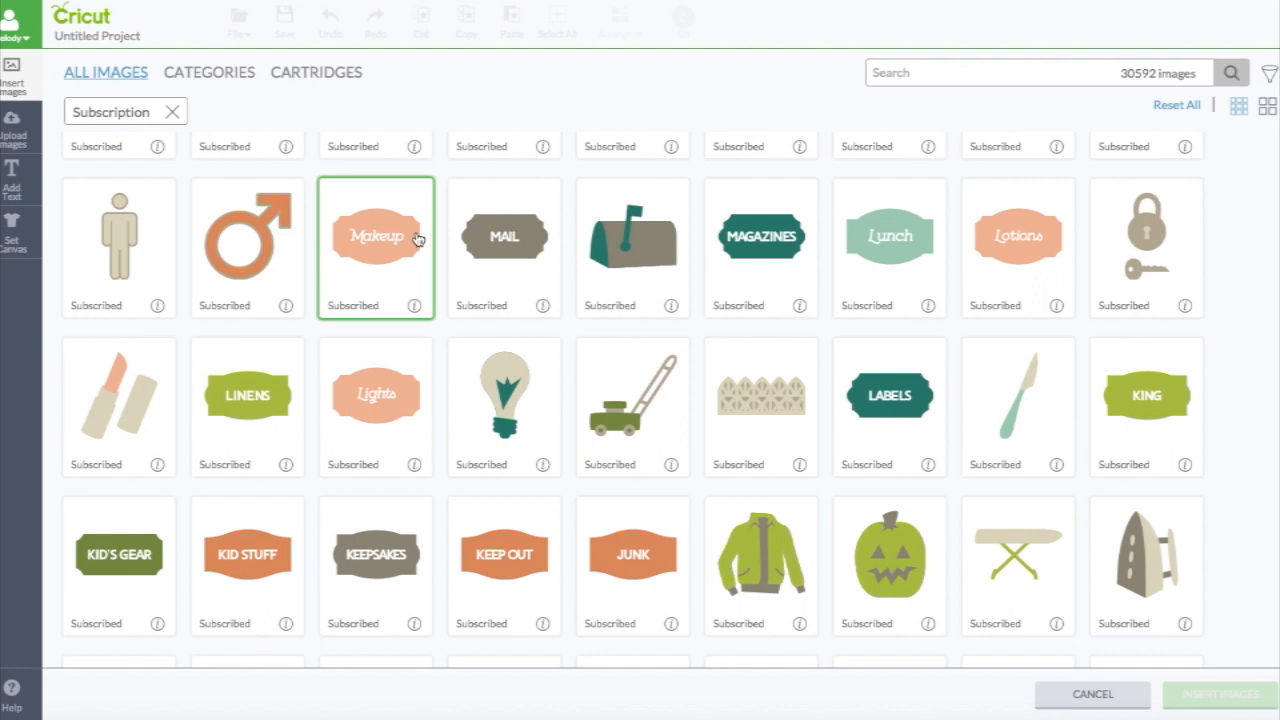
{"action": "scroll", "scroll_direction": "down", "scroll_amount": 3}
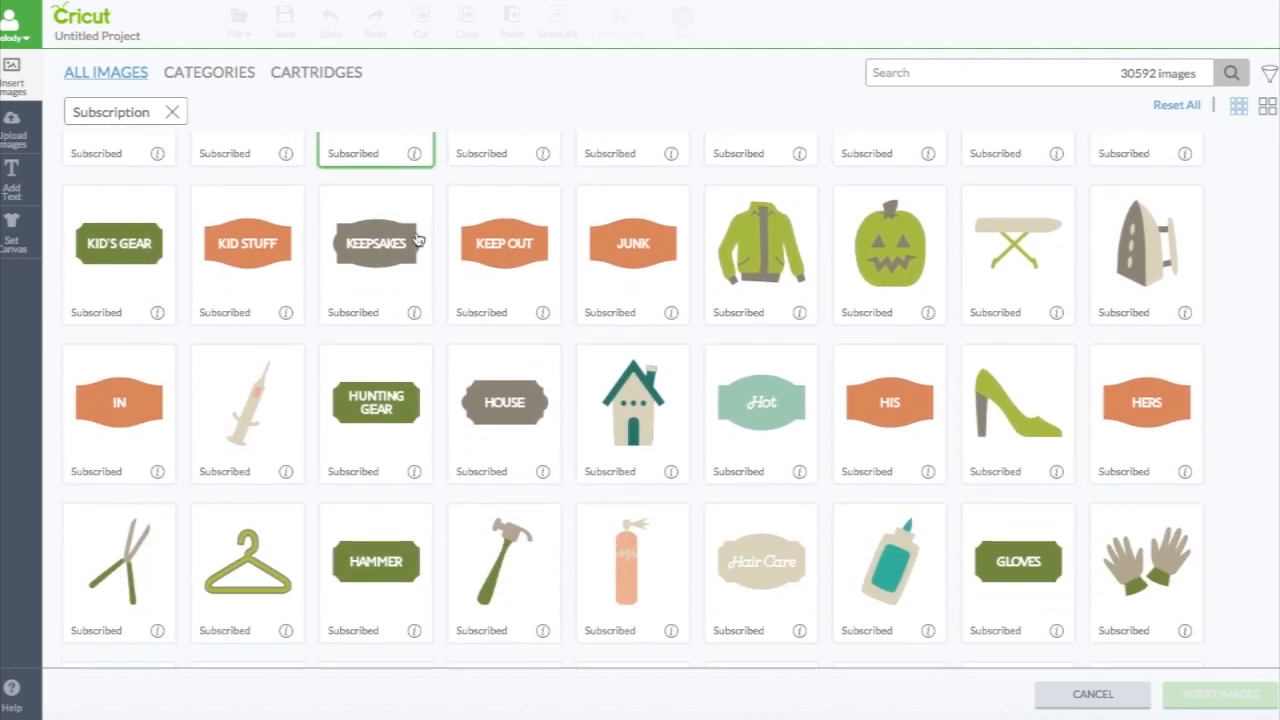
{"action": "scroll", "scroll_direction": "down", "scroll_amount": 3}
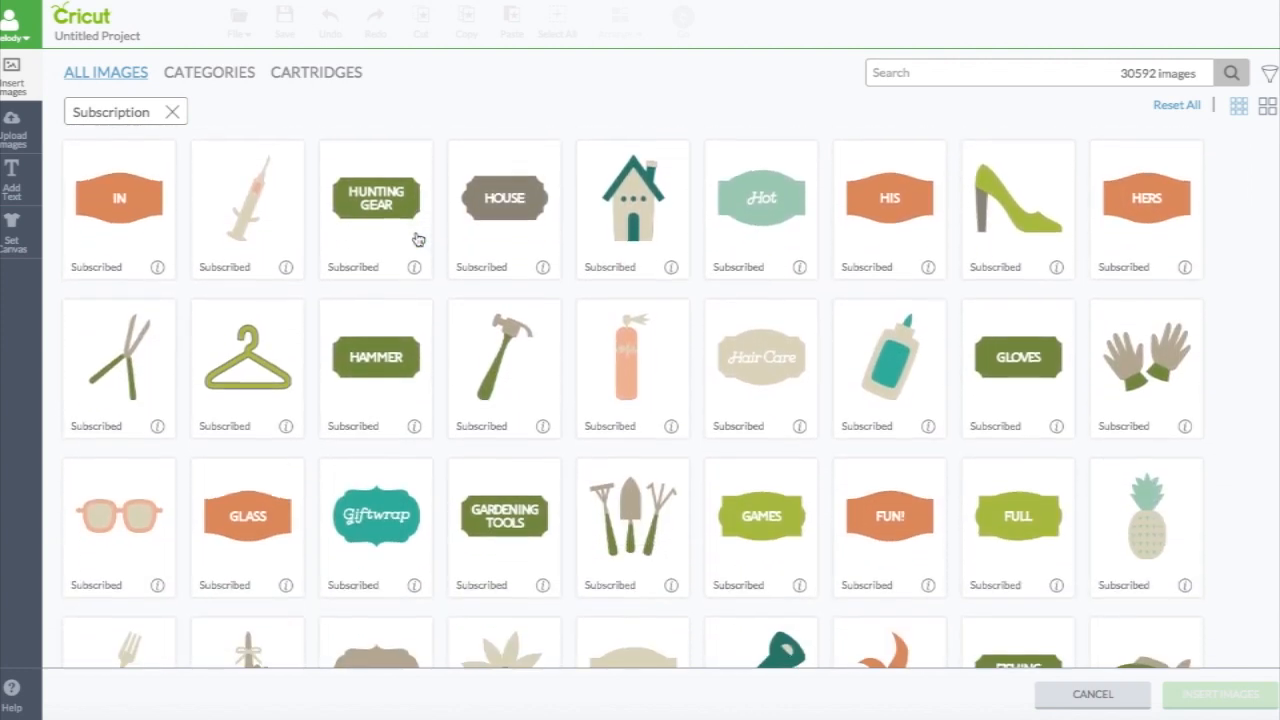
{"action": "scroll", "scroll_direction": "down", "scroll_amount": 3}
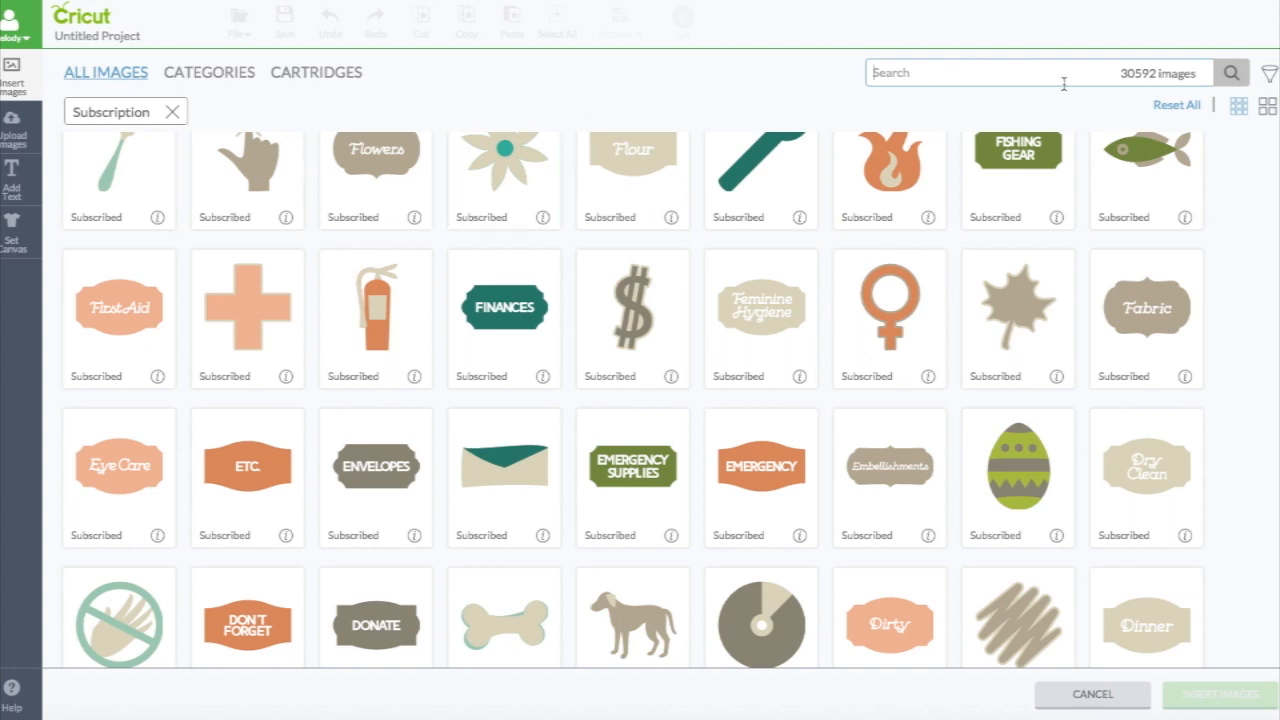
{"action": "mouse_move", "coordinate": [1145, 73]}
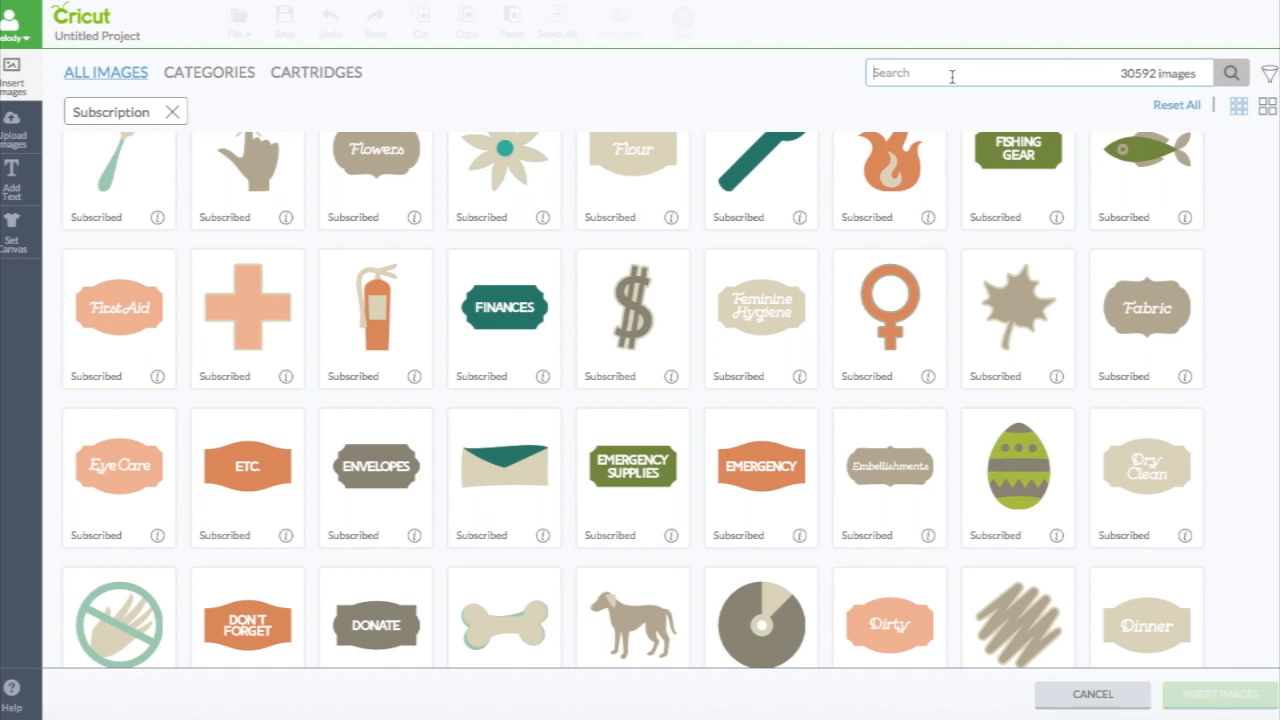
{"action": "mouse_move", "coordinate": [970, 84]}
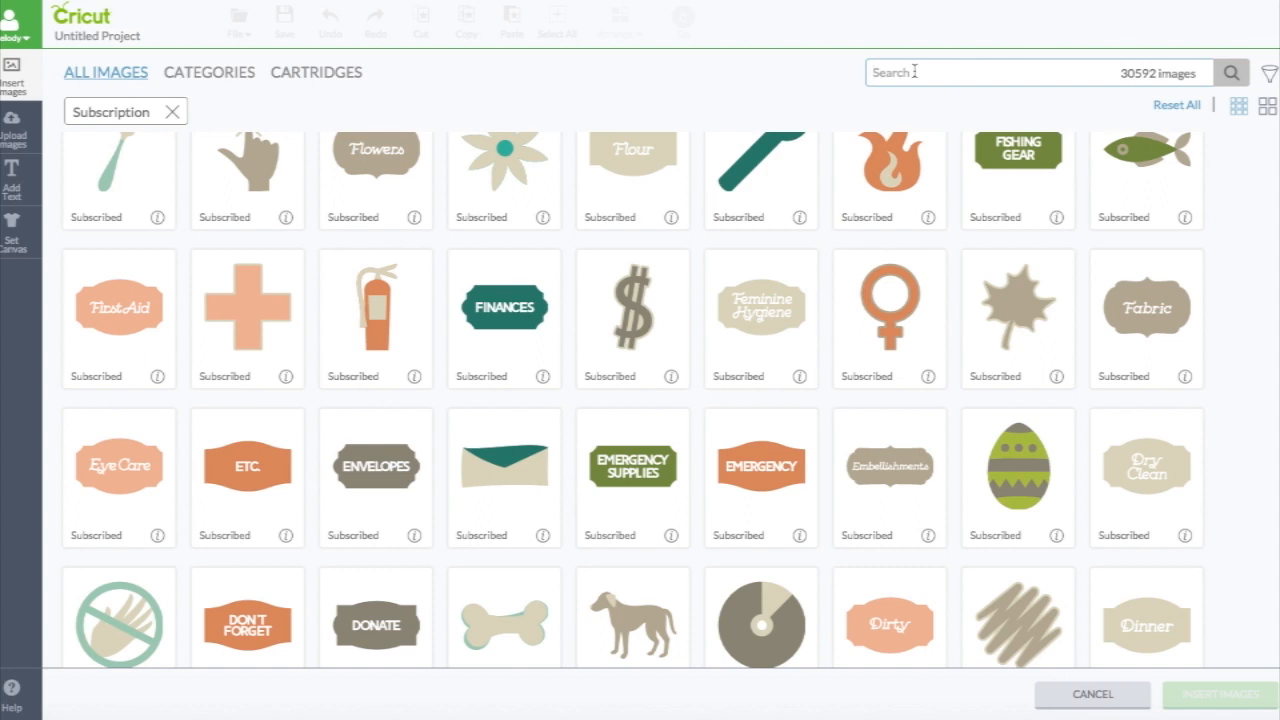
Search the Subscription images for 'easter'
{"action": "type", "text": "ea"}
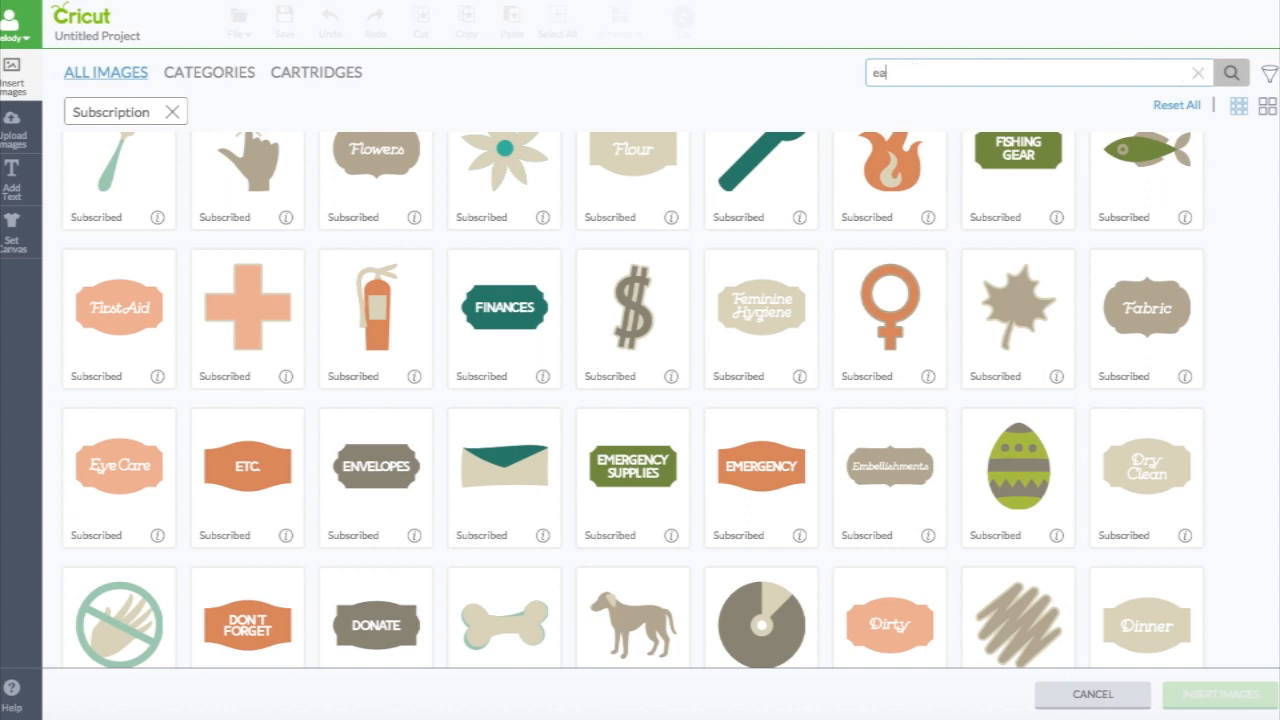
{"action": "type", "text": "aster"}
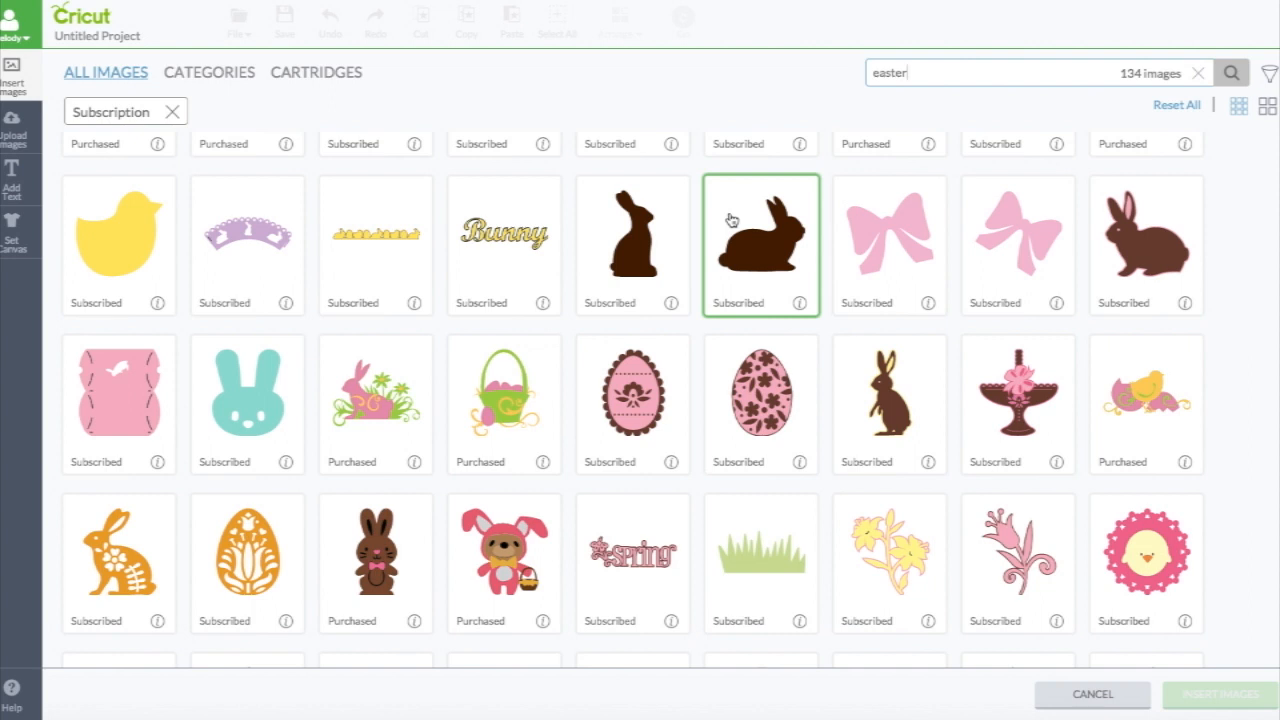
Scroll the Easter results and select the chocolate bunny with the pink bow
{"action": "scroll", "scroll_direction": "down", "scroll_amount": 3}
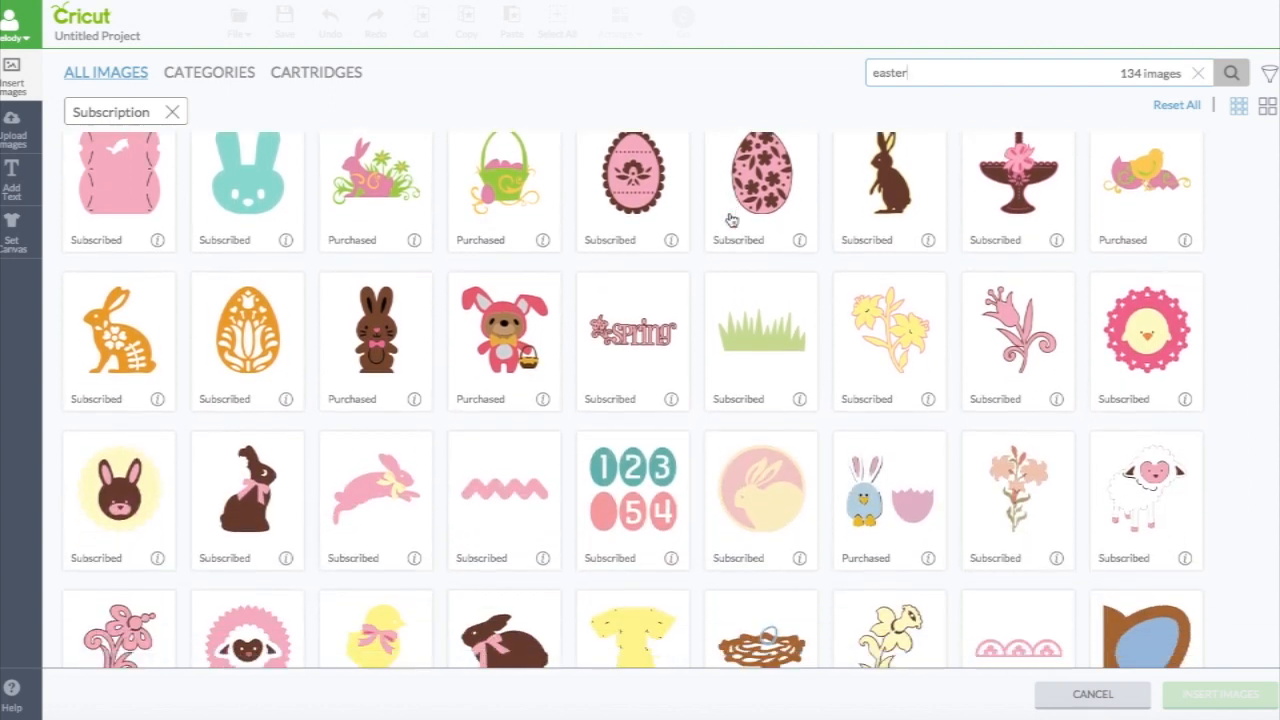
{"action": "scroll", "scroll_direction": "down", "scroll_amount": 3}
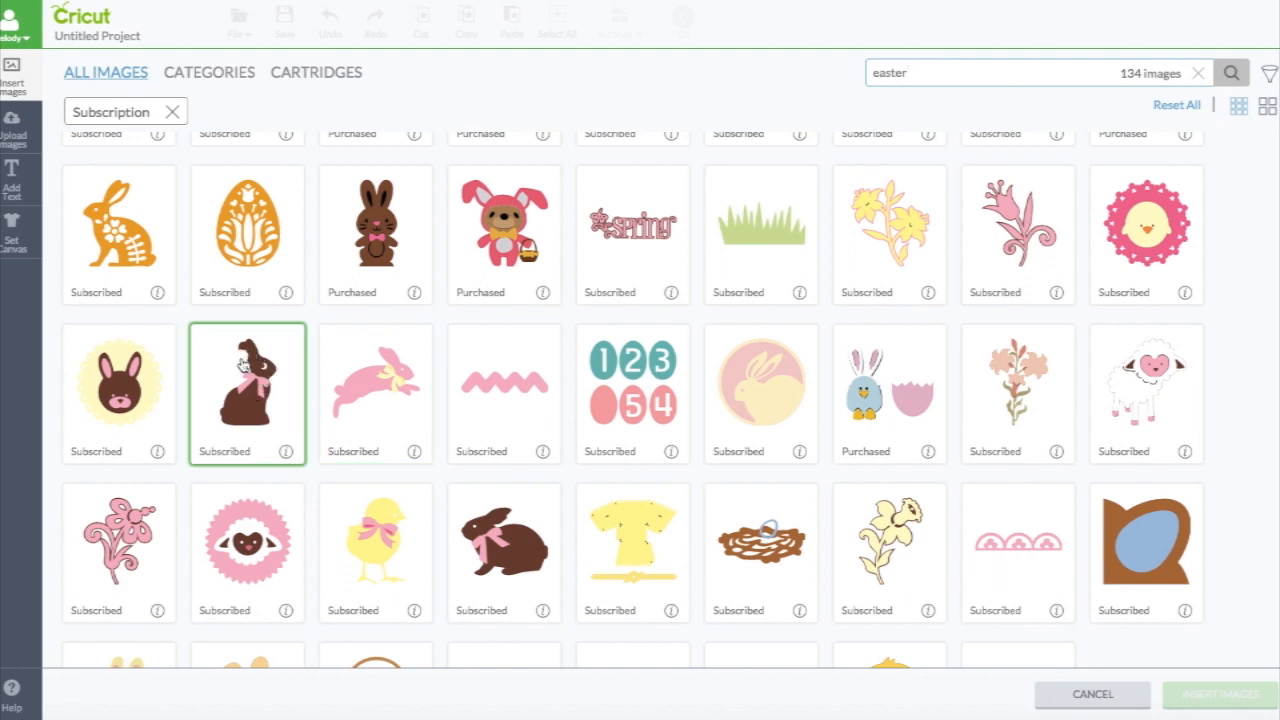
{"action": "left_click", "coordinate": [258, 392]}
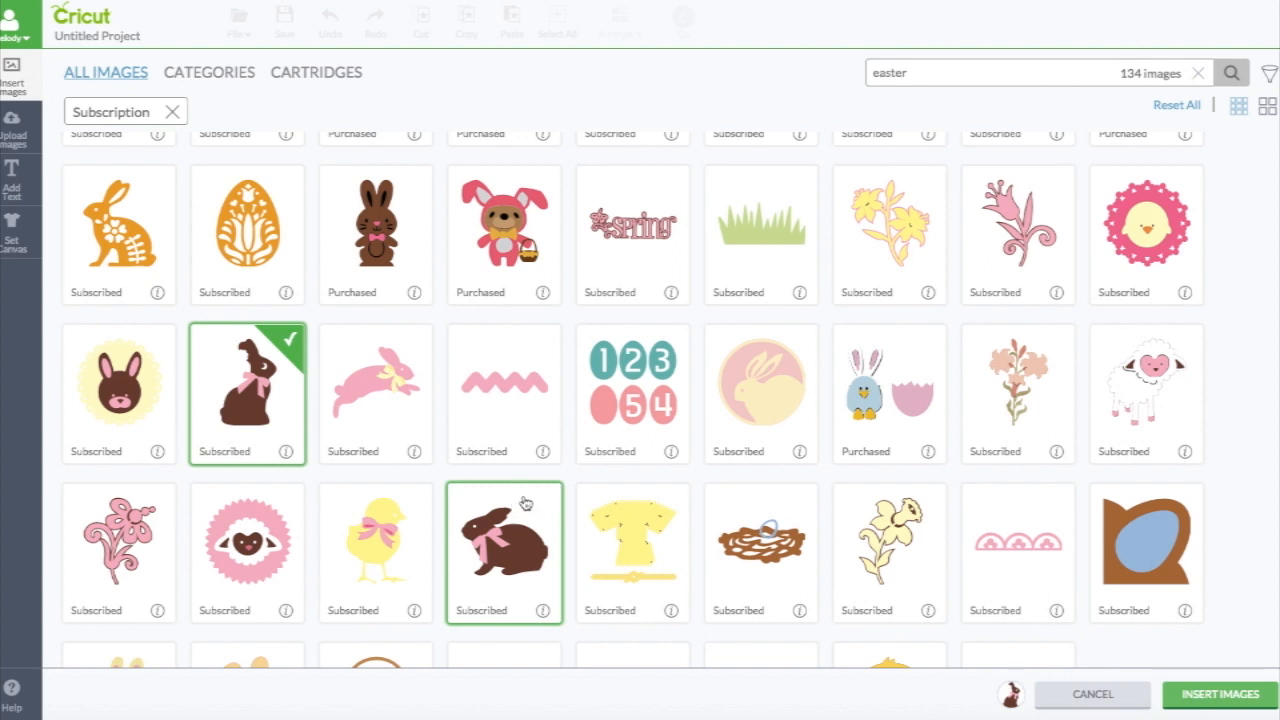
Scroll further down through the 134 Easter image results
{"action": "scroll", "scroll_direction": "down", "scroll_amount": 3}
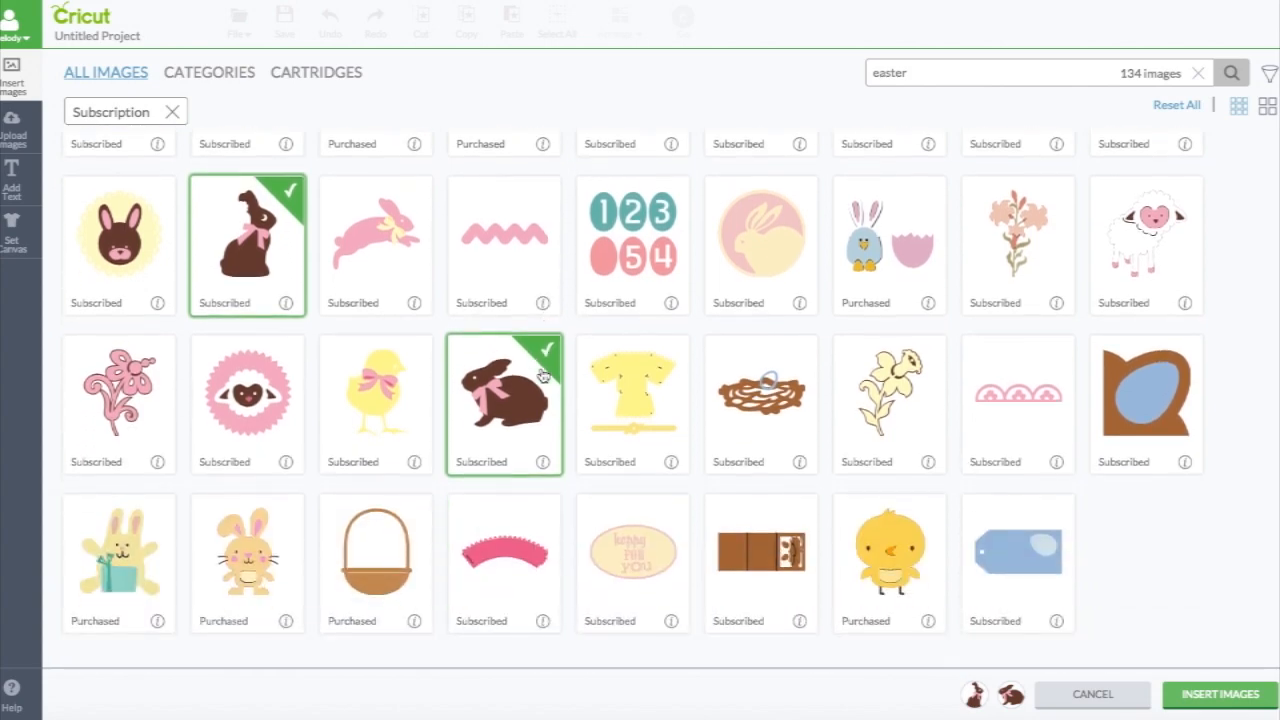
{"action": "scroll", "scroll_direction": "down", "scroll_amount": 3}
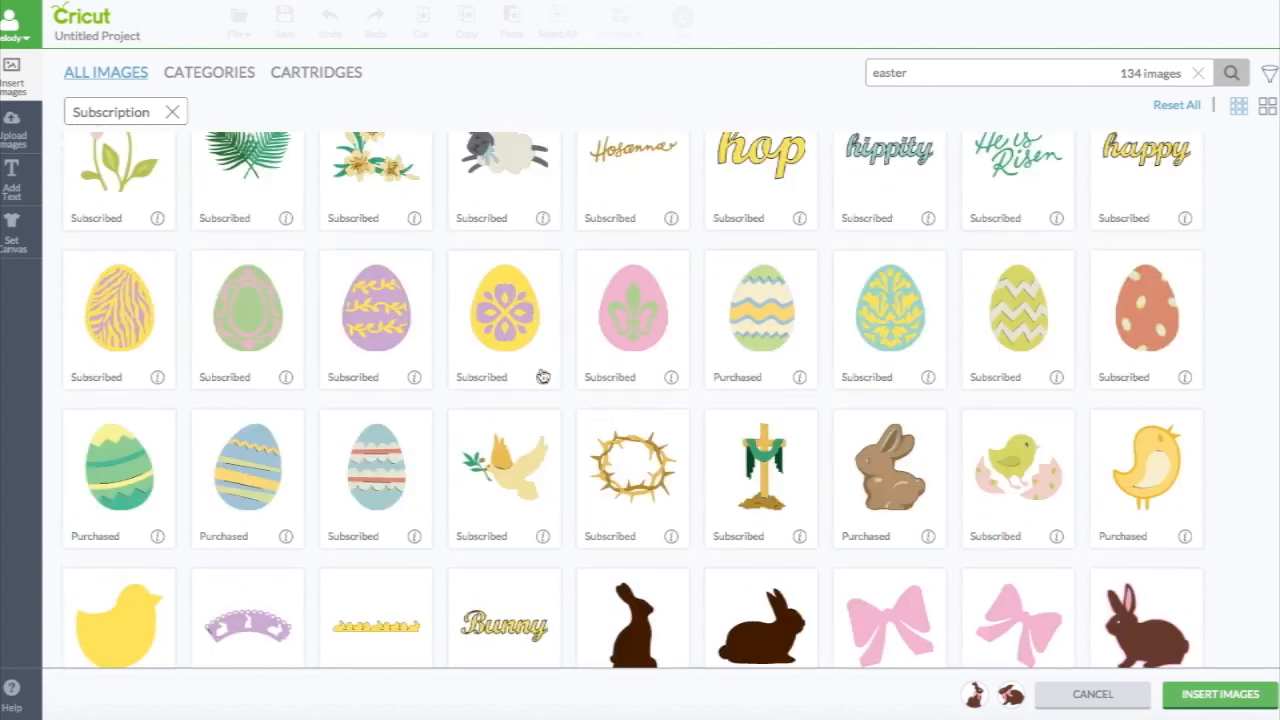
{"action": "scroll", "scroll_direction": "down", "scroll_amount": 3}
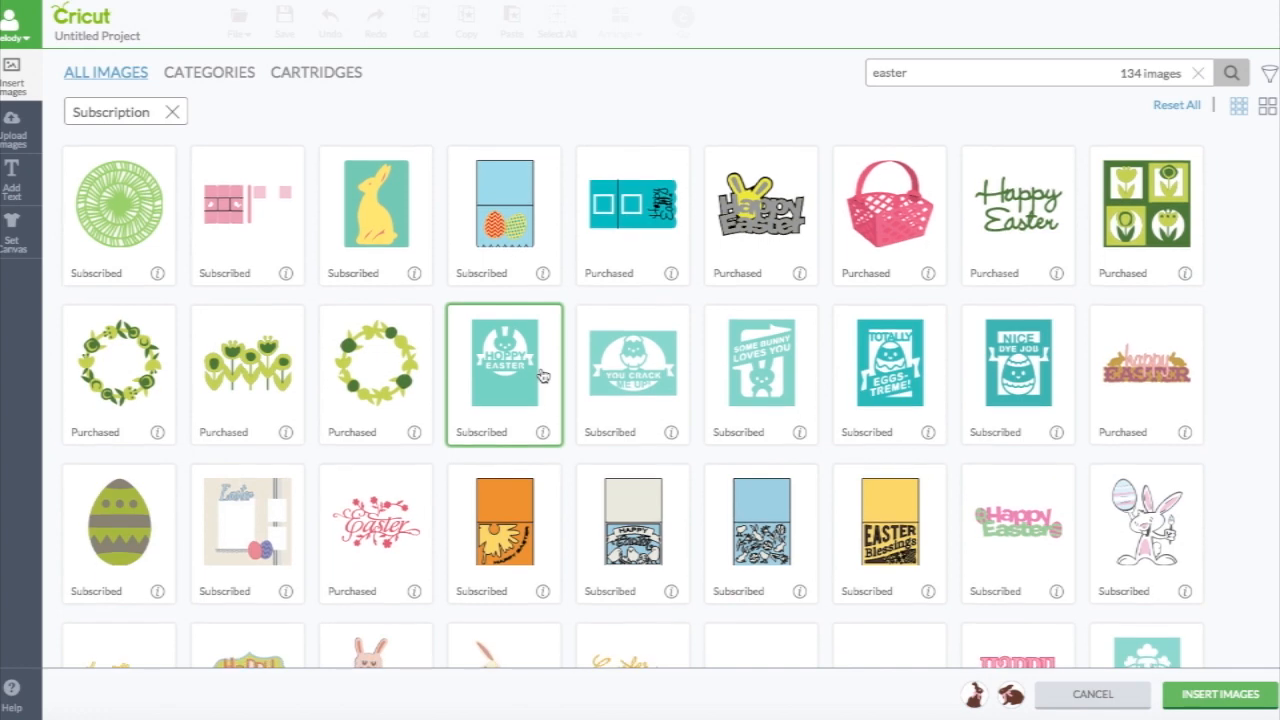
{"action": "scroll", "scroll_direction": "down", "scroll_amount": 3}
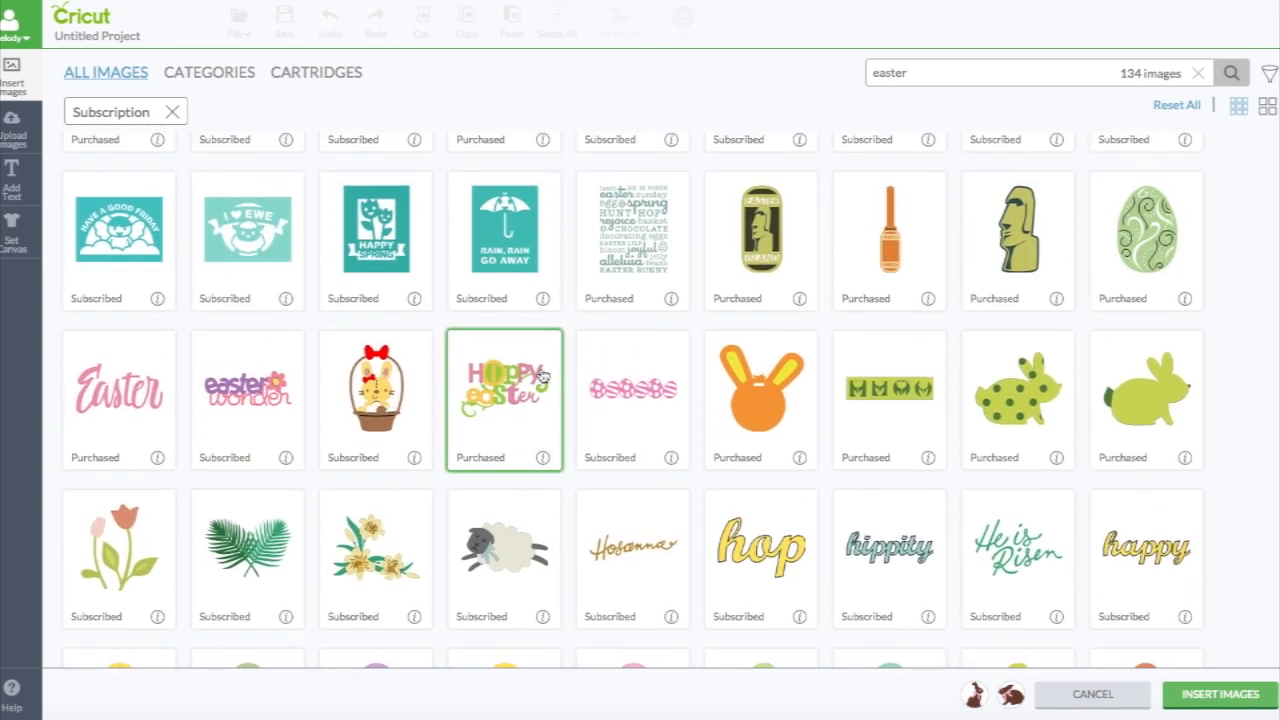
{"action": "mouse_move", "coordinate": [523, 415]}
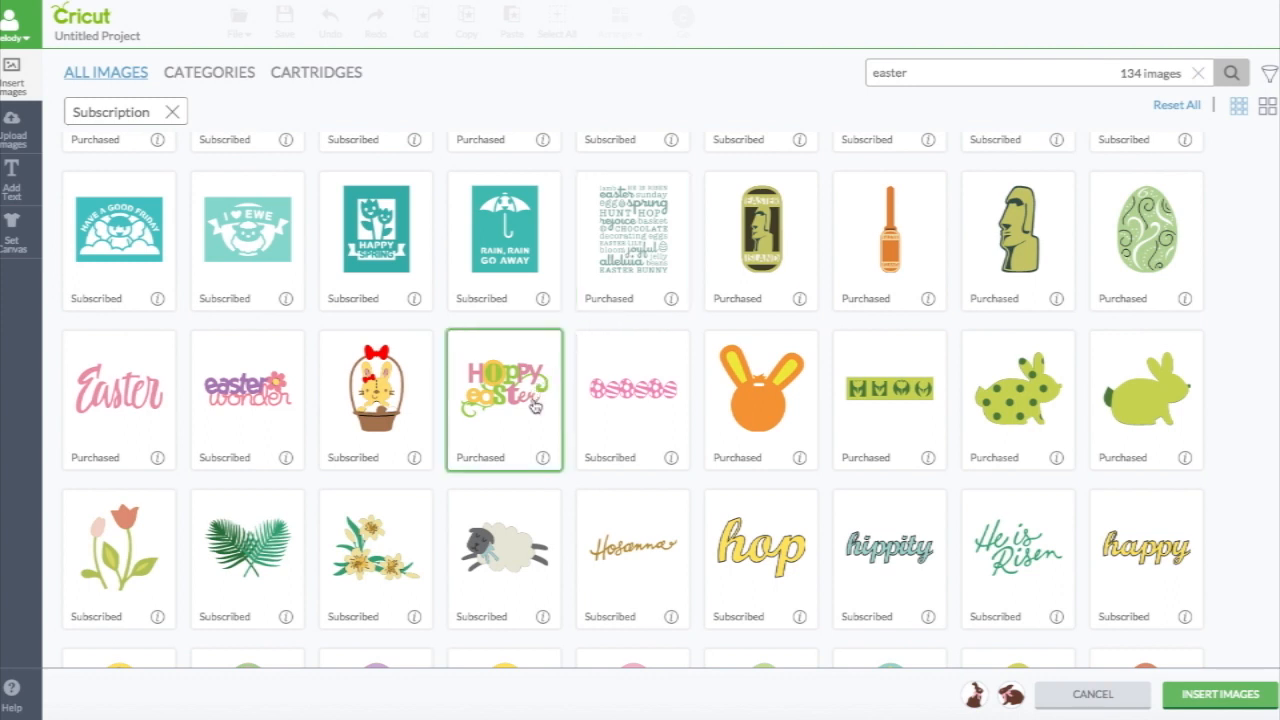
{"action": "mouse_move", "coordinate": [490, 444]}
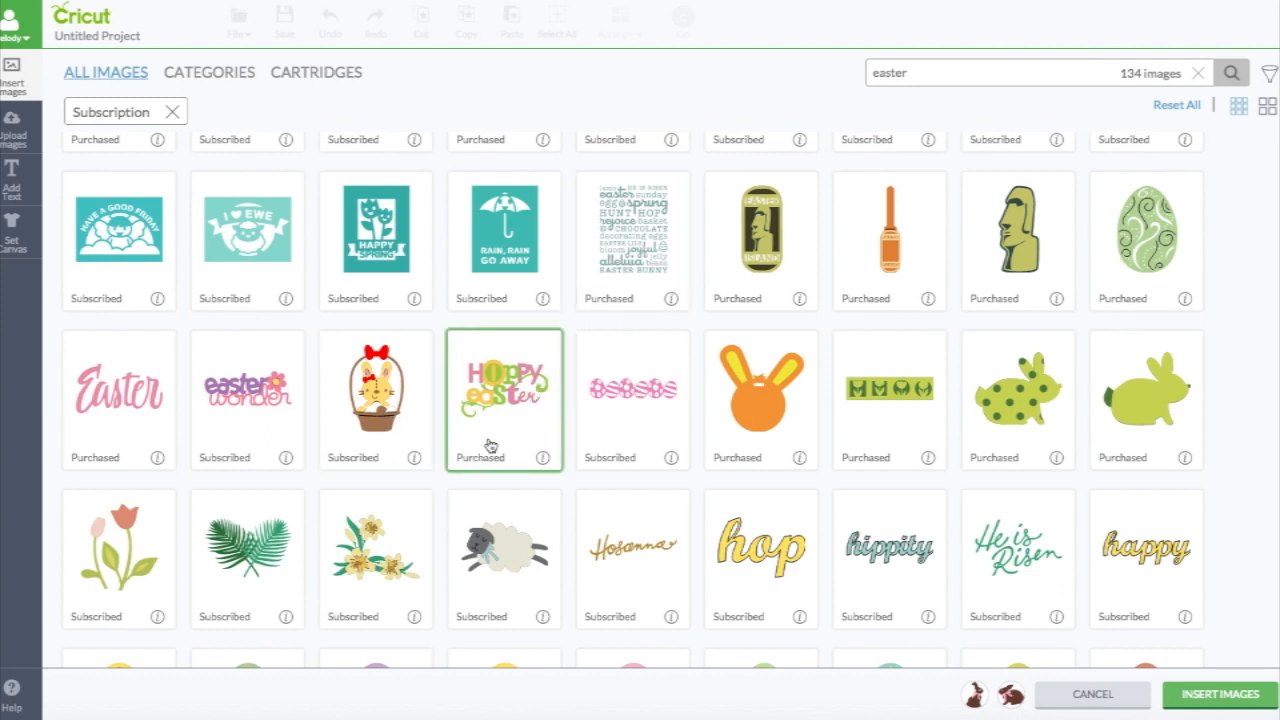
{"action": "scroll", "scroll_direction": "down", "scroll_amount": 3}
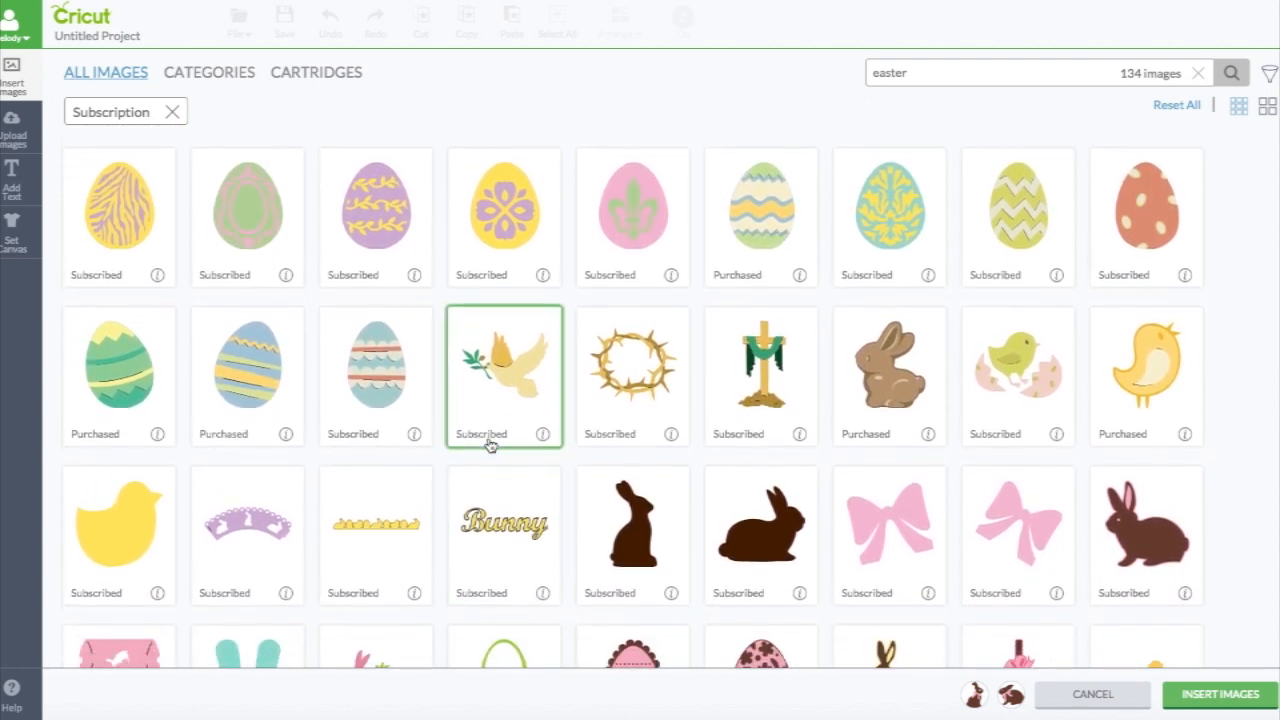
{"action": "scroll", "scroll_direction": "down", "scroll_amount": 3}
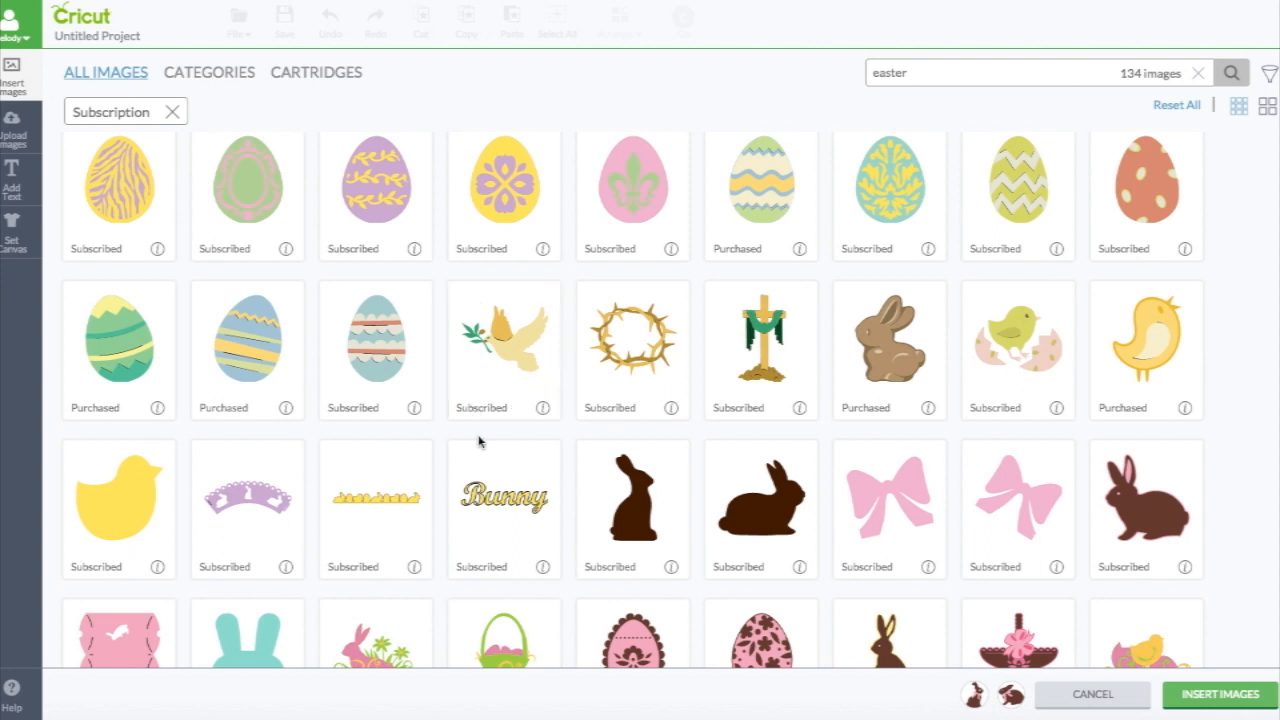
{"action": "scroll", "scroll_direction": "down", "scroll_amount": 3}
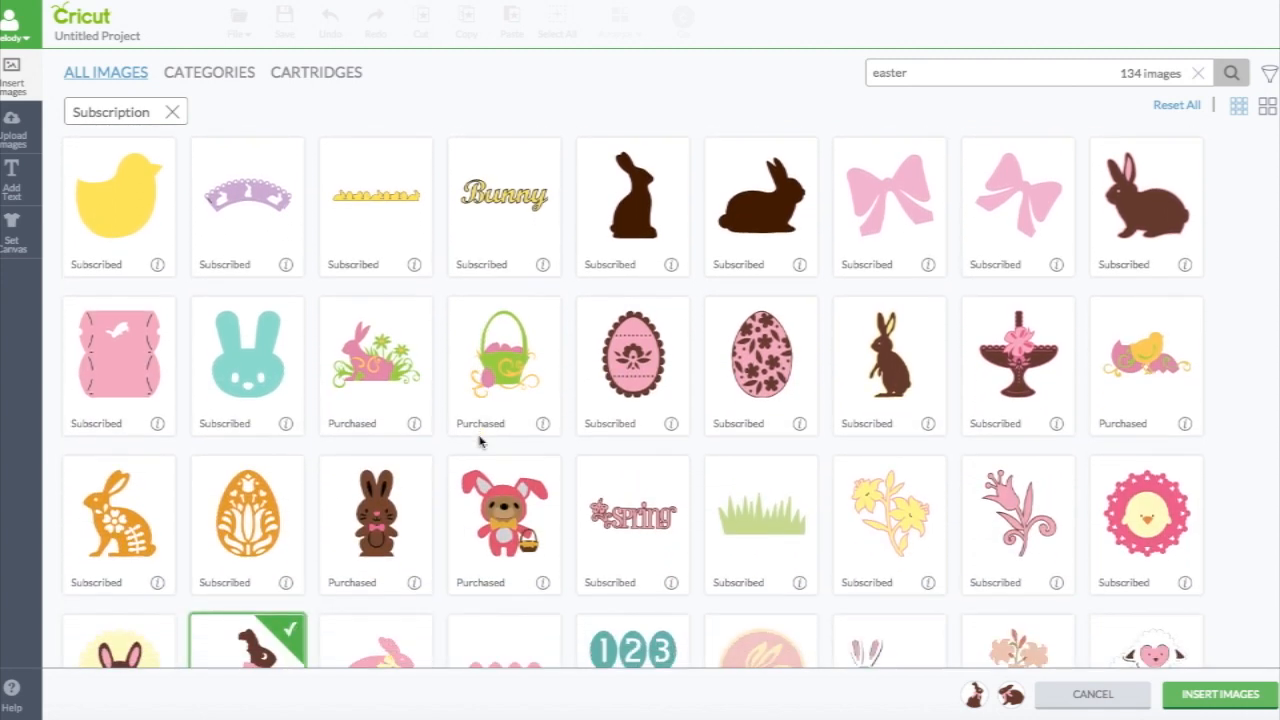
{"action": "scroll", "scroll_direction": "down", "scroll_amount": 3}
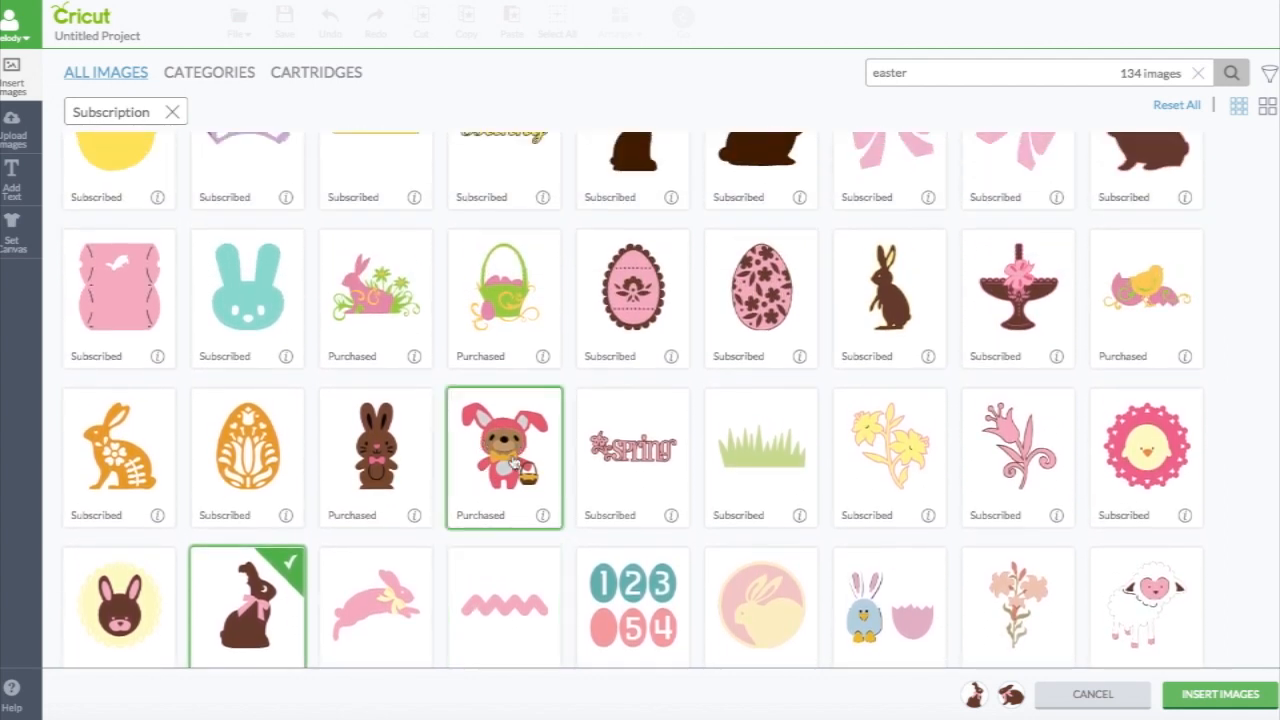
{"action": "mouse_move", "coordinate": [473, 380]}
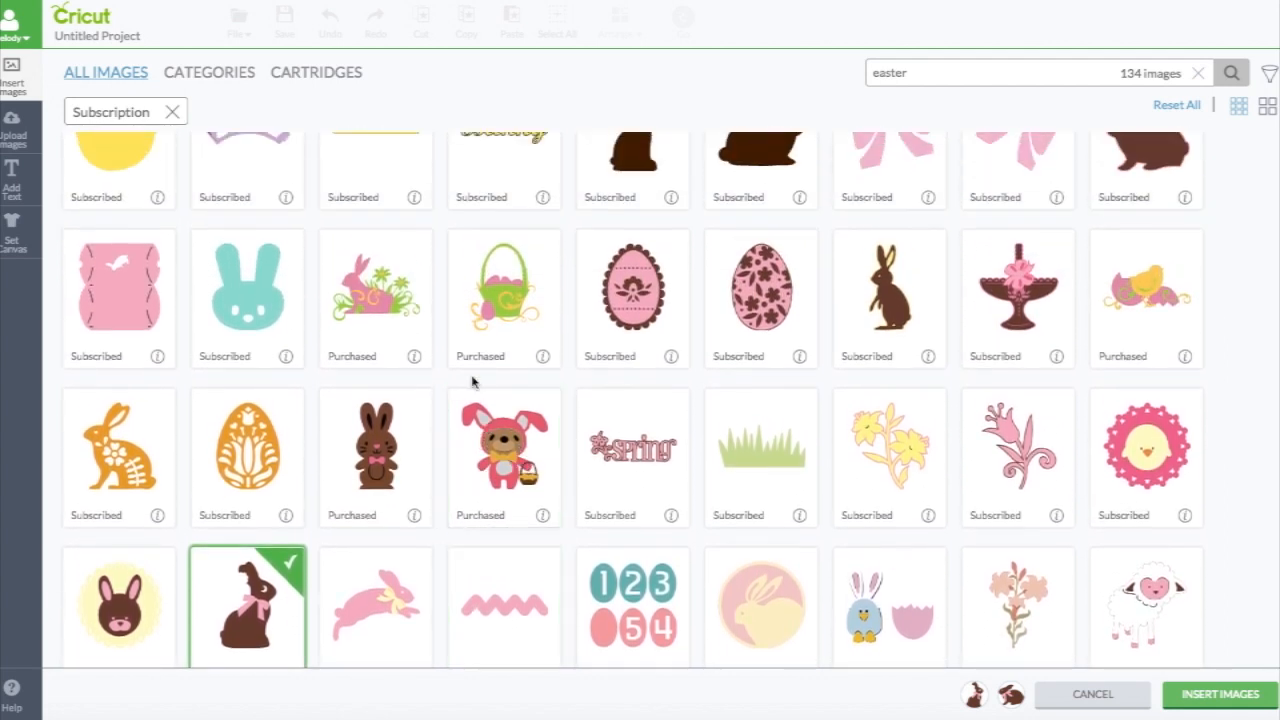
Add the pink rabbit-in-grass and Easter basket images, then insert all selections onto the canvas
{"action": "left_click", "coordinate": [375, 295]}
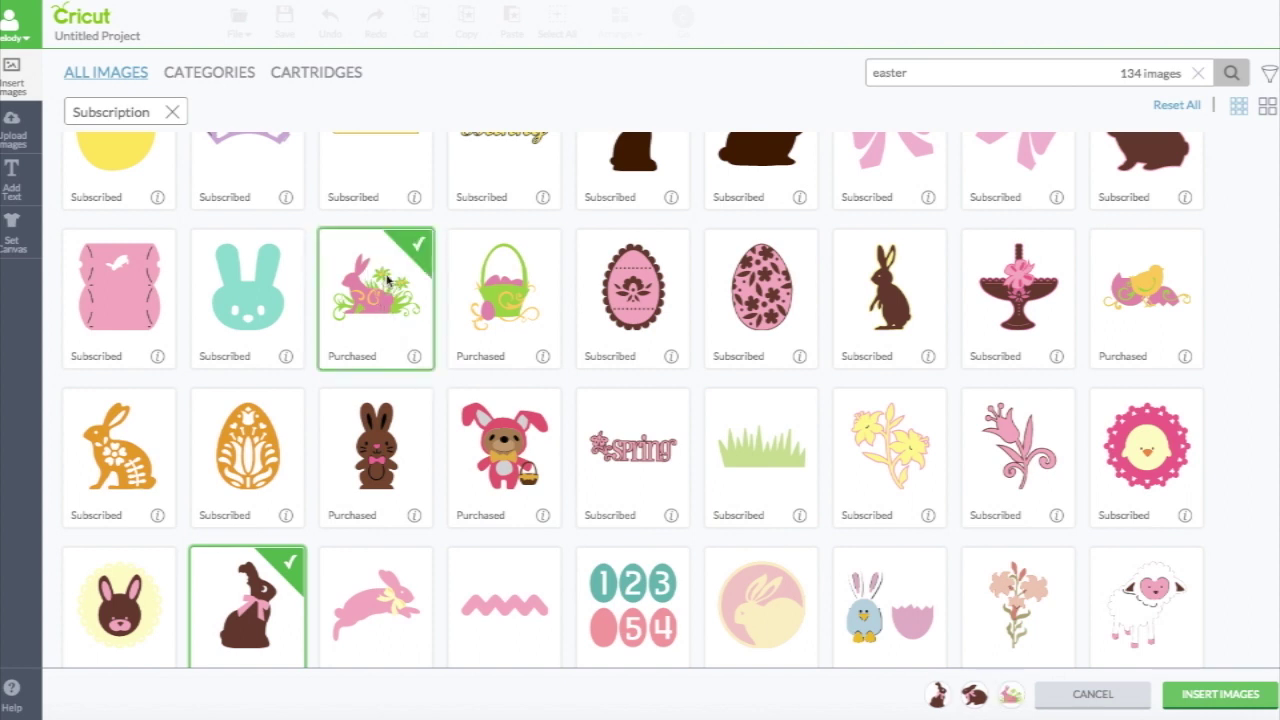
{"action": "left_click", "coordinate": [502, 295]}
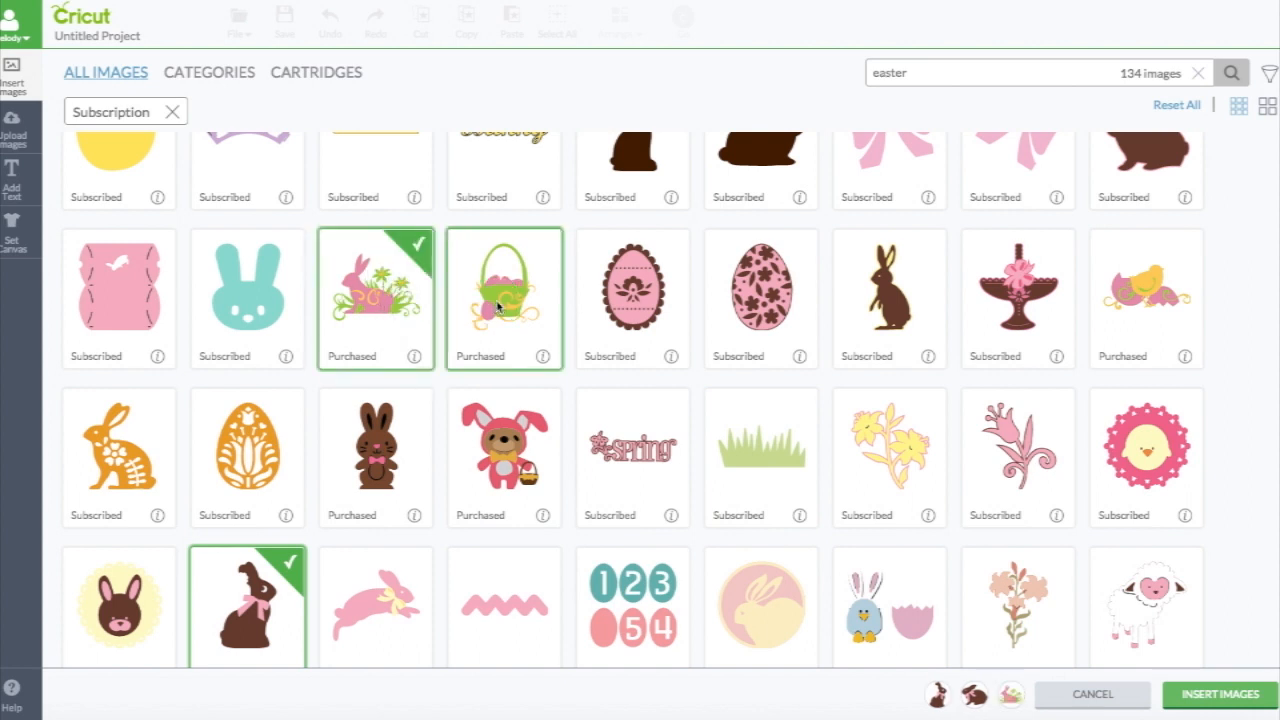
{"action": "right_click", "coordinate": [500, 290]}
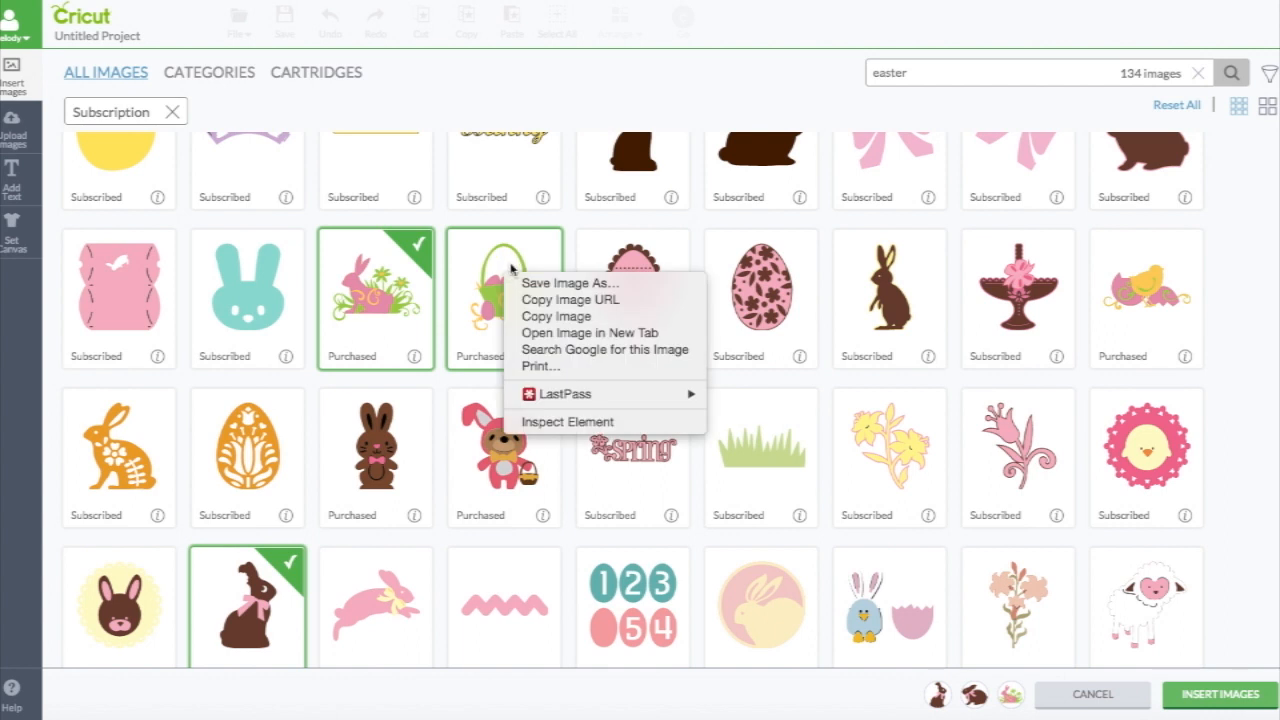
{"action": "left_click", "coordinate": [504, 297]}
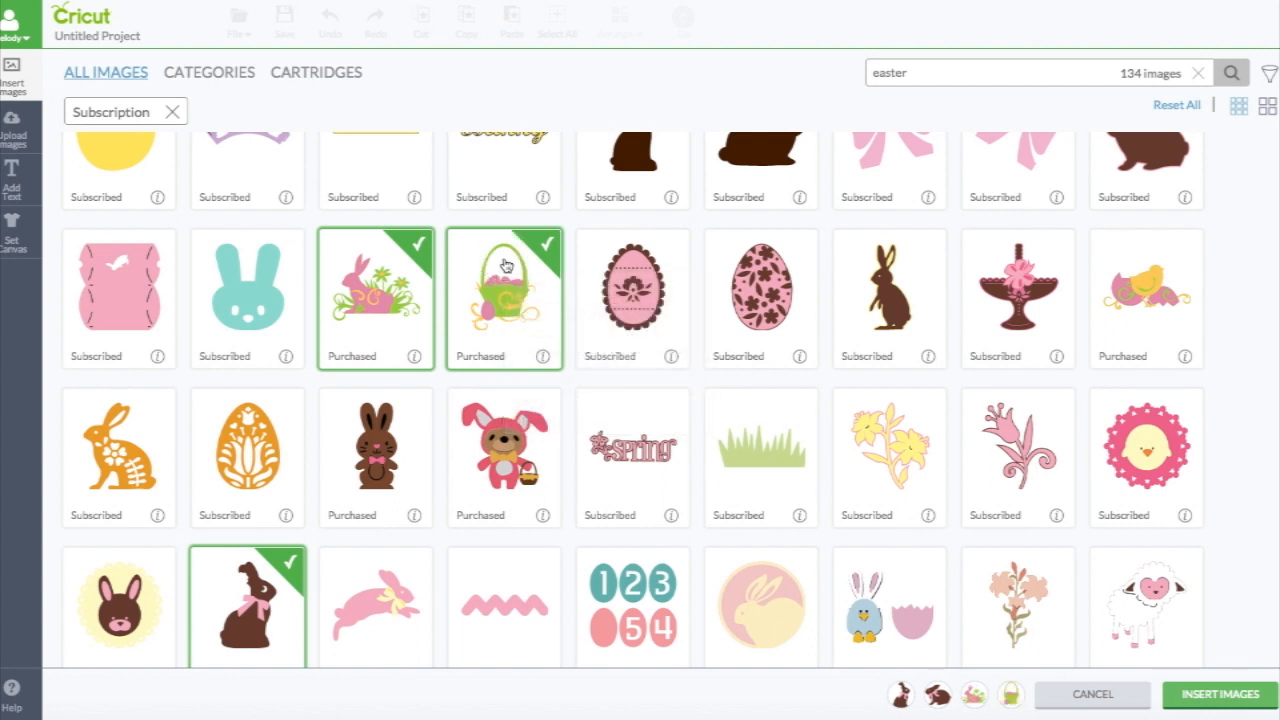
{"action": "mouse_move", "coordinate": [531, 317]}
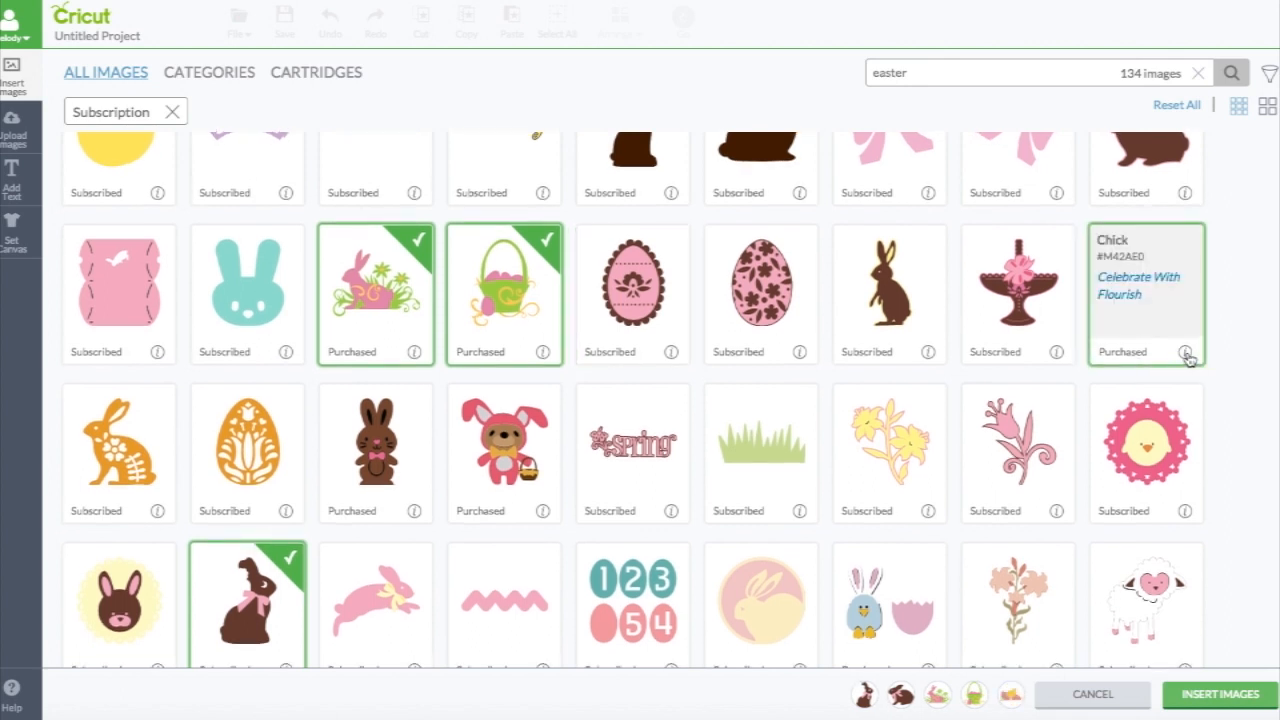
{"action": "mouse_move", "coordinate": [1188, 360]}
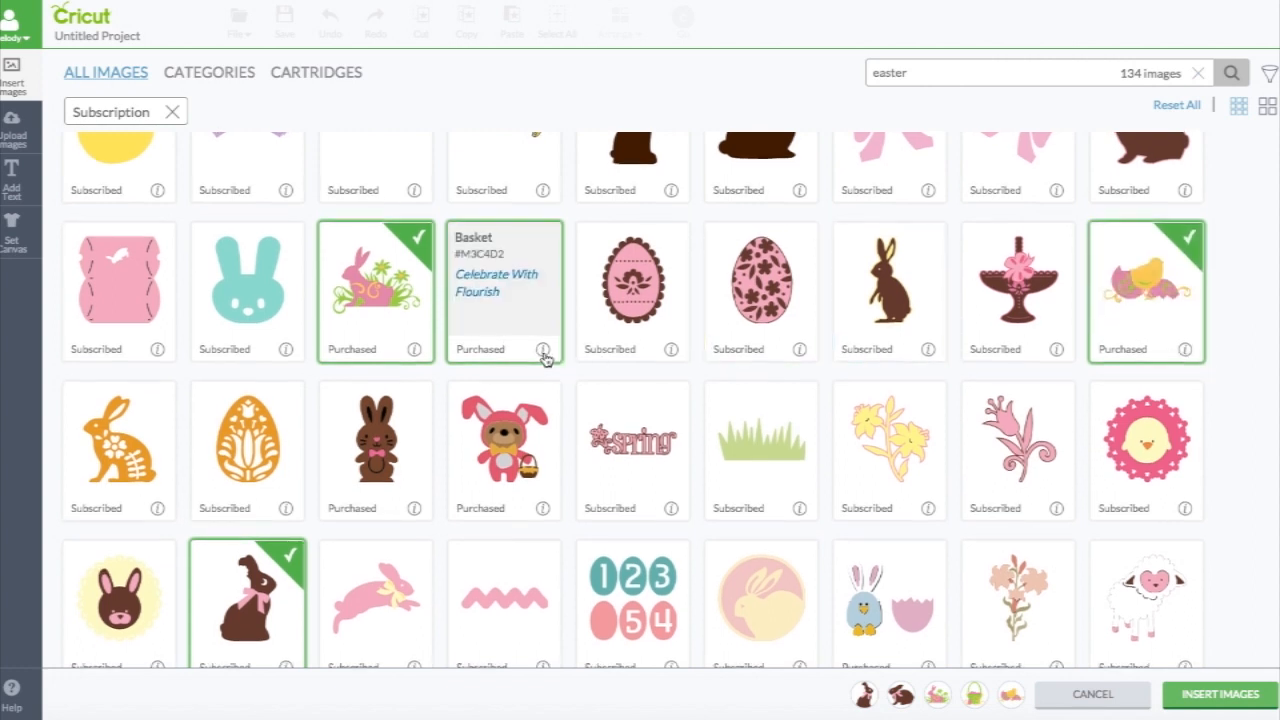
{"action": "left_click", "coordinate": [504, 290]}
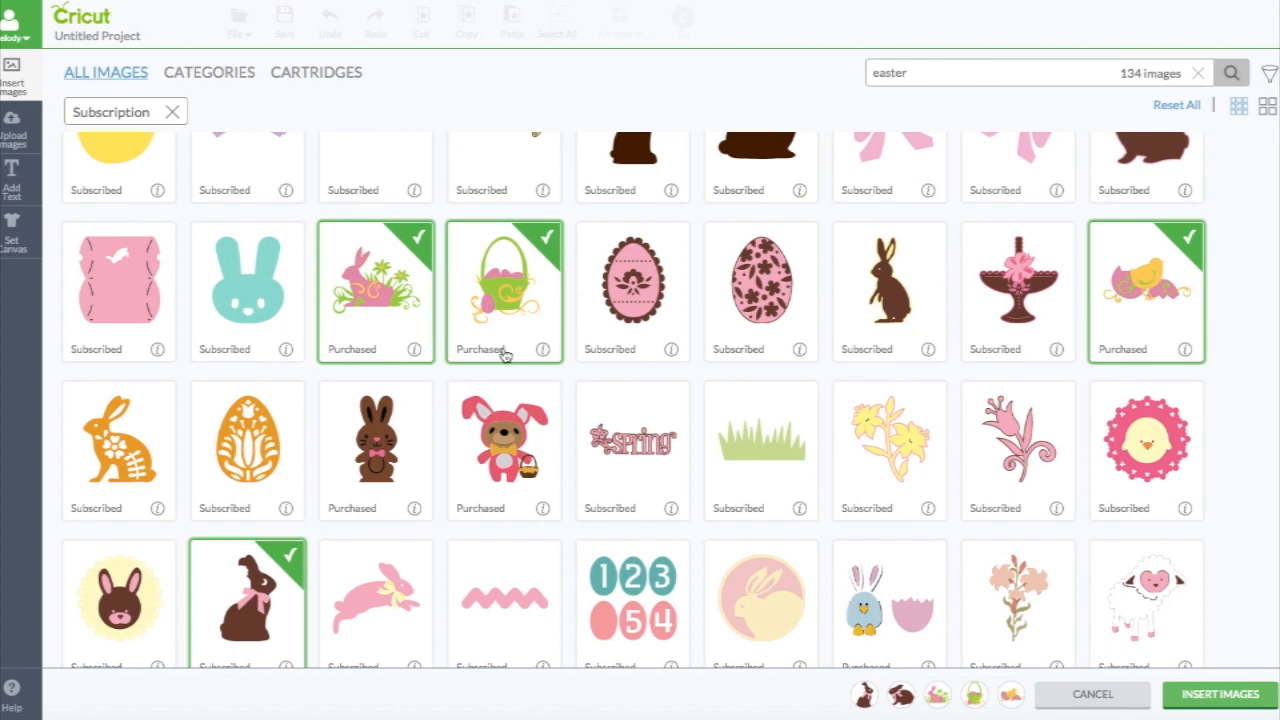
{"action": "mouse_move", "coordinate": [1227, 695]}
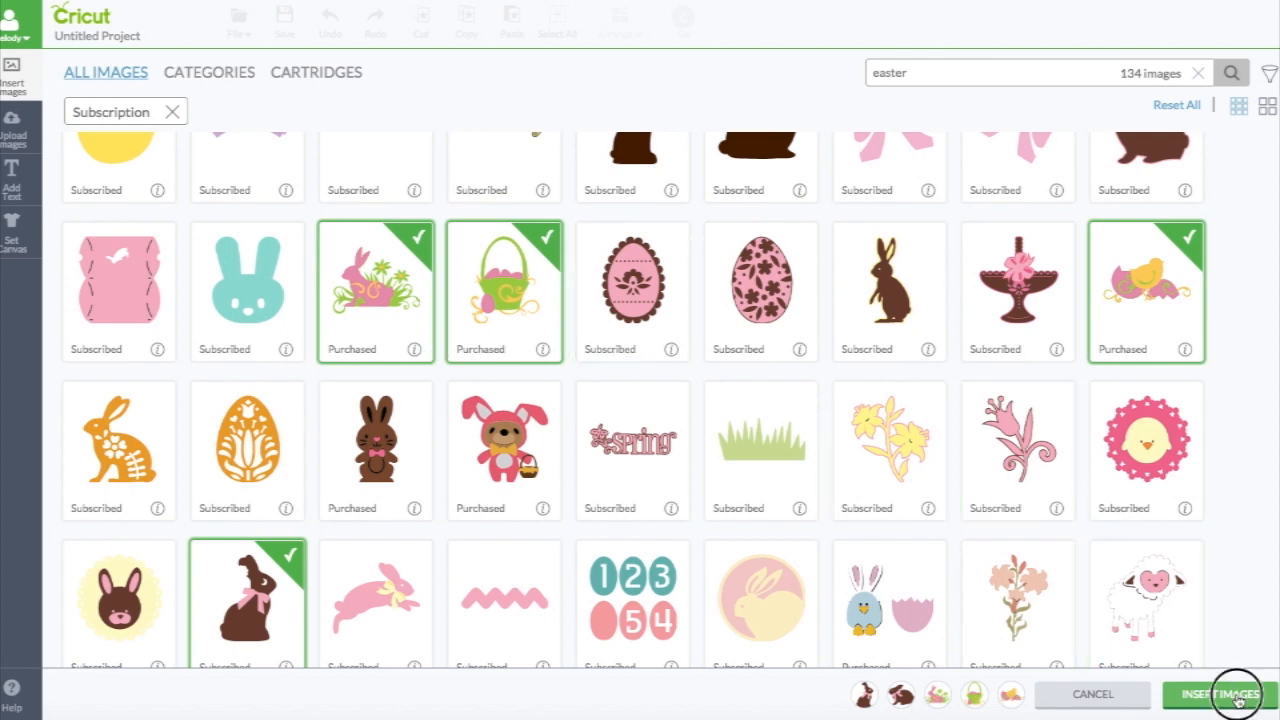
{"action": "left_click", "coordinate": [1230, 696]}
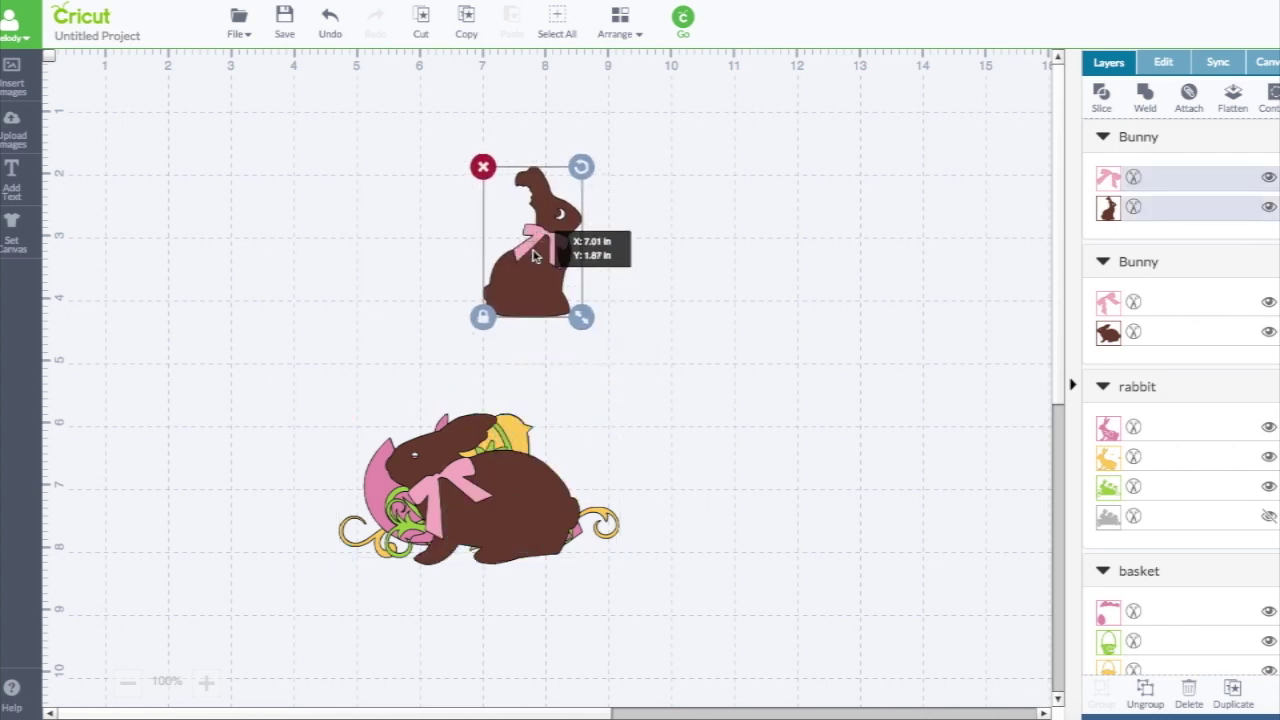
Place the lying bunny beside the sitting bunny and the pink rabbit scene at top left
{"action": "left_click_drag", "start_coordinate": [580, 317], "coordinate": [783, 373]}
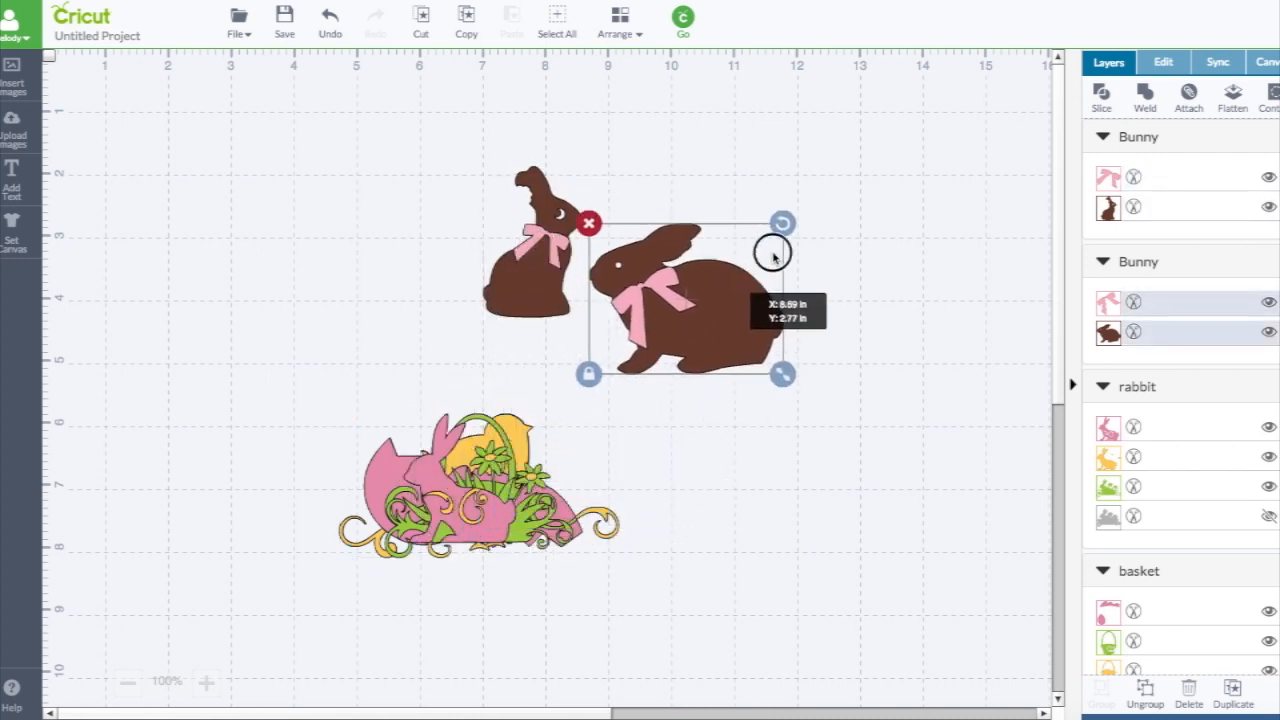
{"action": "left_click_drag", "start_coordinate": [773, 253], "coordinate": [750, 262]}
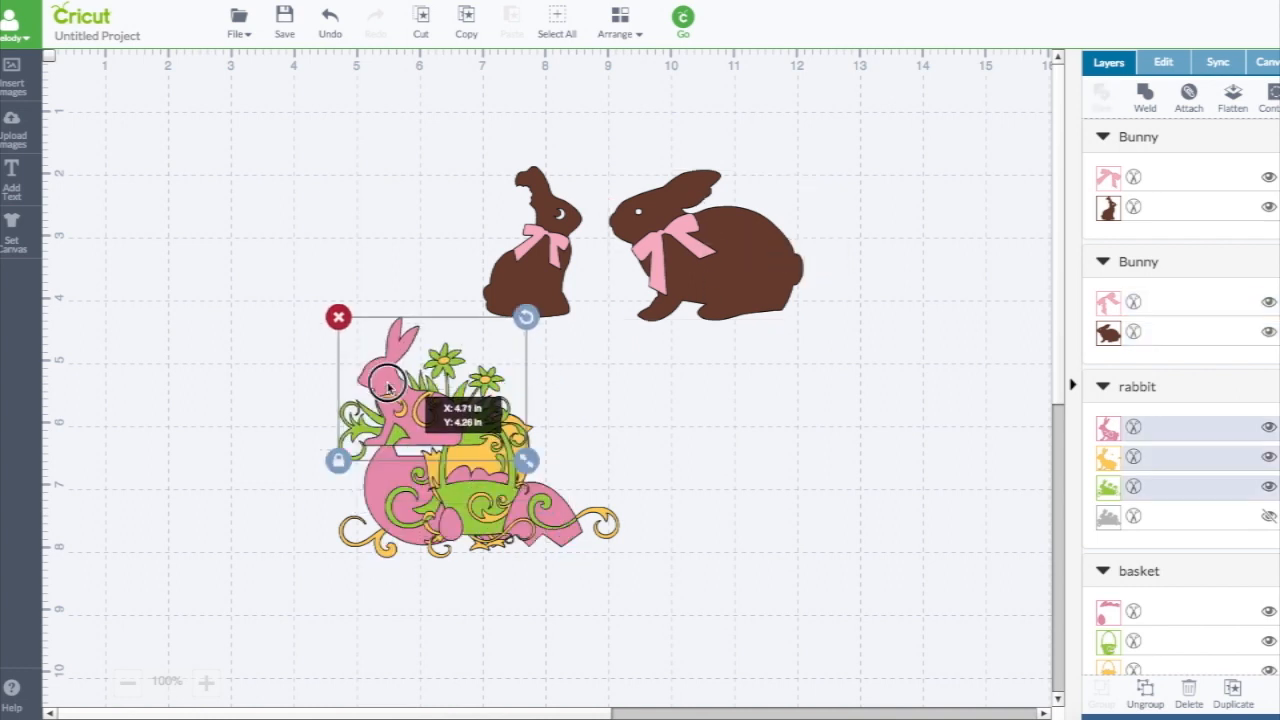
{"action": "left_click_drag", "start_coordinate": [385, 385], "coordinate": [275, 235]}
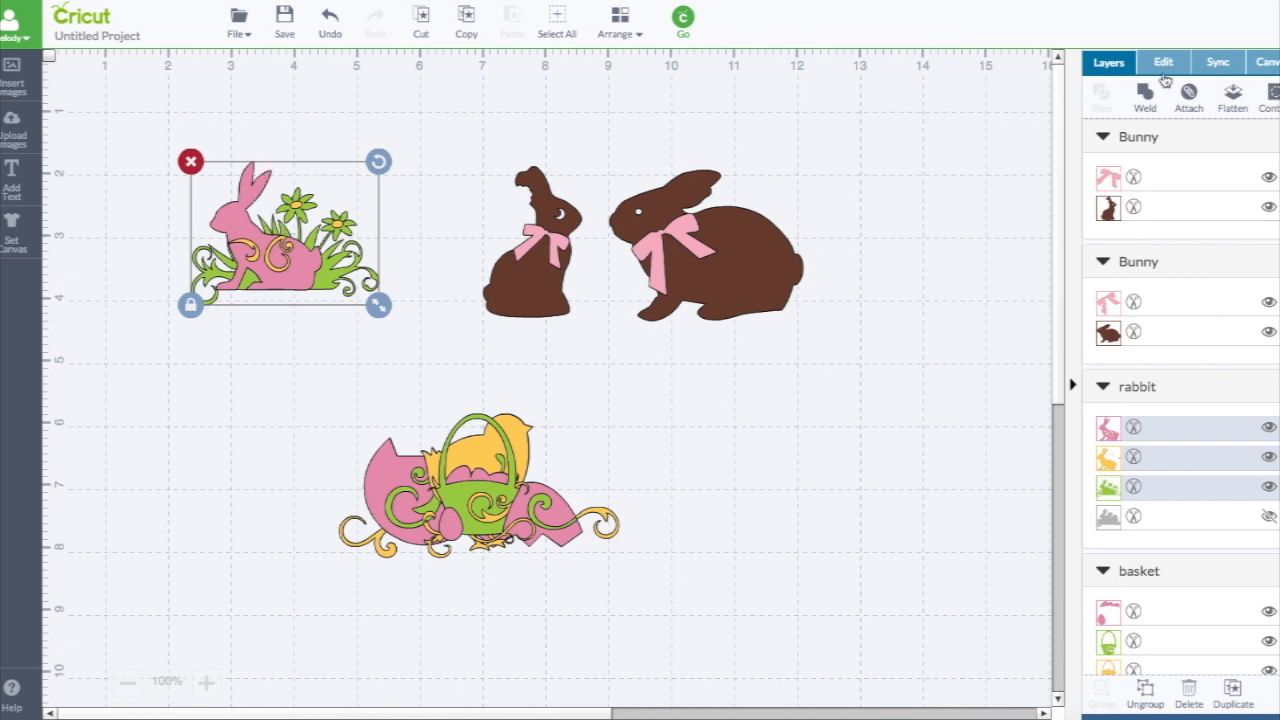
Separate the basket and chick, lower the lying bunny slightly, and select the sitting bunny
{"action": "left_click", "coordinate": [1163, 62]}
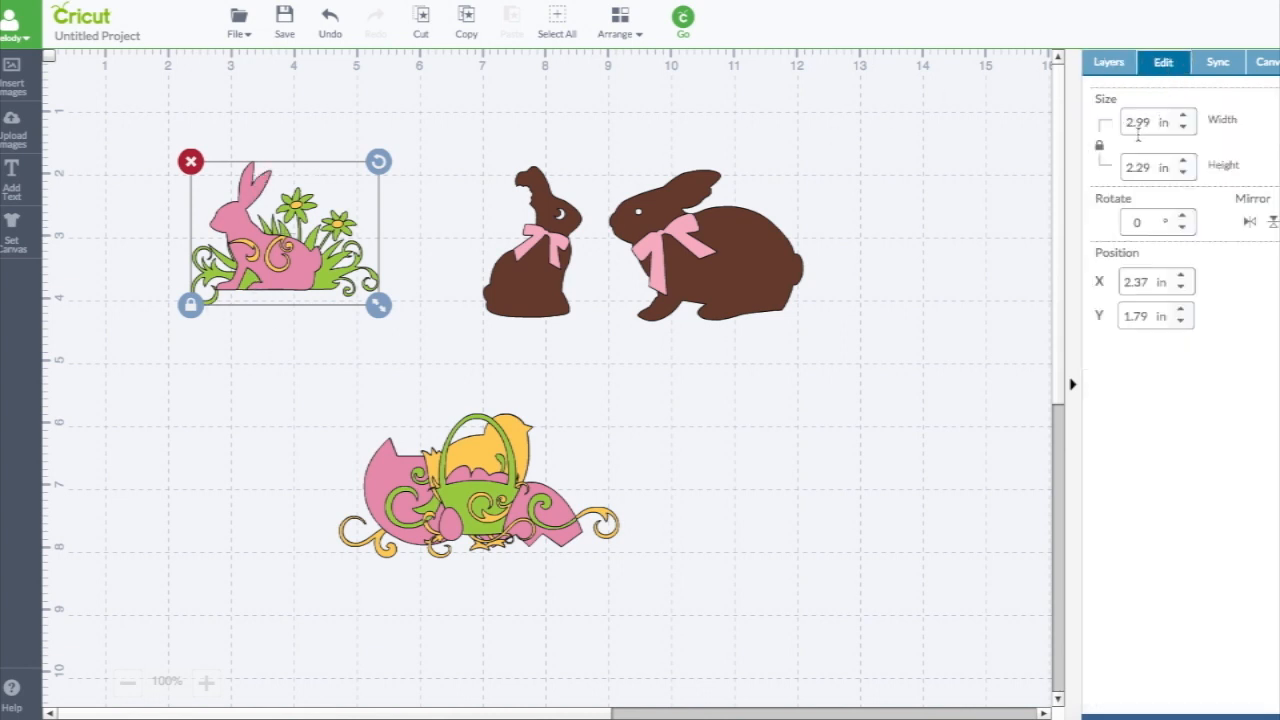
{"action": "mouse_move", "coordinate": [1148, 150]}
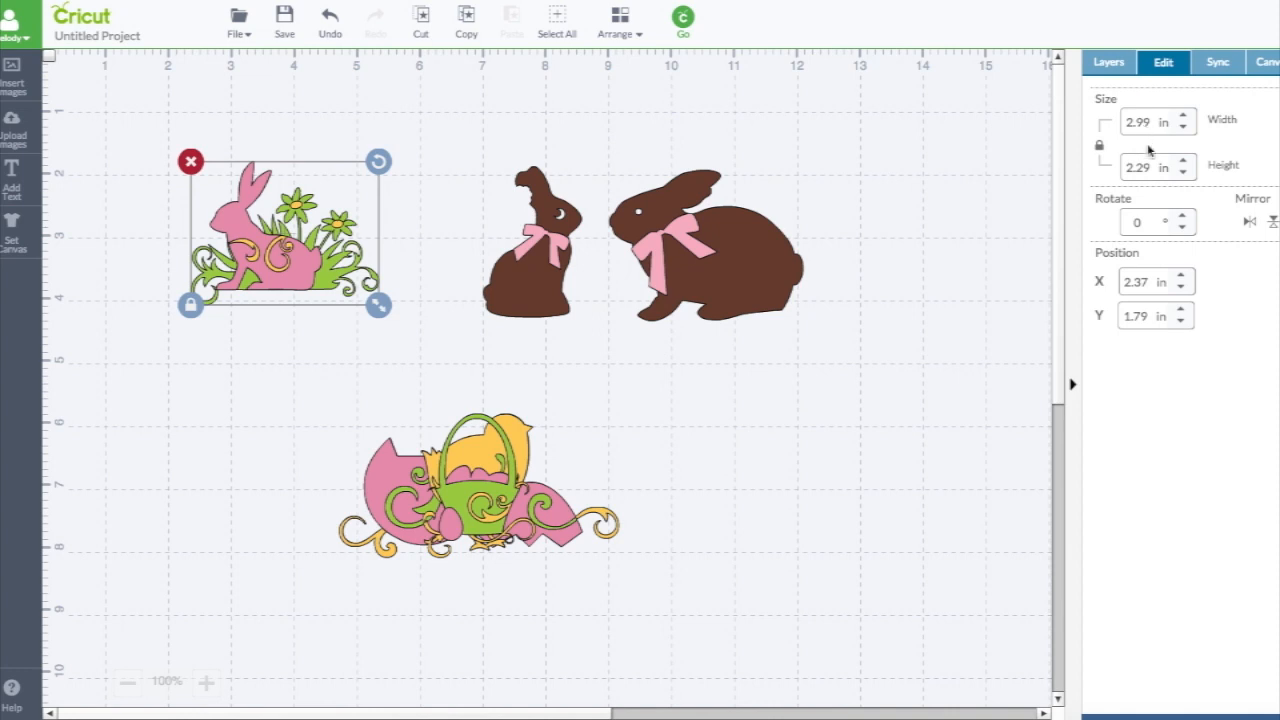
{"action": "left_click", "coordinate": [735, 260]}
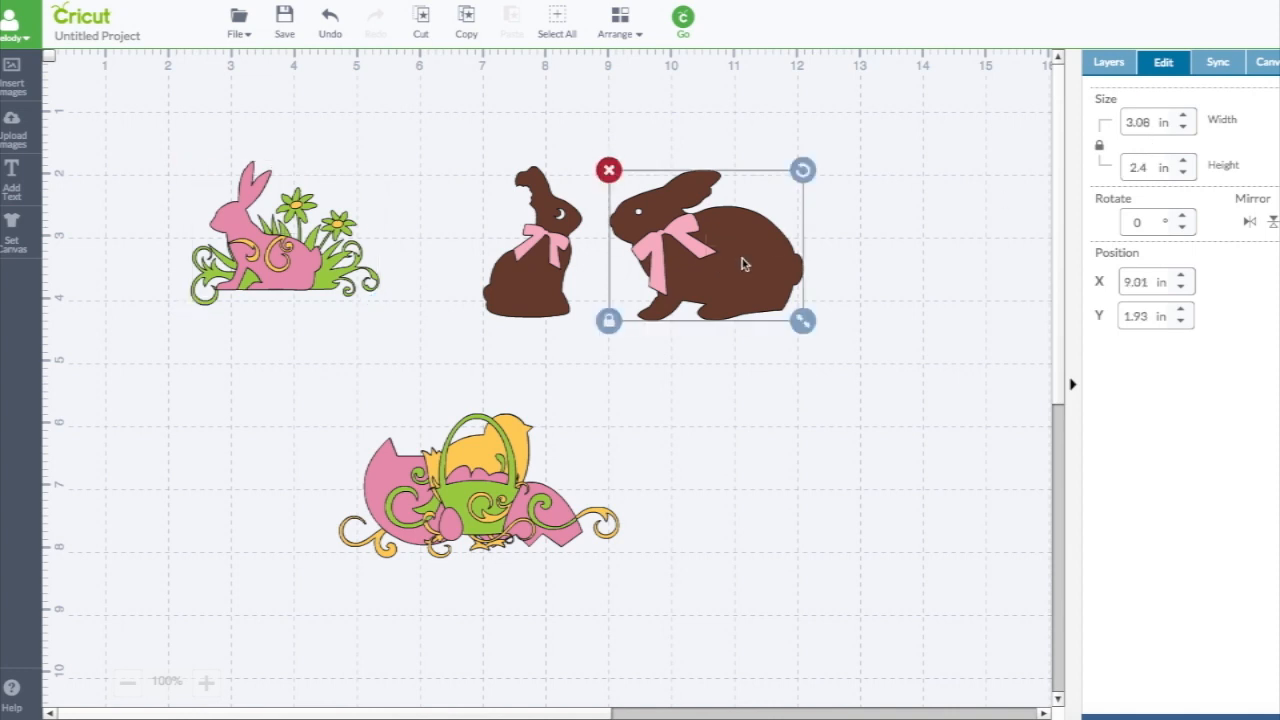
{"action": "left_click", "coordinate": [540, 240]}
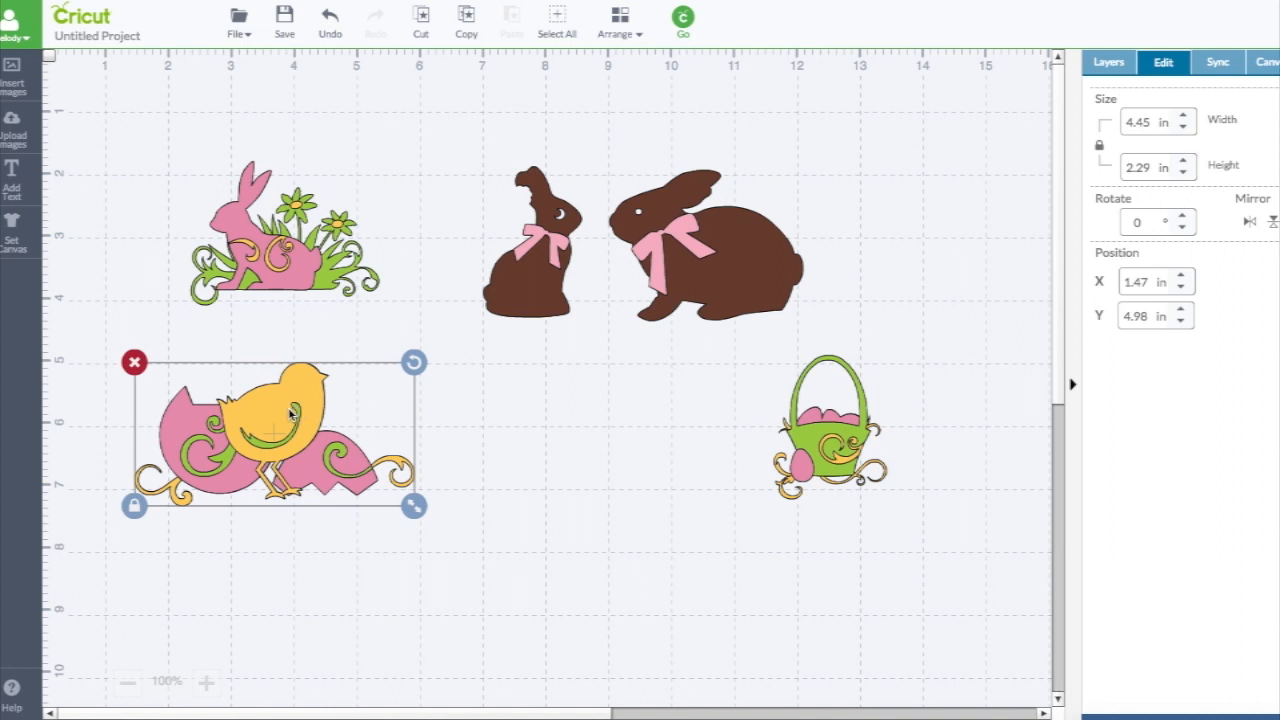
{"action": "left_click", "coordinate": [265, 240]}
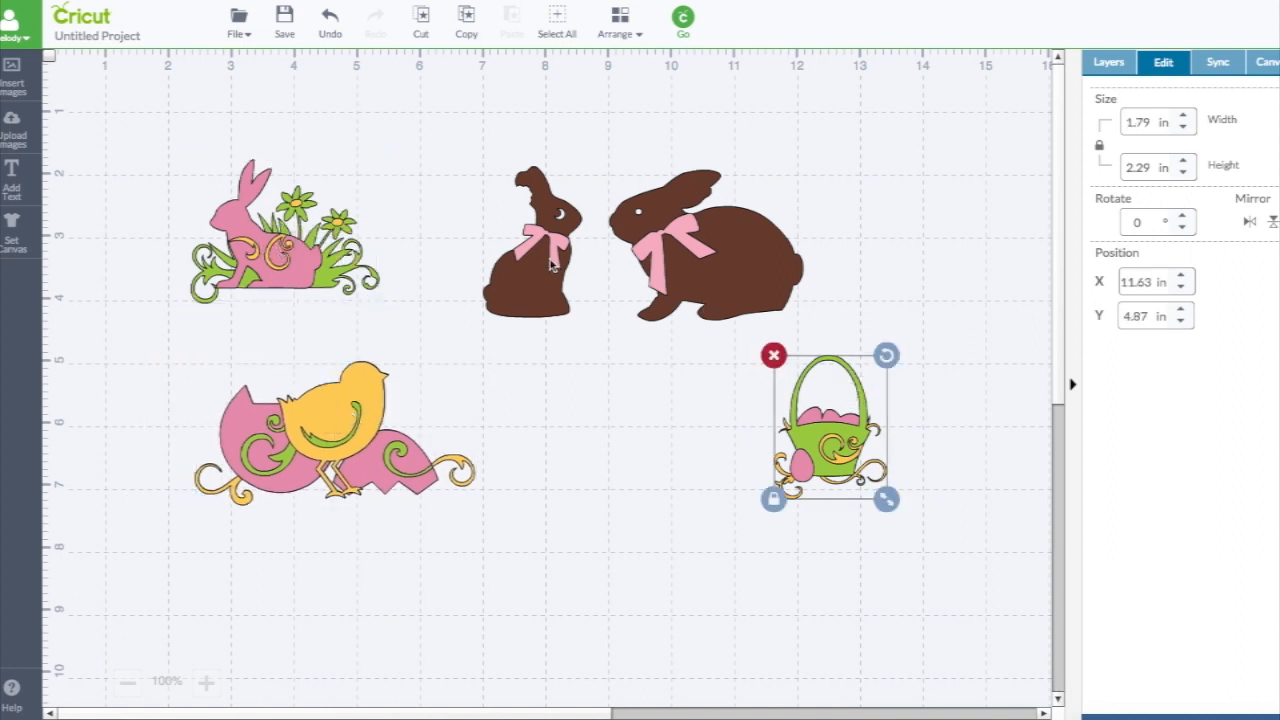
{"action": "left_click", "coordinate": [705, 250]}
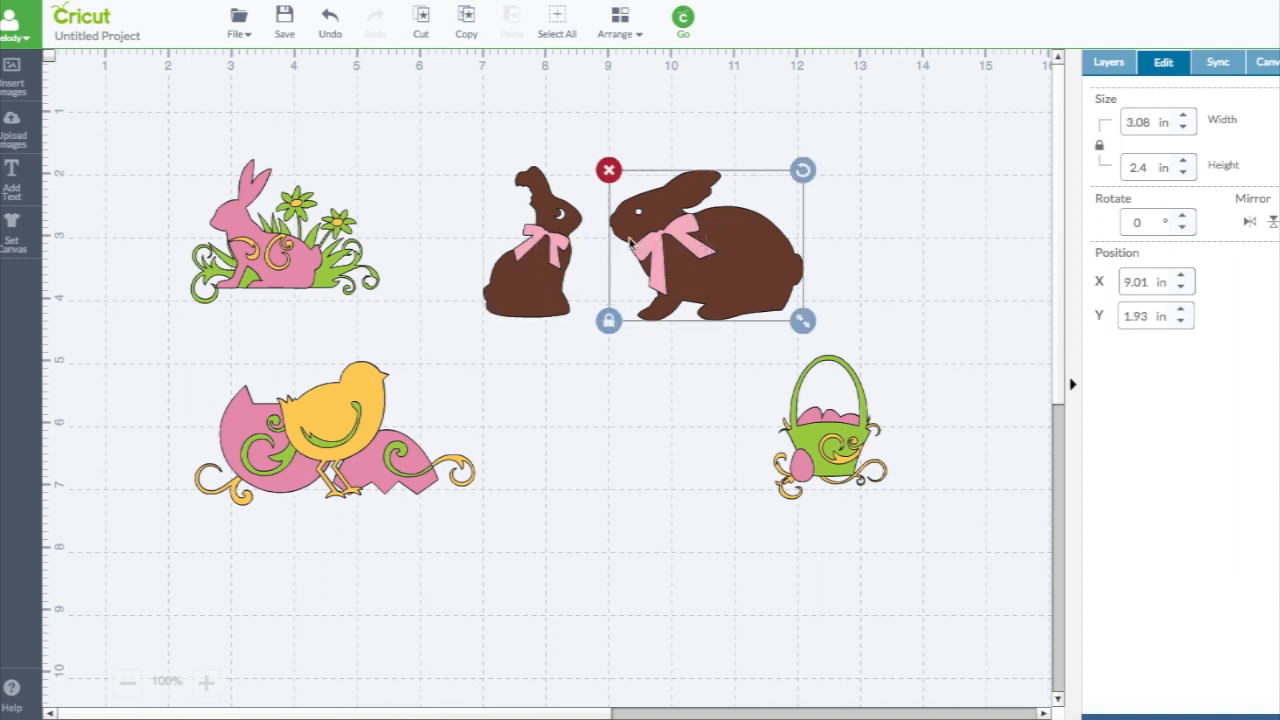
{"action": "left_click_drag", "start_coordinate": [700, 250], "coordinate": [690, 270]}
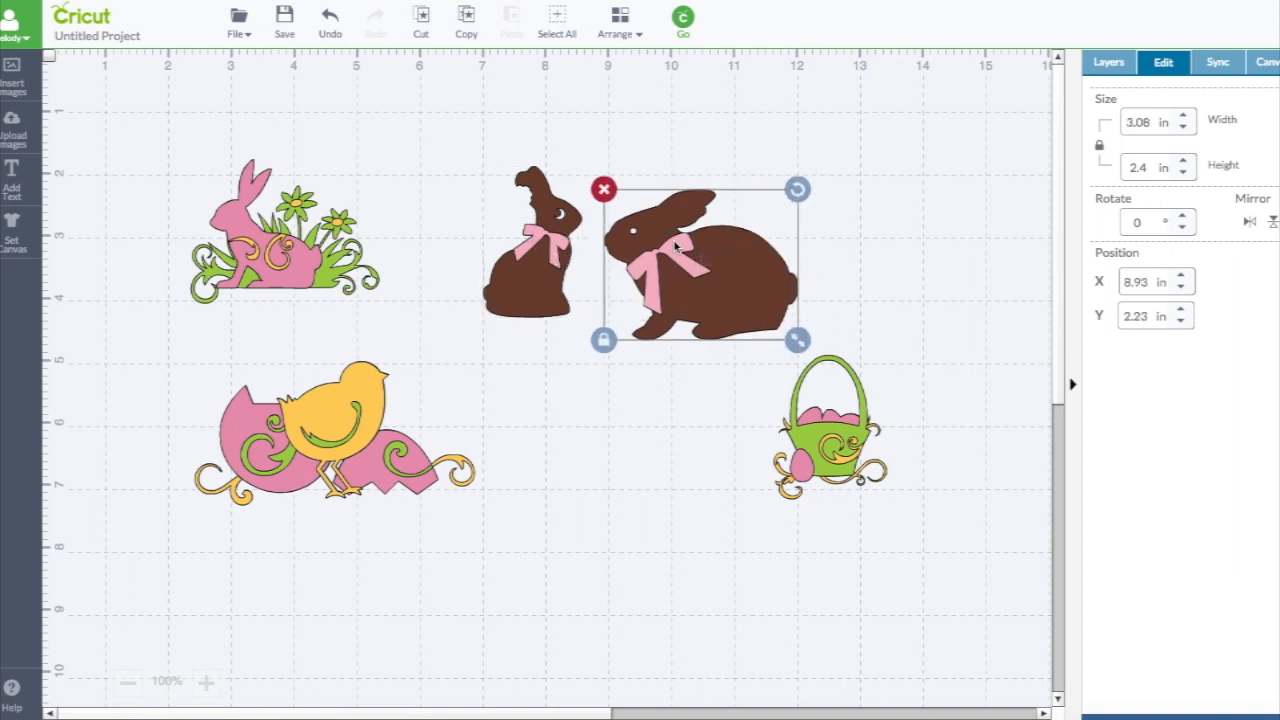
{"action": "left_click", "coordinate": [538, 240]}
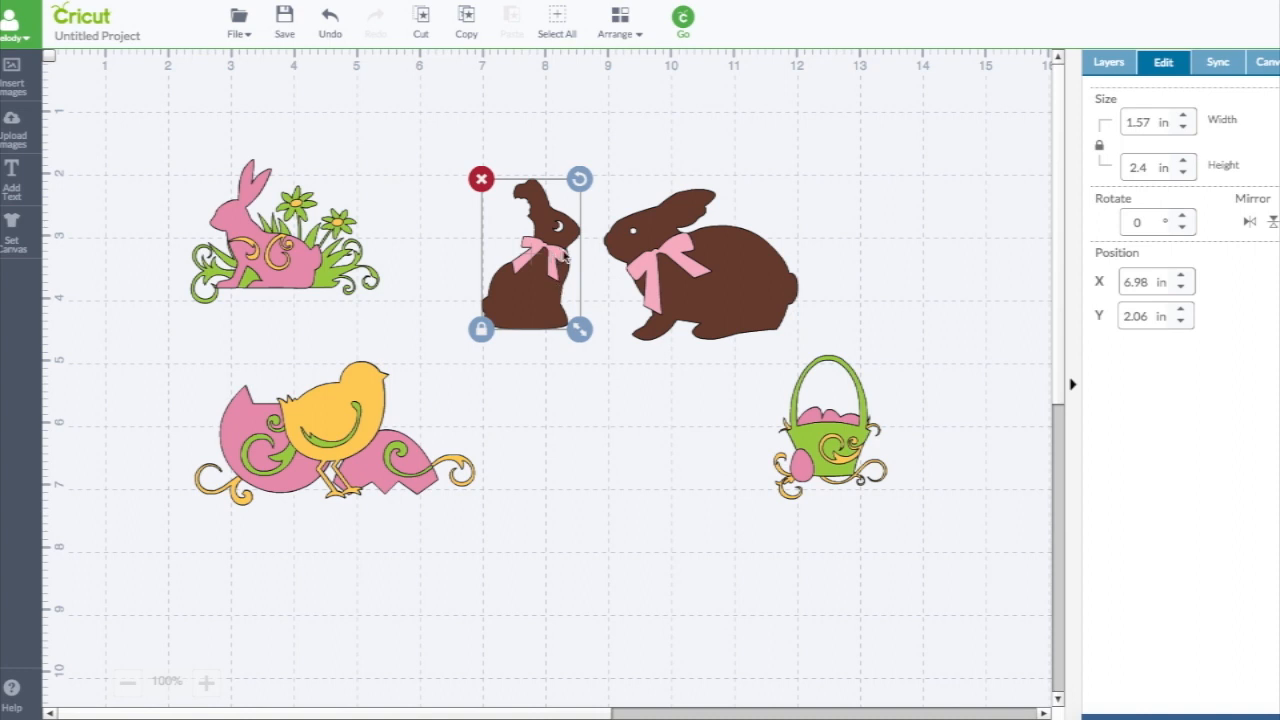
{"action": "mouse_move", "coordinate": [580, 329]}
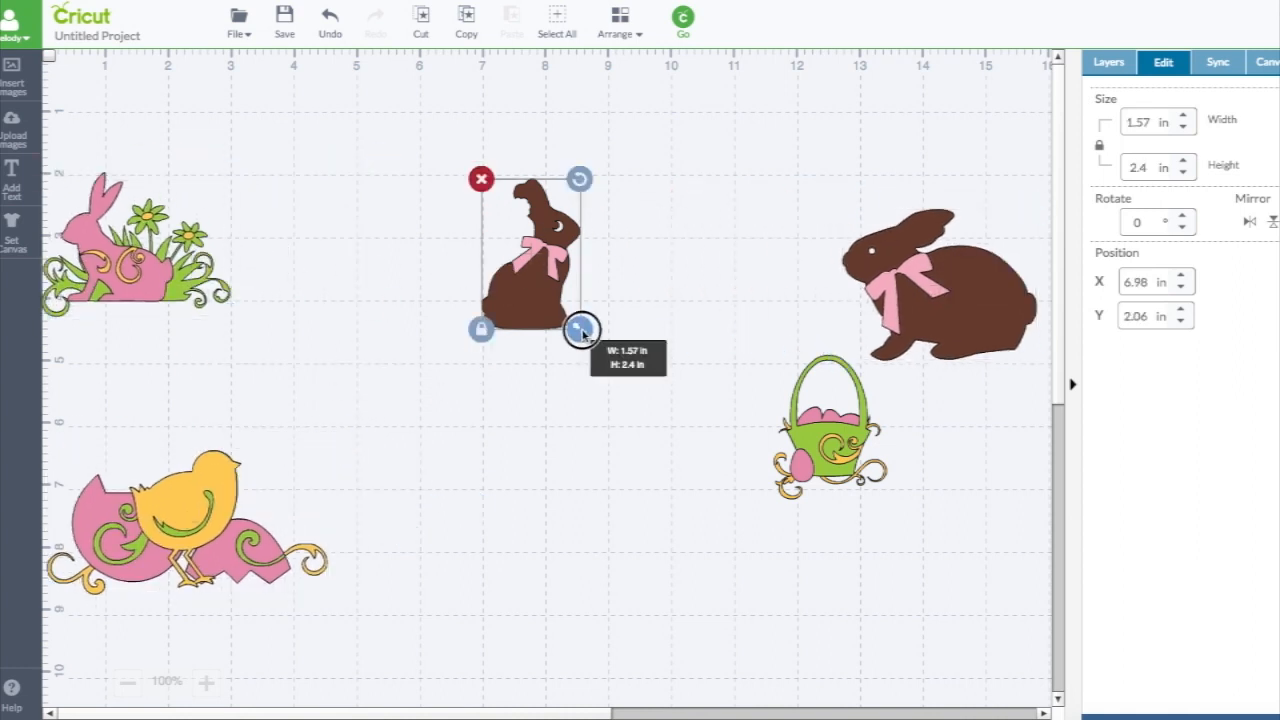
Resize the sitting bunny up and down, settling at about 1.44 × 2.2 in
{"action": "left_click_drag", "start_coordinate": [580, 330], "coordinate": [798, 604]}
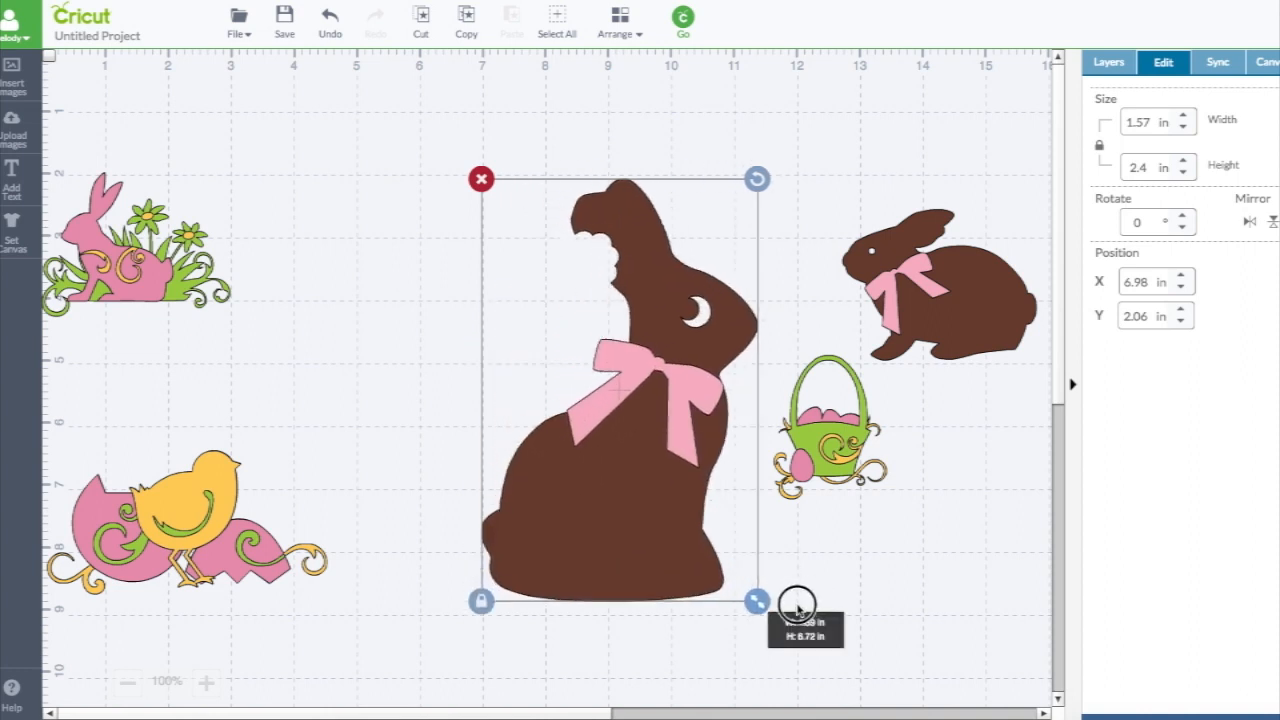
{"action": "left_click_drag", "start_coordinate": [797, 601], "coordinate": [567, 360]}
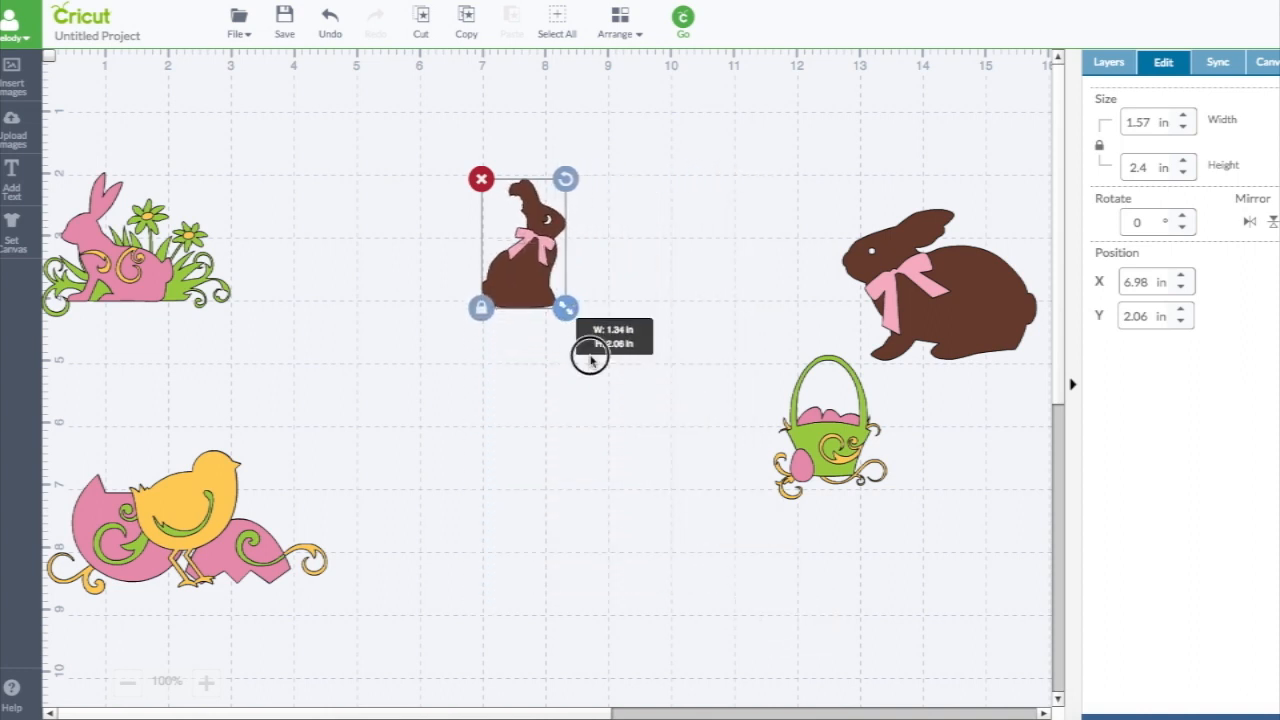
{"action": "left_click_drag", "start_coordinate": [567, 307], "coordinate": [693, 503]}
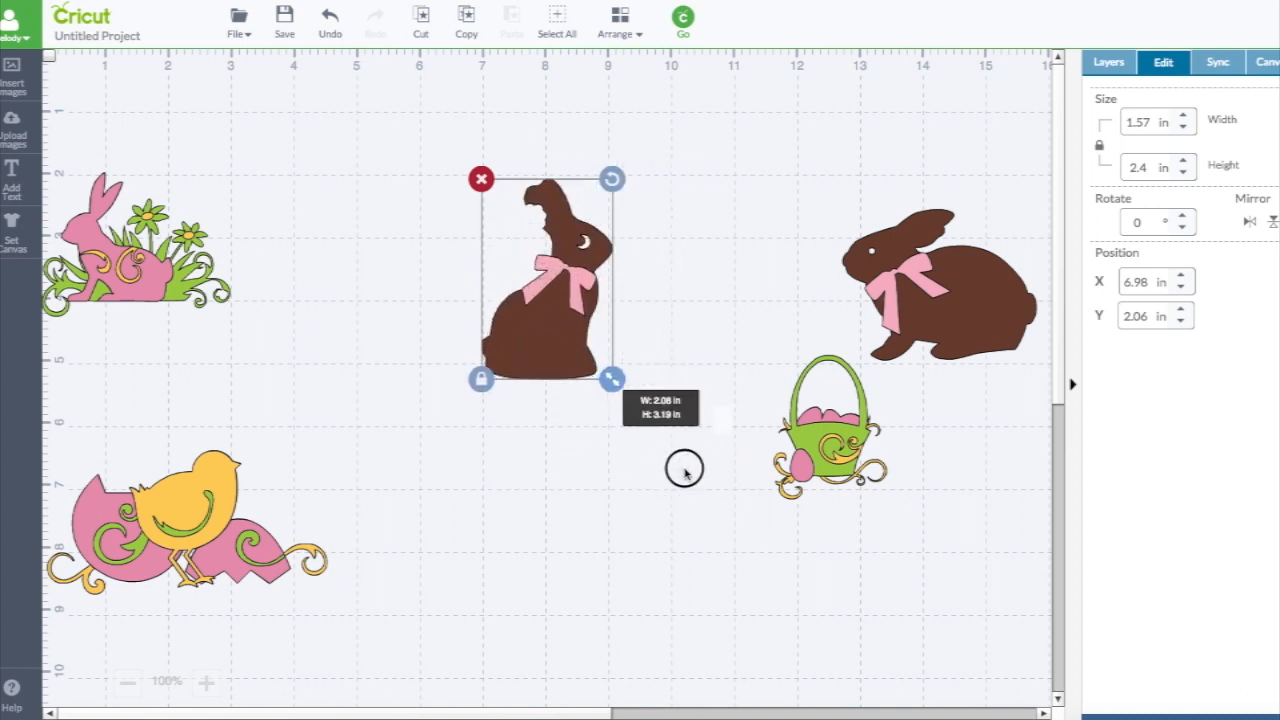
{"action": "left_click_drag", "start_coordinate": [609, 388], "coordinate": [573, 318]}
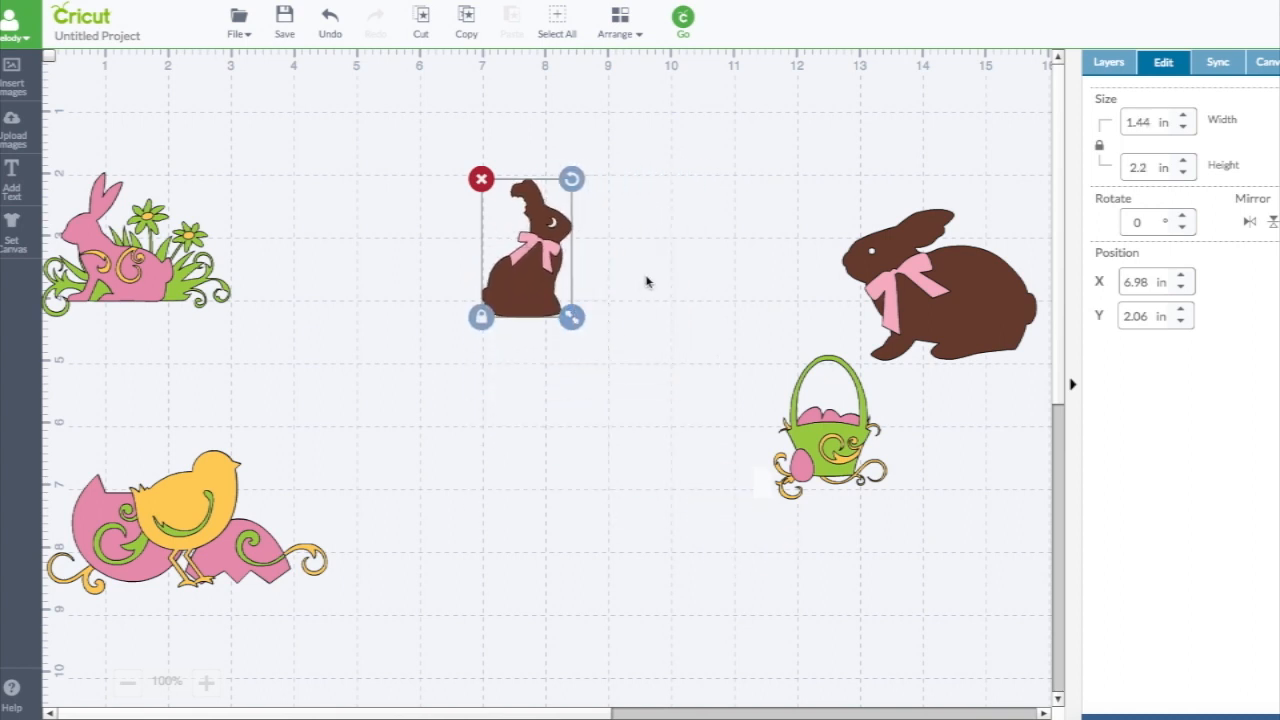
{"action": "mouse_move", "coordinate": [563, 291]}
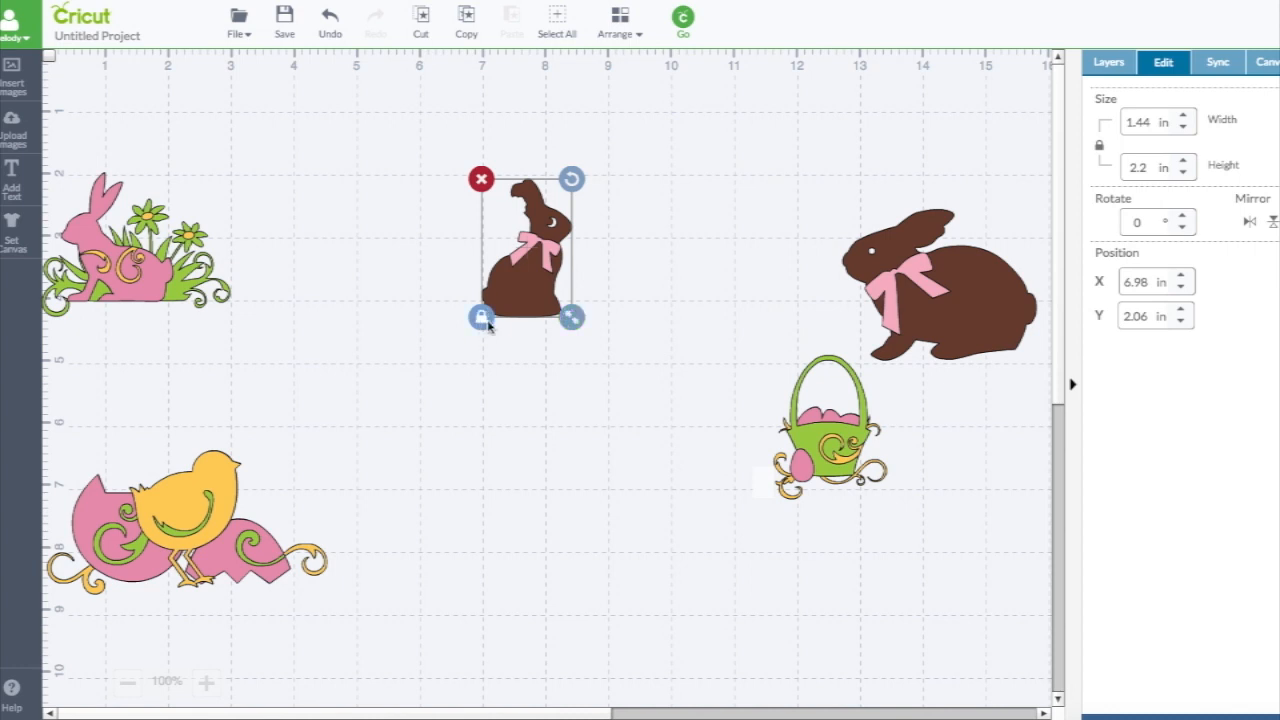
{"action": "mouse_move", "coordinate": [500, 327]}
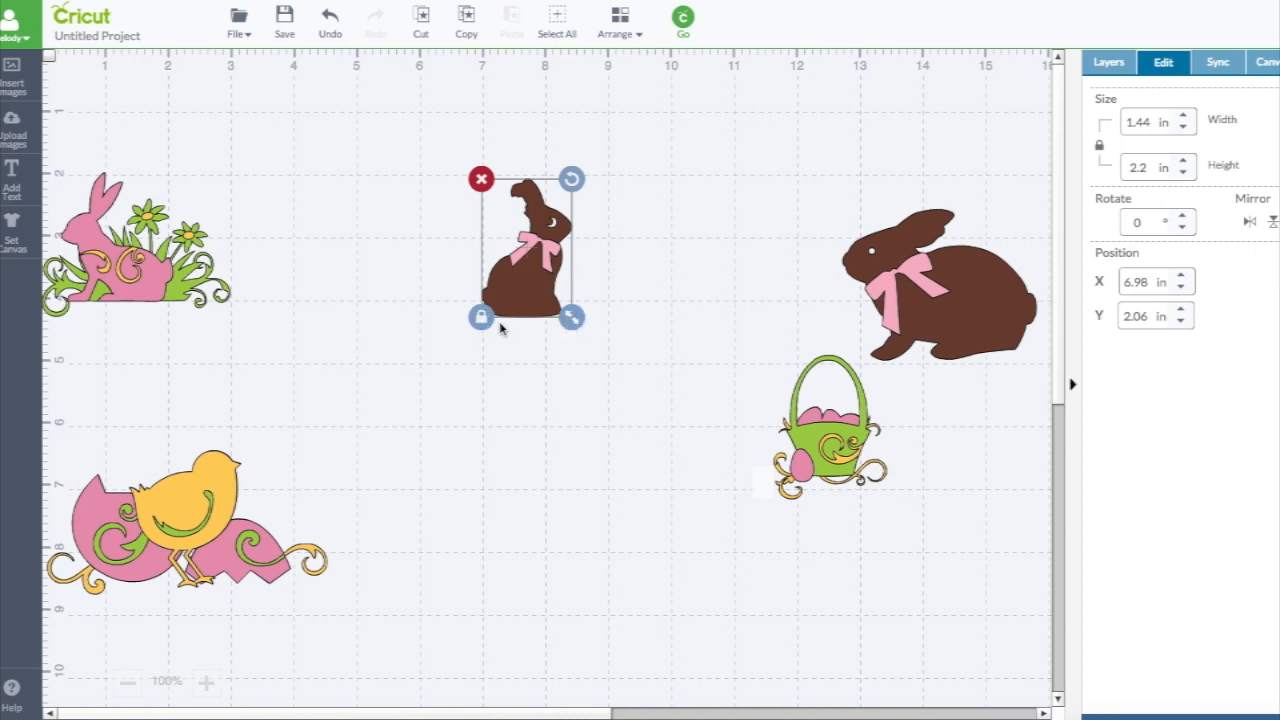
{"action": "mouse_move", "coordinate": [571, 318]}
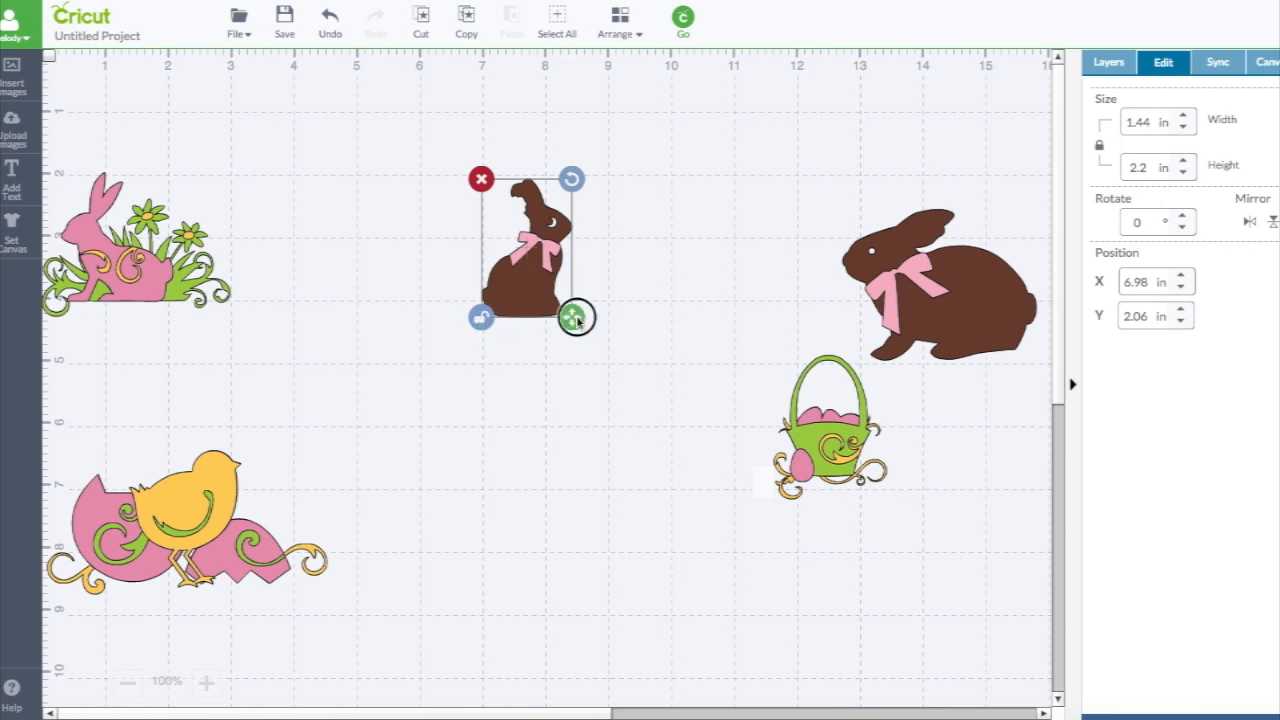
Stretch and squash the sitting bunny with its proportions unlocked
{"action": "left_click_drag", "start_coordinate": [575, 318], "coordinate": [800, 315]}
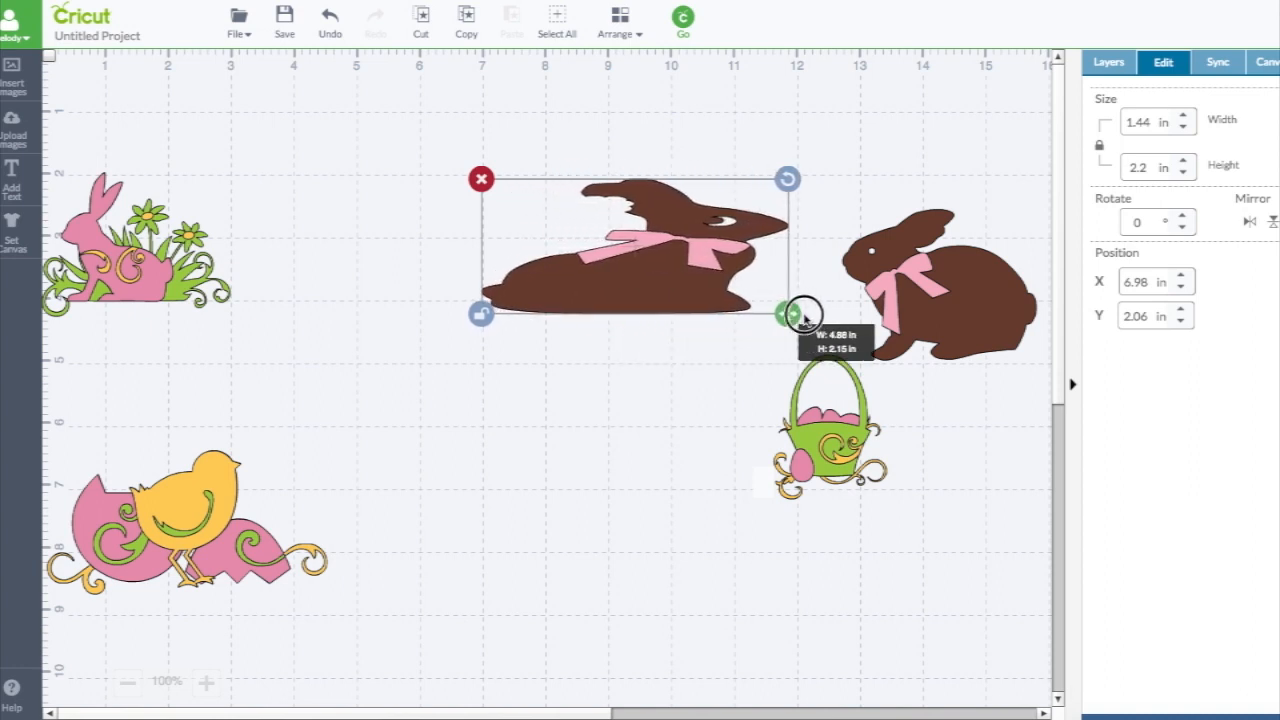
{"action": "left_click_drag", "start_coordinate": [800, 313], "coordinate": [778, 548]}
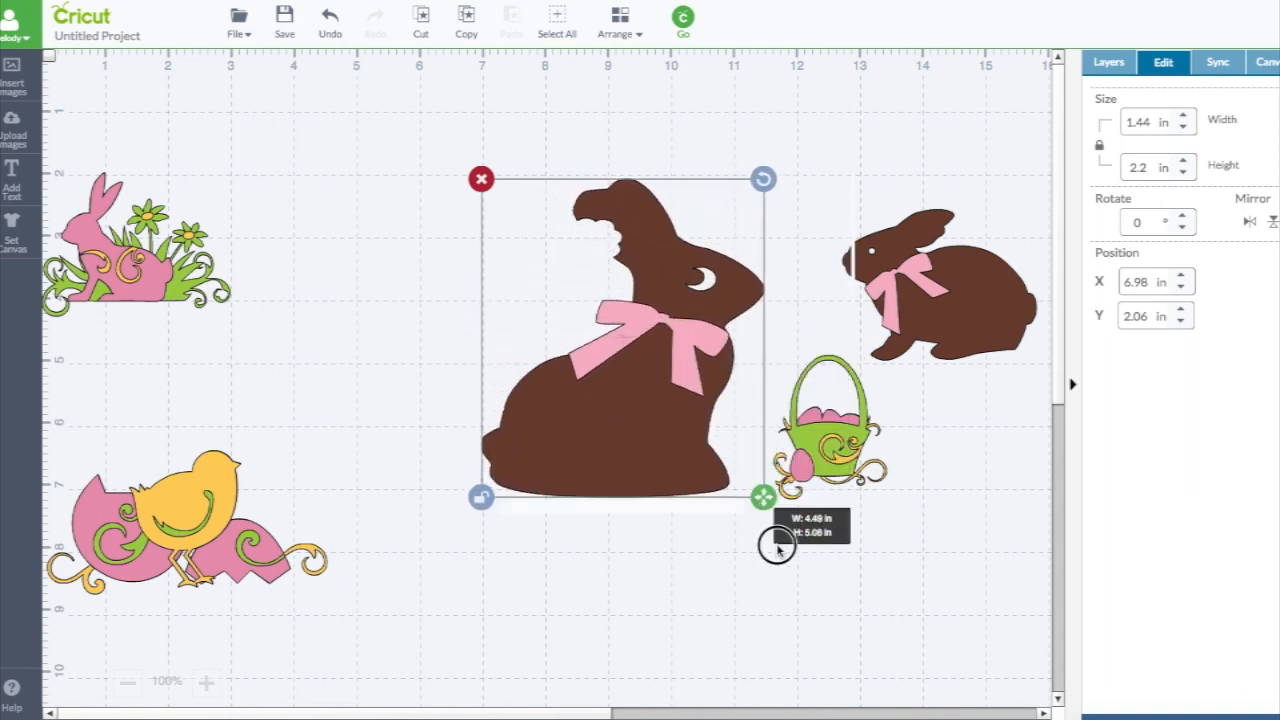
{"action": "left_click_drag", "start_coordinate": [763, 497], "coordinate": [753, 317]}
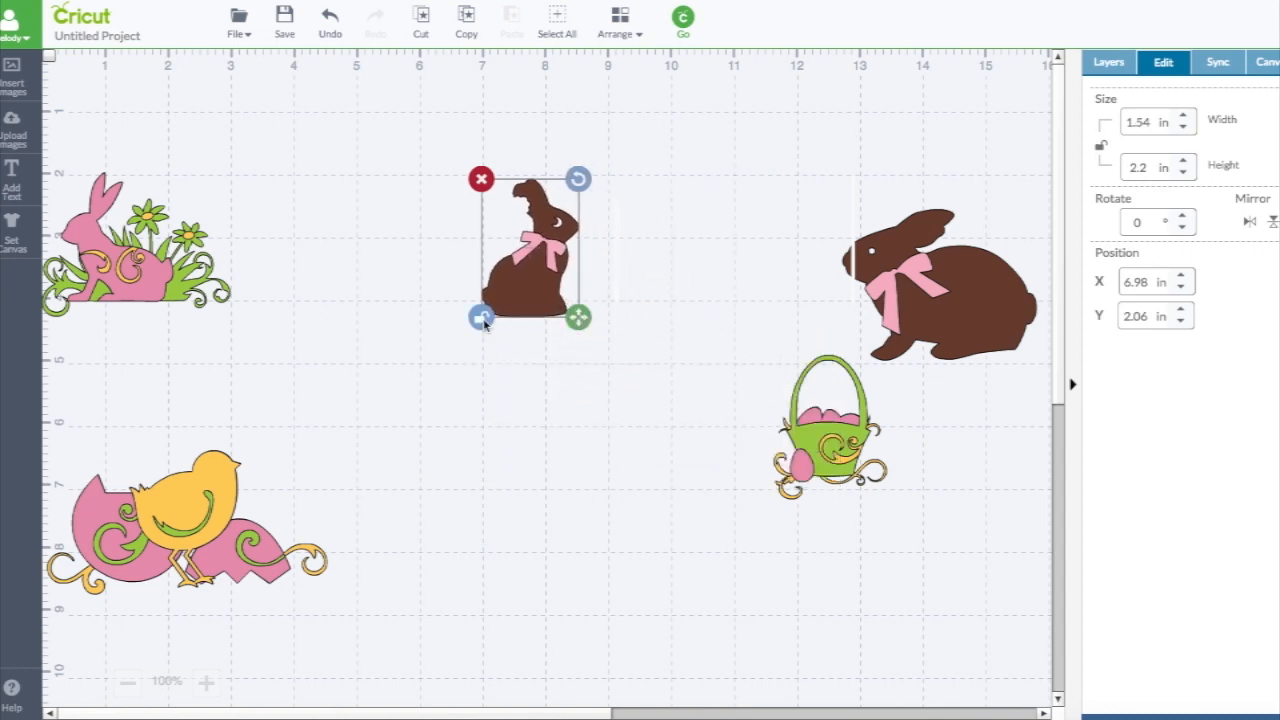
{"action": "mouse_move", "coordinate": [508, 323]}
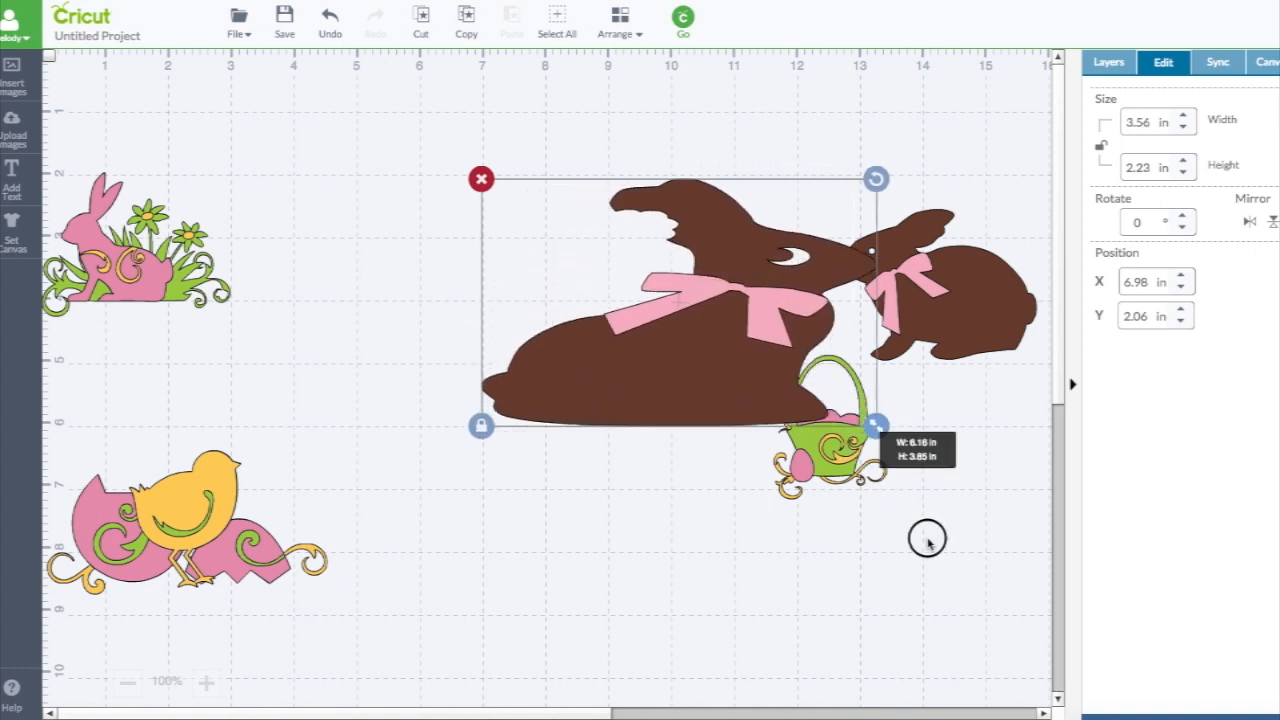
{"action": "left_click_drag", "start_coordinate": [876, 424], "coordinate": [670, 297]}
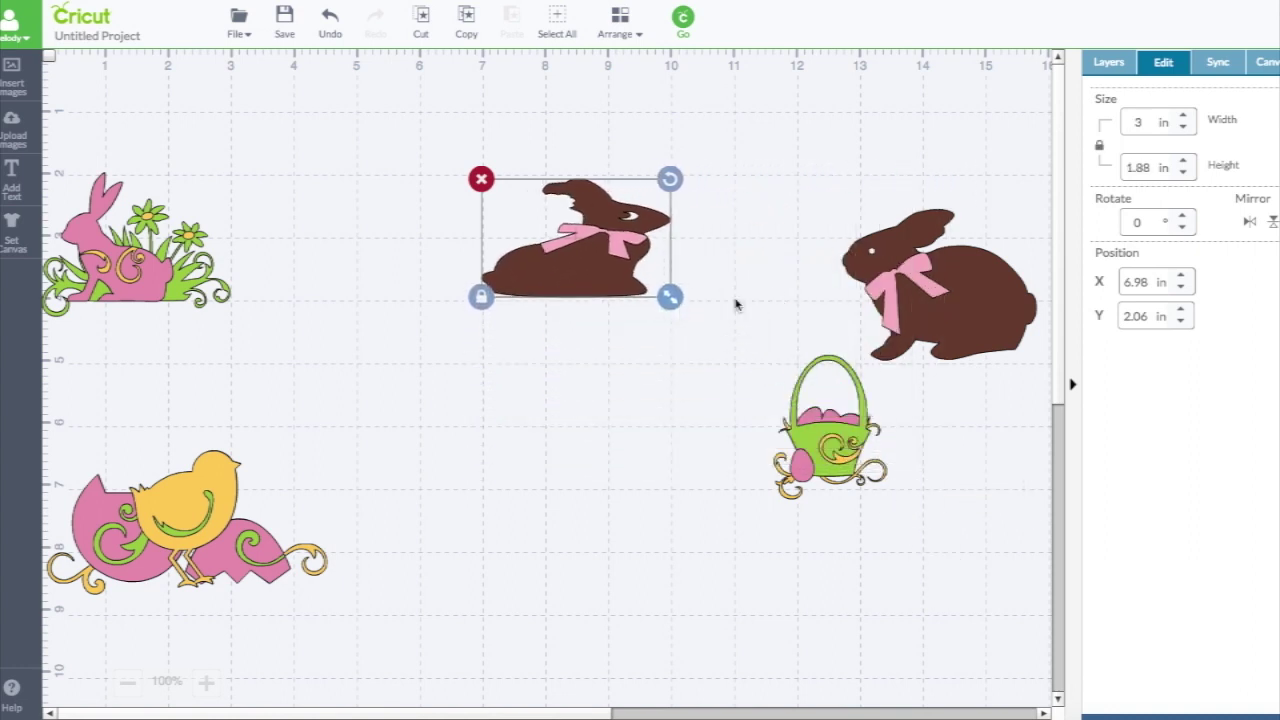
{"action": "left_click_drag", "start_coordinate": [670, 298], "coordinate": [628, 310]}
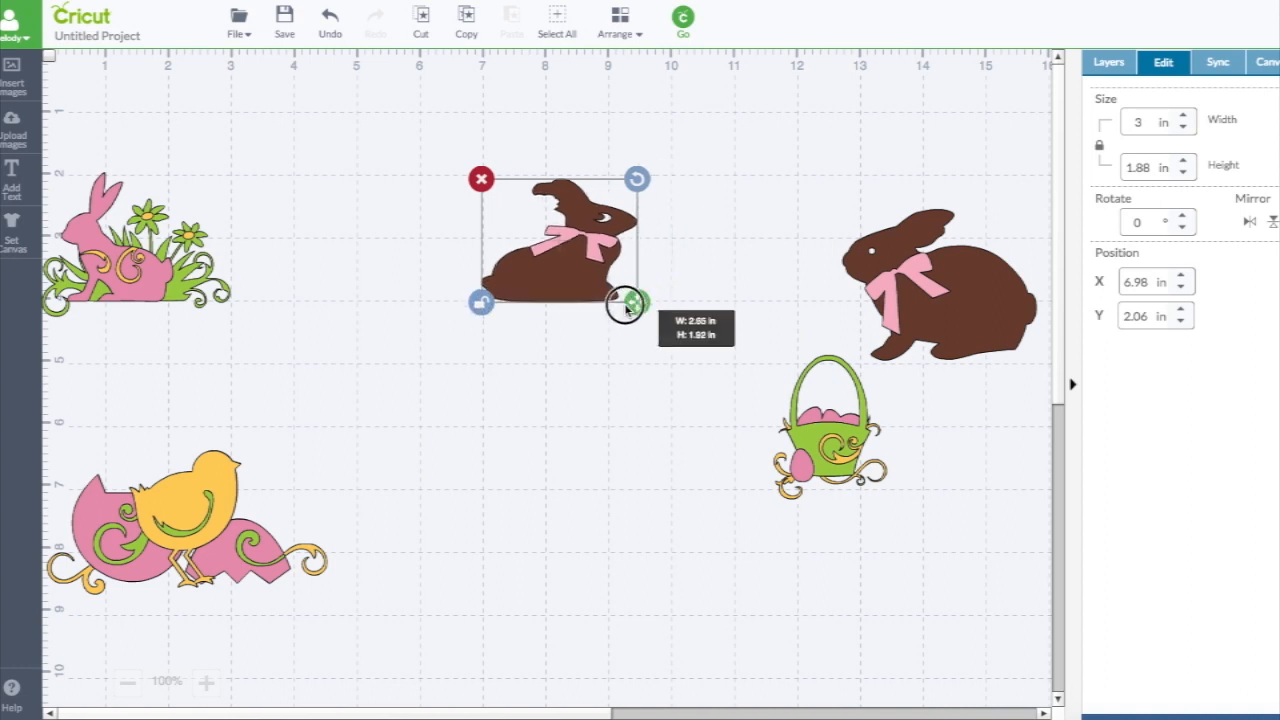
{"action": "left_click_drag", "start_coordinate": [630, 300], "coordinate": [593, 310]}
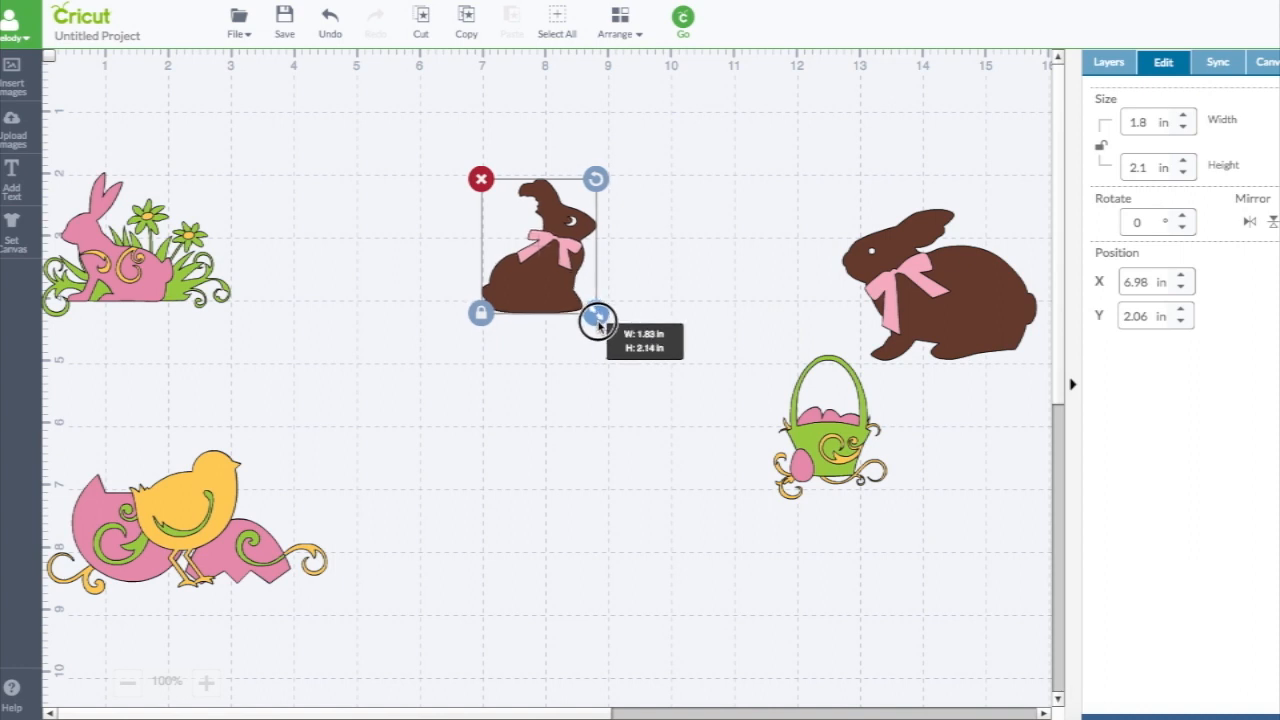
Enlarge the bunny proportionally to 3.05 × 3.57 in and move it near the top
{"action": "left_click_drag", "start_coordinate": [597, 316], "coordinate": [647, 372]}
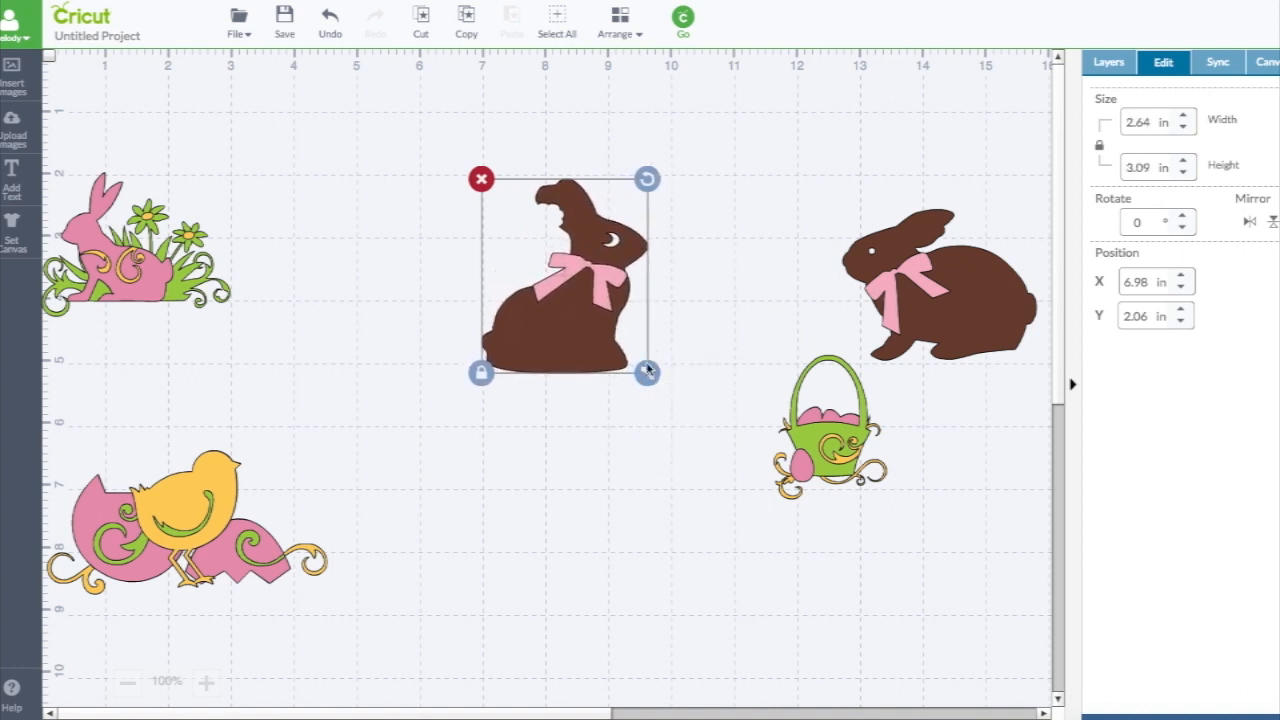
{"action": "left_click_drag", "start_coordinate": [648, 372], "coordinate": [672, 403]}
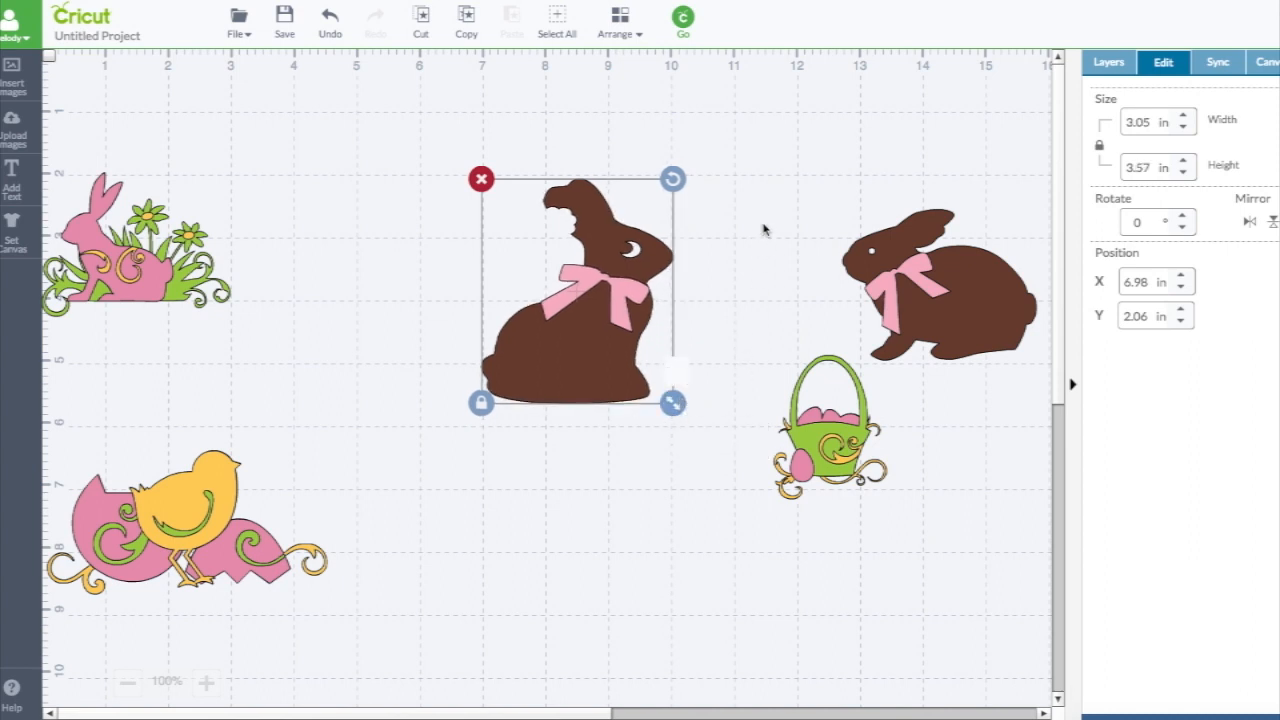
{"action": "mouse_move", "coordinate": [691, 240]}
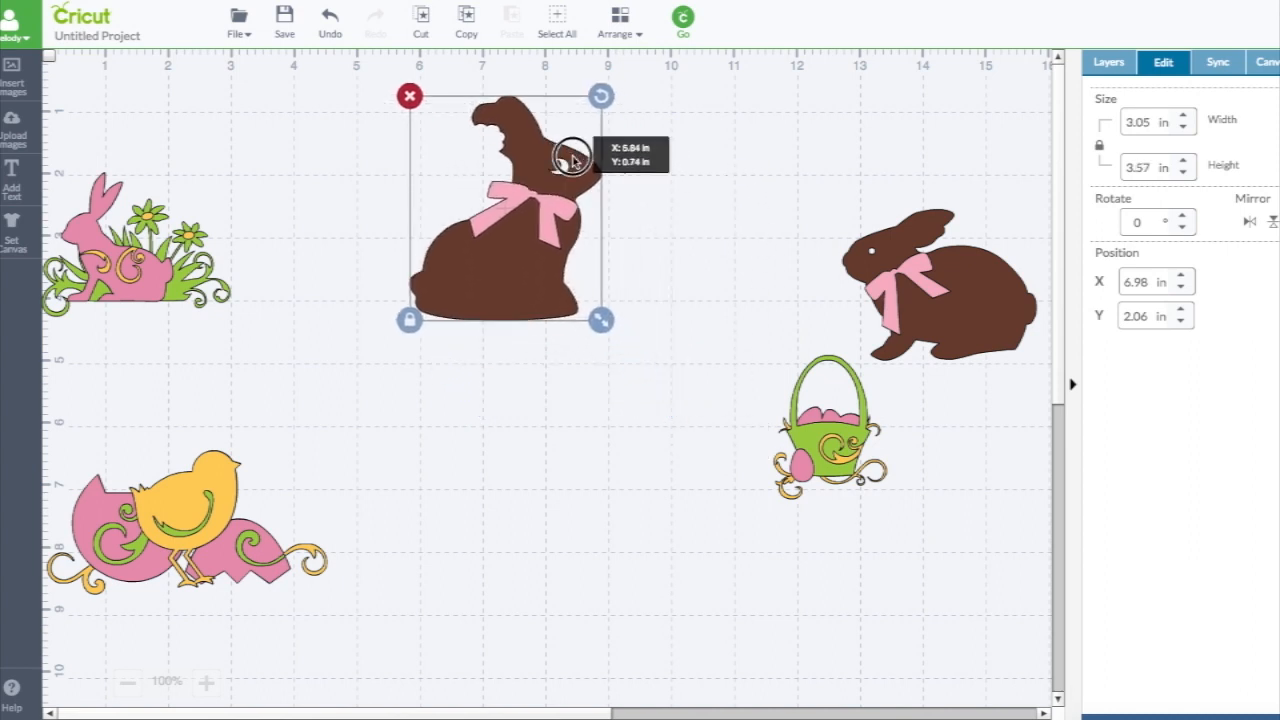
{"action": "left_click_drag", "start_coordinate": [570, 160], "coordinate": [575, 165]}
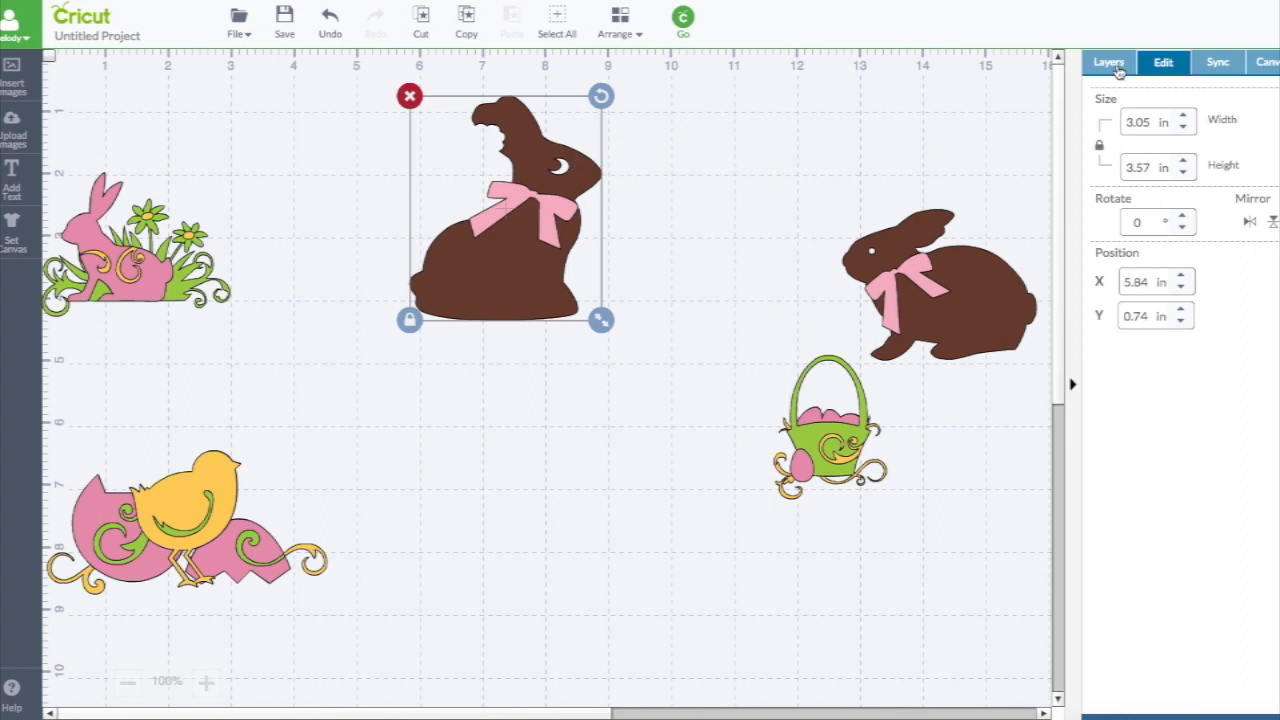
Show the Layers panel and scroll through the project's layer list
{"action": "left_click", "coordinate": [1107, 62]}
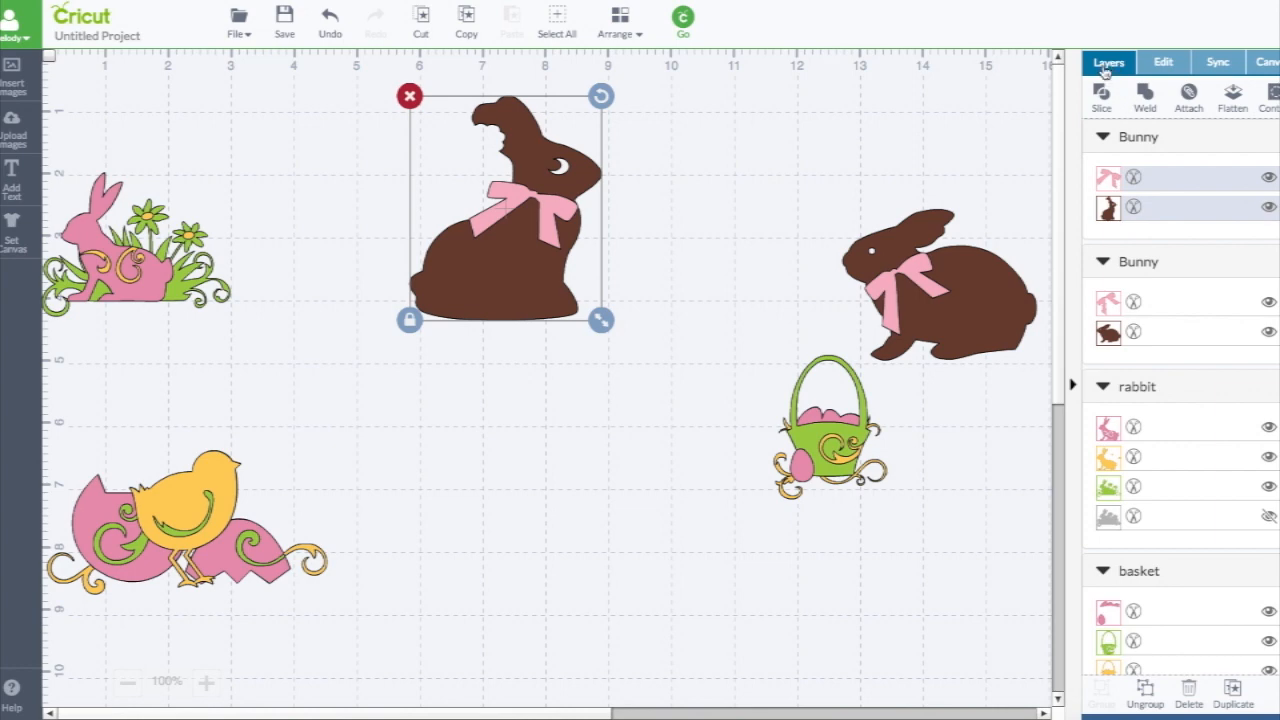
{"action": "mouse_move", "coordinate": [1060, 82]}
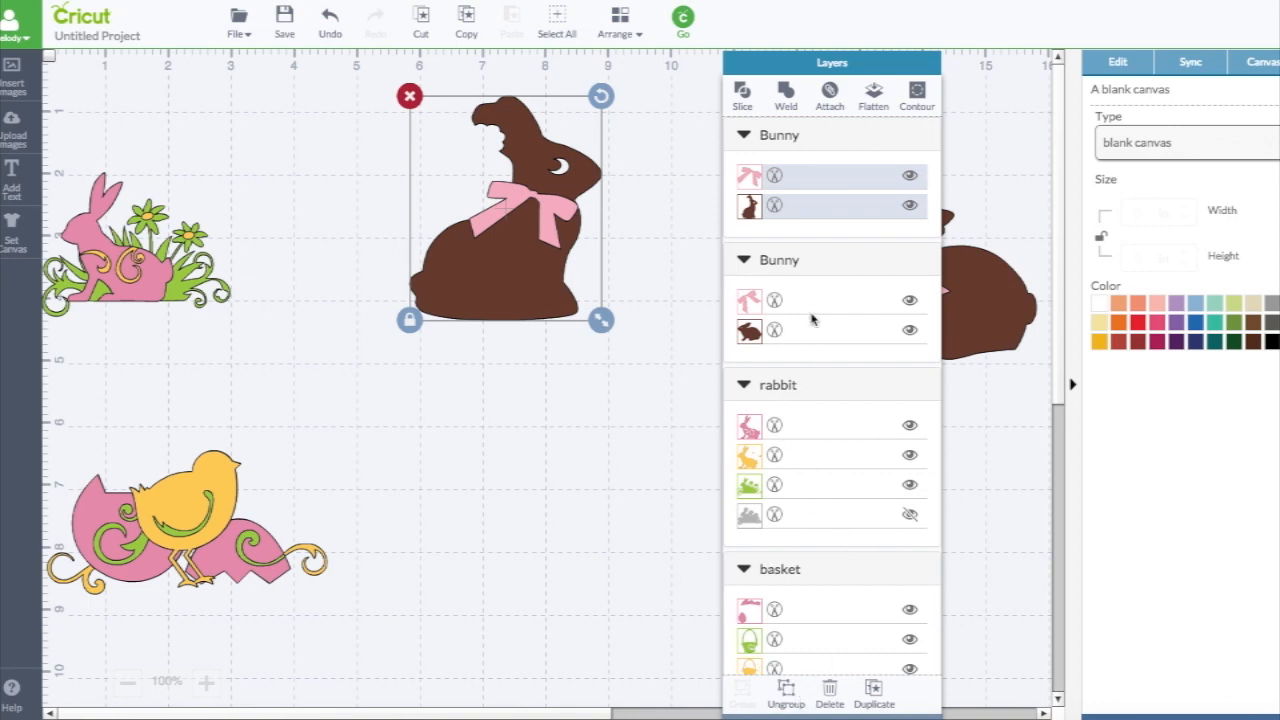
{"action": "scroll", "scroll_direction": "down", "scroll_amount": 3}
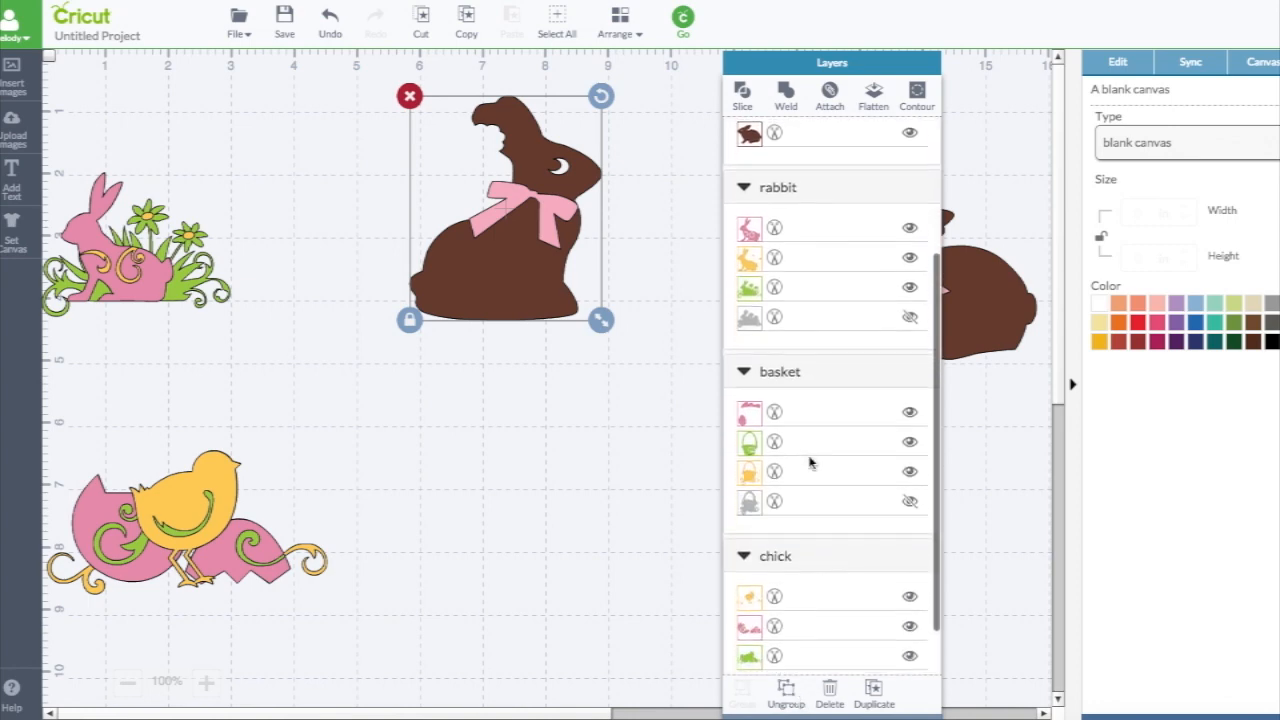
{"action": "scroll", "scroll_direction": "down", "scroll_amount": 3}
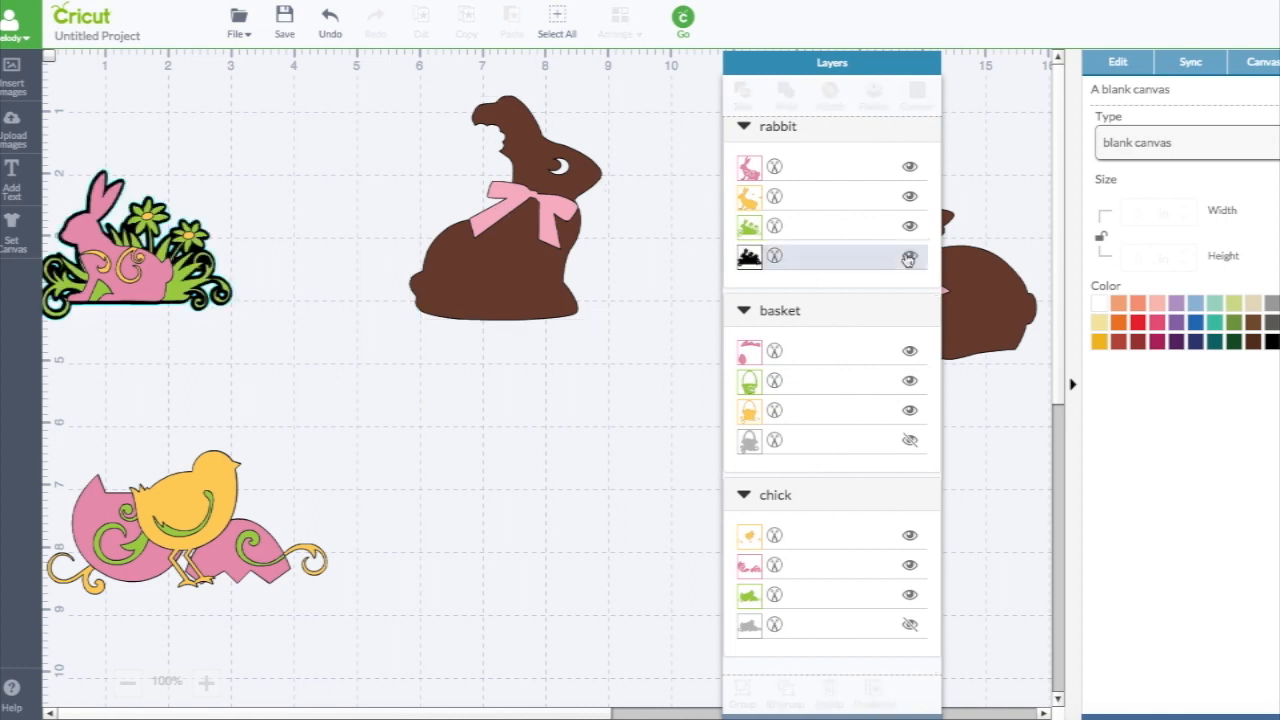
{"action": "scroll", "scroll_direction": "down", "scroll_amount": 3}
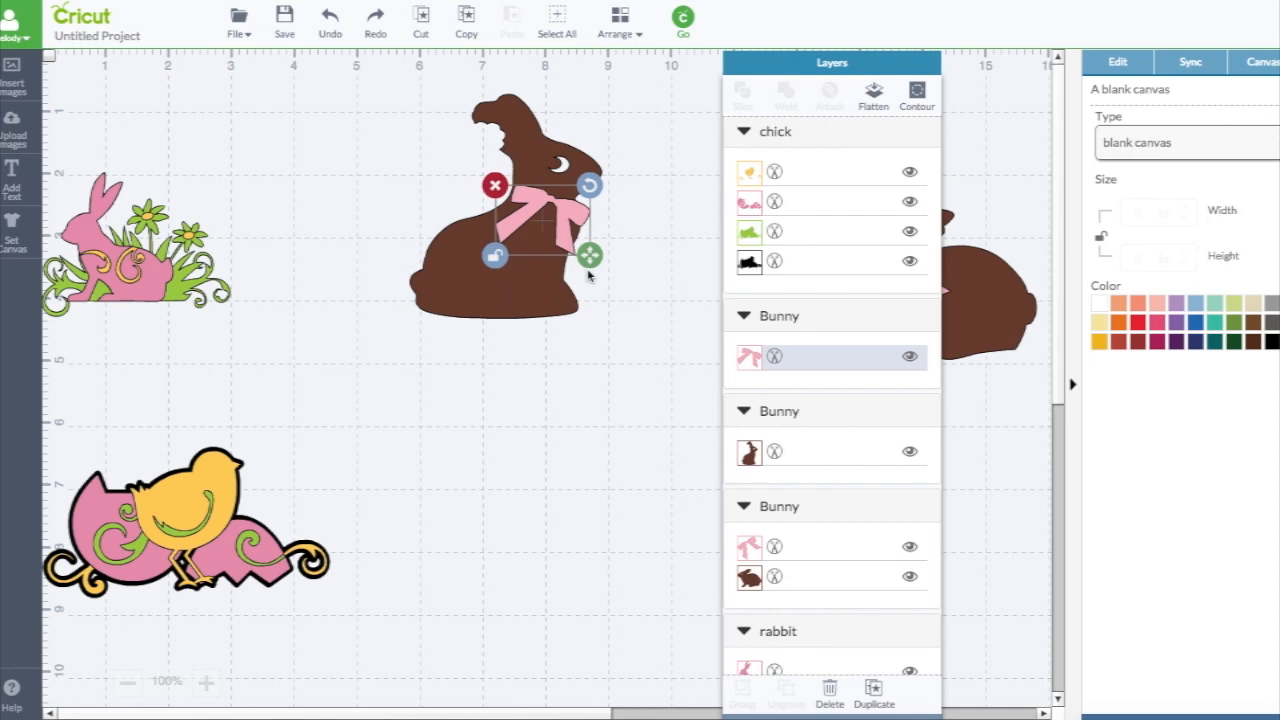
{"action": "mouse_move", "coordinate": [748, 68]}
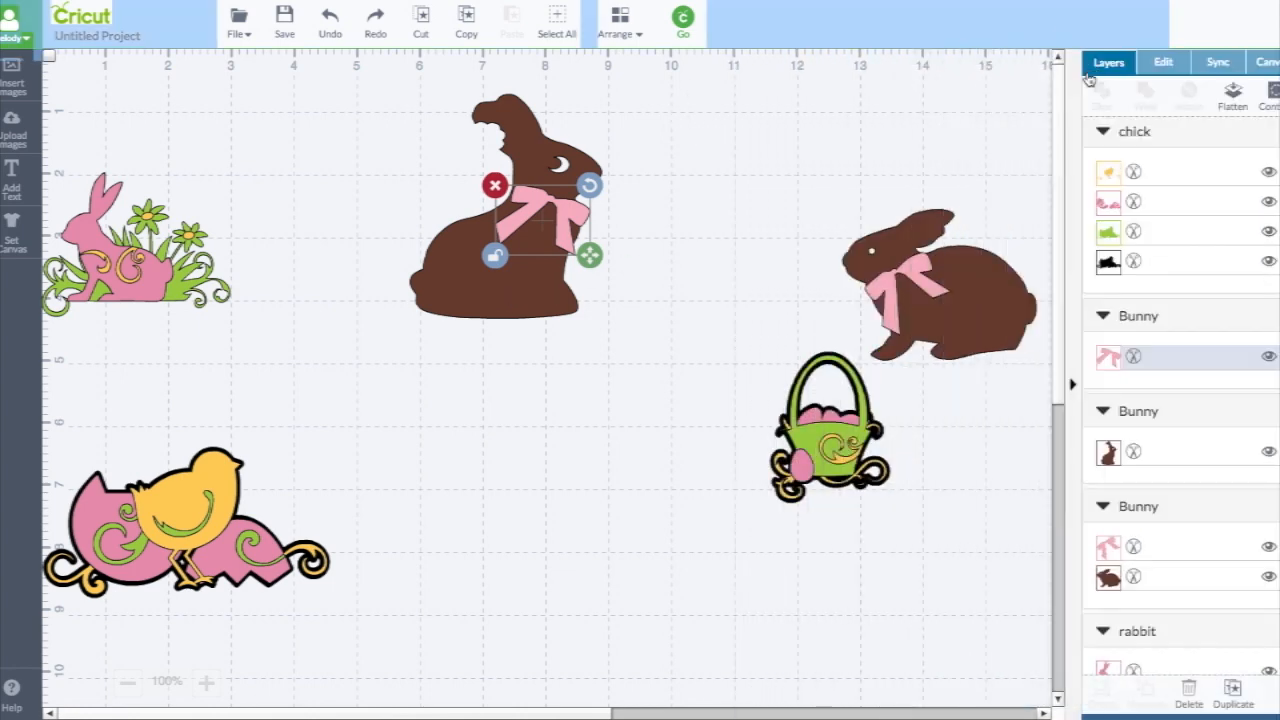
Check the bow's size and position settings, then return to the Layers panel
{"action": "left_click", "coordinate": [1162, 62]}
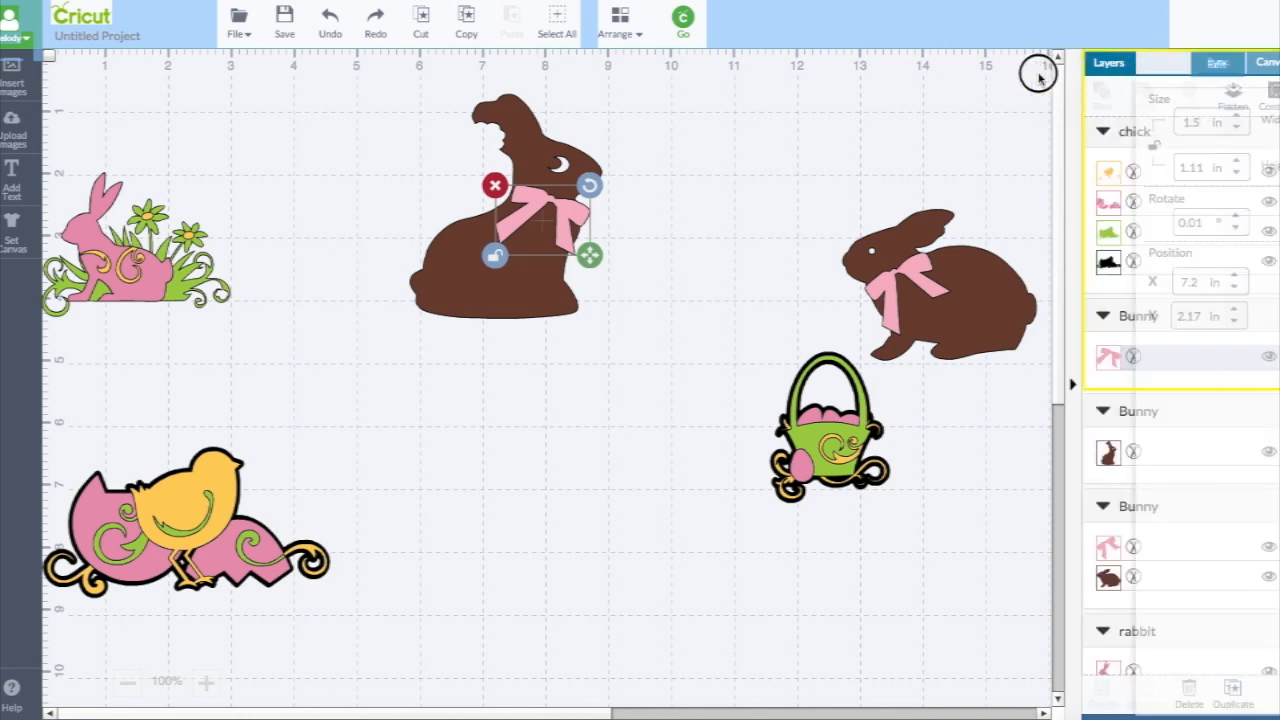
{"action": "left_click", "coordinate": [1163, 62]}
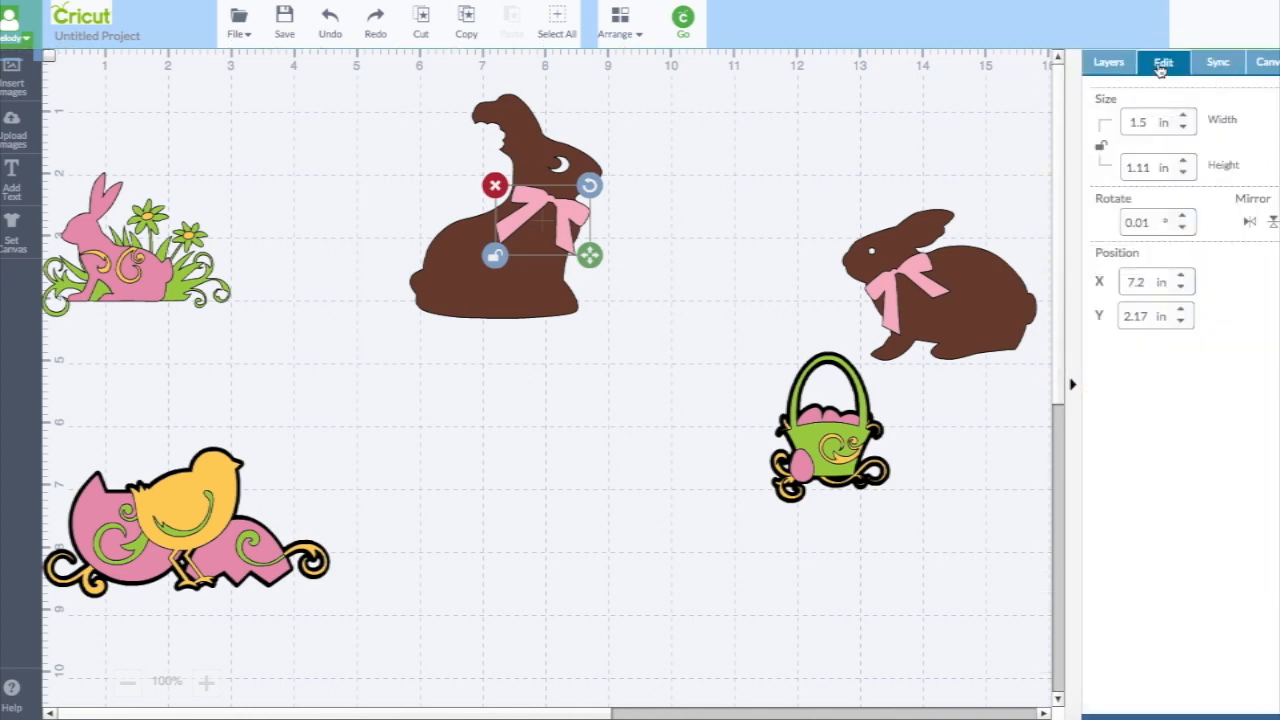
{"action": "left_click", "coordinate": [1108, 62]}
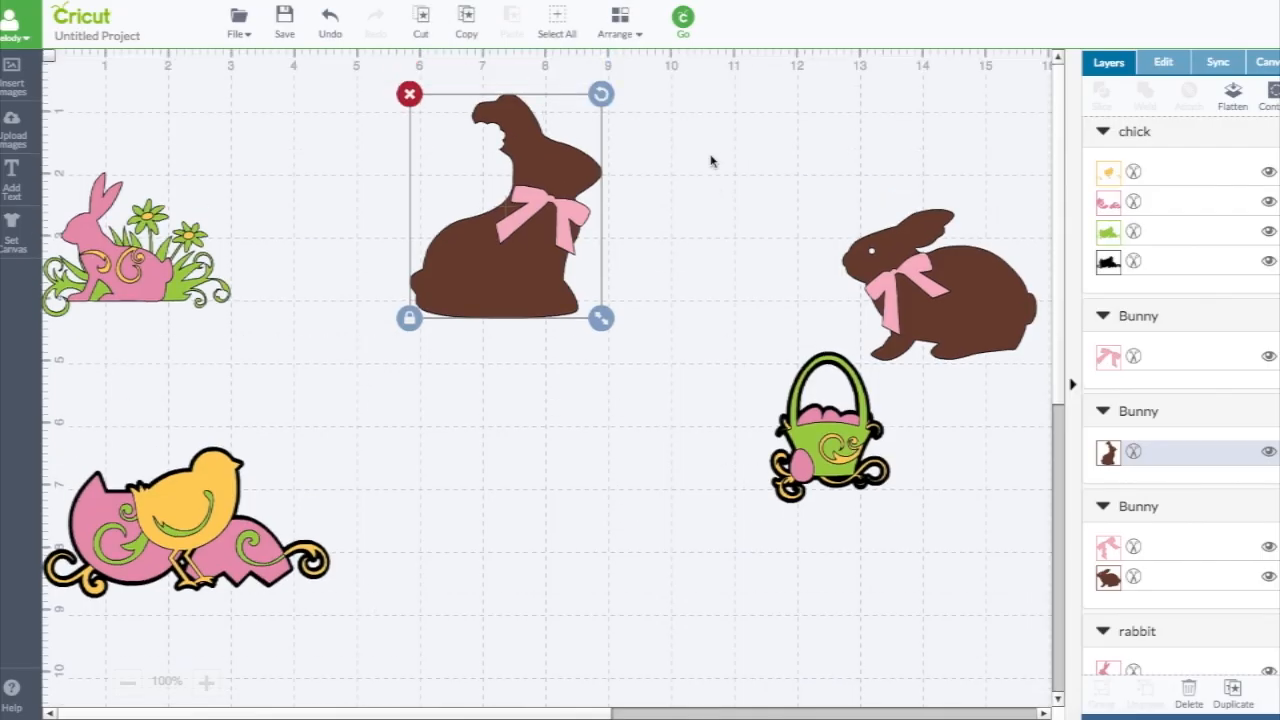
{"action": "mouse_move", "coordinate": [546, 178]}
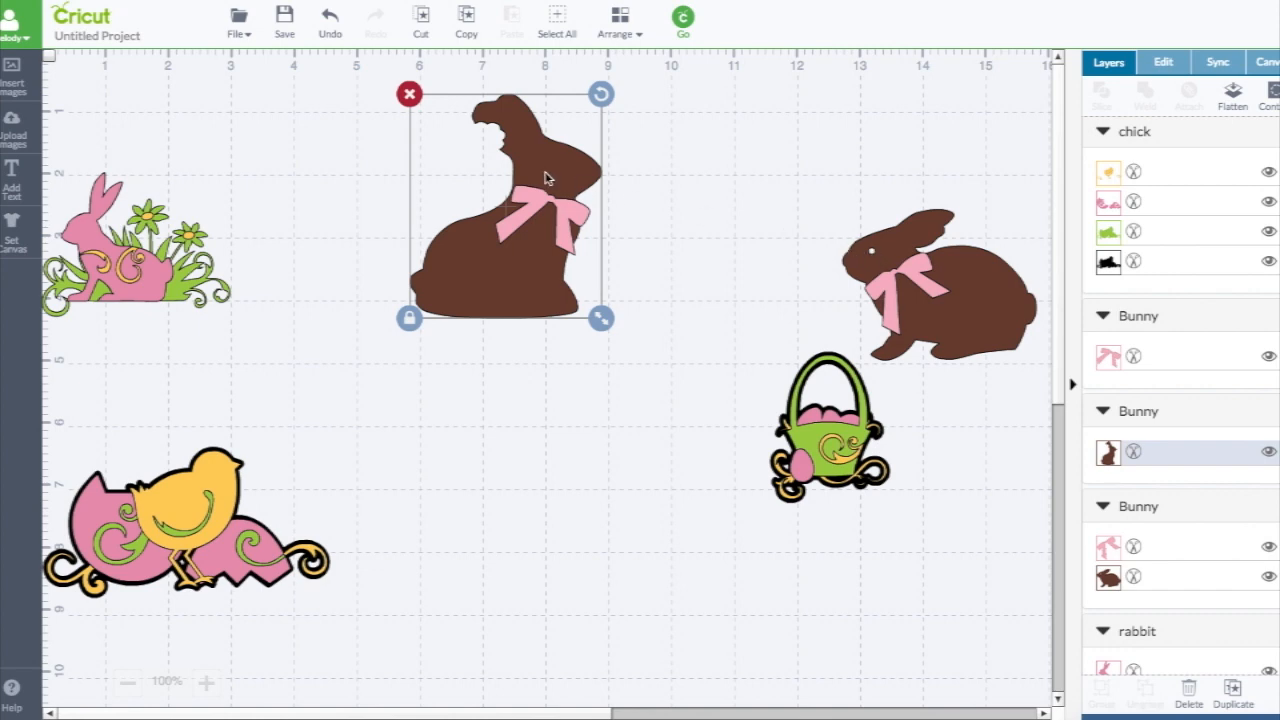
{"action": "mouse_move", "coordinate": [554, 165]}
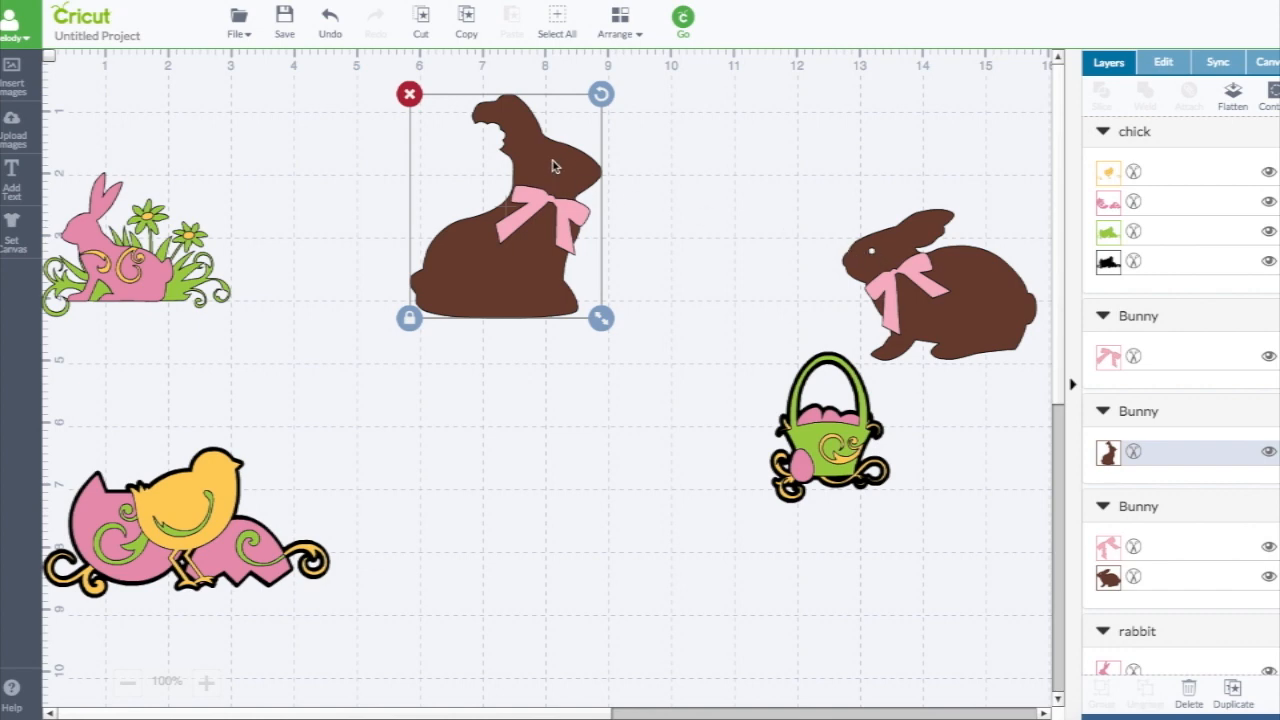
{"action": "mouse_move", "coordinate": [571, 176]}
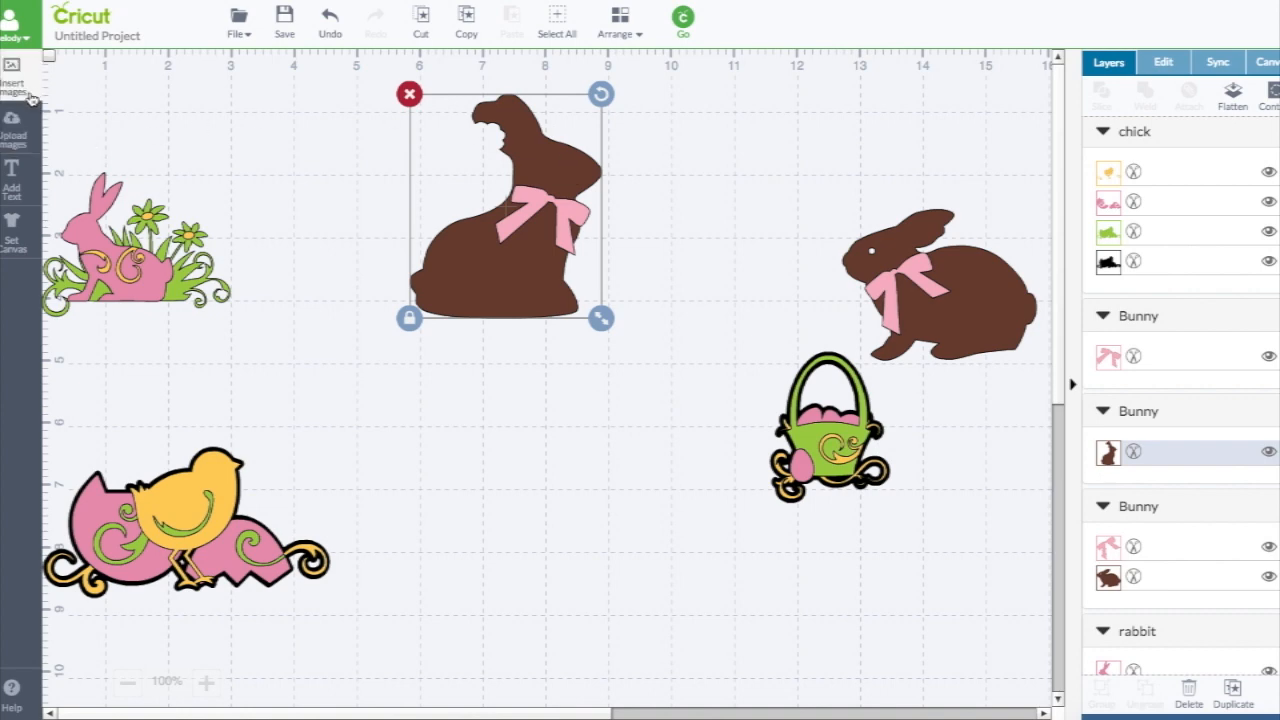
Replace the easter search with 'circle' and insert the plain ring and solid tan circle
{"action": "left_click", "coordinate": [14, 80]}
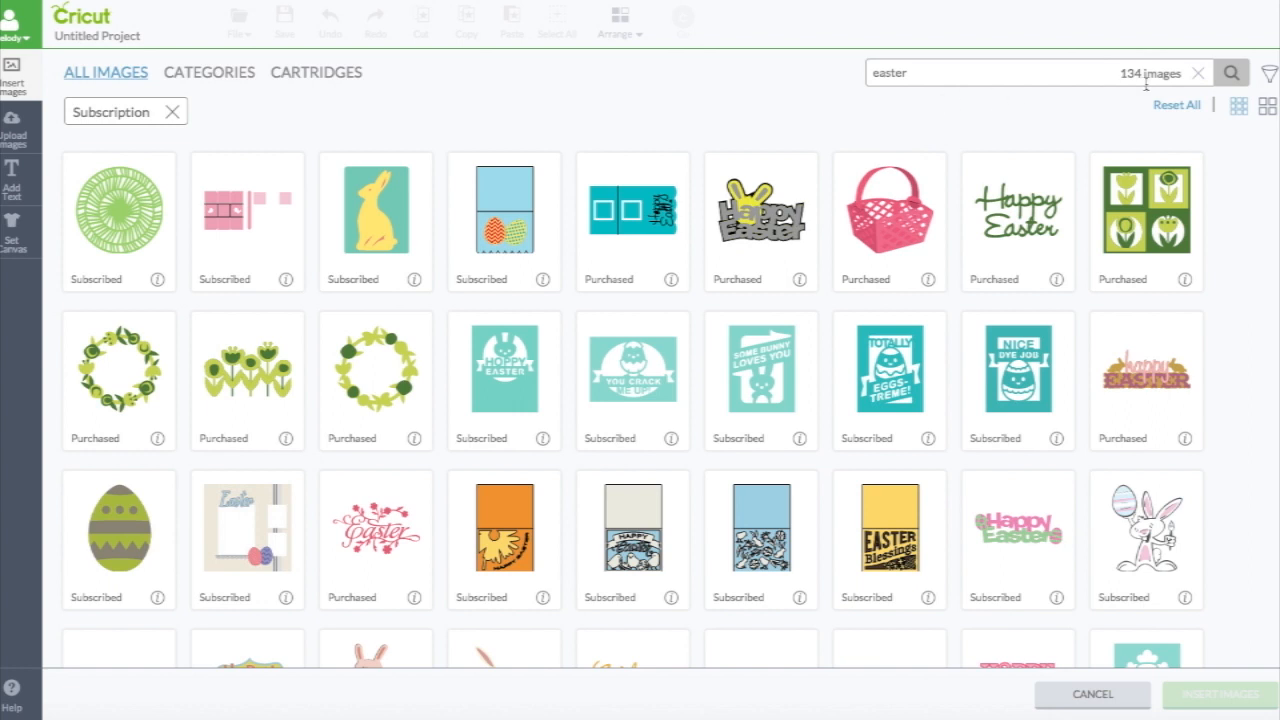
{"action": "left_click", "coordinate": [118, 210]}
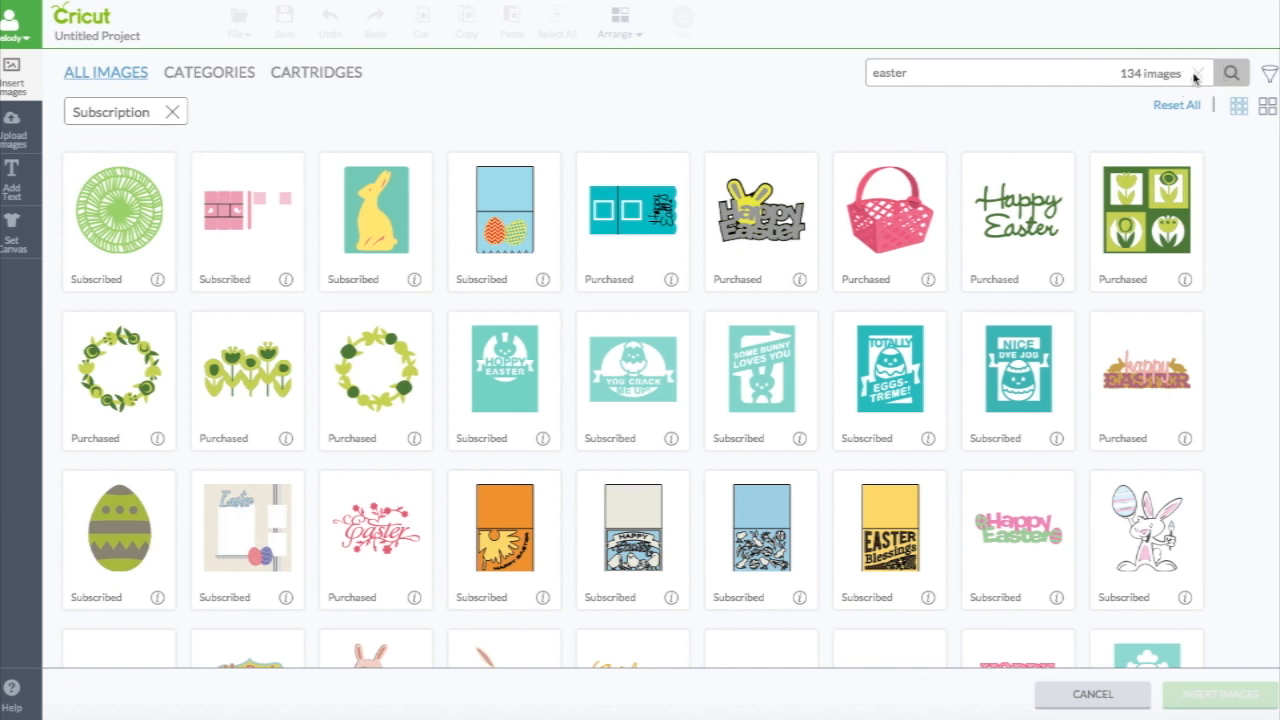
{"action": "left_click", "coordinate": [1200, 72]}
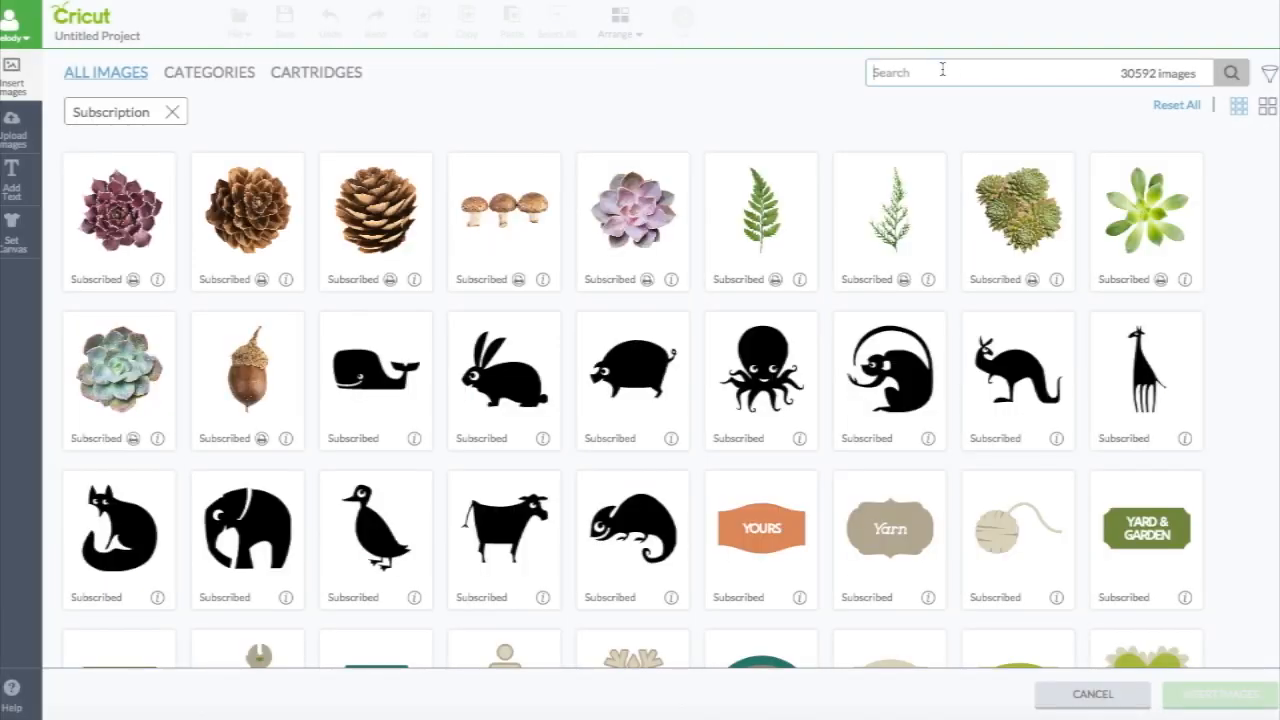
{"action": "type", "text": "circle"}
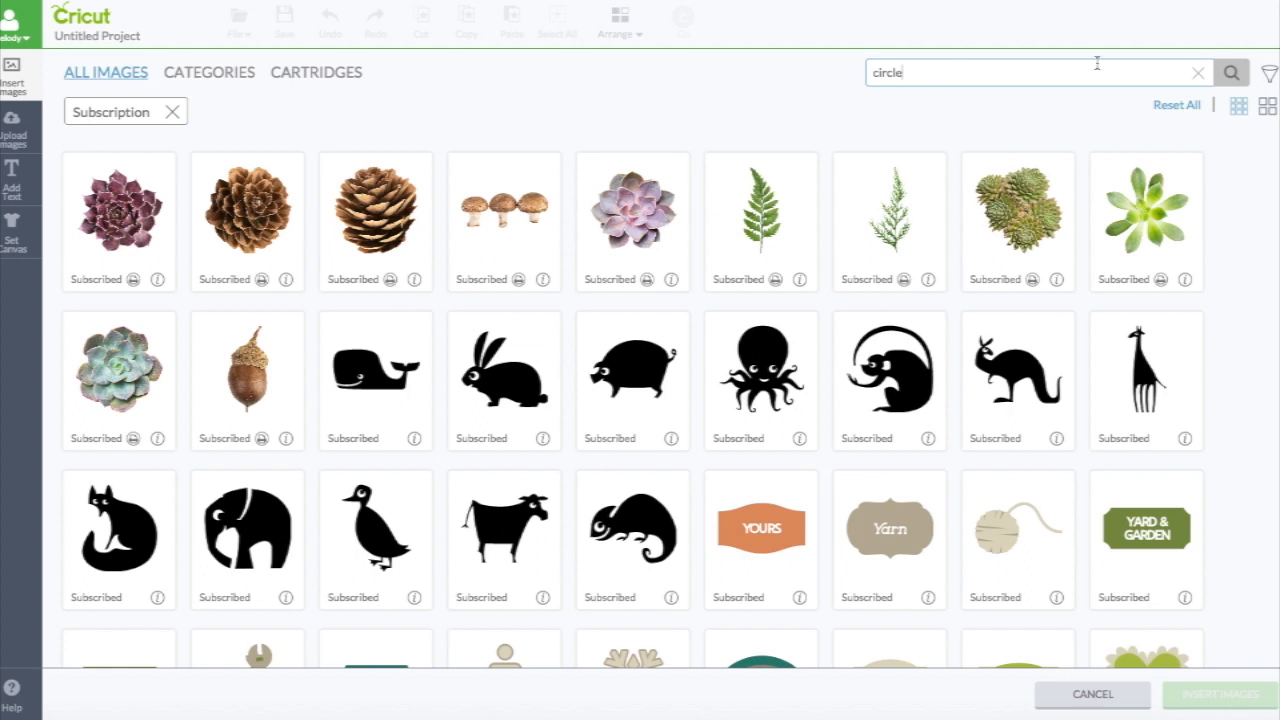
{"action": "left_click", "coordinate": [1231, 72]}
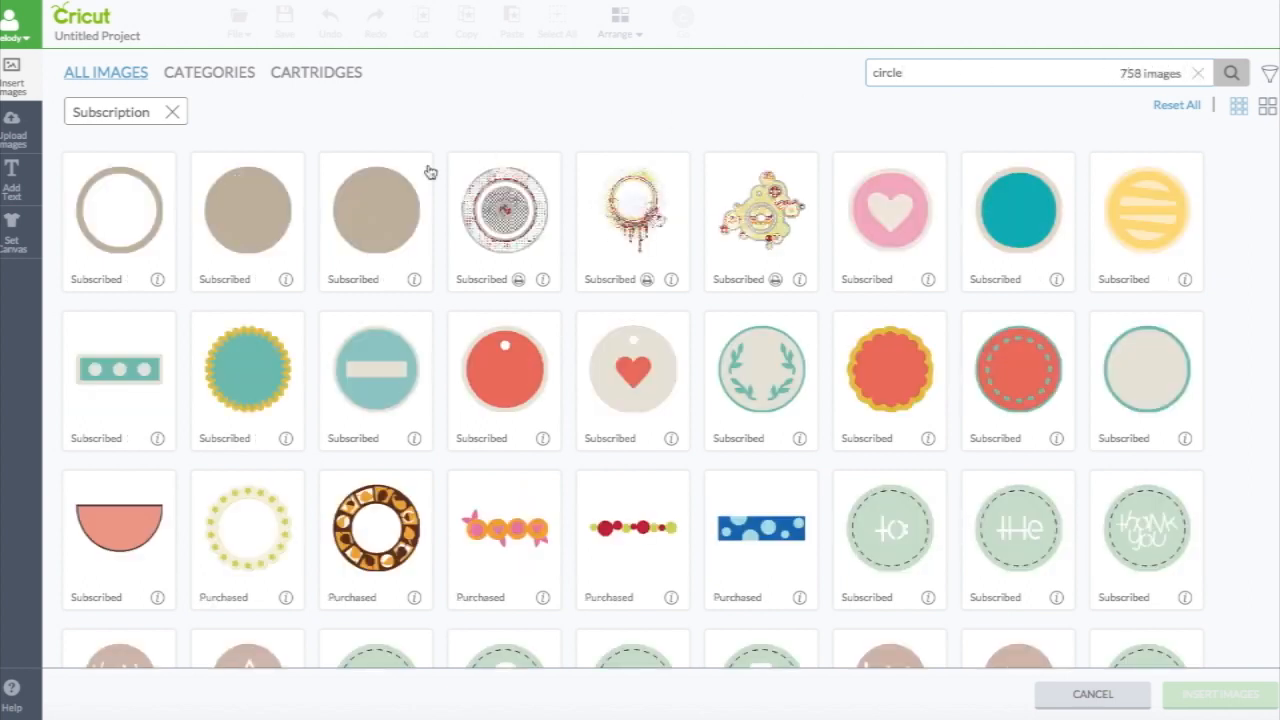
{"action": "left_click", "coordinate": [145, 211]}
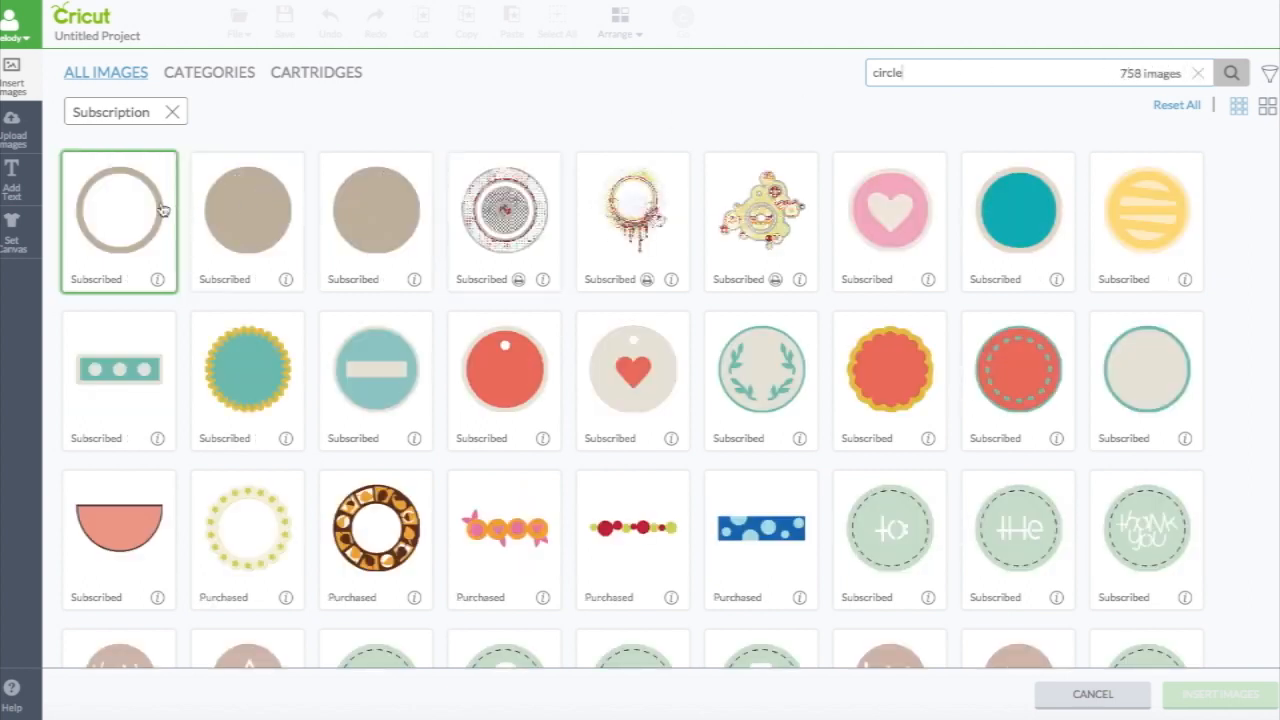
{"action": "left_click", "coordinate": [150, 210]}
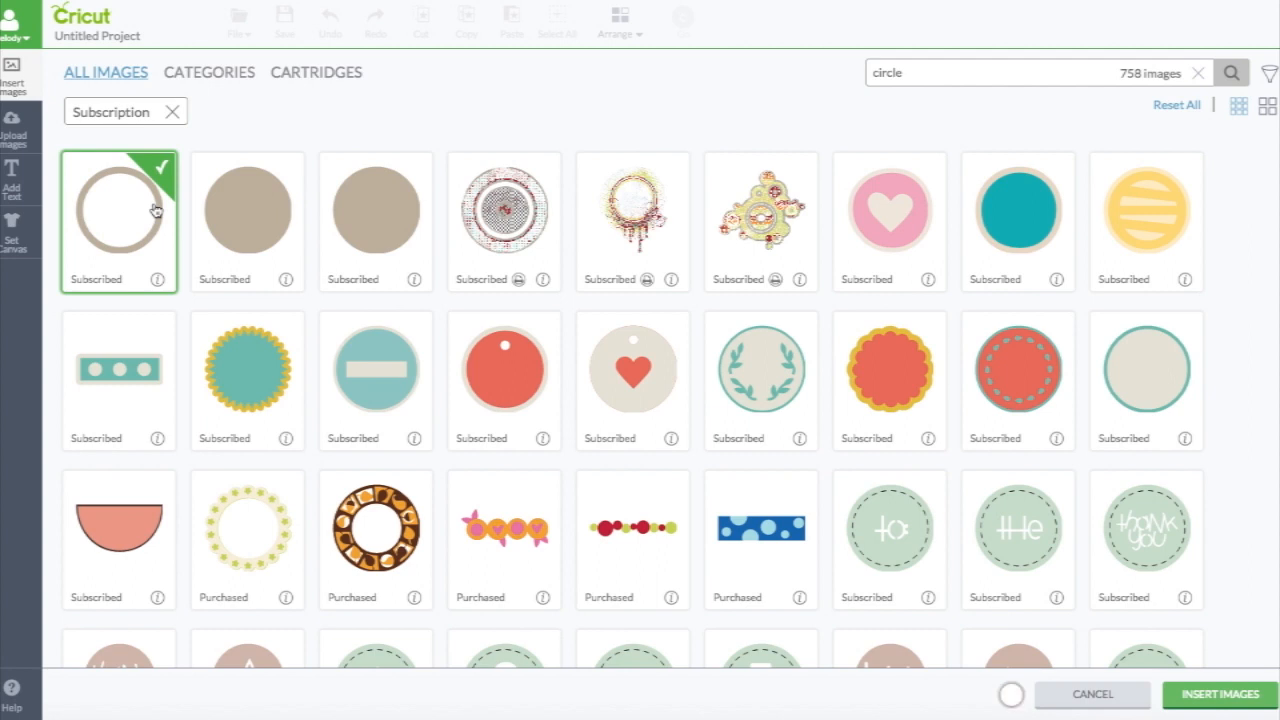
{"action": "left_click", "coordinate": [250, 210]}
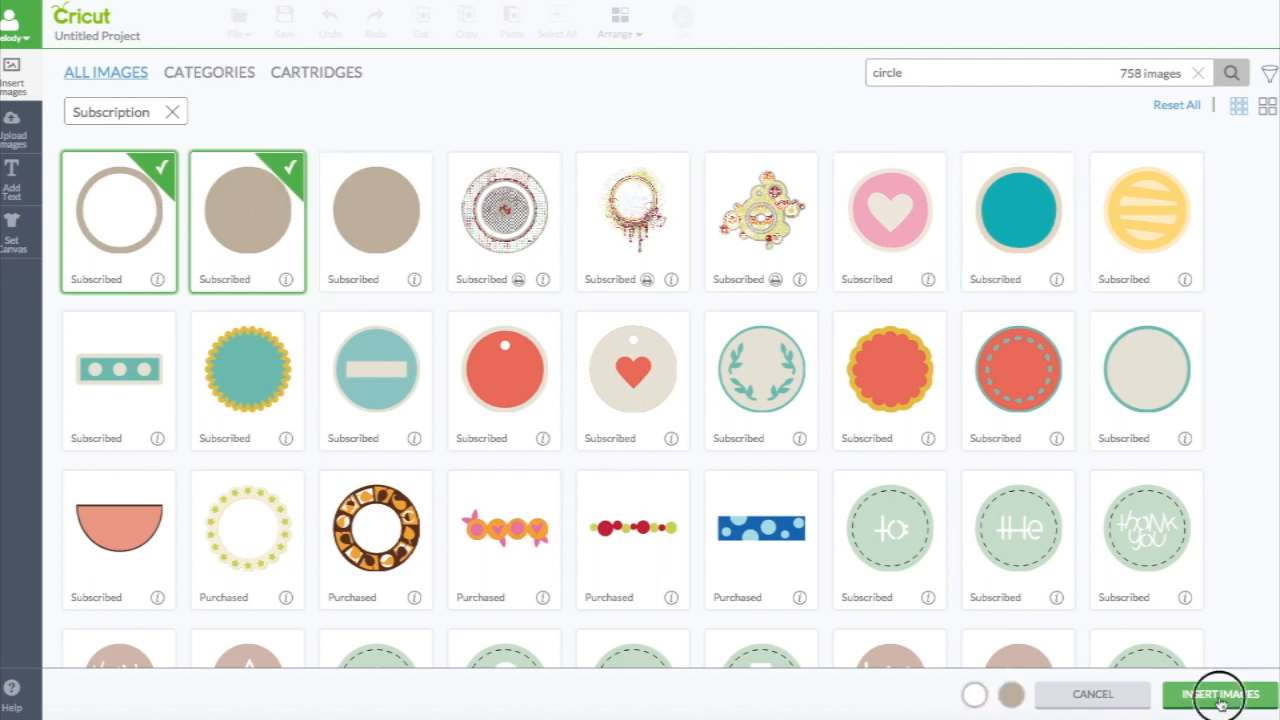
{"action": "left_click", "coordinate": [1220, 694]}
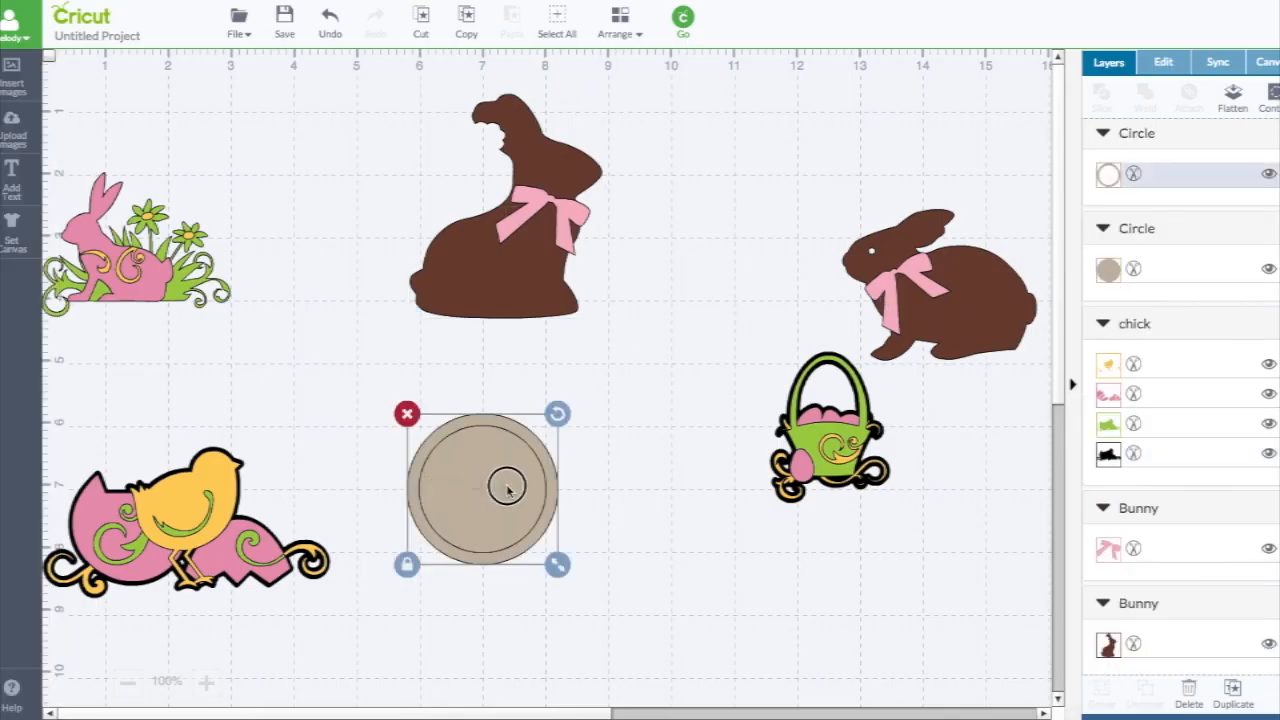
Separate and shrink the ring, then greatly enlarge the sitting brown bunny
{"action": "left_click_drag", "start_coordinate": [507, 490], "coordinate": [650, 300]}
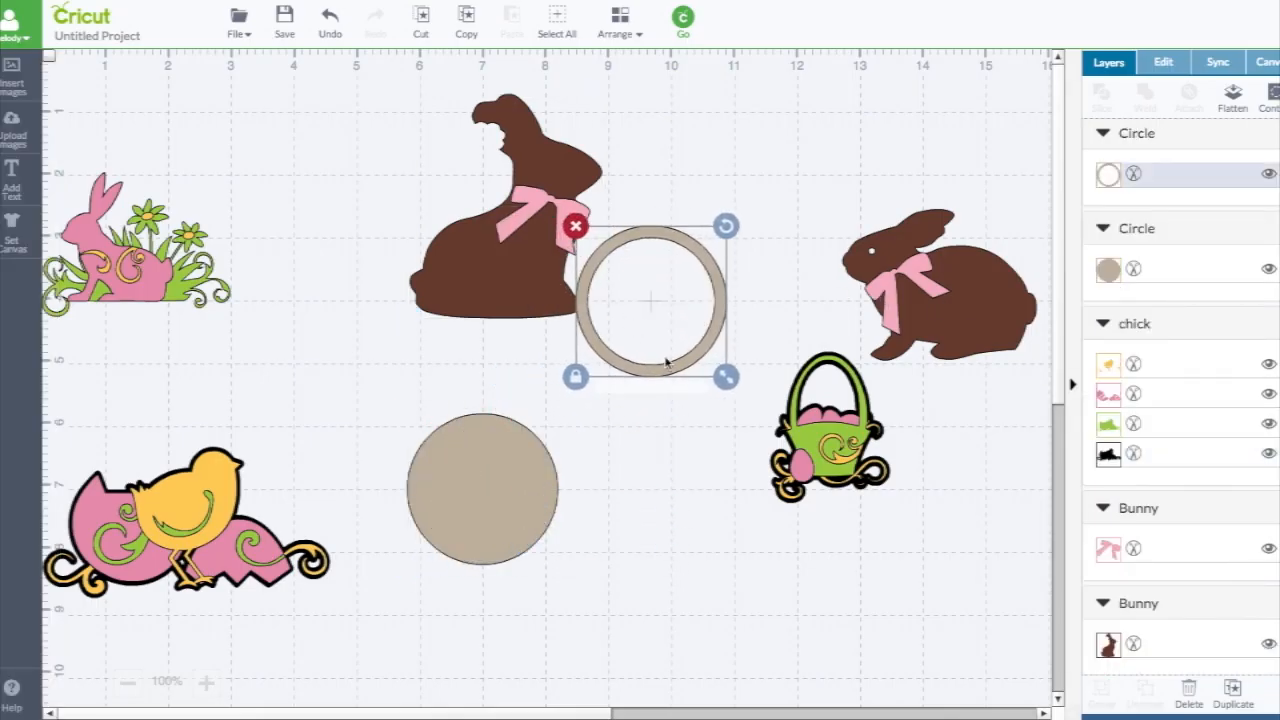
{"action": "left_click_drag", "start_coordinate": [725, 377], "coordinate": [615, 263]}
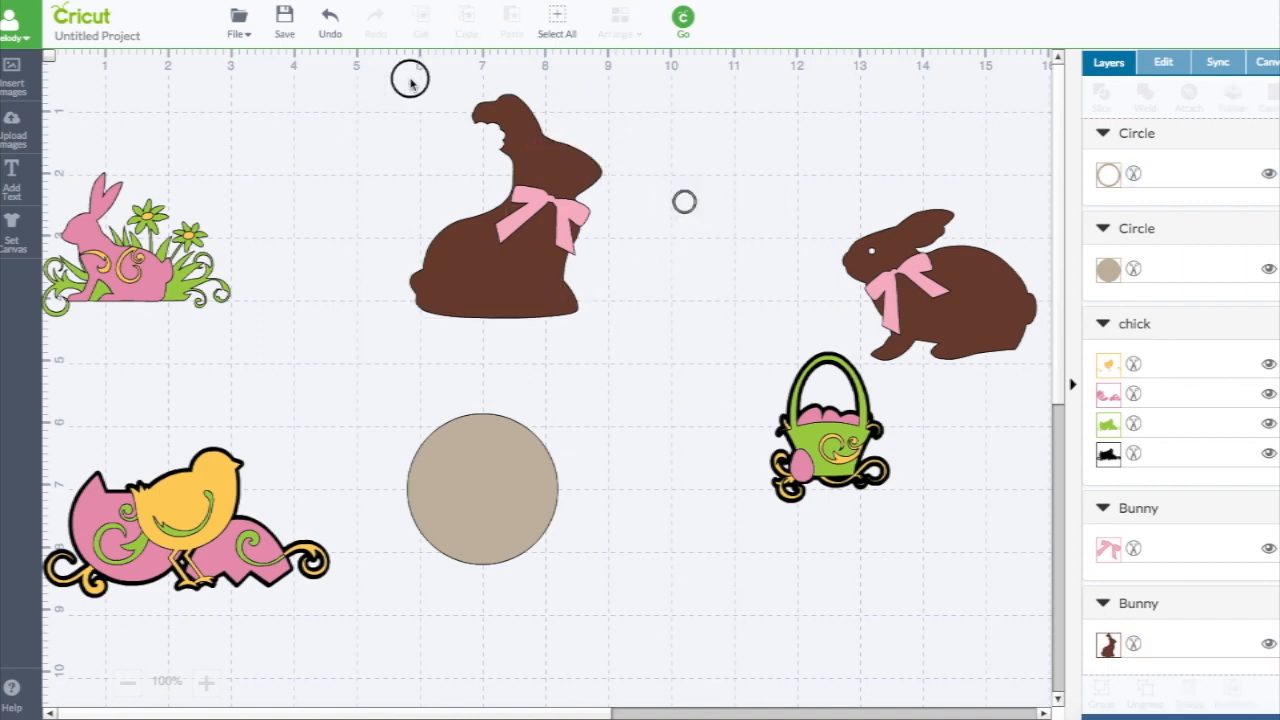
{"action": "left_click", "coordinate": [500, 220]}
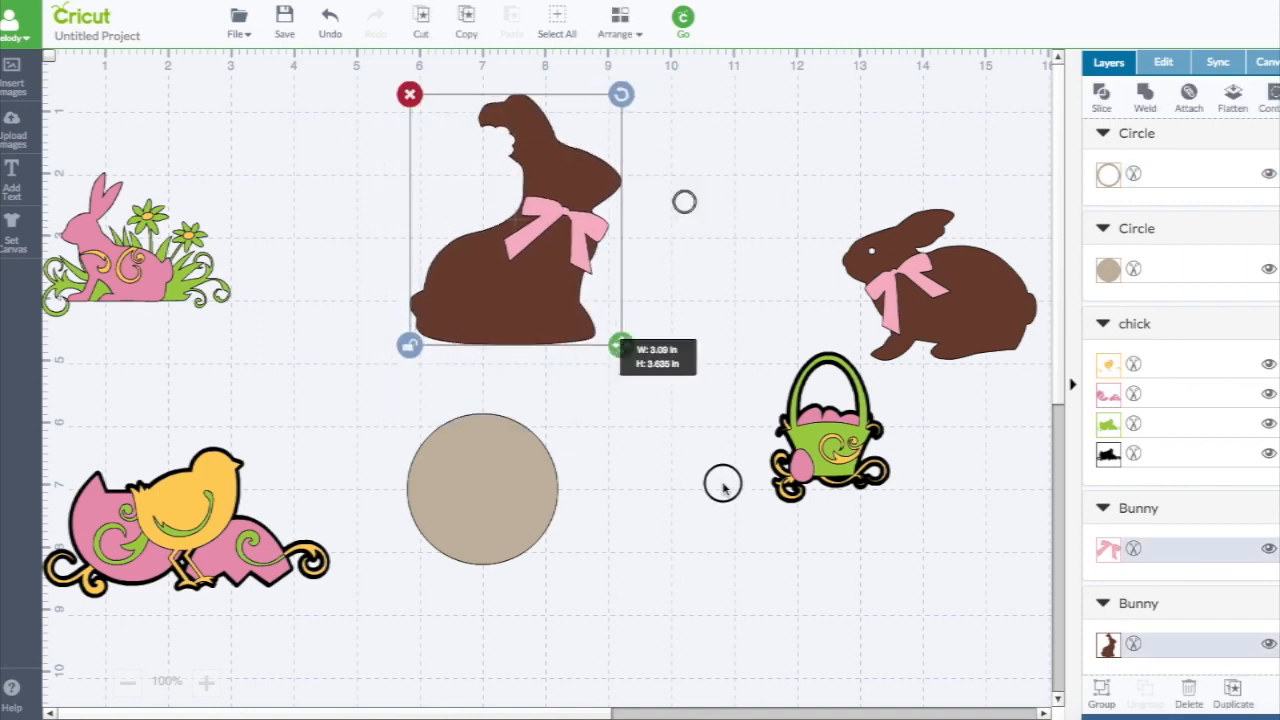
{"action": "left_click_drag", "start_coordinate": [622, 344], "coordinate": [646, 581]}
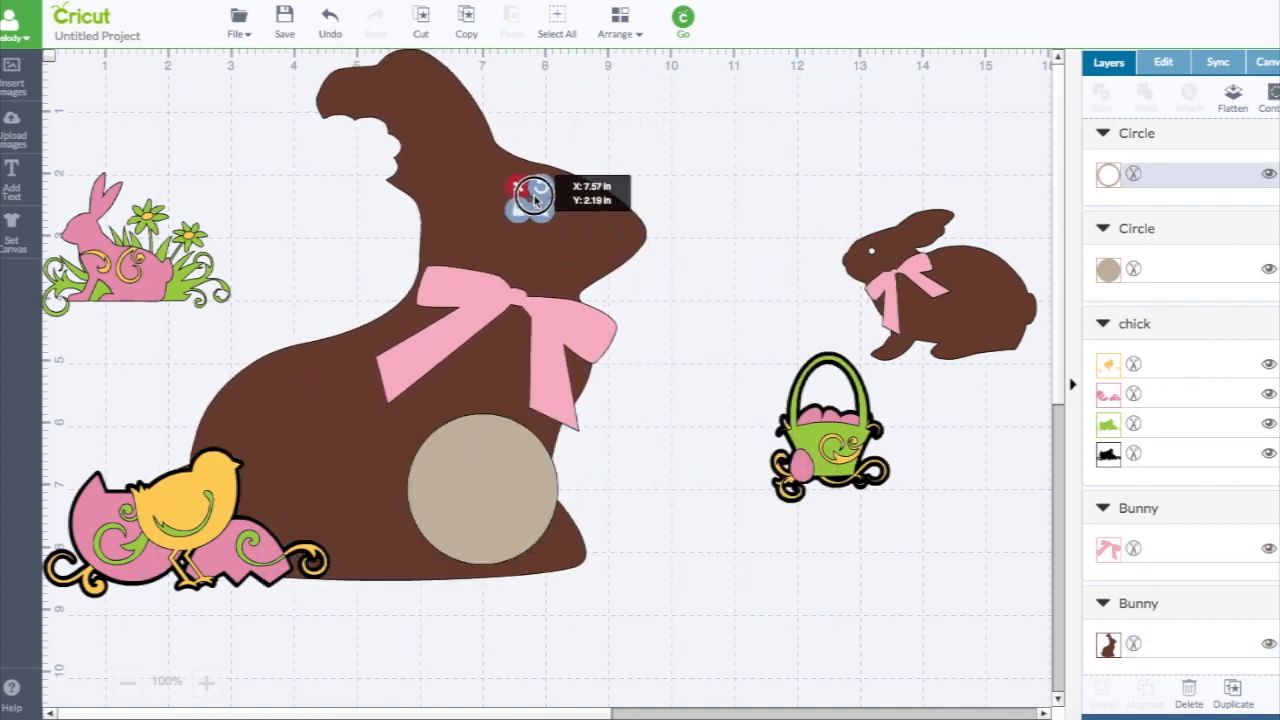
Place the ring on the bunny's head, resize it to 0.4 in, and select both
{"action": "left_click", "coordinate": [693, 253]}
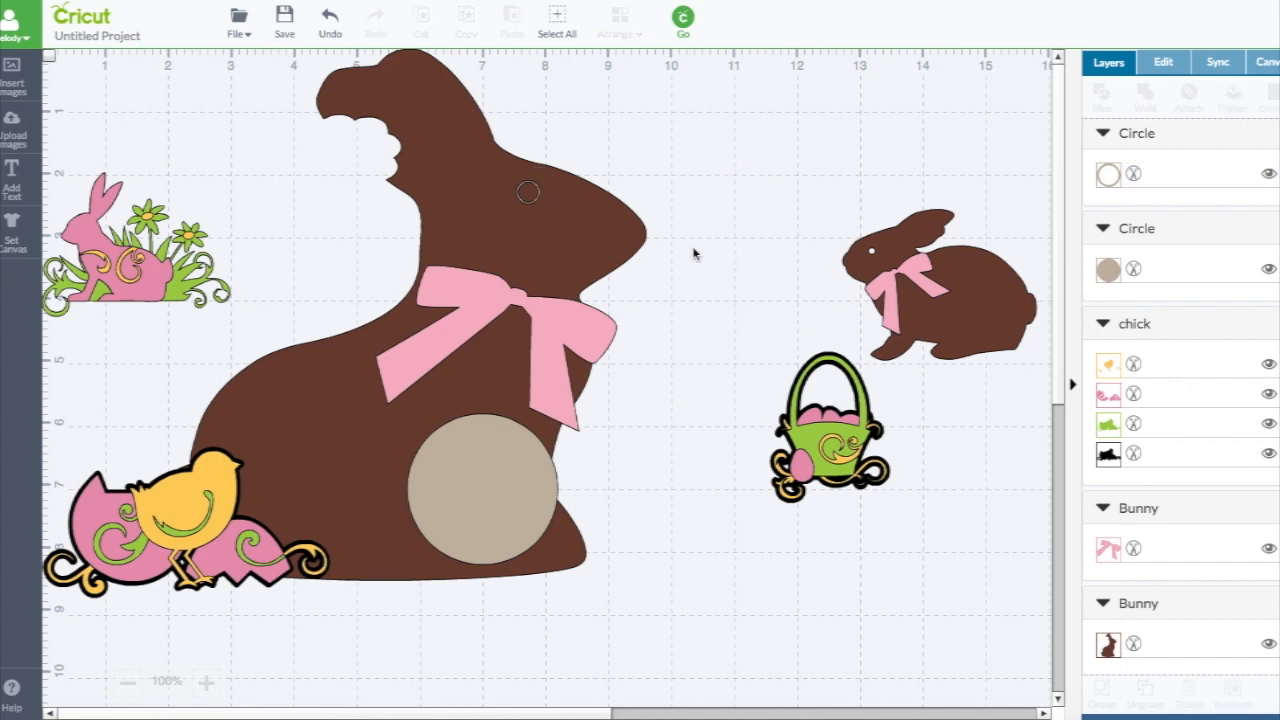
{"action": "left_click", "coordinate": [527, 193]}
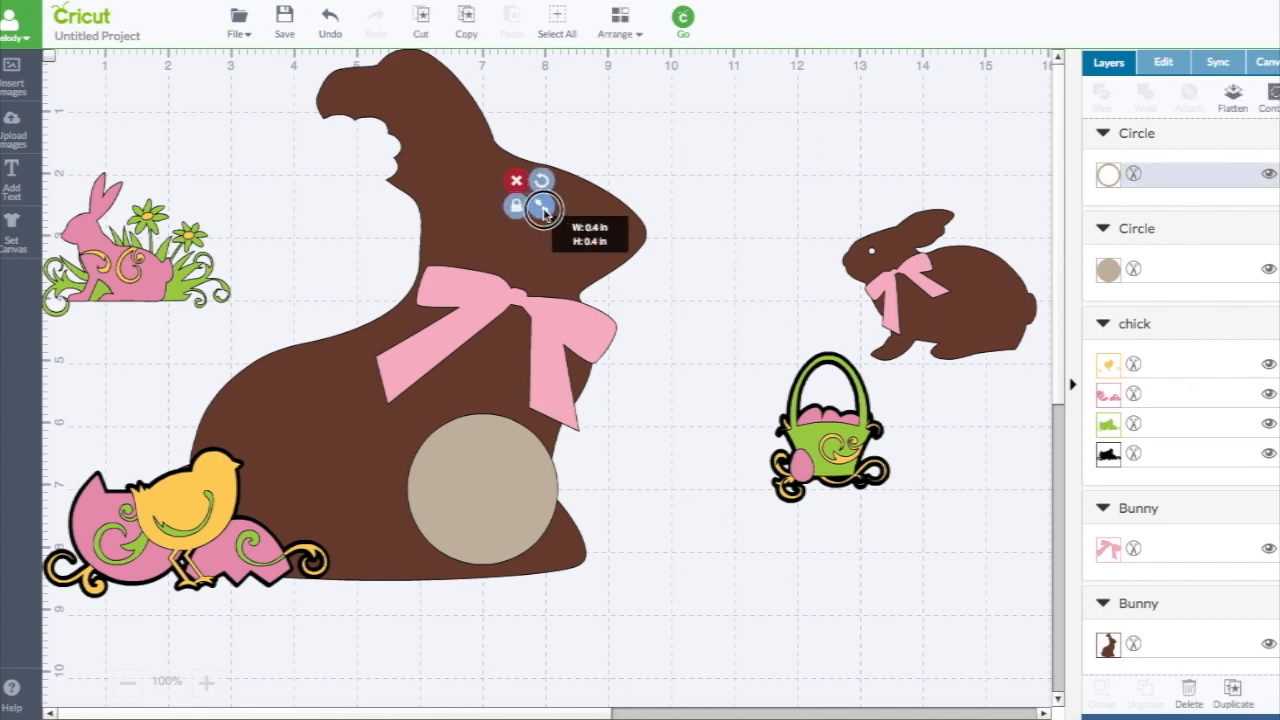
{"action": "left_click", "coordinate": [527, 196]}
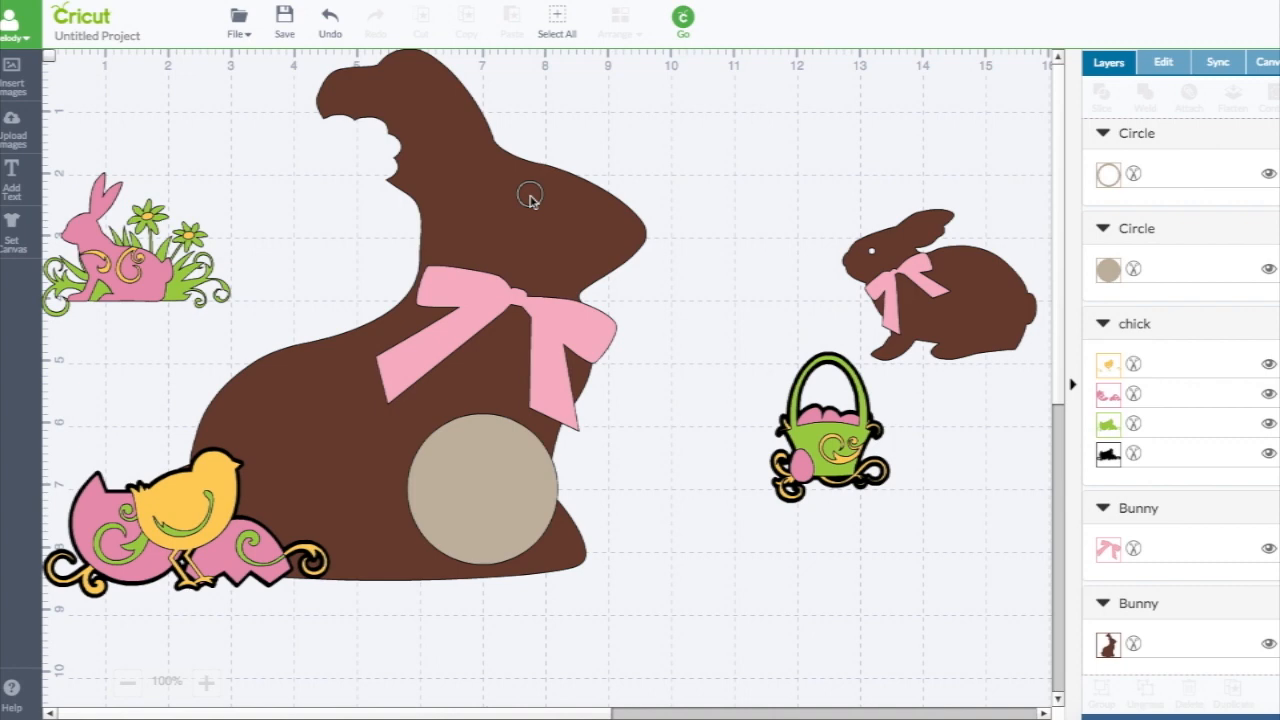
{"action": "left_click", "coordinate": [527, 195]}
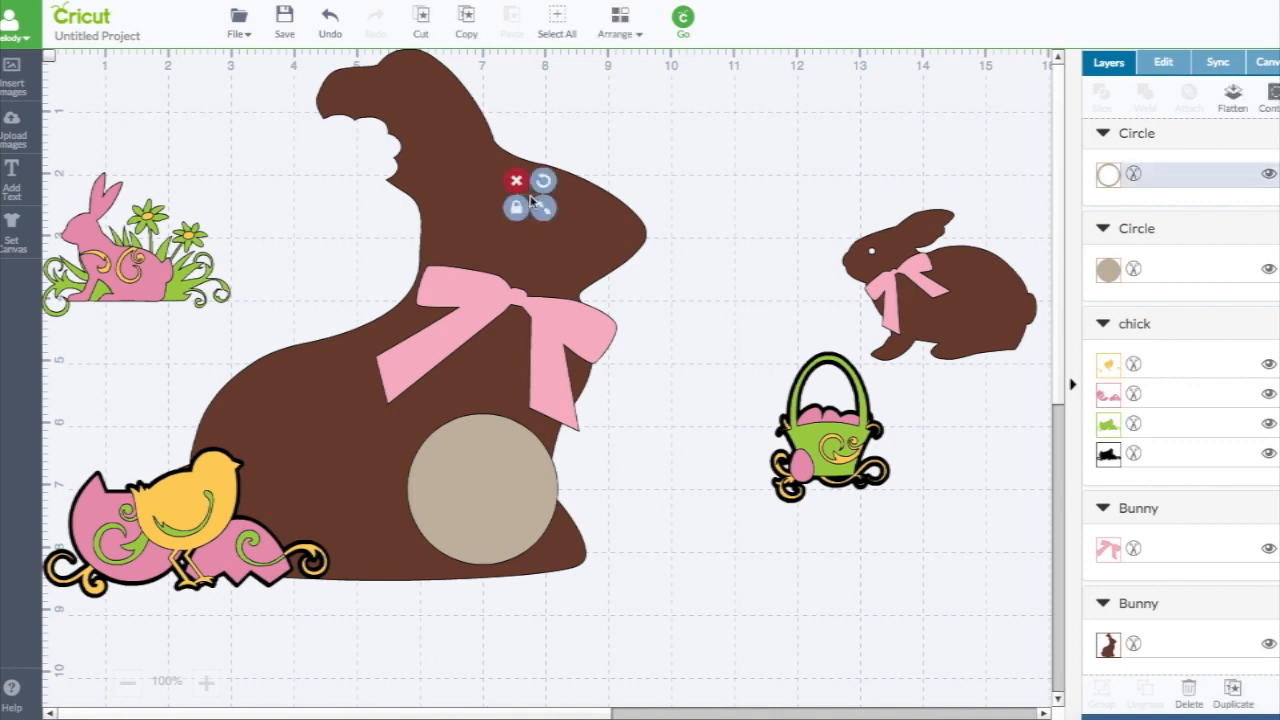
{"action": "left_click", "coordinate": [694, 193]}
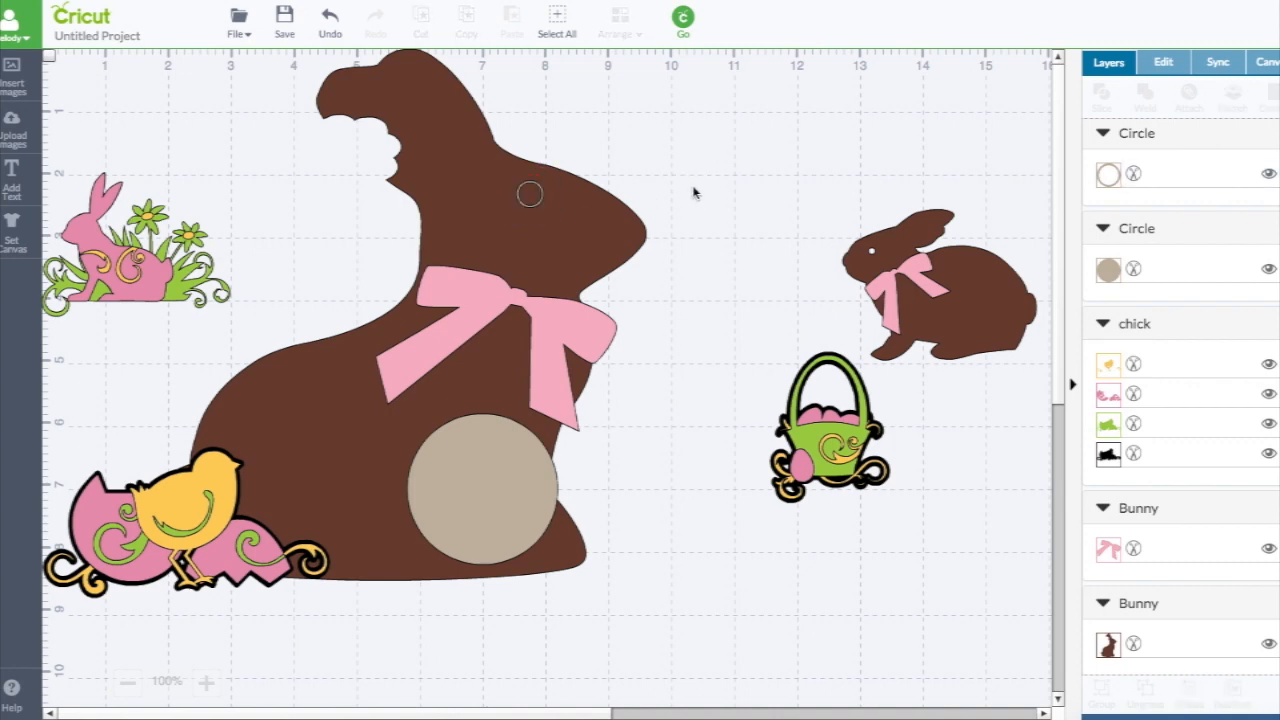
{"action": "left_click", "coordinate": [528, 194]}
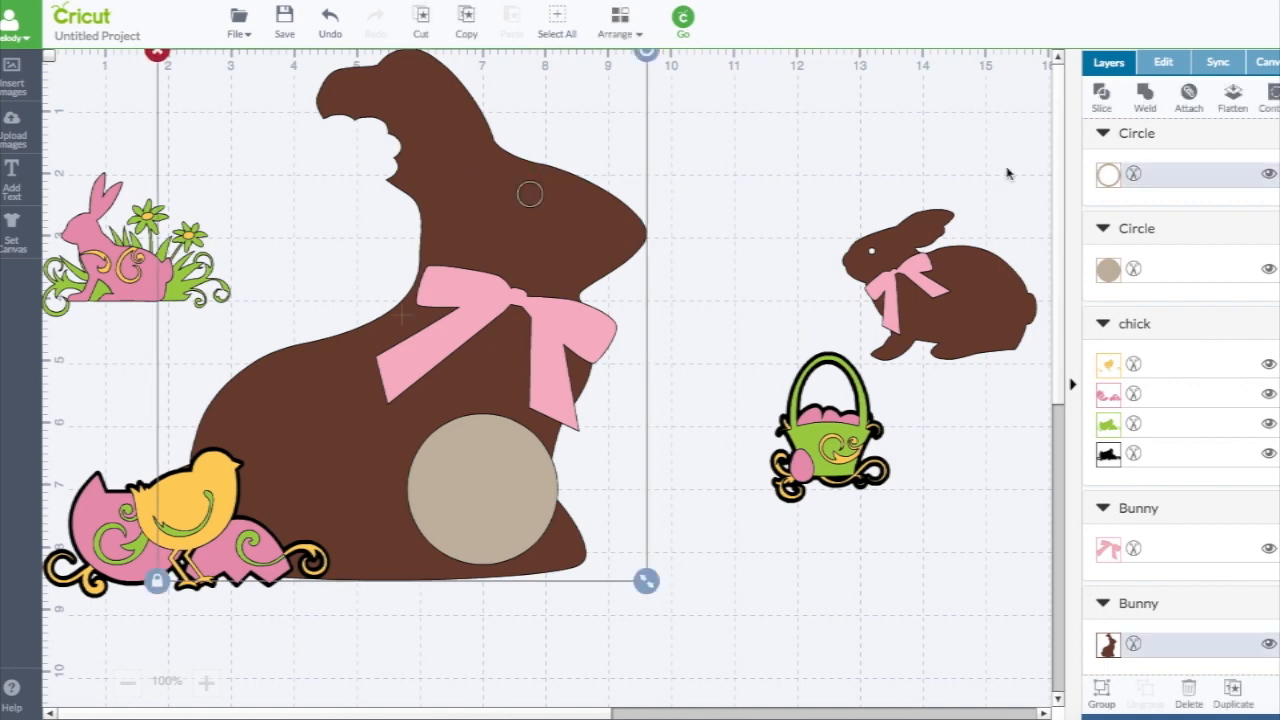
Slice the small ring out of the sitting bunny's body
{"action": "left_click", "coordinate": [1102, 95]}
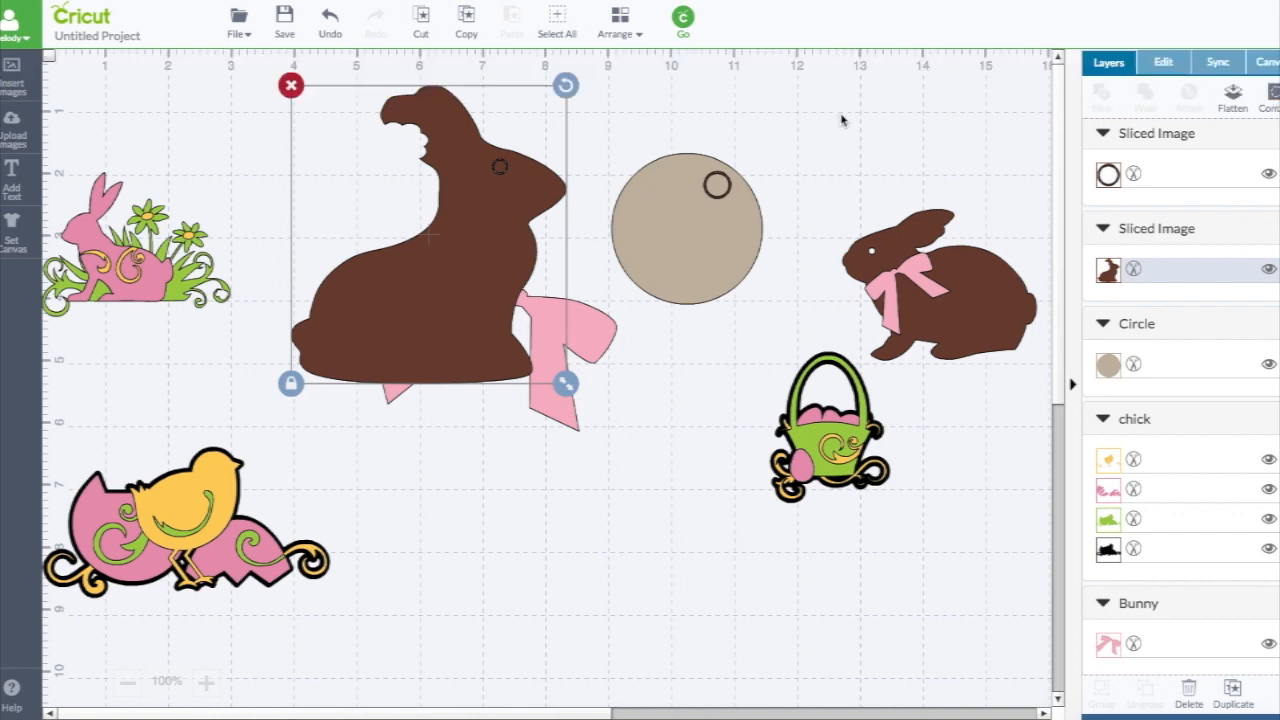
Set the ring piece aside and shrink the tan circle to about half an inch
{"action": "left_click", "coordinate": [686, 225]}
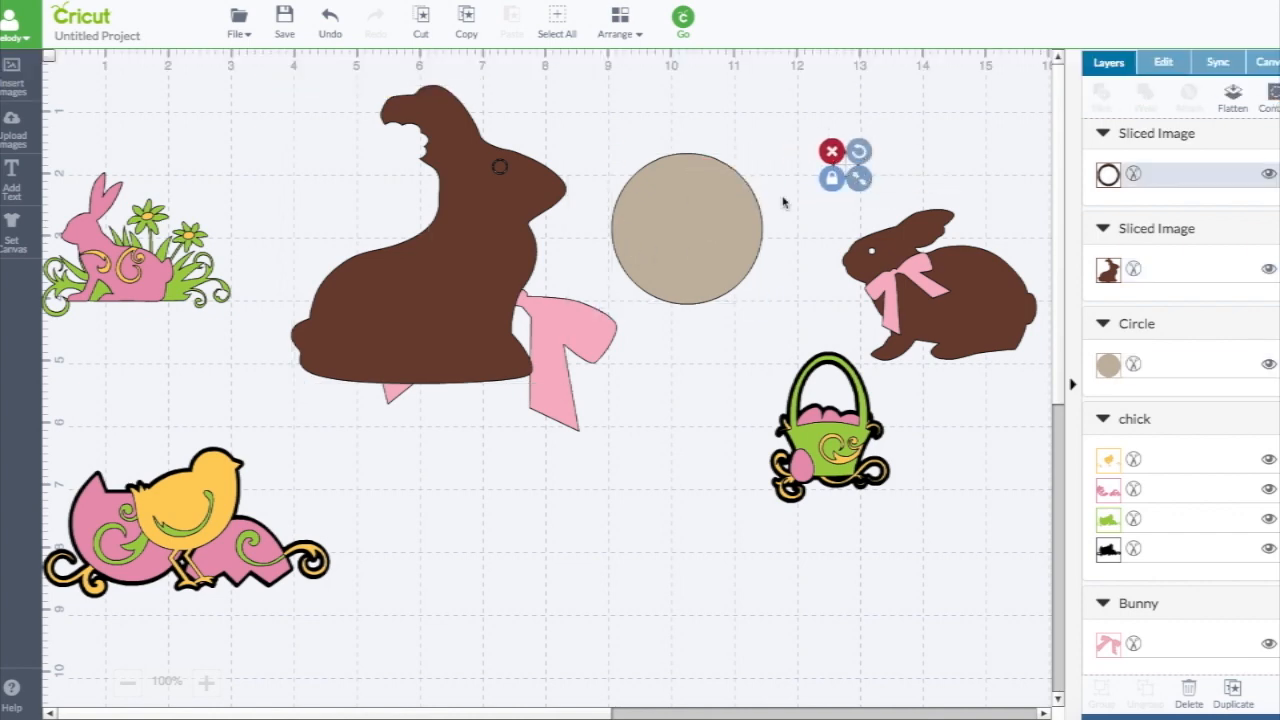
{"action": "left_click_drag", "start_coordinate": [863, 188], "coordinate": [663, 192]}
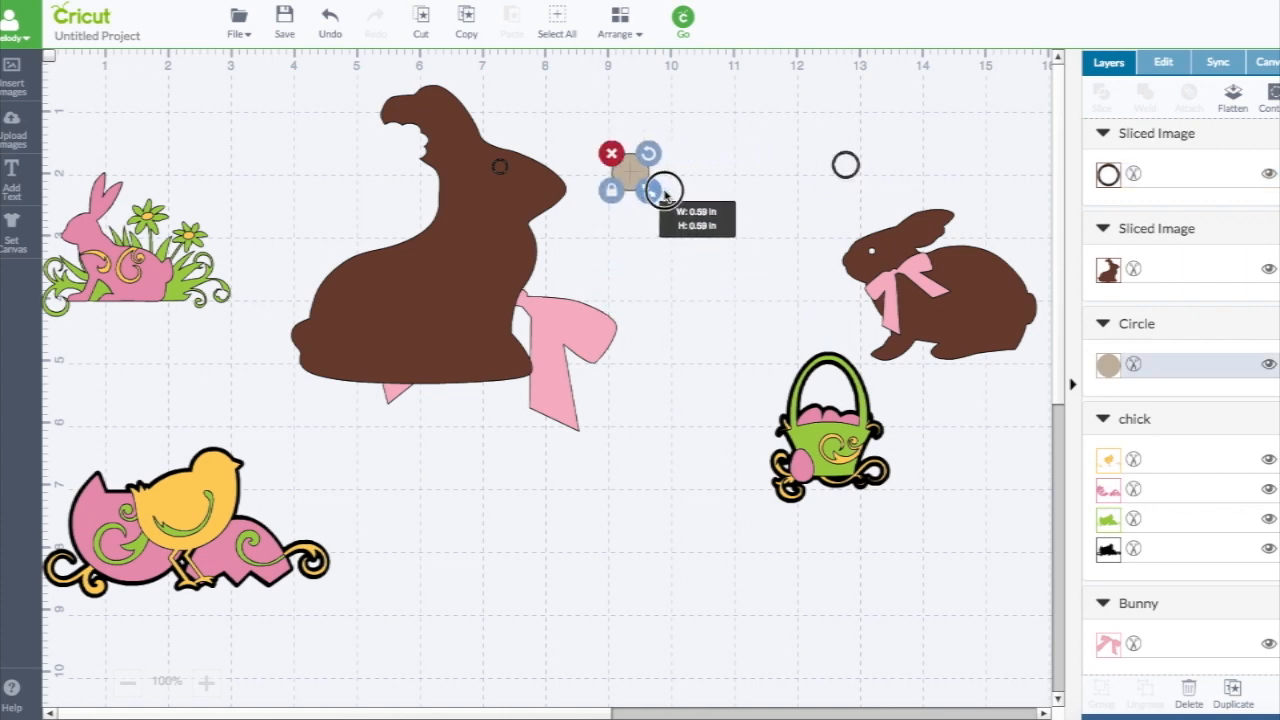
{"action": "left_click", "coordinate": [624, 167]}
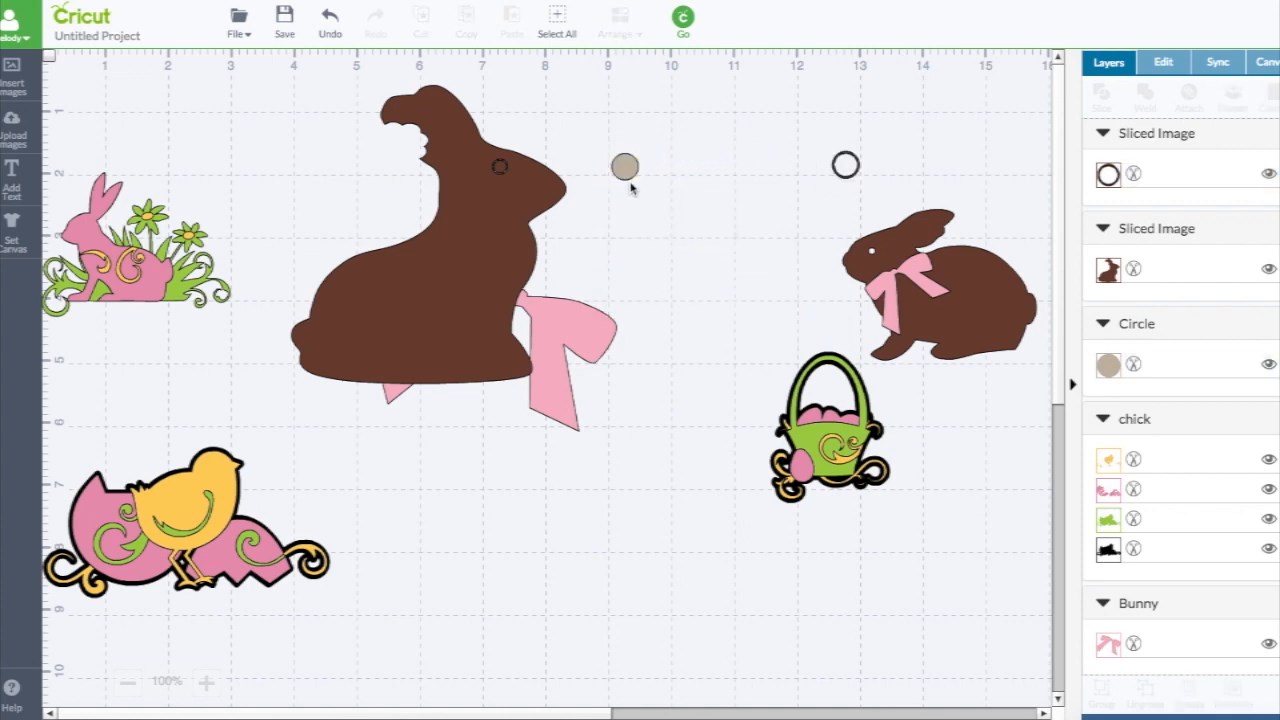
{"action": "left_click", "coordinate": [626, 163]}
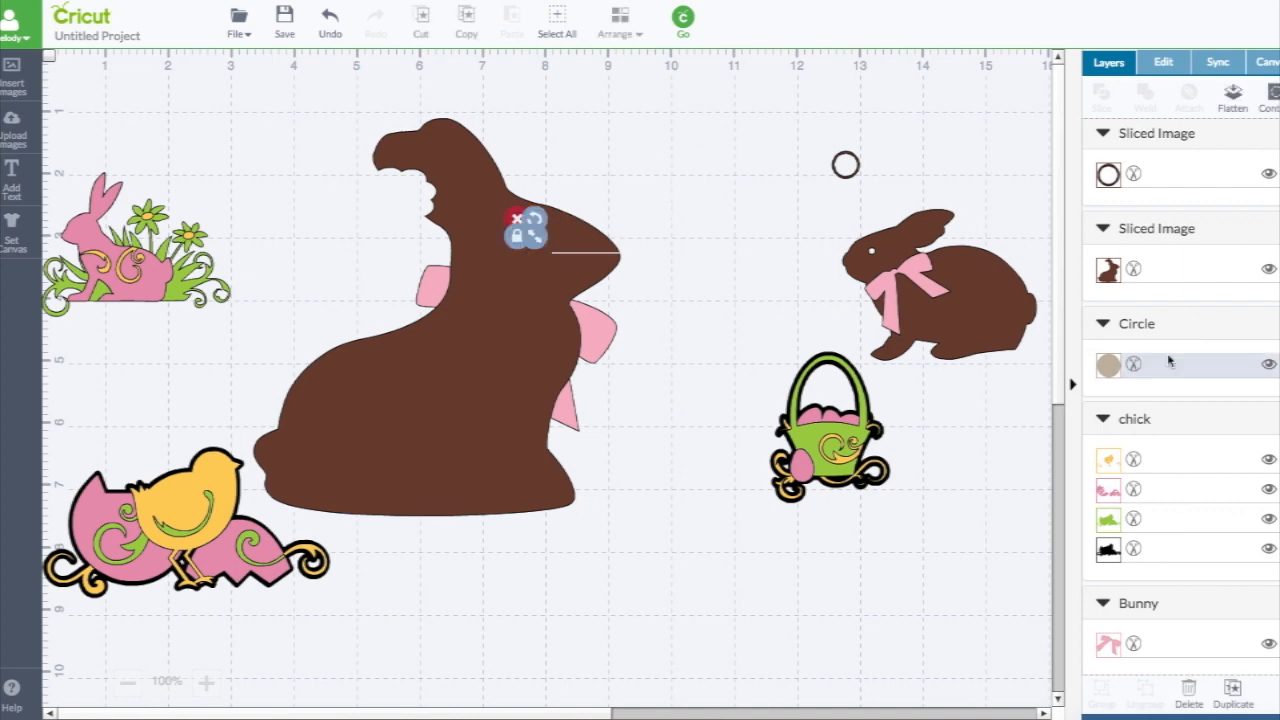
Bring the small tan circle forward and select it with the bunny body
{"action": "left_click", "coordinate": [620, 20]}
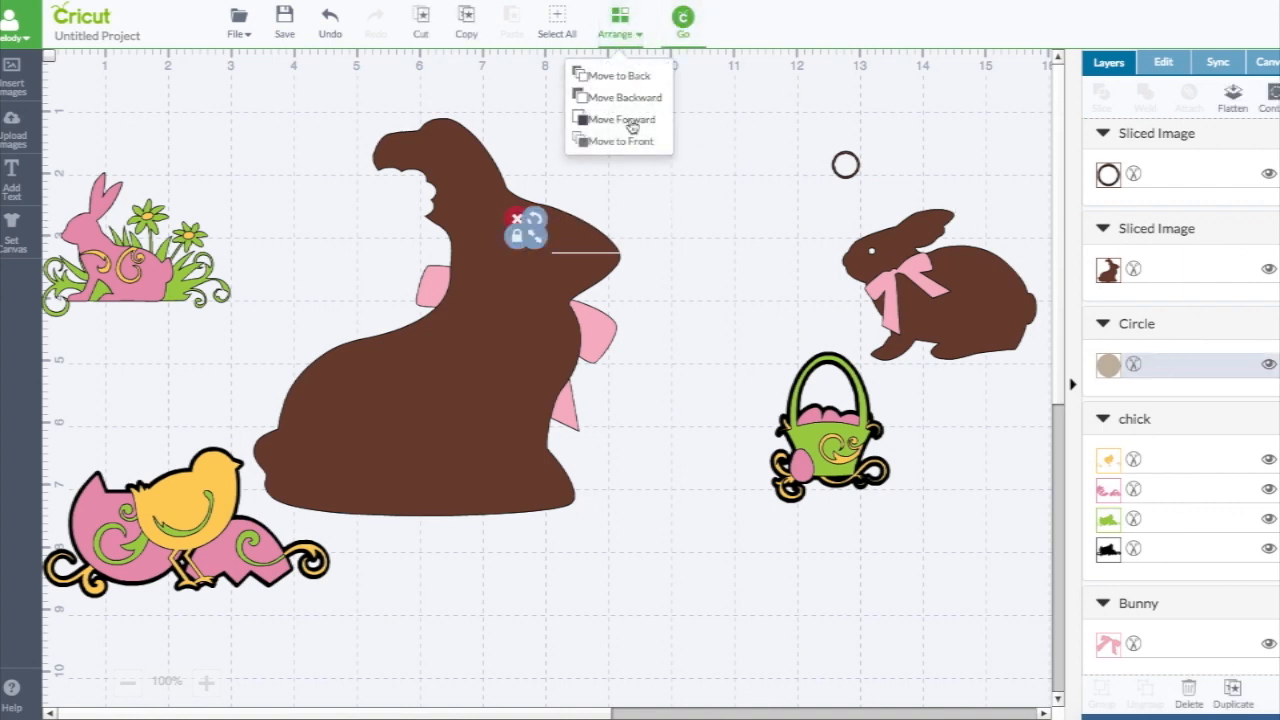
{"action": "left_click", "coordinate": [626, 119]}
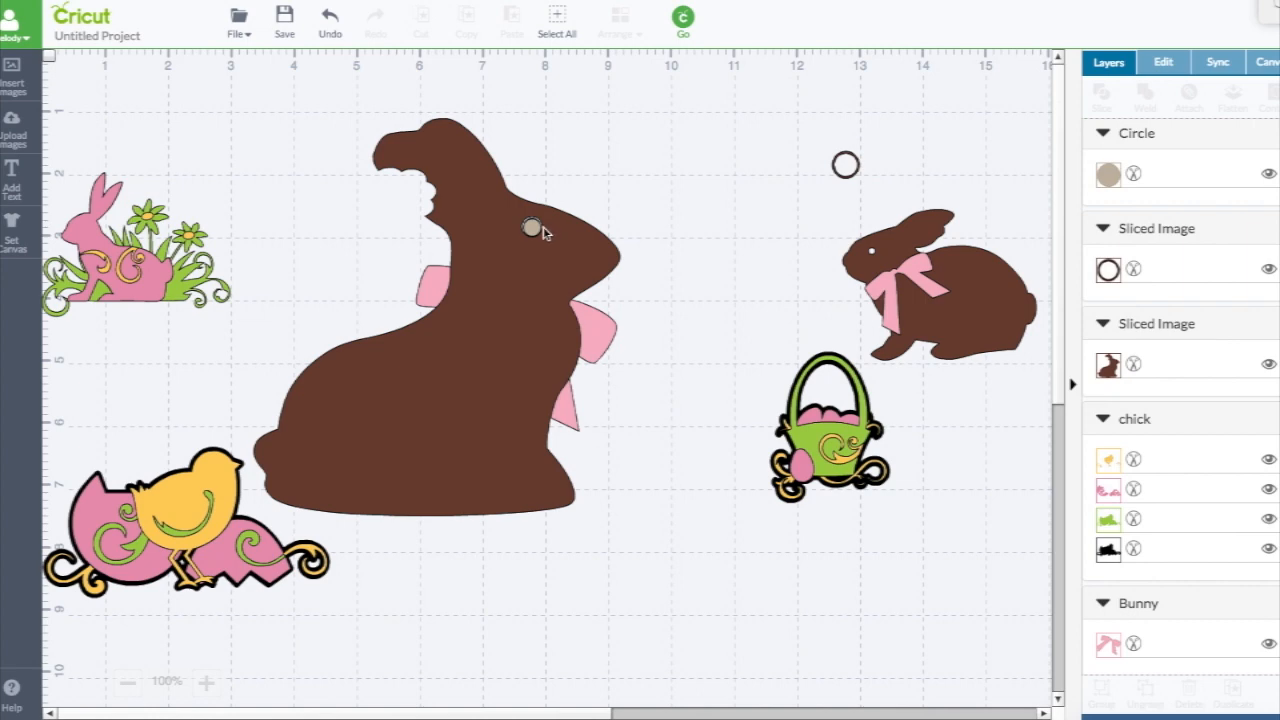
{"action": "left_click", "coordinate": [525, 230]}
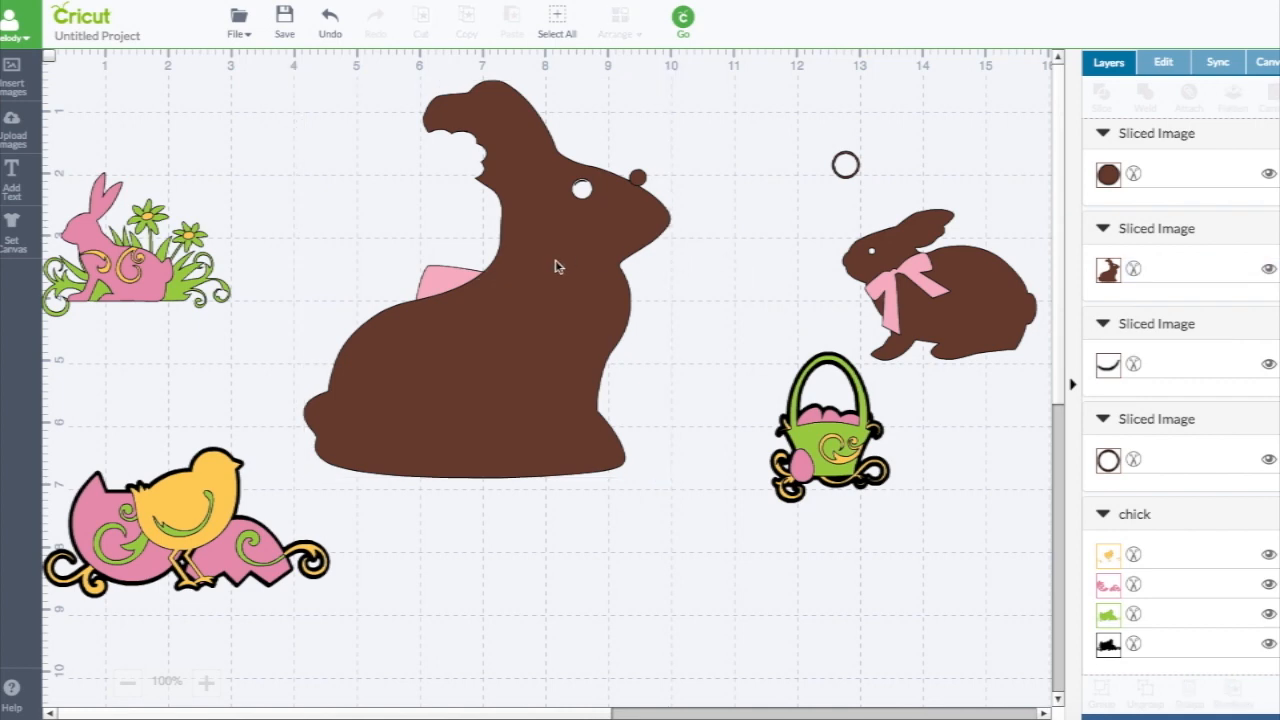
{"action": "left_click", "coordinate": [555, 265]}
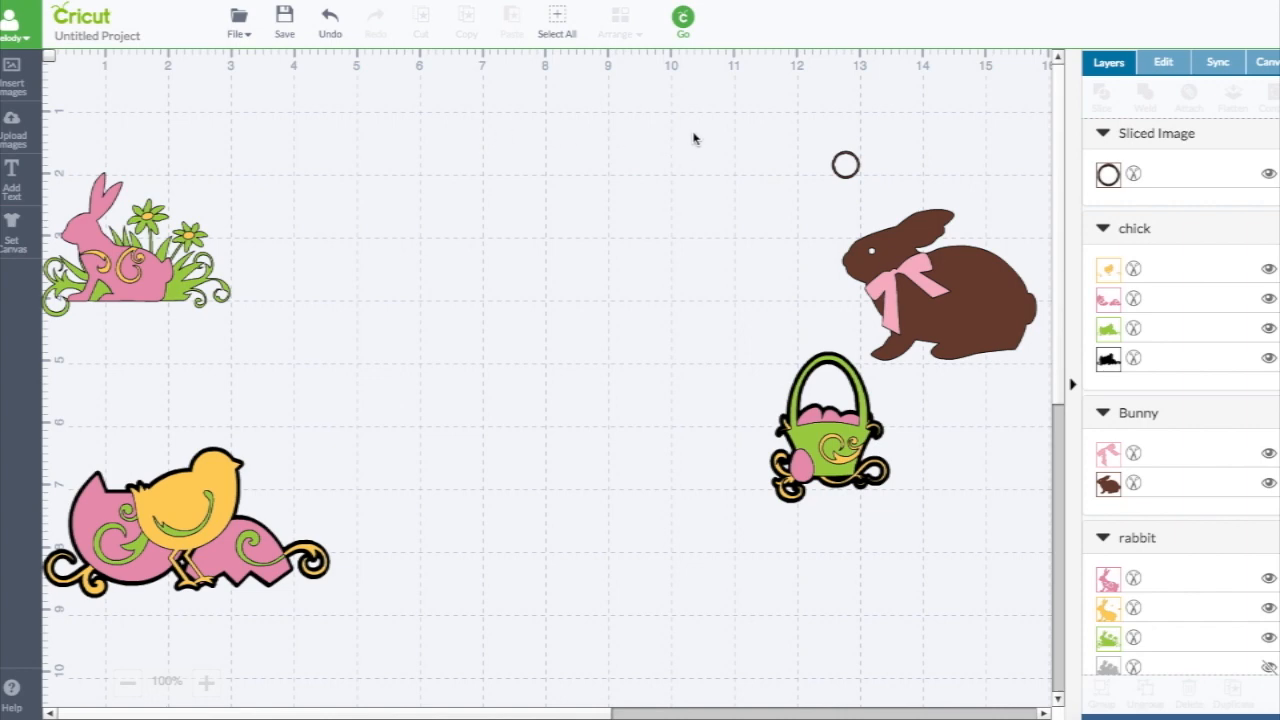
Move the flowered rabbit design to the centre and align the pink rabbit over the yellow silhouette
{"action": "left_click_drag", "start_coordinate": [137, 265], "coordinate": [480, 210]}
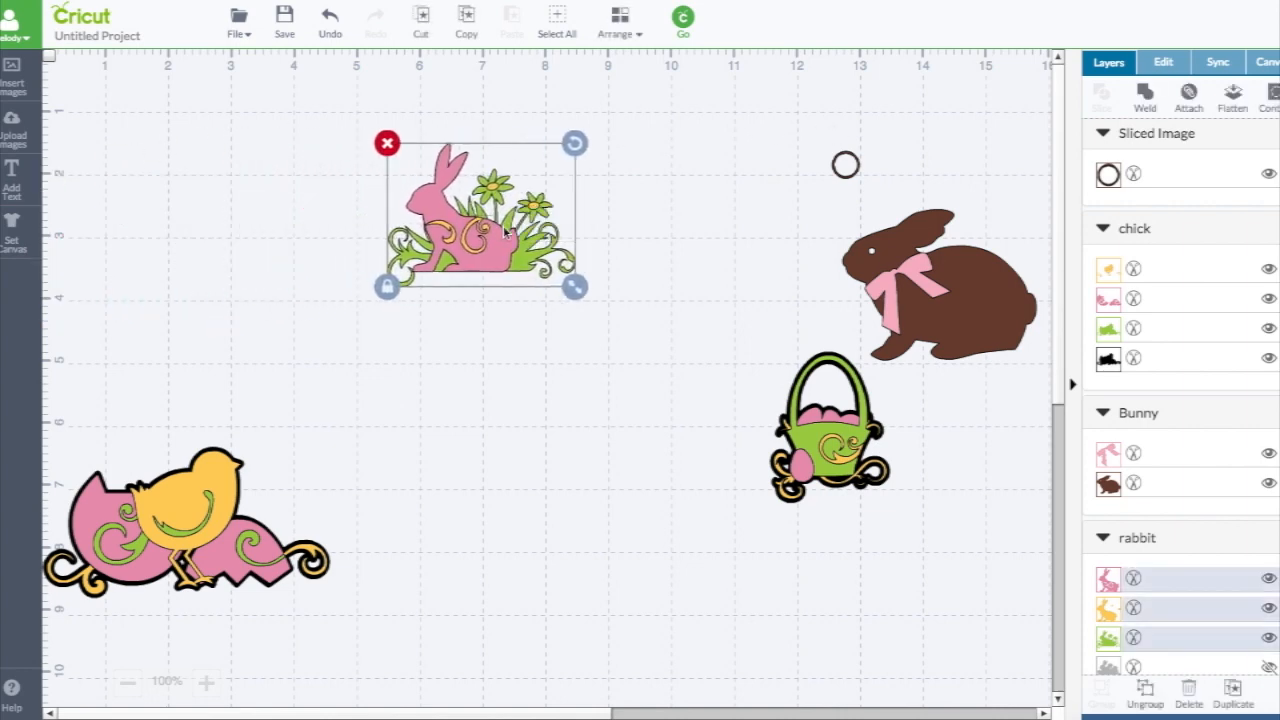
{"action": "mouse_move", "coordinate": [1151, 700]}
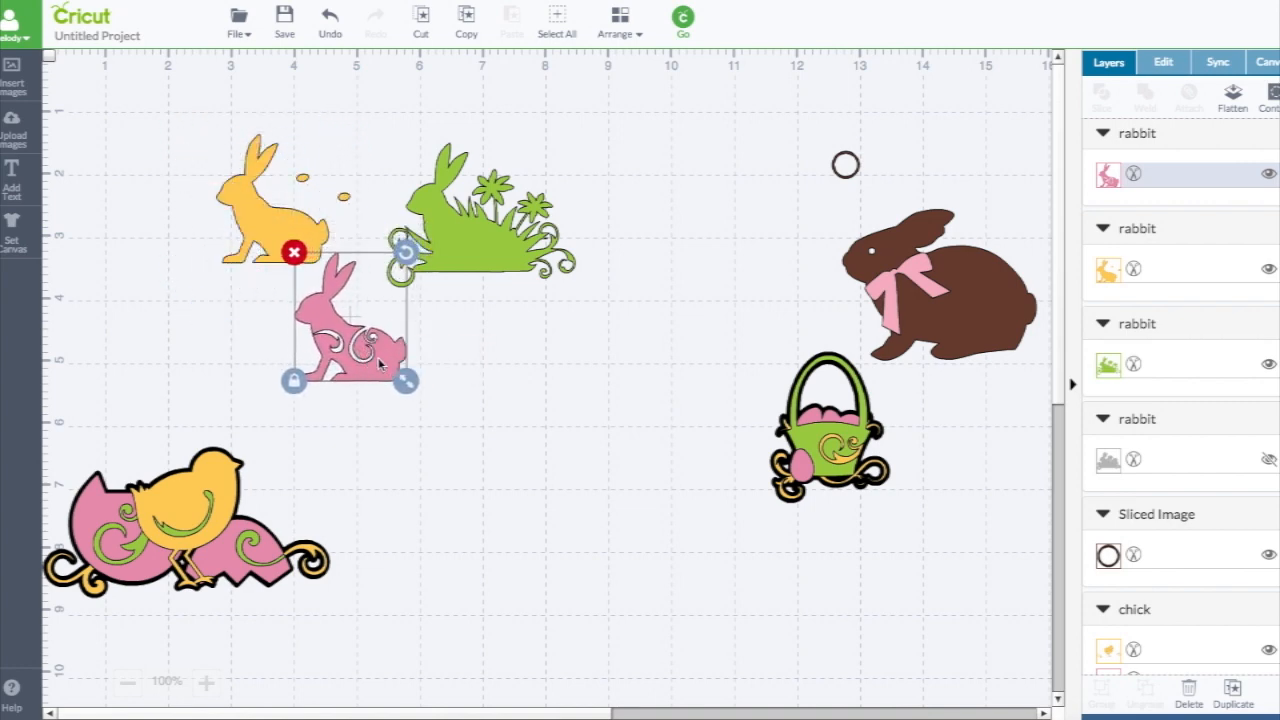
{"action": "left_click_drag", "start_coordinate": [350, 340], "coordinate": [265, 215]}
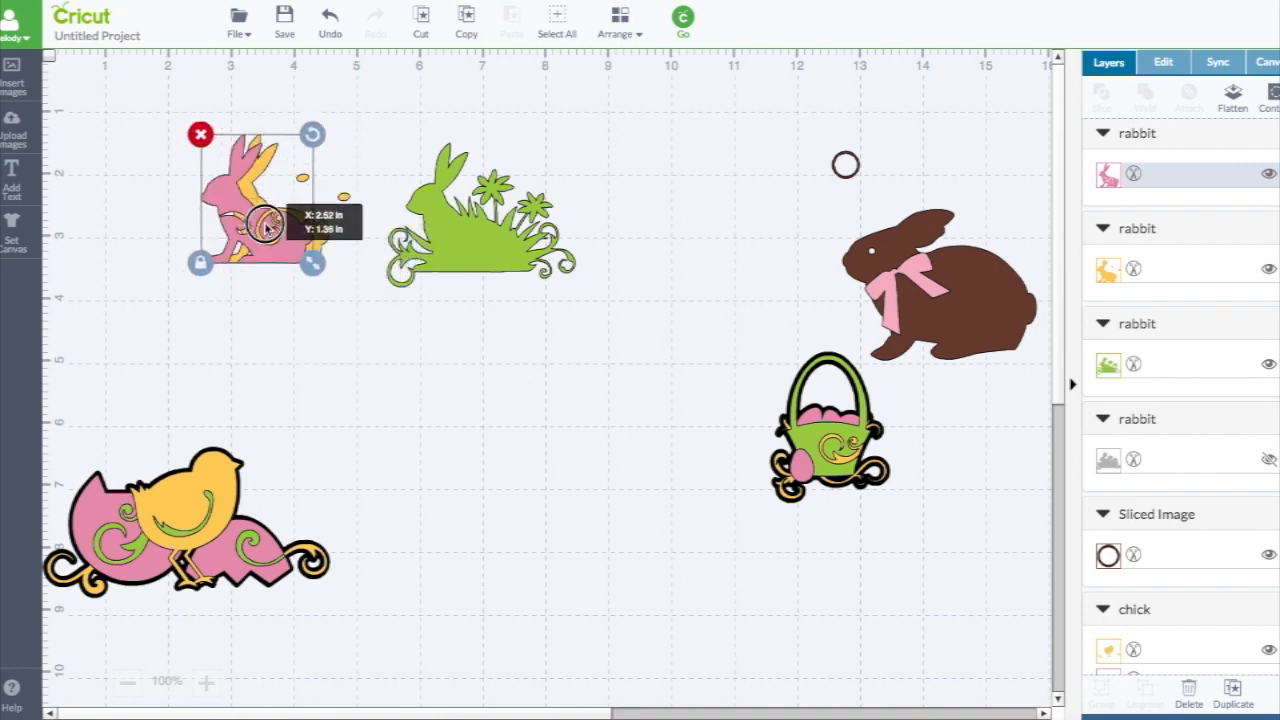
{"action": "left_click_drag", "start_coordinate": [245, 210], "coordinate": [460, 215]}
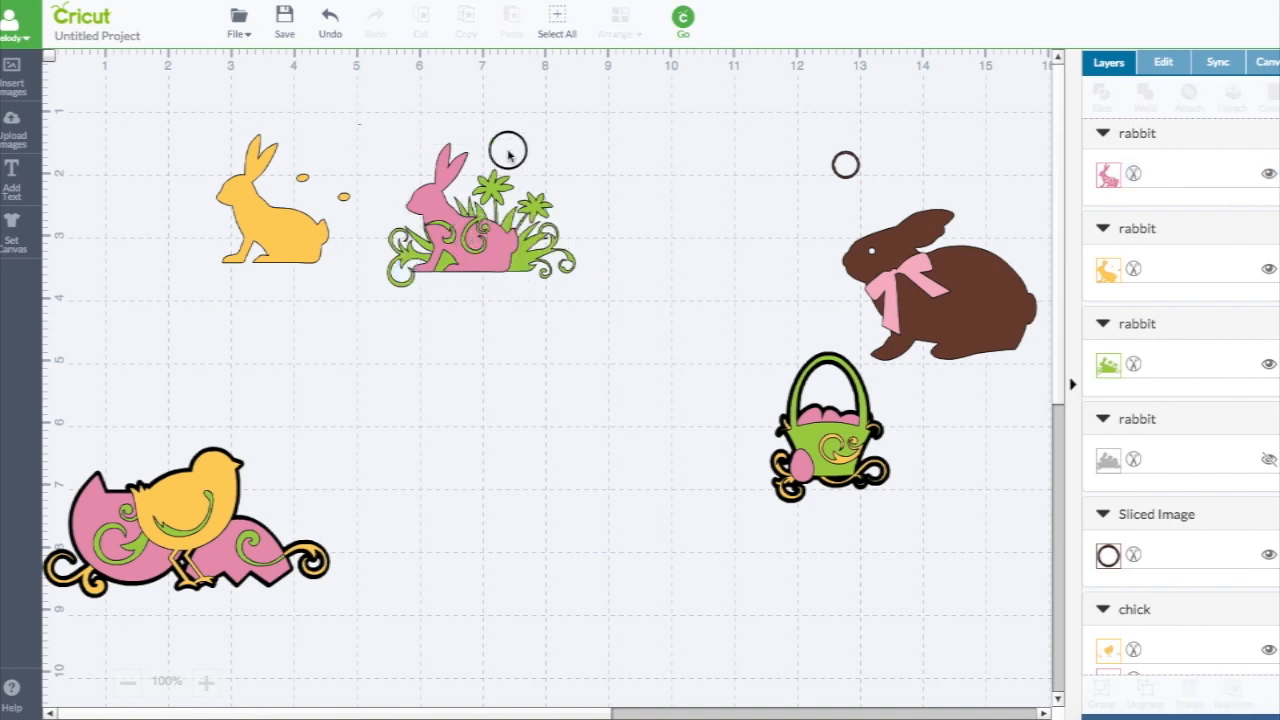
{"action": "left_click", "coordinate": [460, 220]}
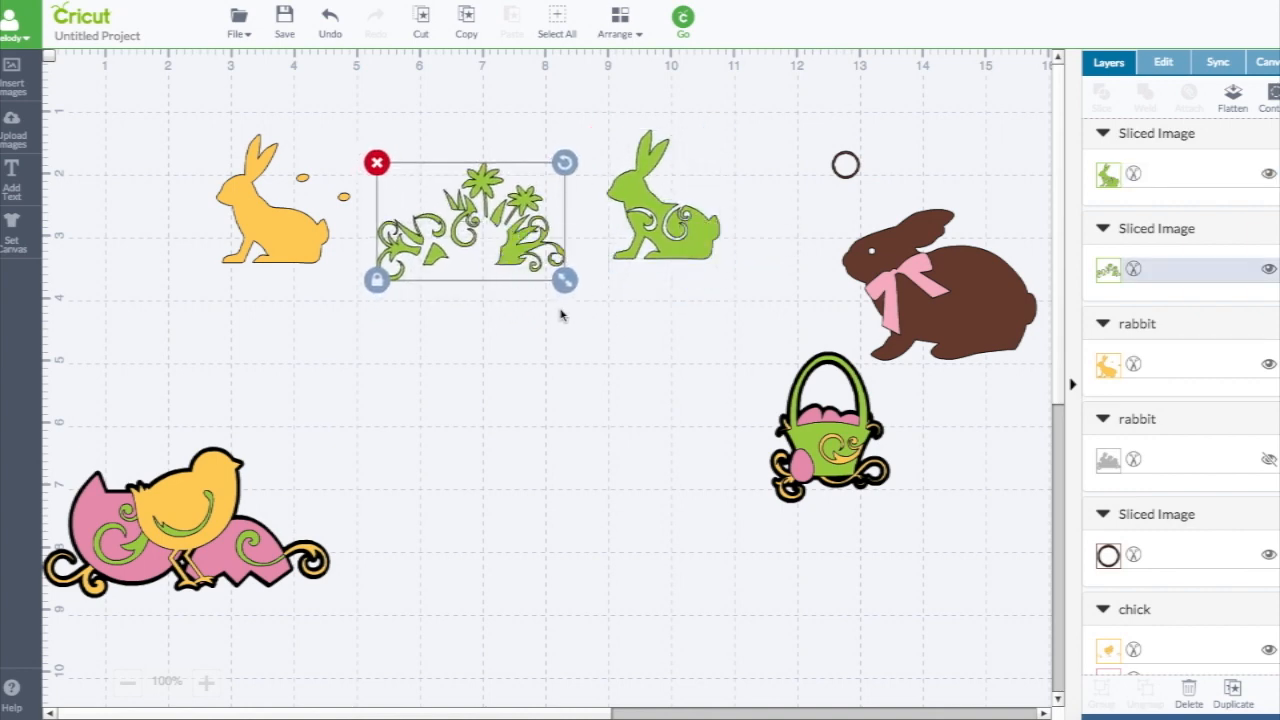
{"action": "mouse_move", "coordinate": [527, 272]}
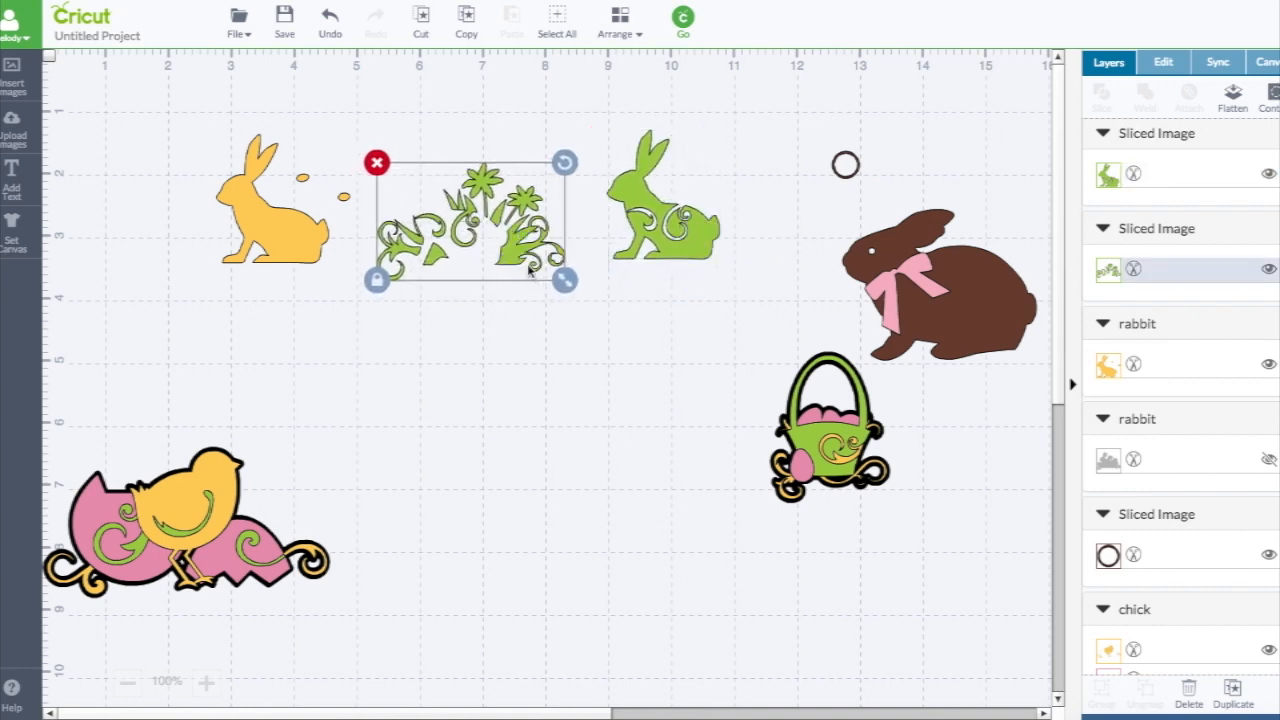
Lay the sliced grass border precisely over the yellow rabbit
{"action": "left_click_drag", "start_coordinate": [470, 225], "coordinate": [285, 250]}
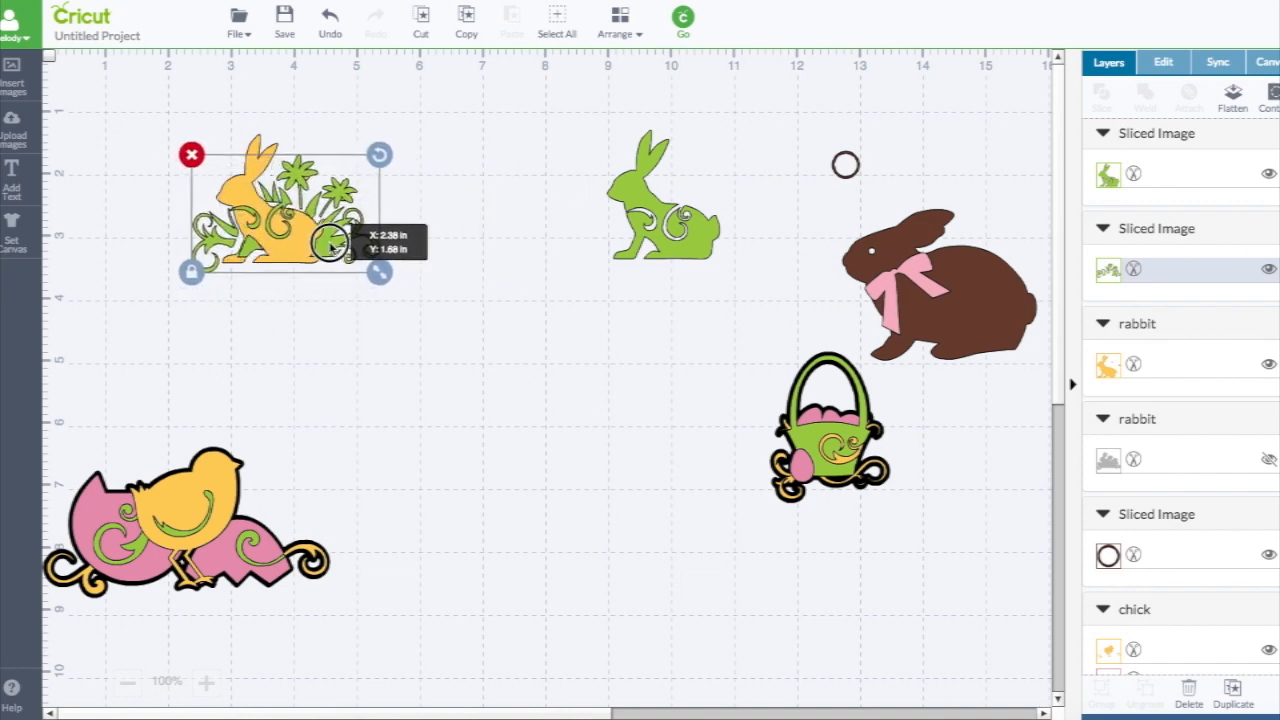
{"action": "left_click_drag", "start_coordinate": [330, 245], "coordinate": [335, 250]}
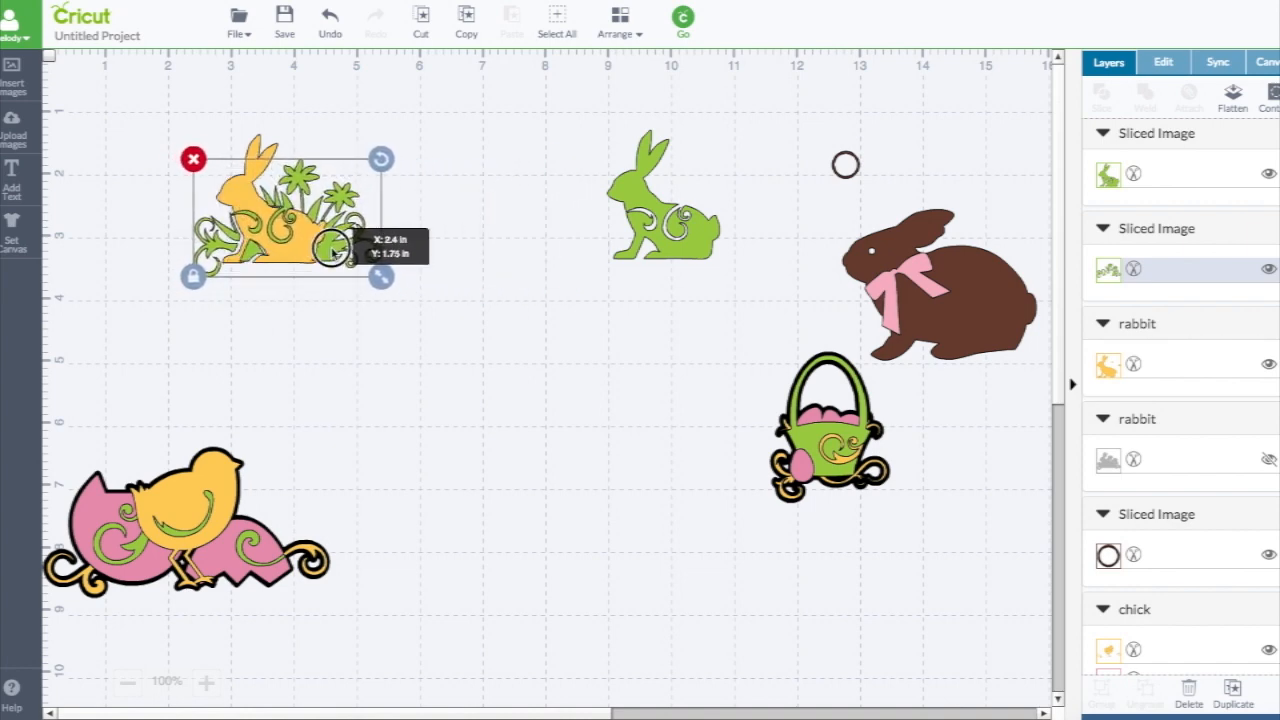
{"action": "left_click_drag", "start_coordinate": [332, 254], "coordinate": [338, 250]}
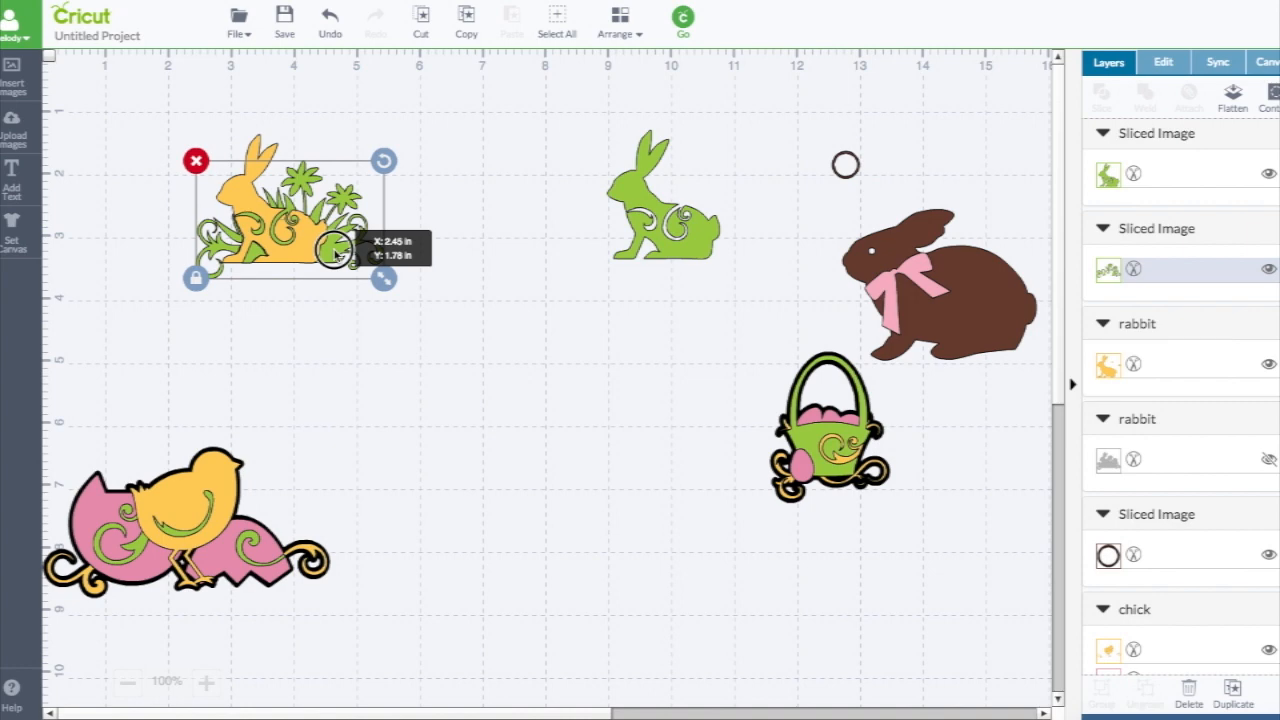
{"action": "left_click", "coordinate": [494, 328]}
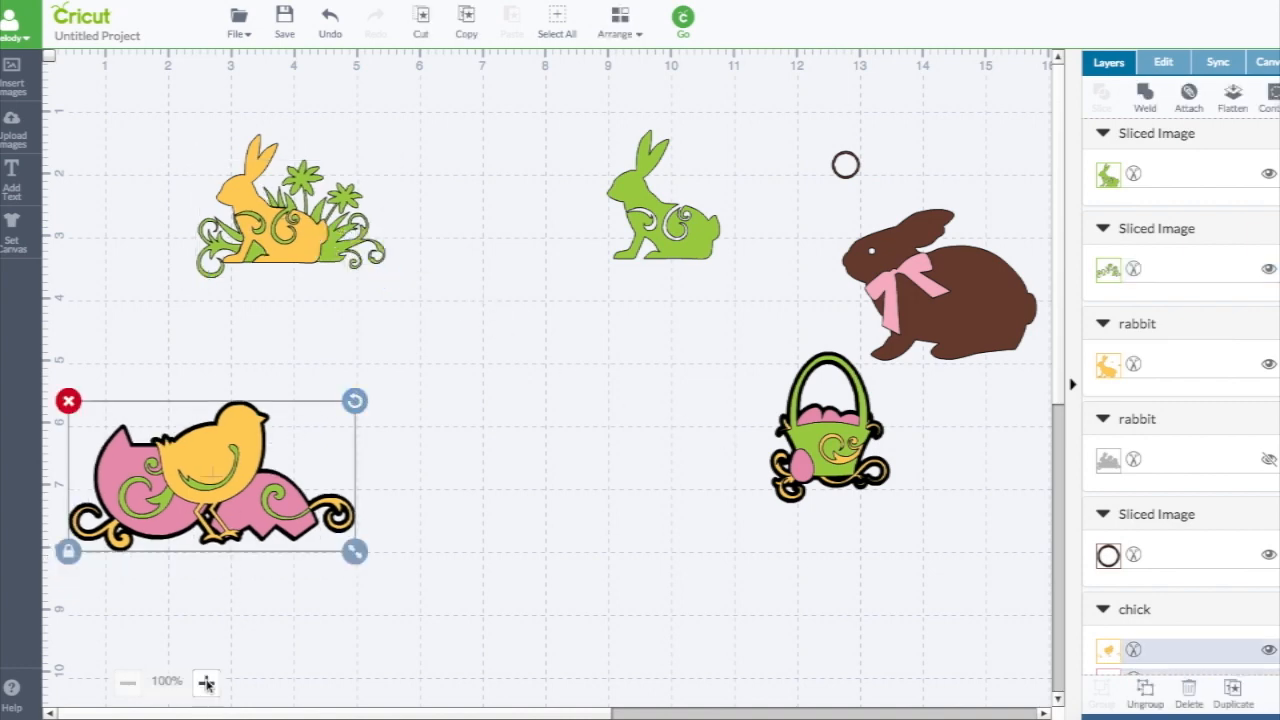
{"action": "left_click", "coordinate": [204, 682]}
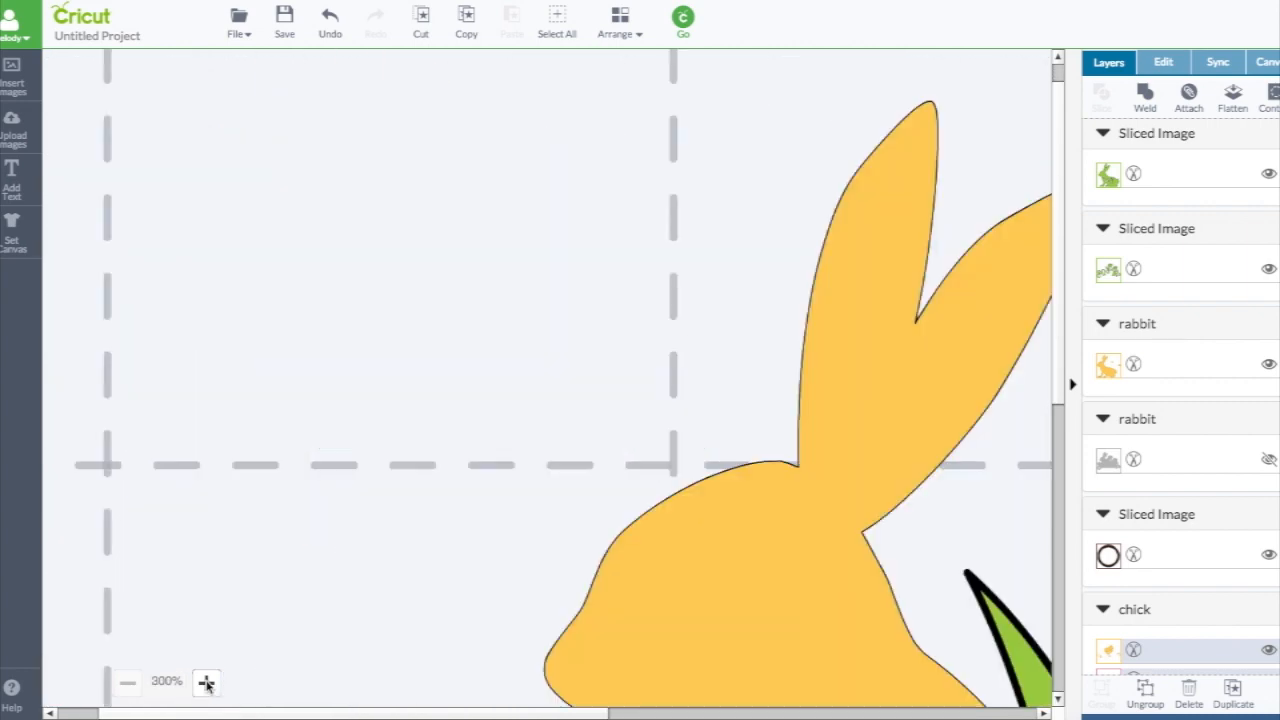
{"action": "mouse_move", "coordinate": [522, 527]}
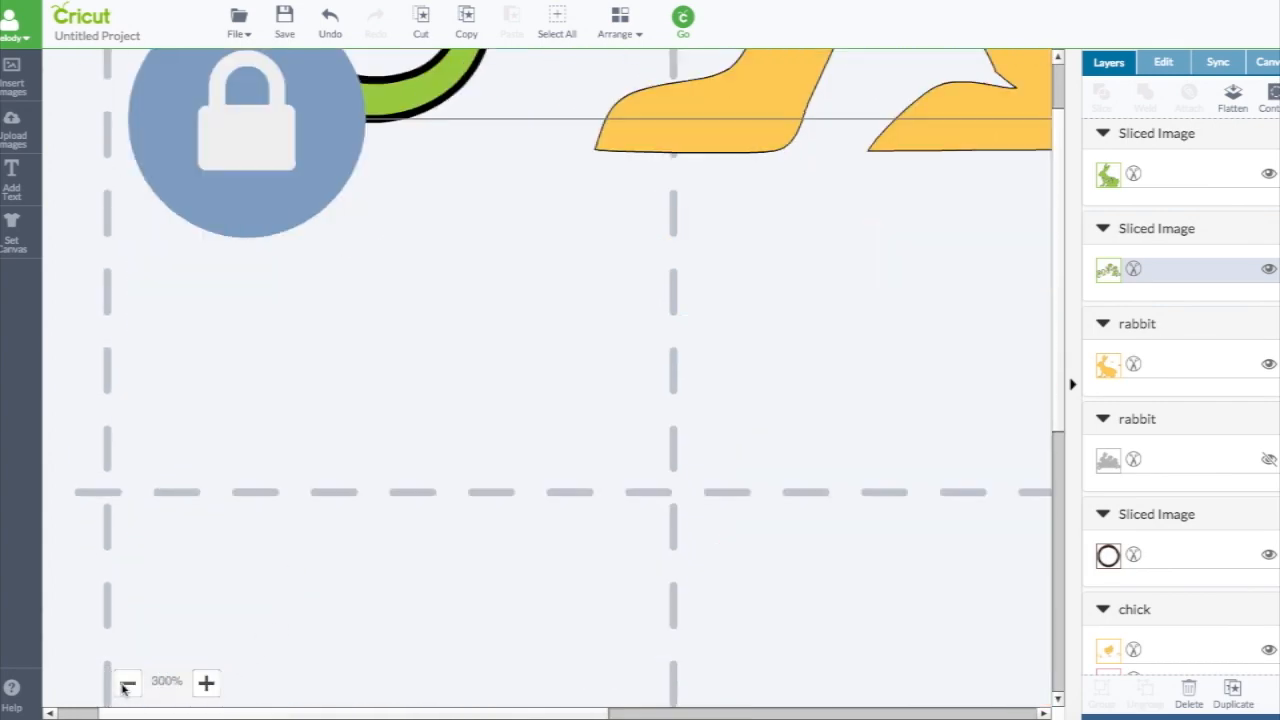
{"action": "left_click", "coordinate": [124, 681]}
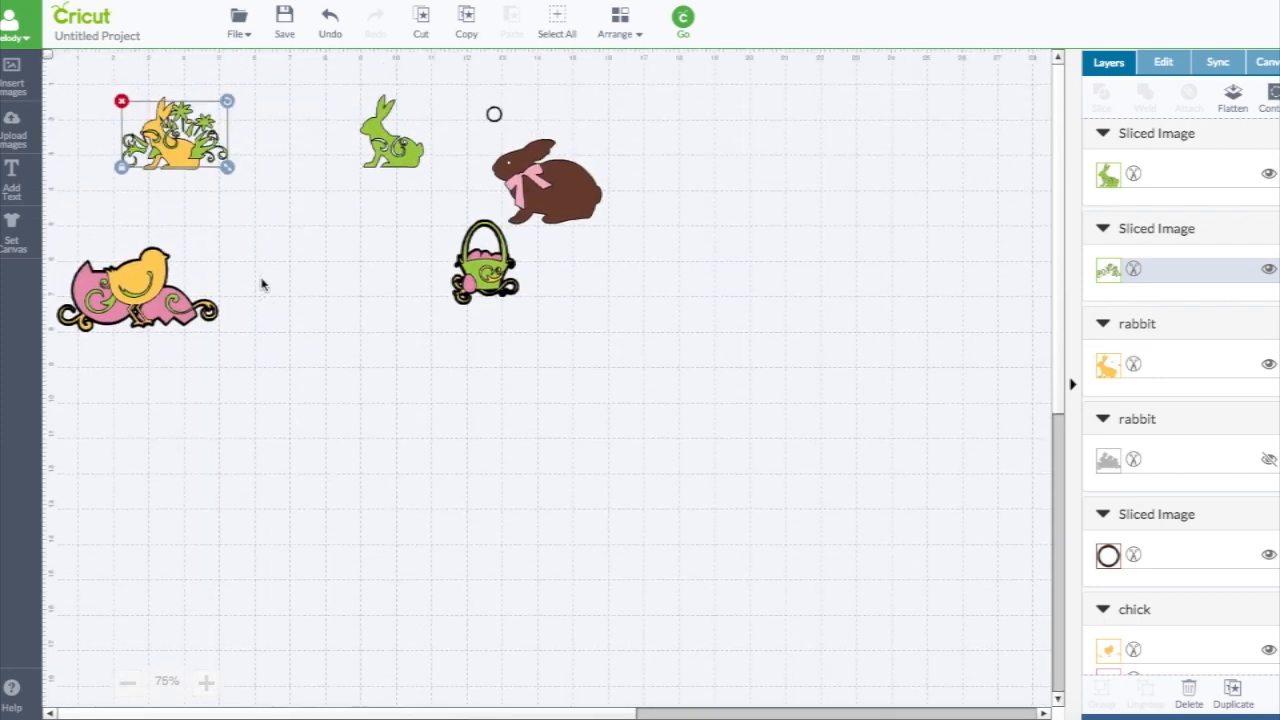
{"action": "mouse_move", "coordinate": [42, 60]}
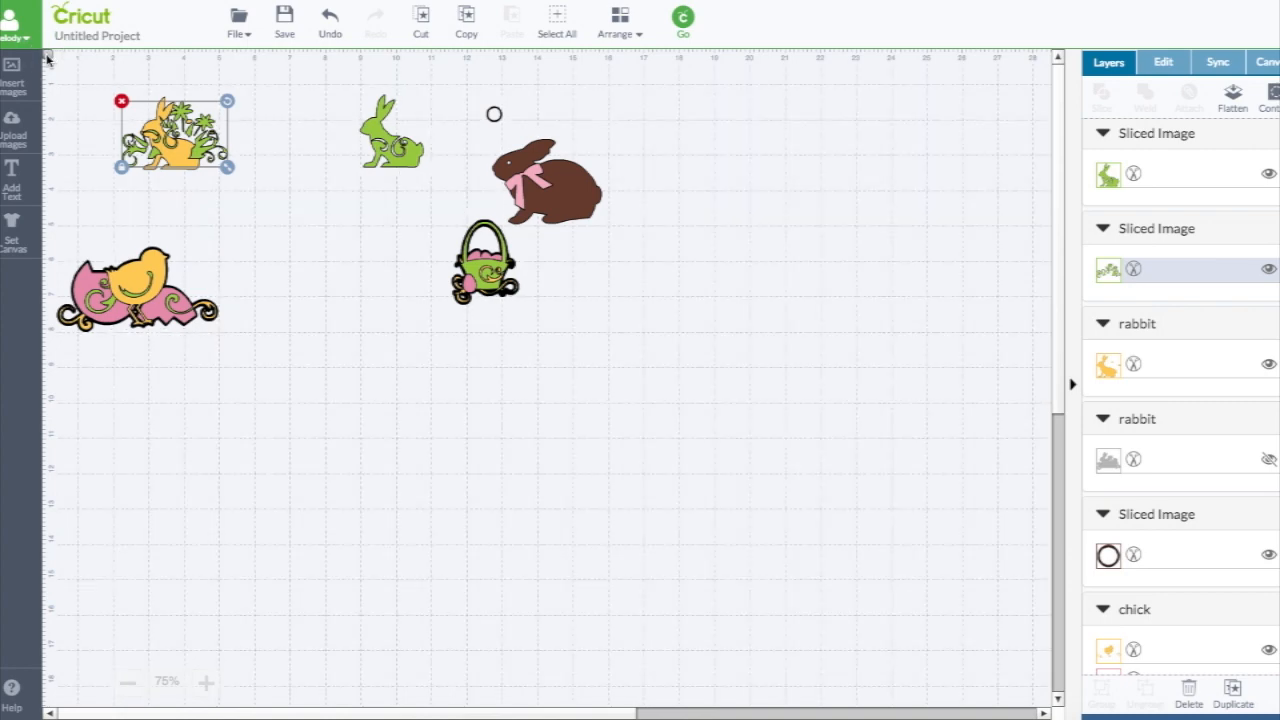
{"action": "left_click", "coordinate": [388, 140]}
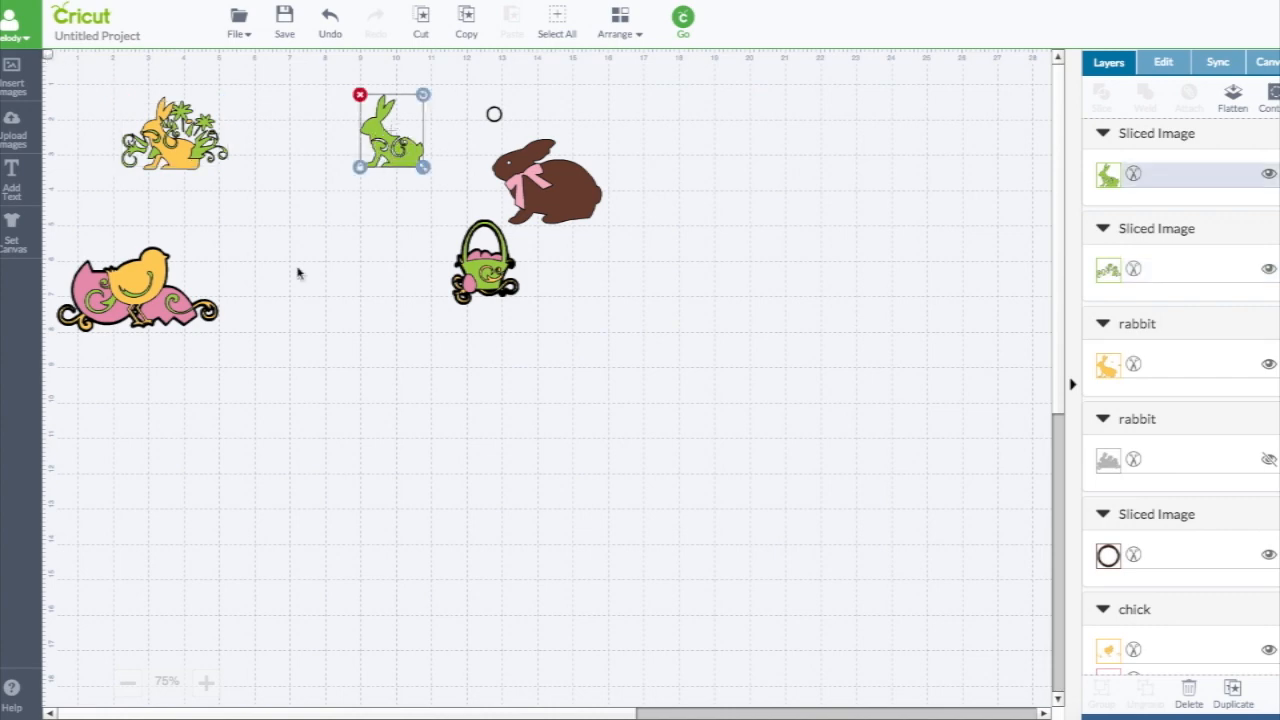
{"action": "left_click", "coordinate": [203, 681]}
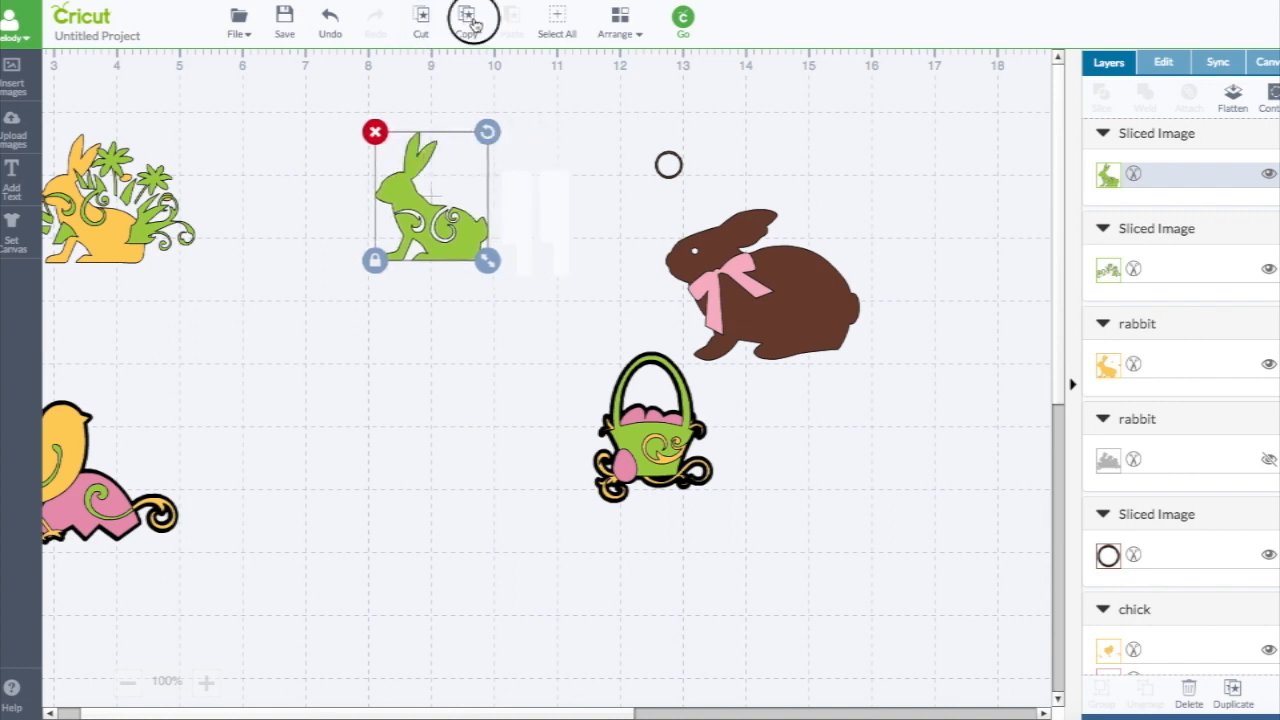
Copy the green swirl rabbit
{"action": "left_click", "coordinate": [466, 18]}
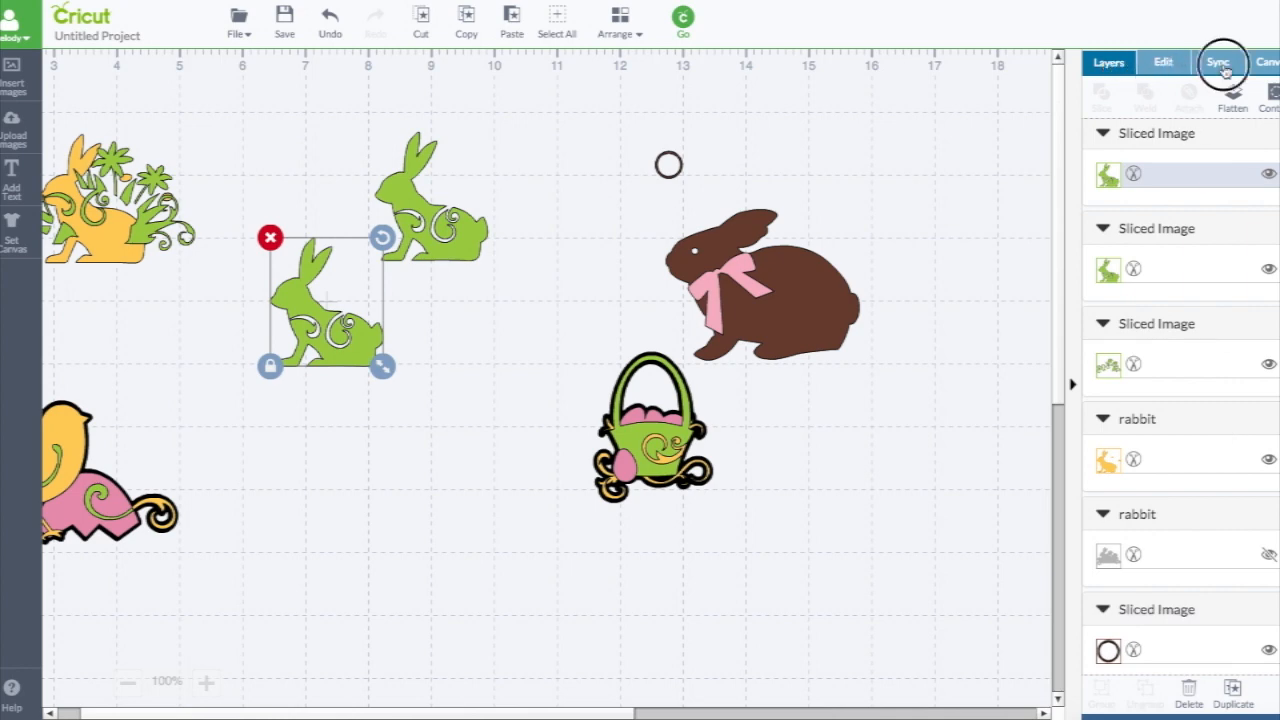
Open the Sync panel to unify all layer colours to pink
{"action": "left_click", "coordinate": [1220, 62]}
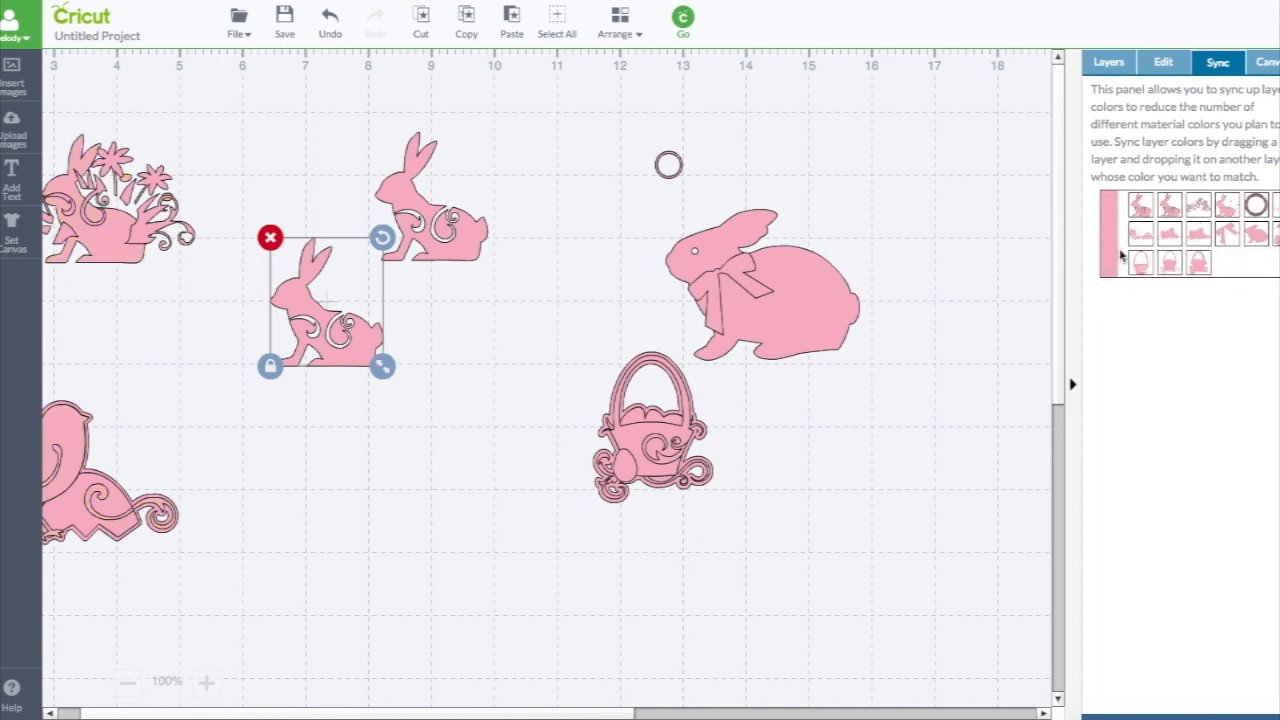
{"action": "mouse_move", "coordinate": [1013, 151]}
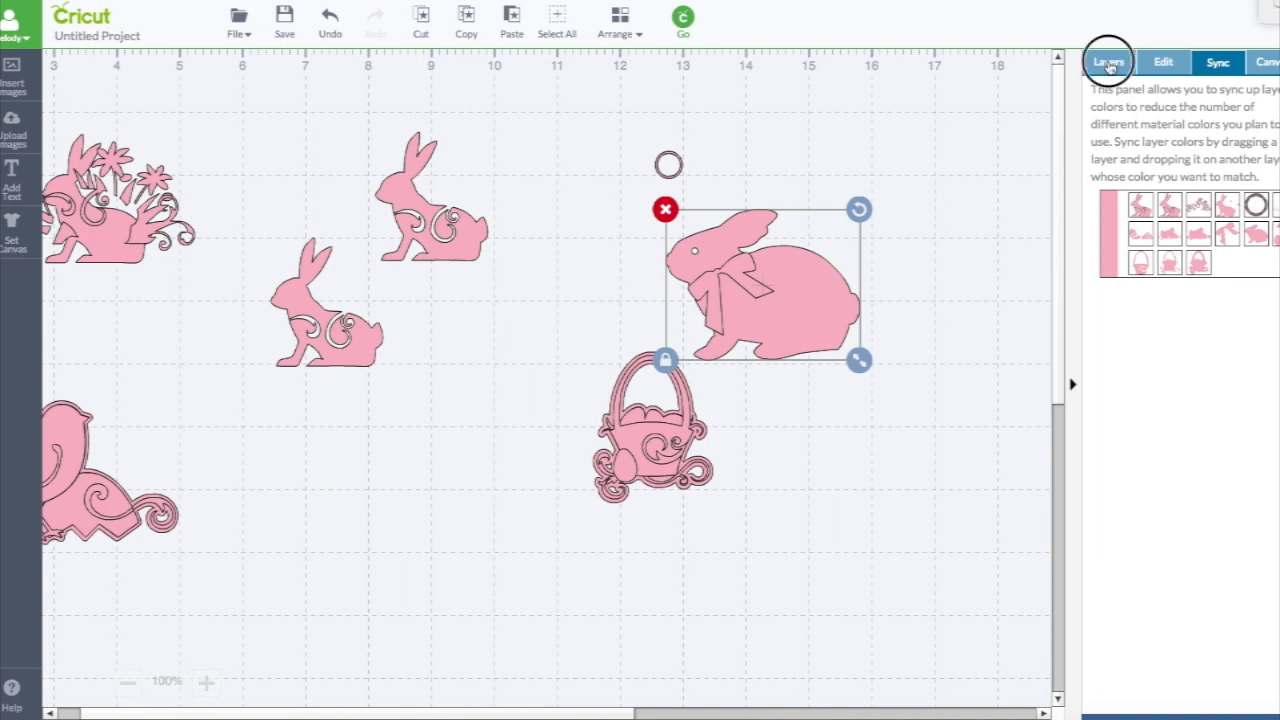
Return to the Layers list and collapse a Sliced Image group
{"action": "left_click", "coordinate": [1108, 62]}
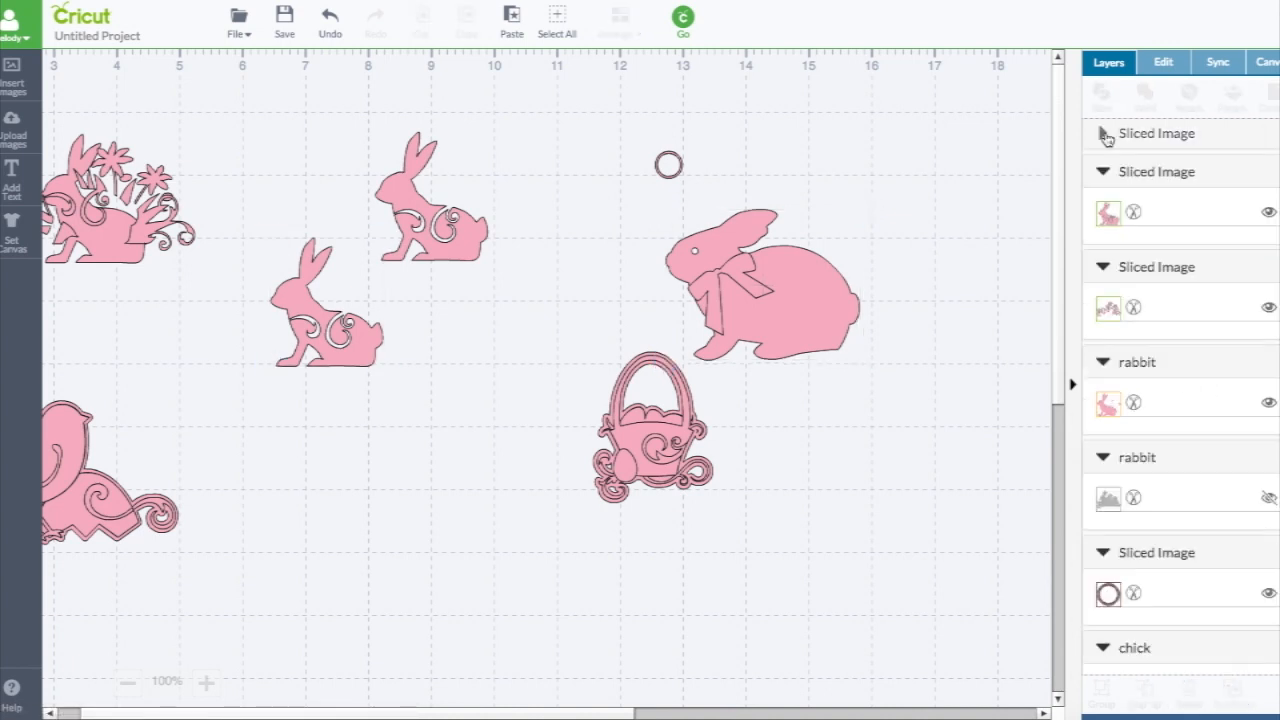
{"action": "left_click", "coordinate": [1103, 133]}
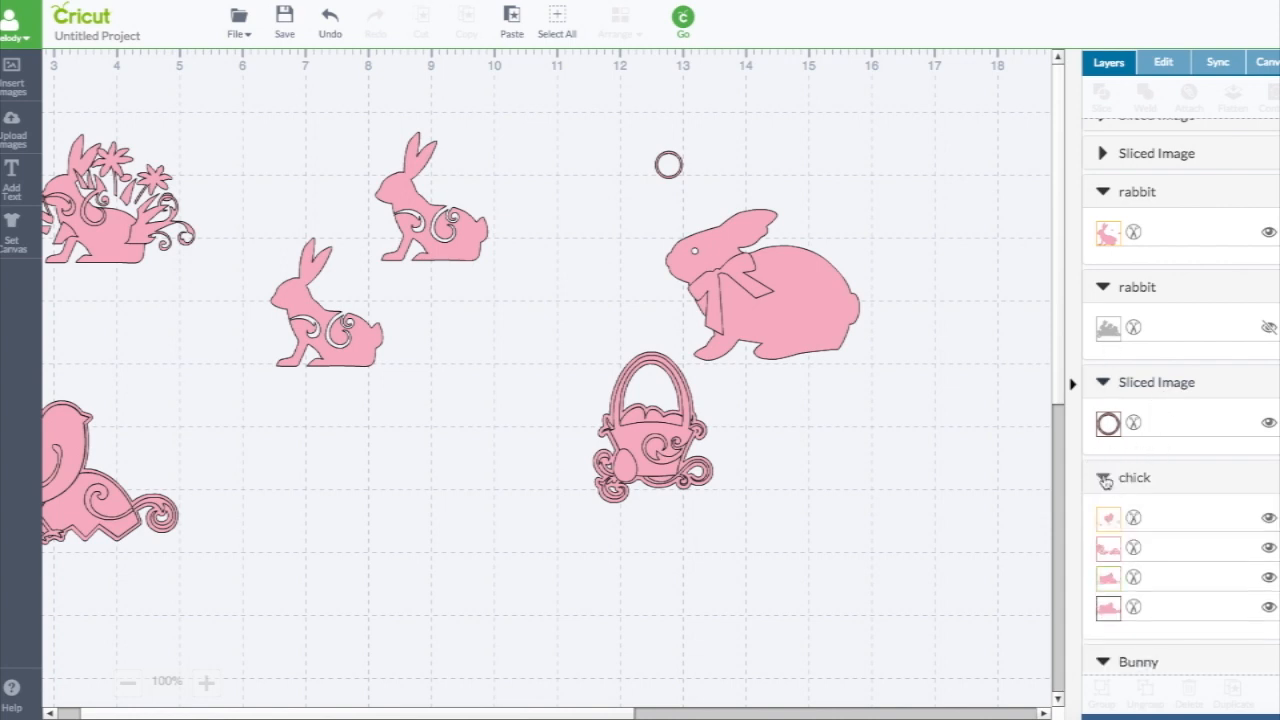
Move the pink bow bunny left from X 12.72 to 7.72 in
{"action": "left_click", "coordinate": [795, 290]}
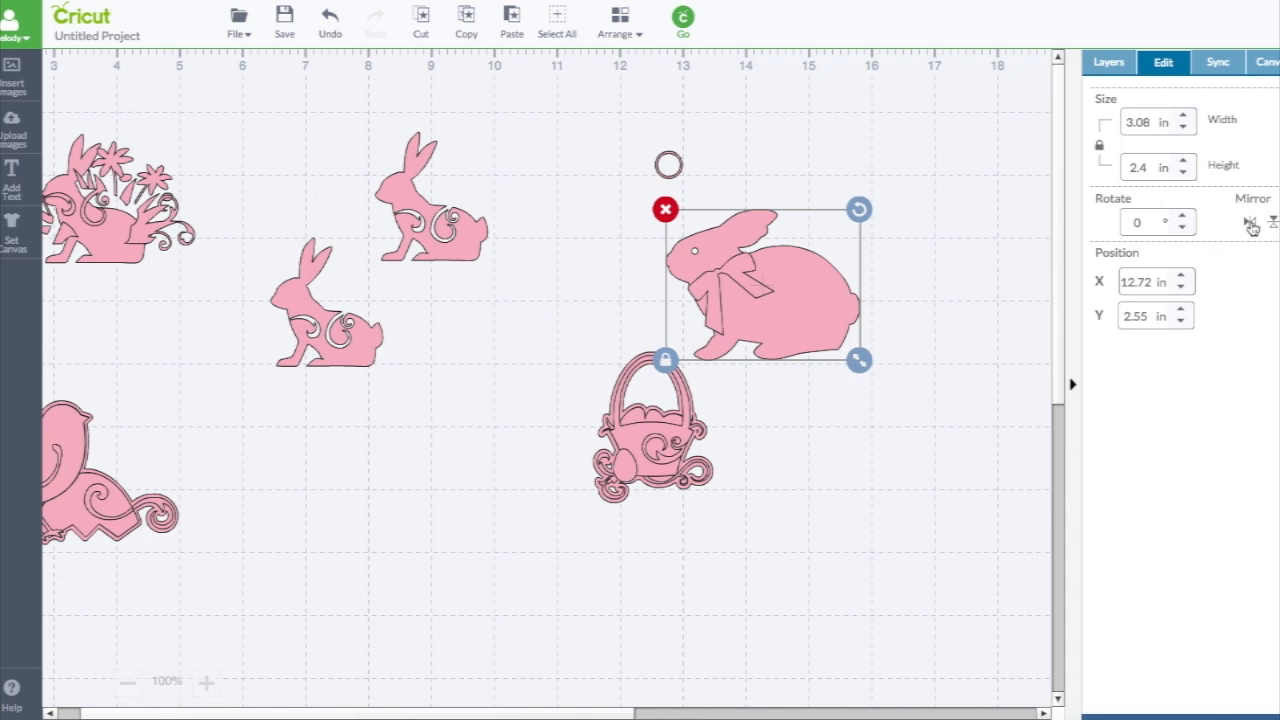
{"action": "left_click", "coordinate": [1249, 222]}
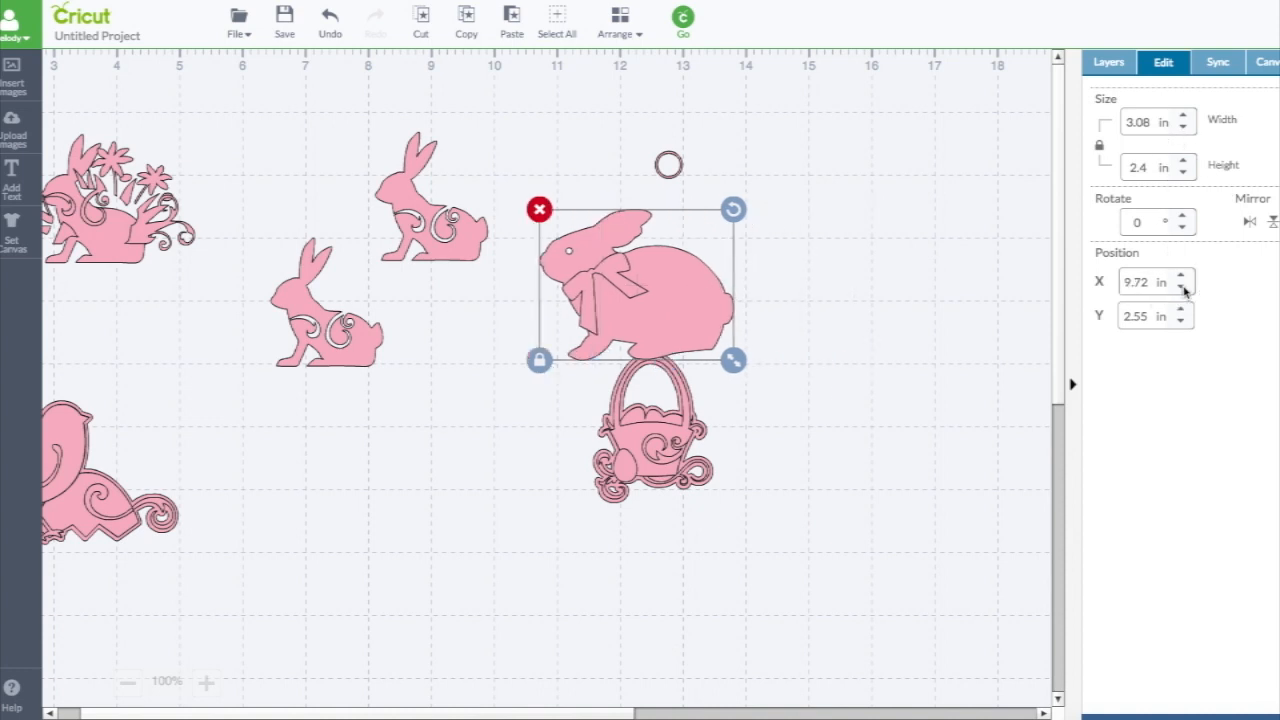
{"action": "left_click_drag", "start_coordinate": [615, 285], "coordinate": [428, 285]}
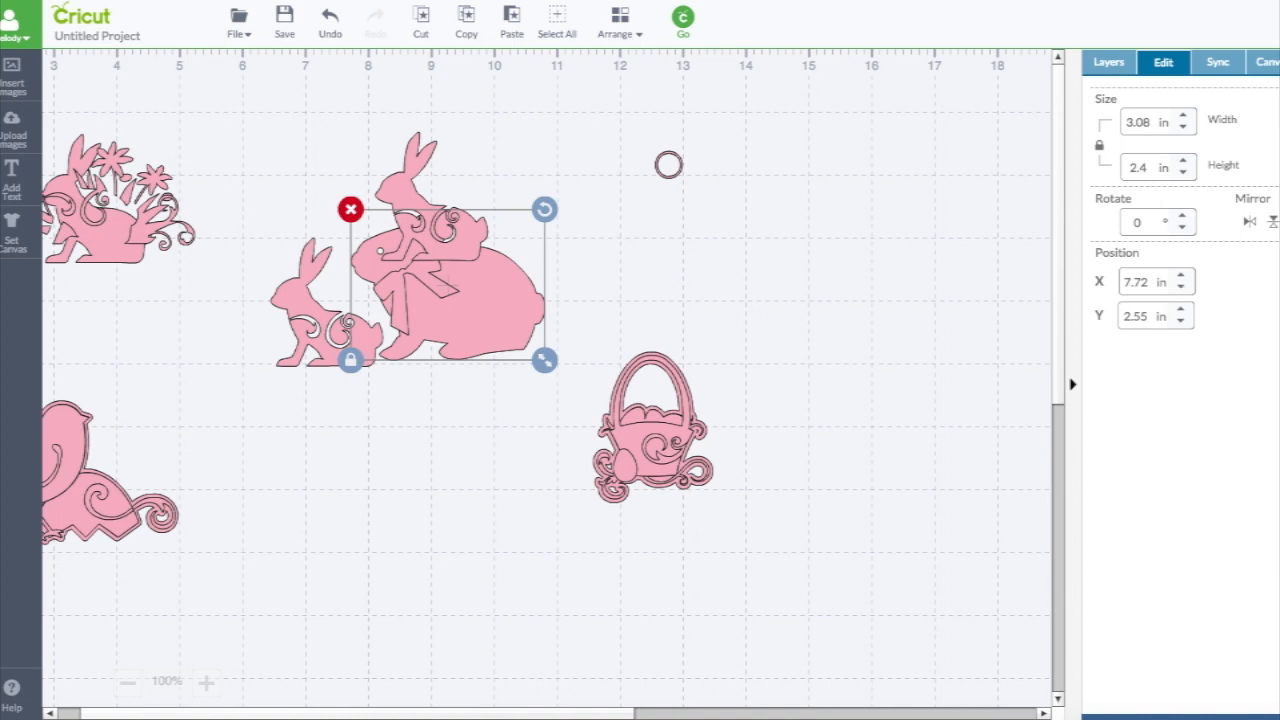
{"action": "mouse_move", "coordinate": [1094, 94]}
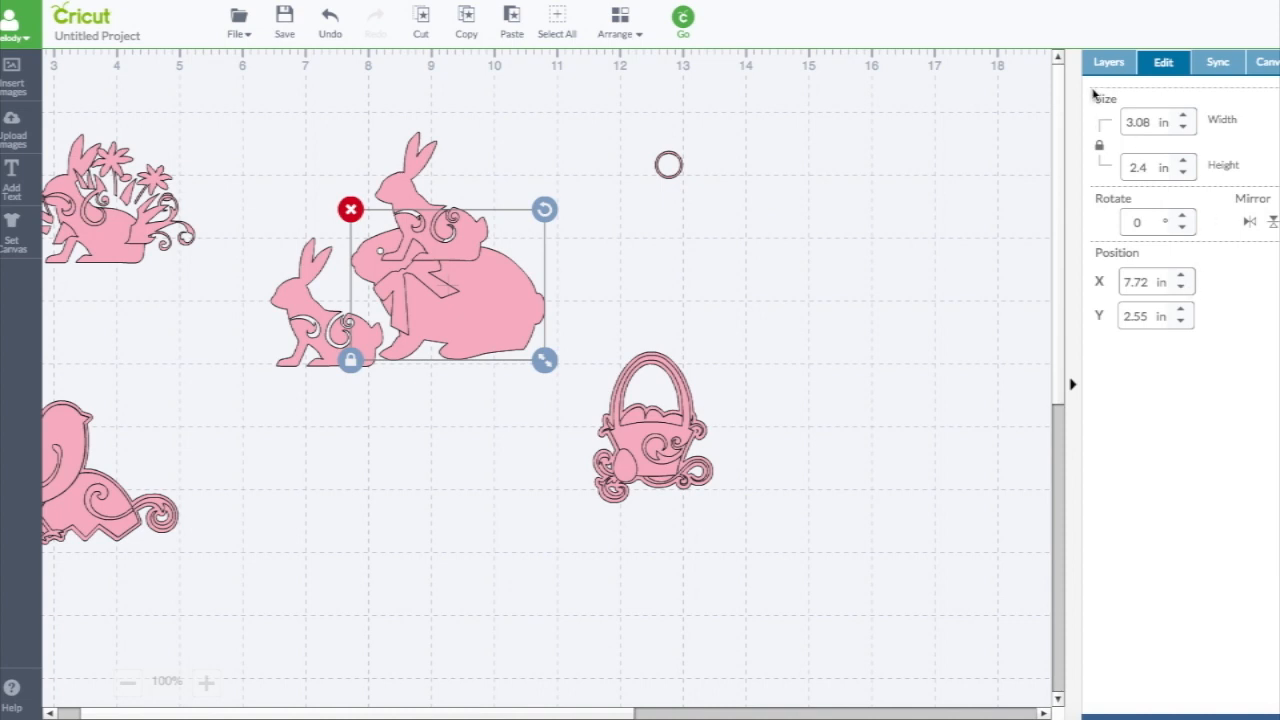
{"action": "left_click", "coordinate": [1108, 62]}
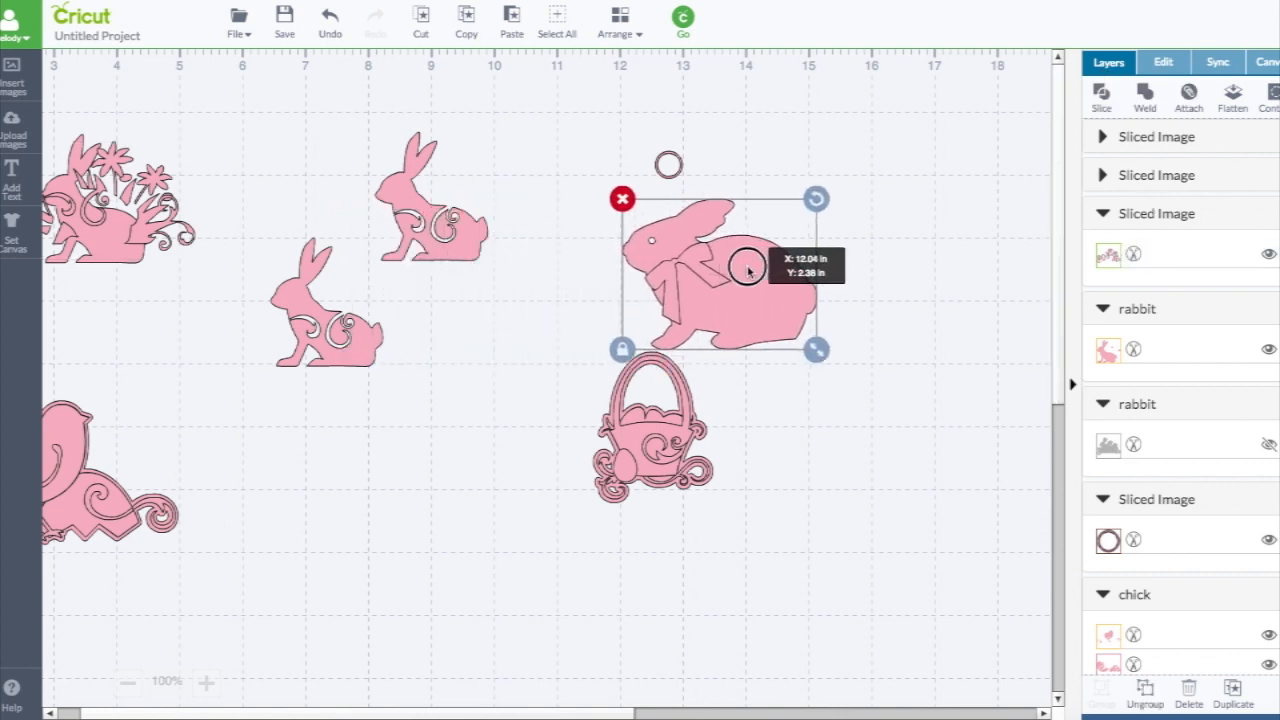
Try Write and Score on the grass-and-flower border, then set it to Print in #aabff7
{"action": "left_click", "coordinate": [1107, 254]}
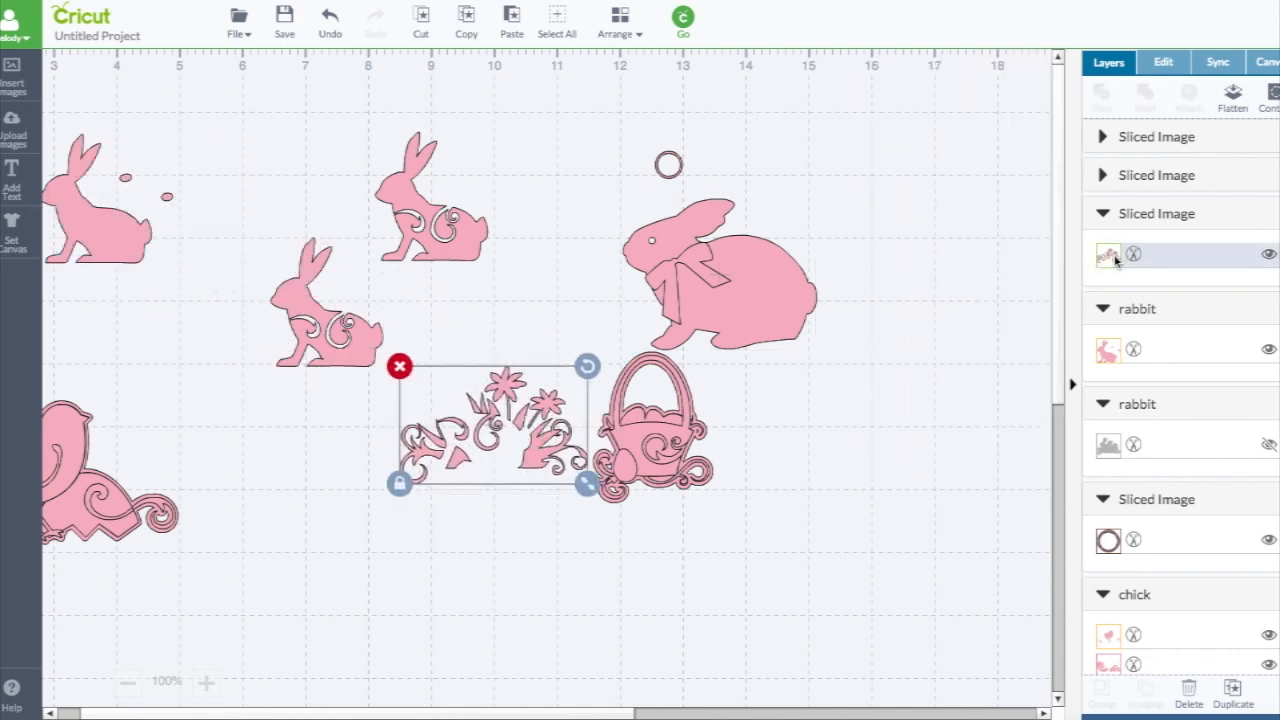
{"action": "left_click", "coordinate": [1105, 254]}
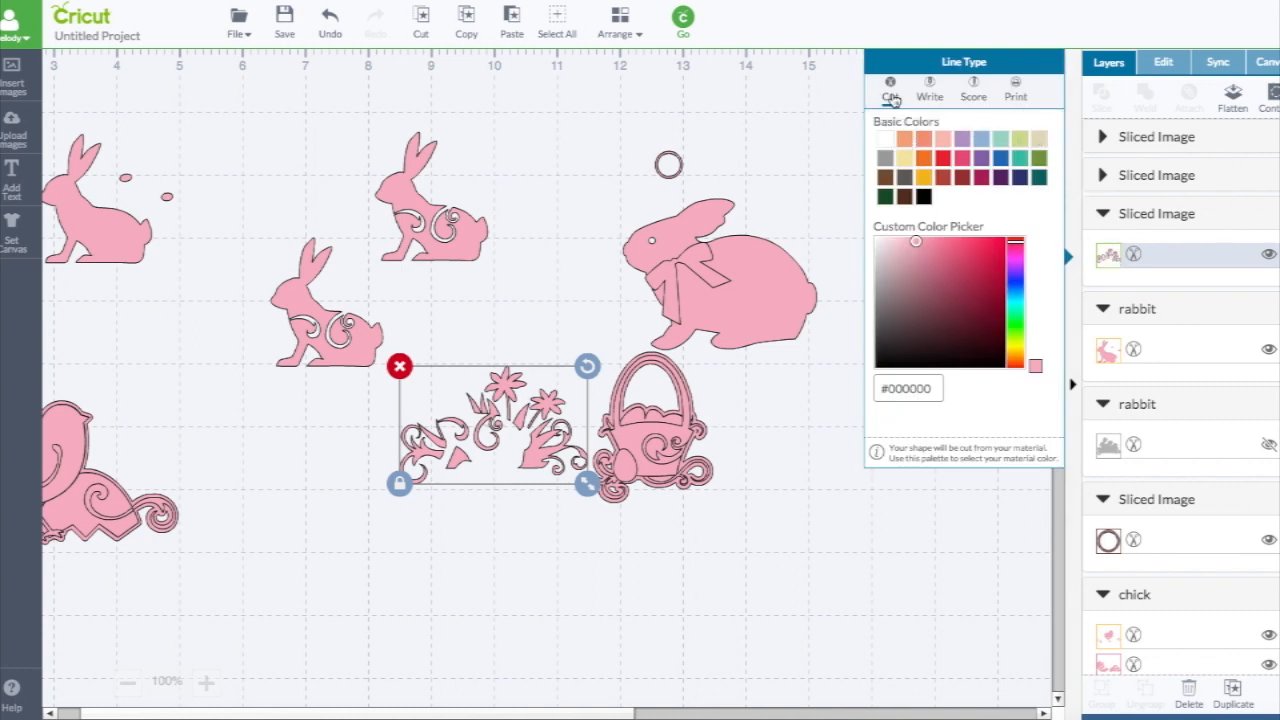
{"action": "mouse_move", "coordinate": [929, 90]}
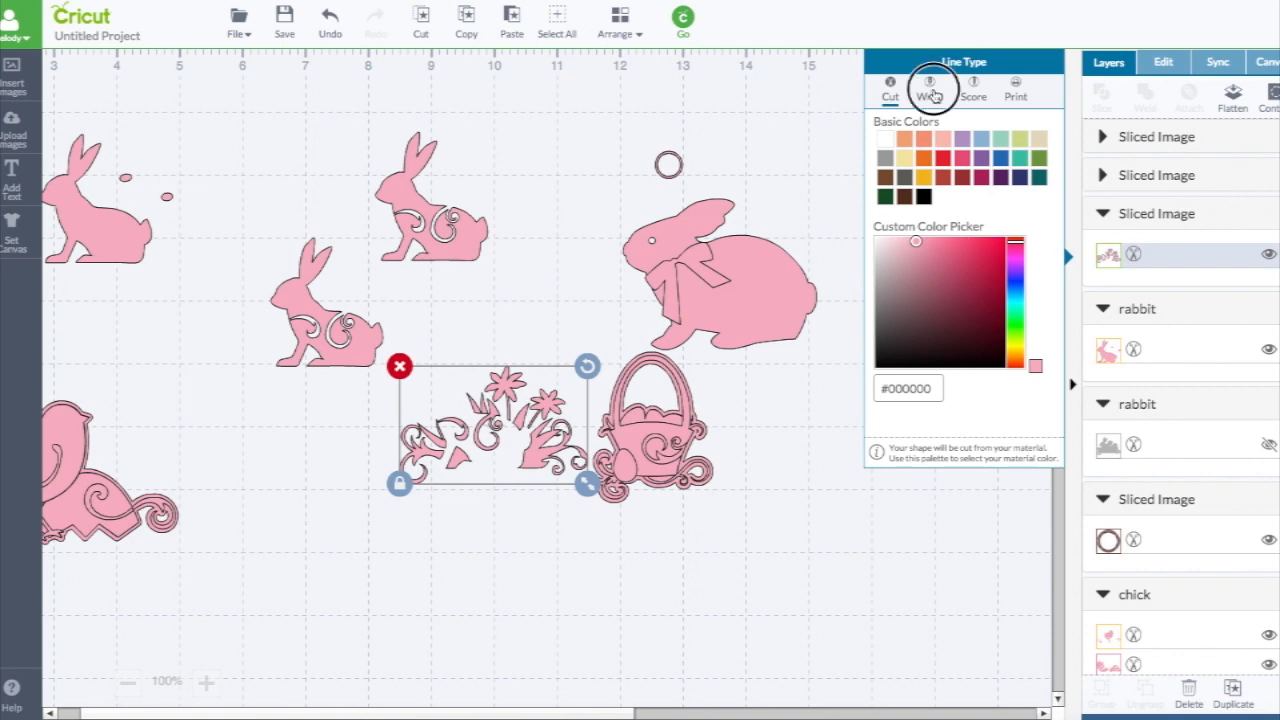
{"action": "left_click", "coordinate": [929, 88]}
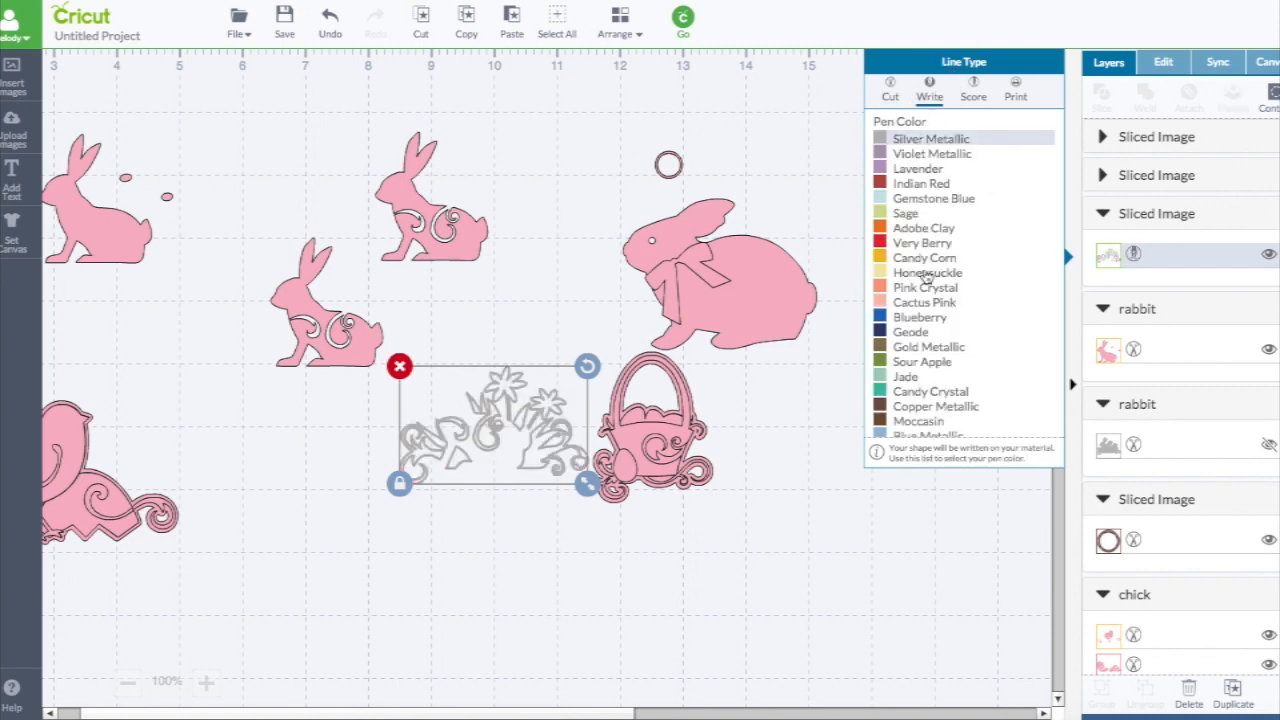
{"action": "left_click", "coordinate": [905, 213]}
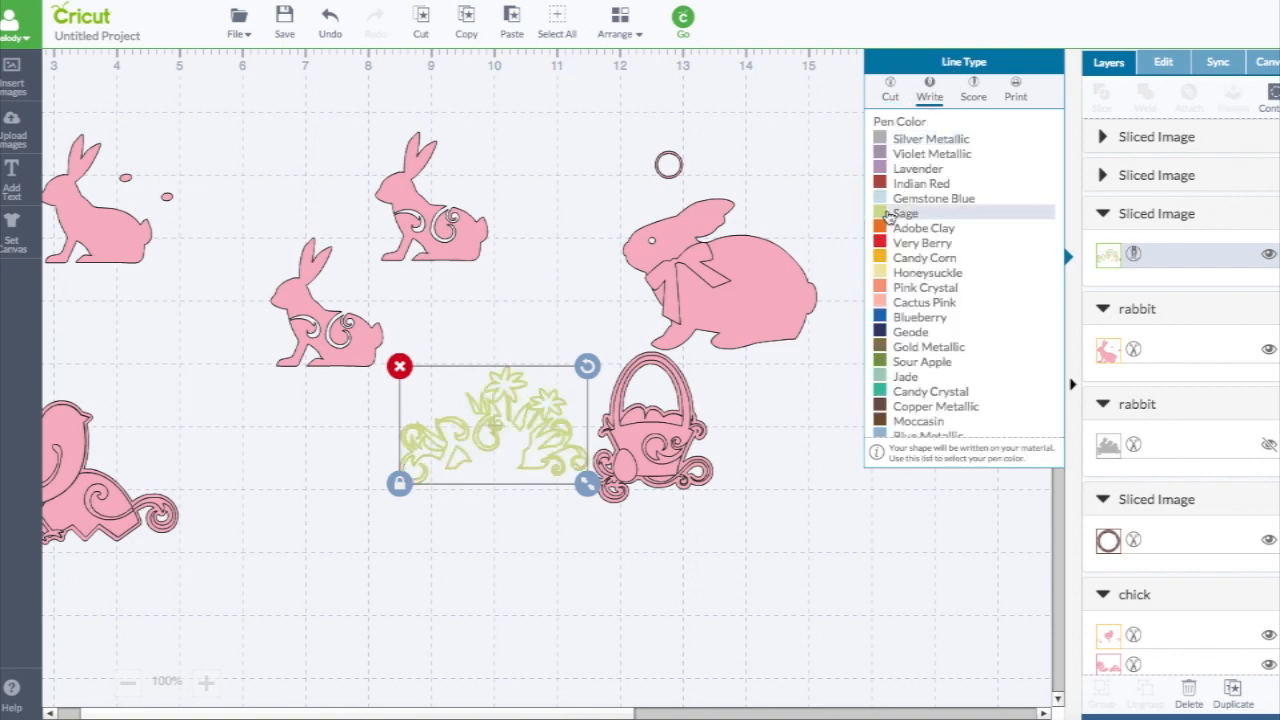
{"action": "left_click", "coordinate": [973, 90]}
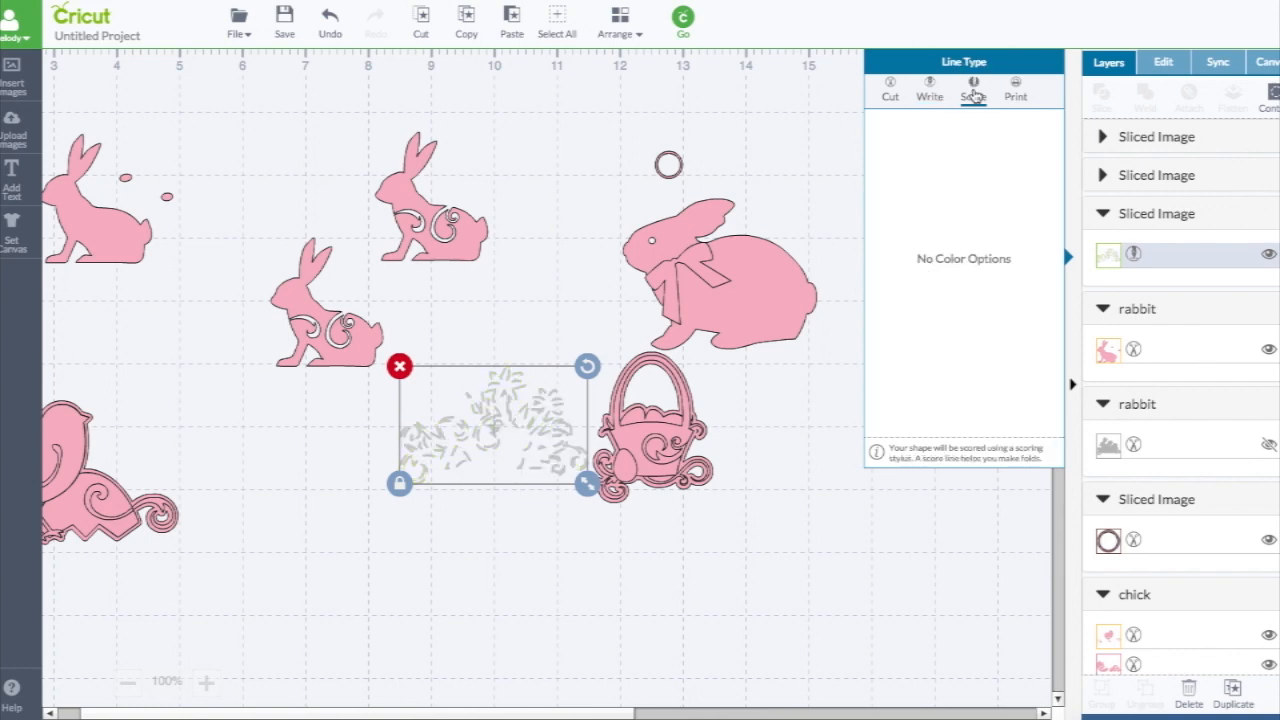
{"action": "left_click", "coordinate": [929, 88]}
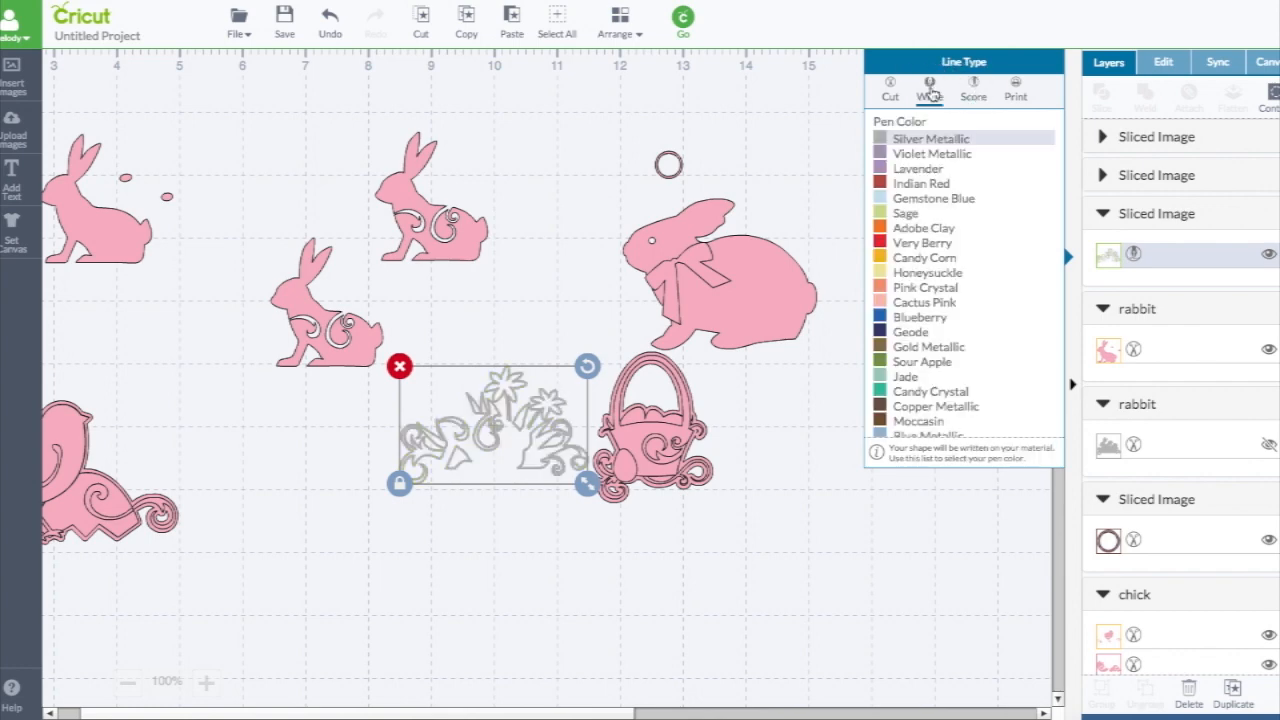
{"action": "left_click", "coordinate": [973, 88]}
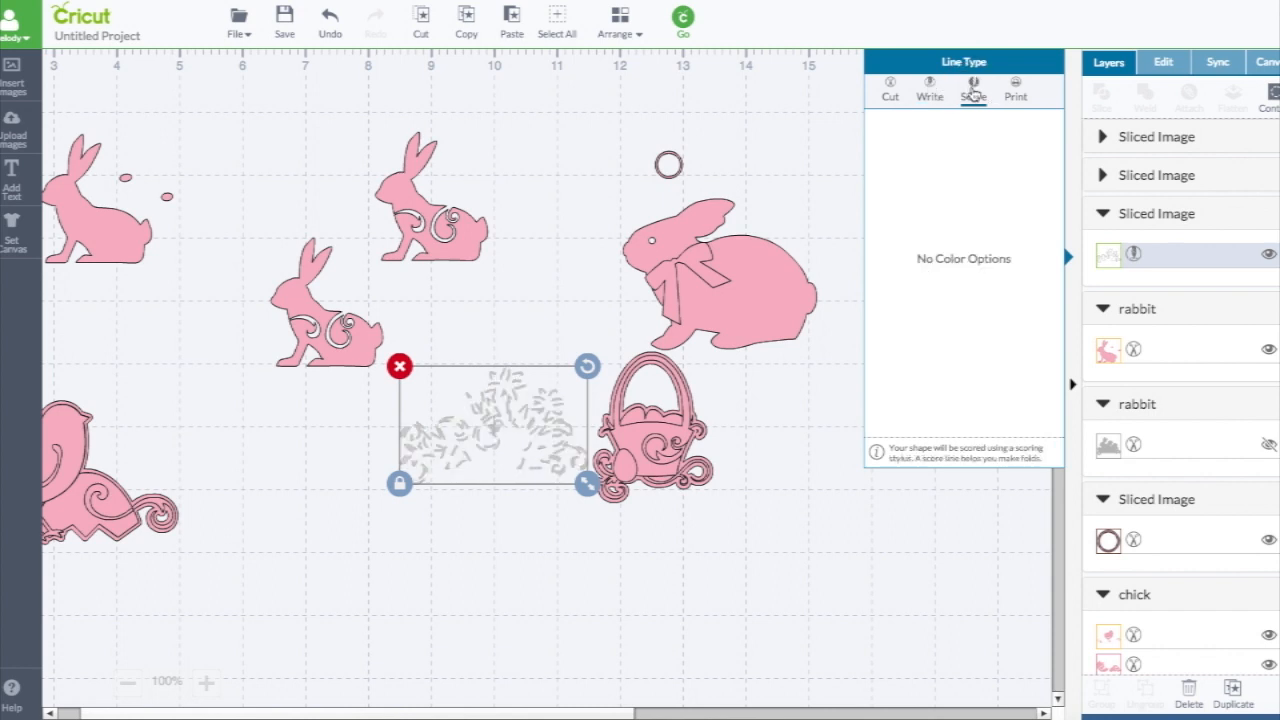
{"action": "mouse_move", "coordinate": [1015, 90]}
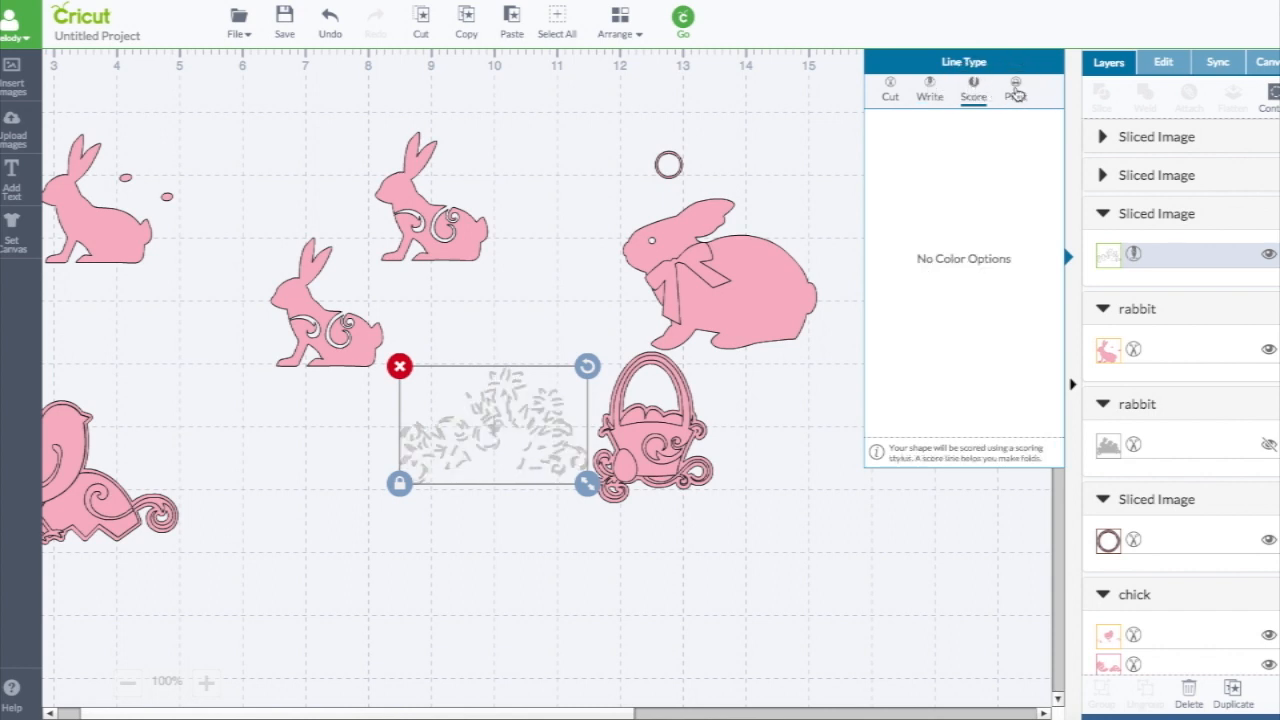
{"action": "left_click", "coordinate": [1014, 84]}
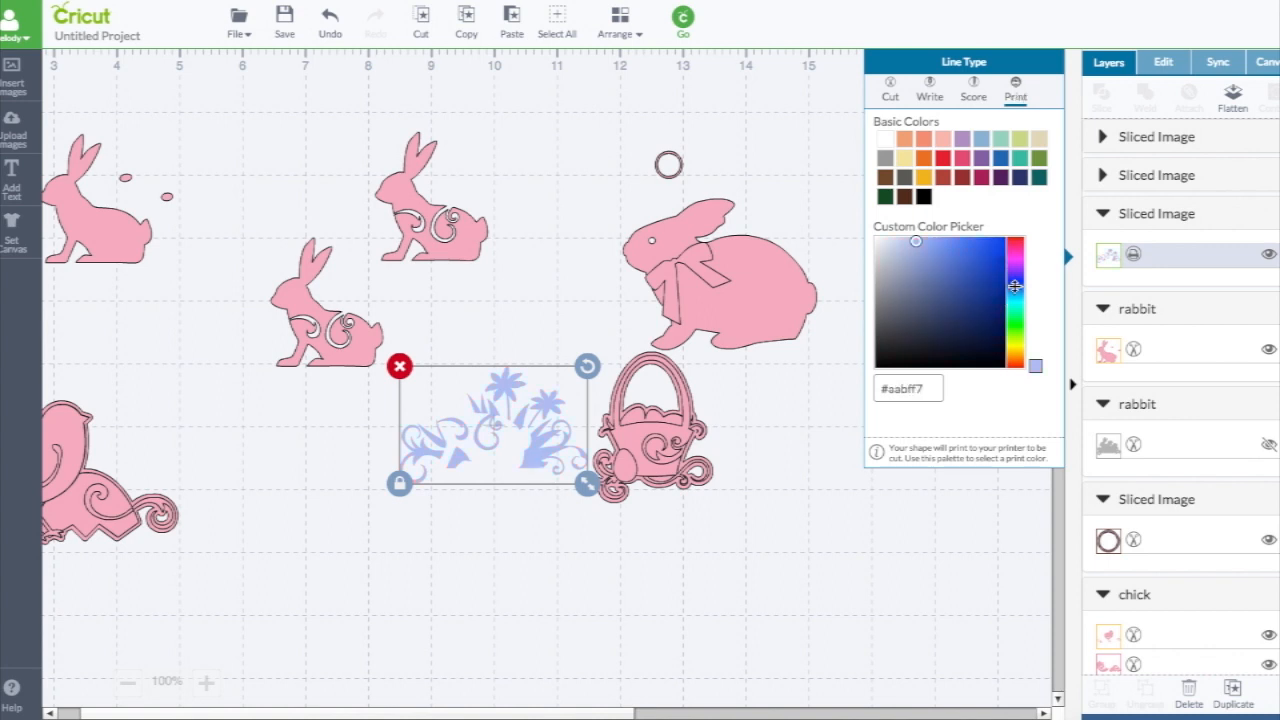
{"action": "left_click", "coordinate": [923, 388]}
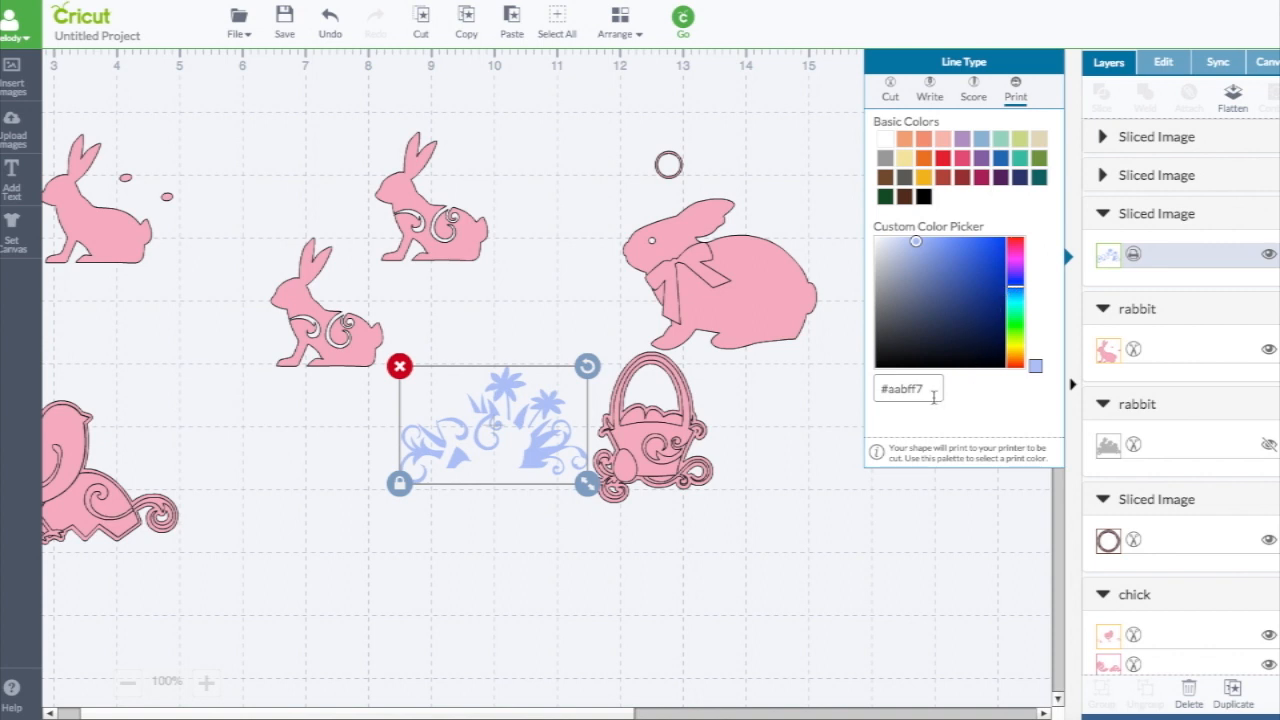
{"action": "mouse_move", "coordinate": [953, 209]}
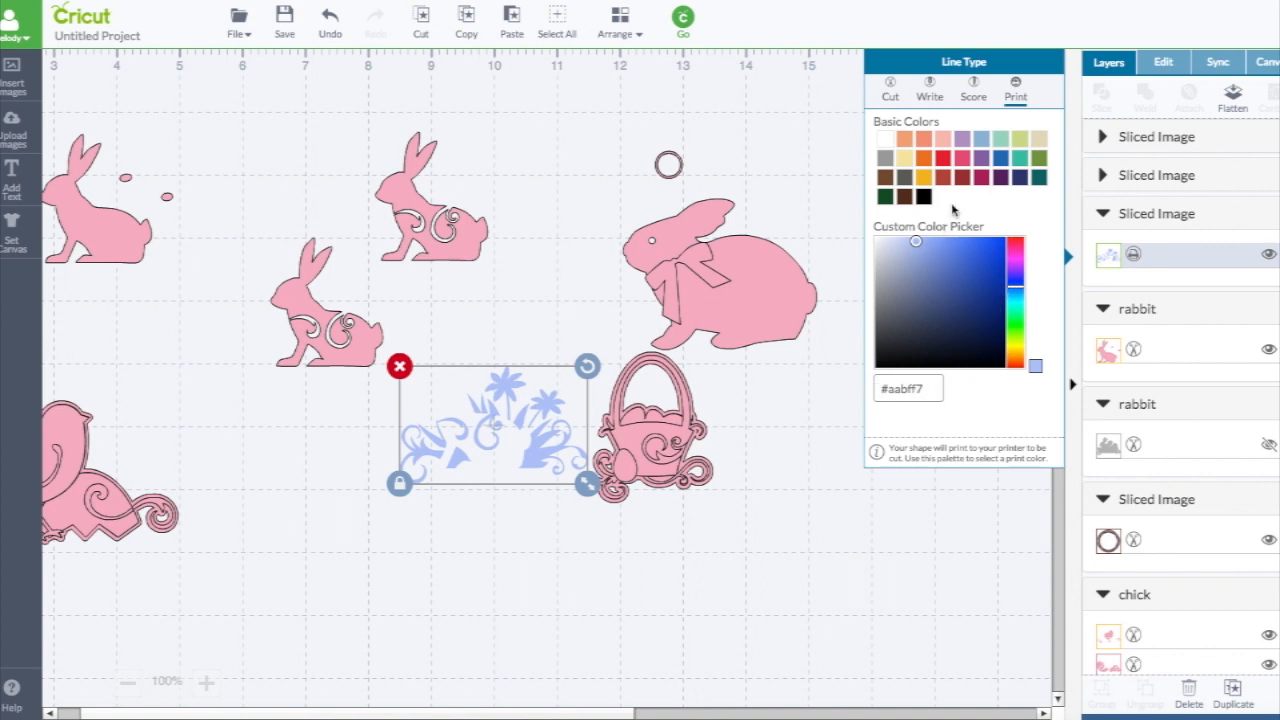
{"action": "mouse_move", "coordinate": [1100, 262]}
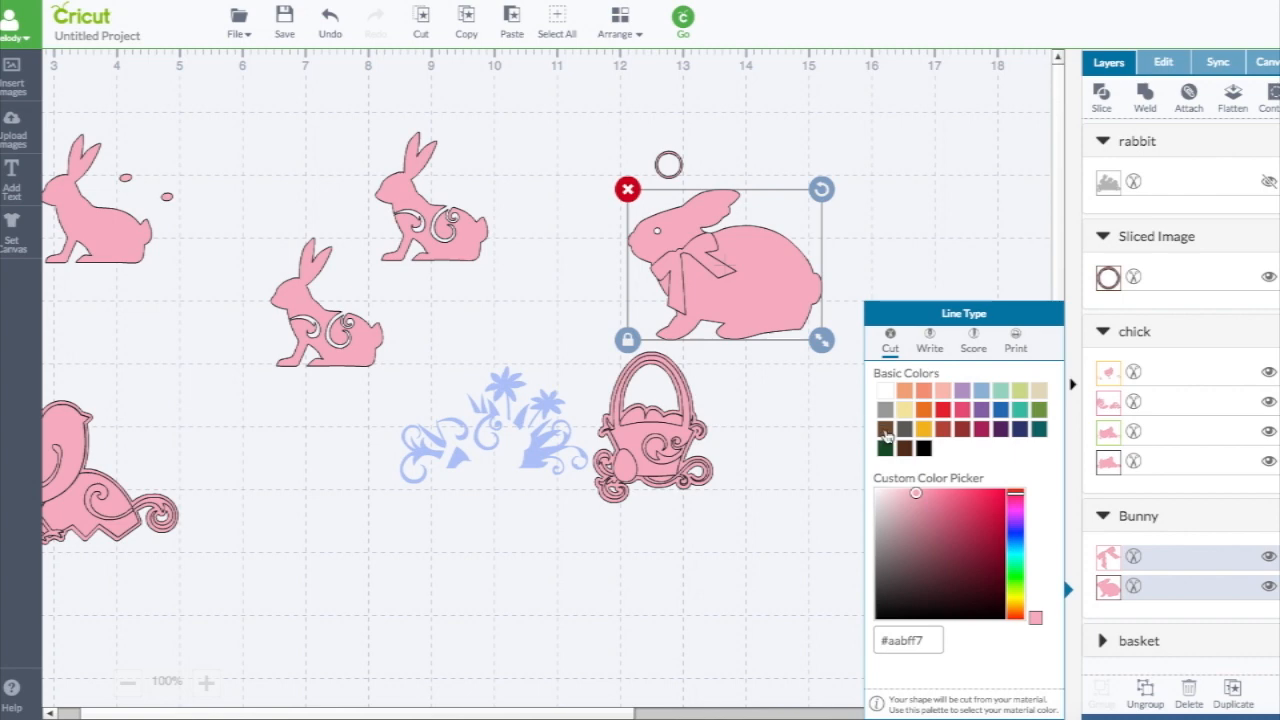
Color the bunny body chocolate brown (#704a2b), keeping the bow pink, and set layers to print
{"action": "left_click", "coordinate": [884, 430]}
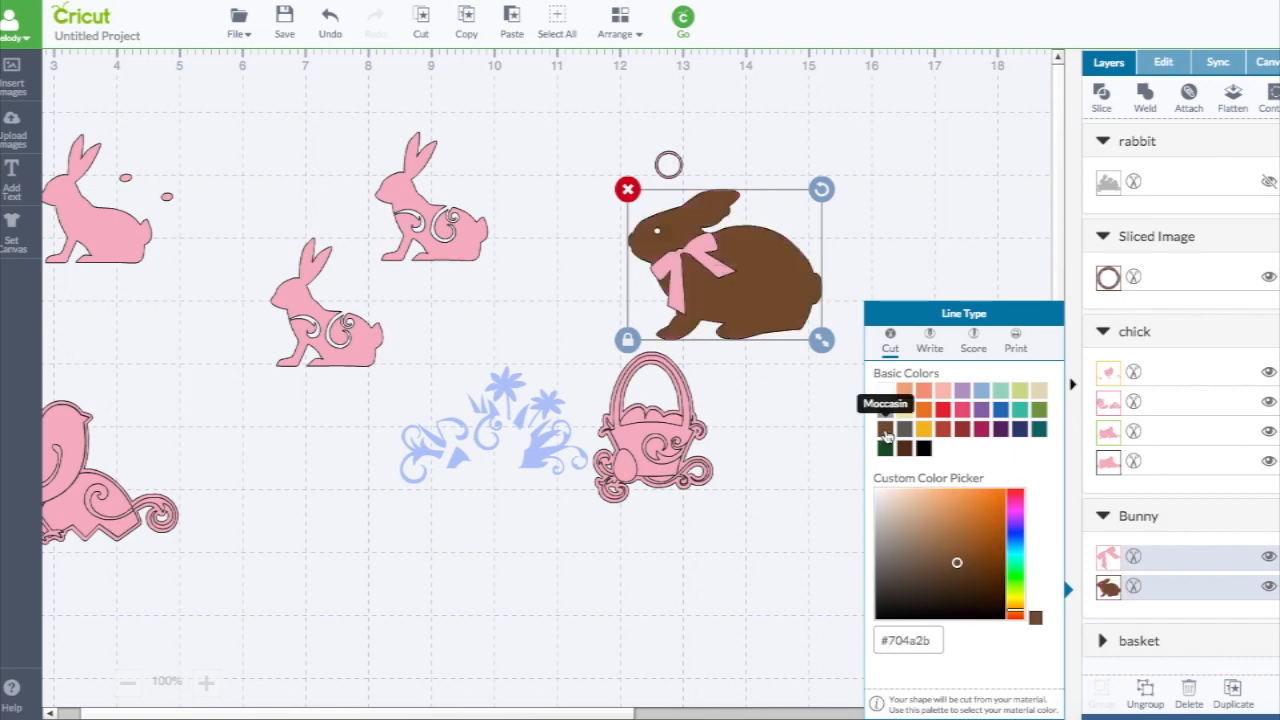
{"action": "mouse_move", "coordinate": [962, 328]}
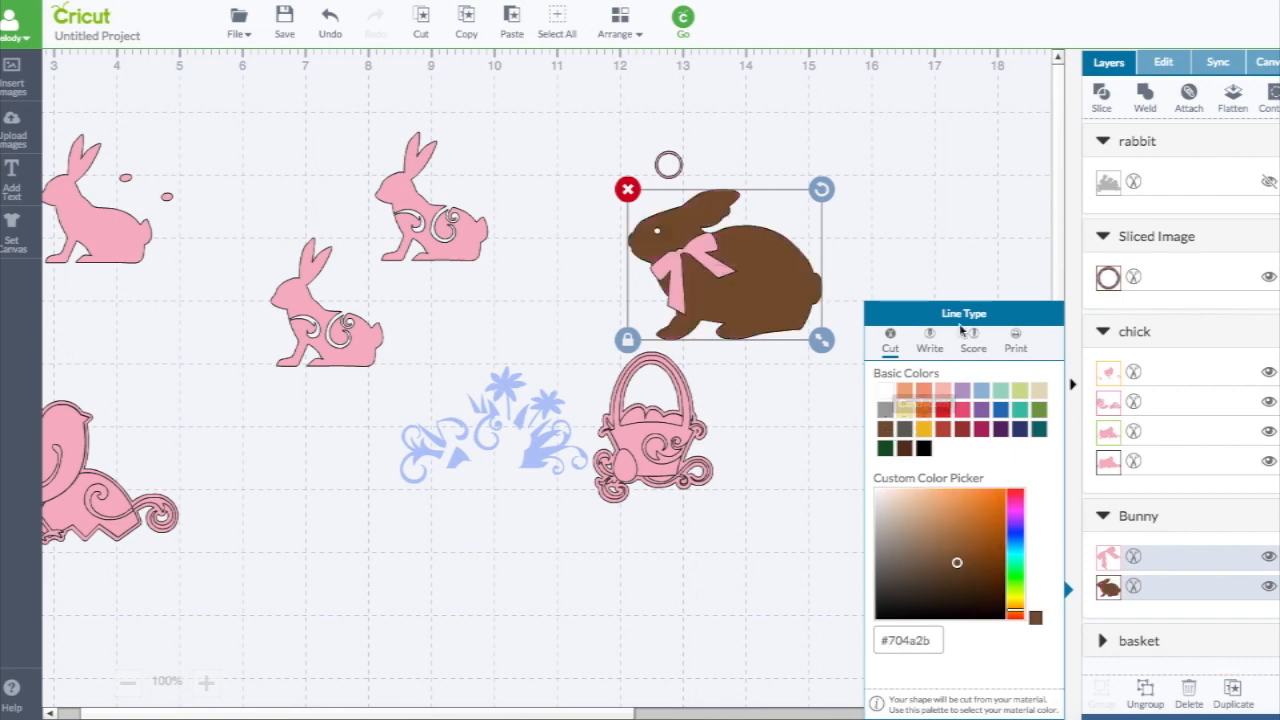
{"action": "mouse_move", "coordinate": [907, 229]}
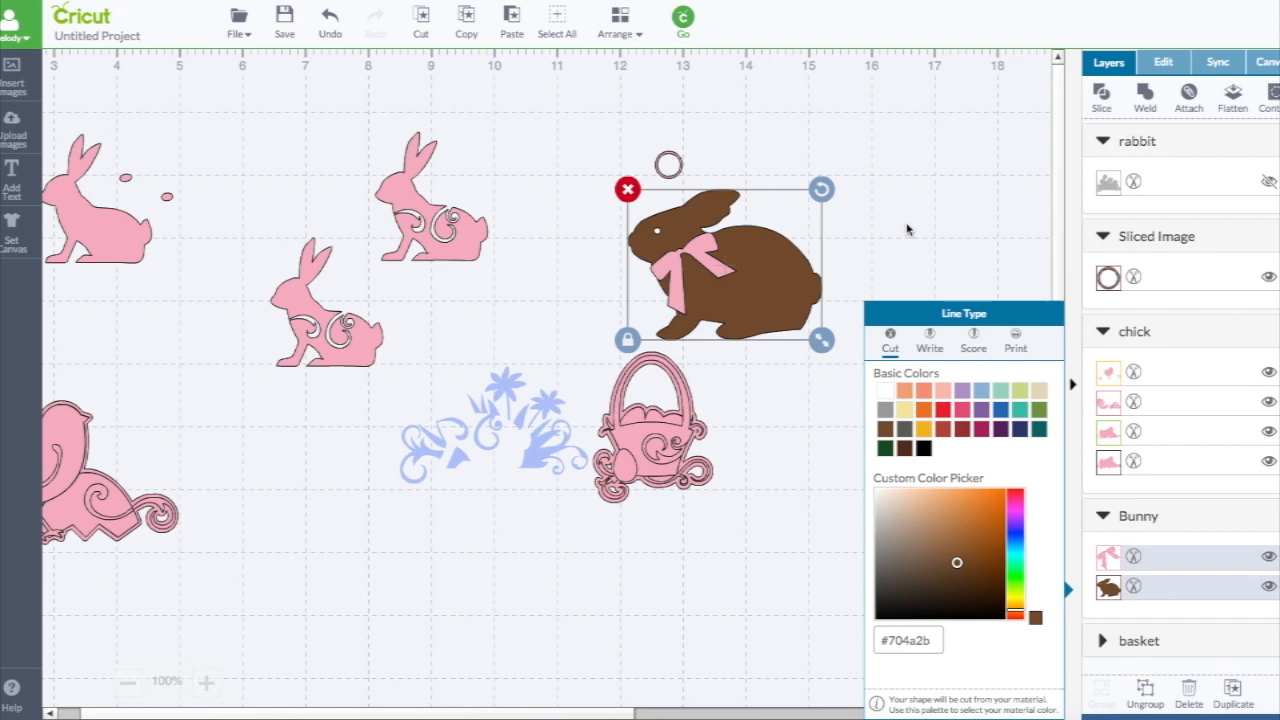
{"action": "left_click", "coordinate": [1014, 339]}
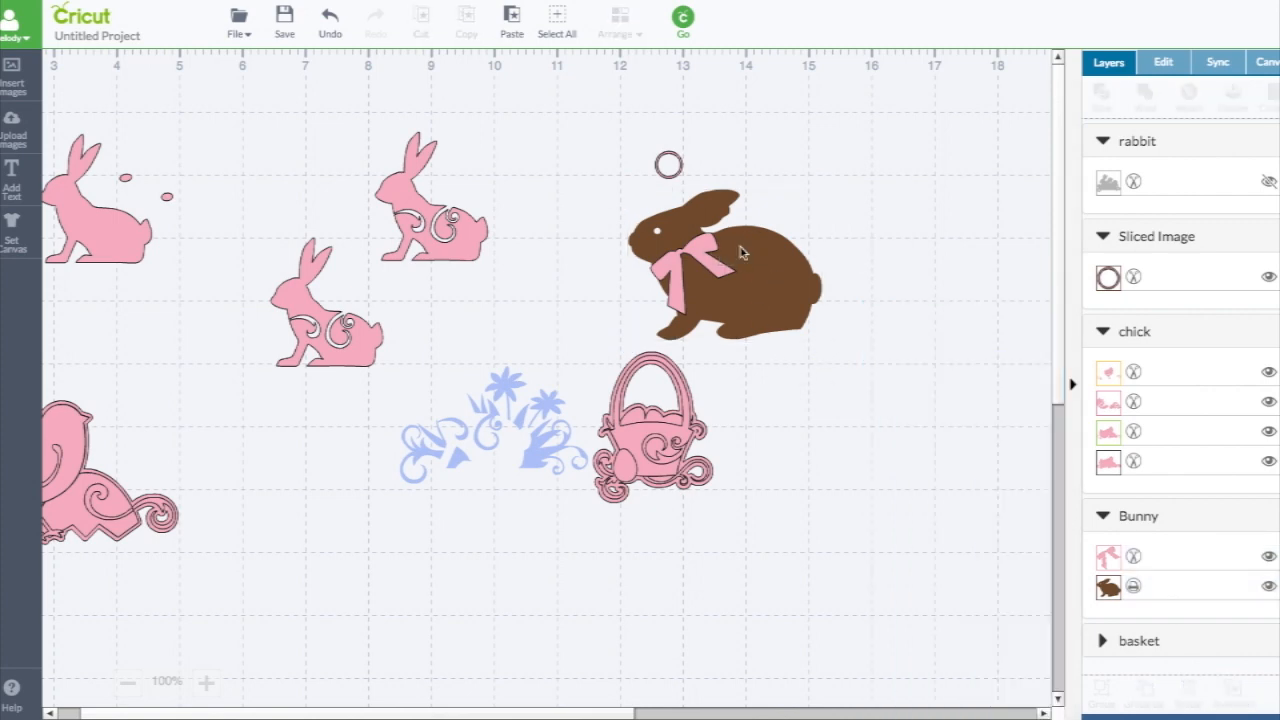
{"action": "left_click", "coordinate": [738, 252]}
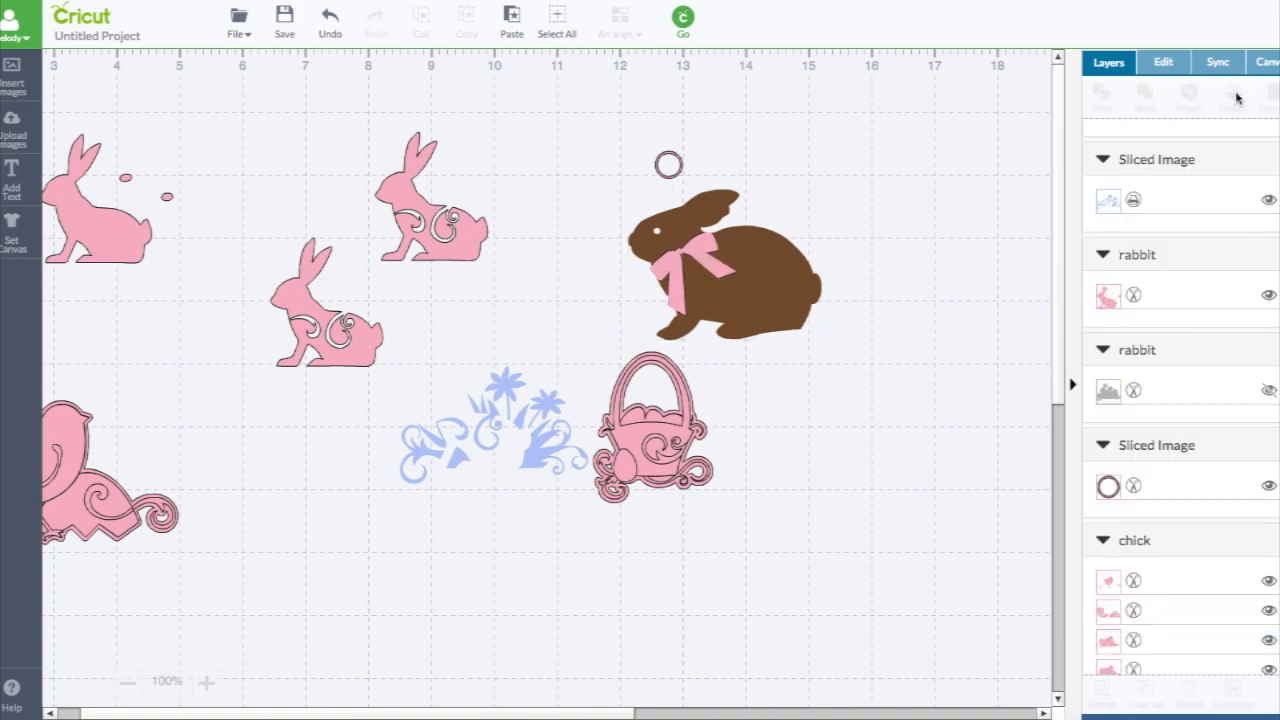
{"action": "mouse_move", "coordinate": [696, 250]}
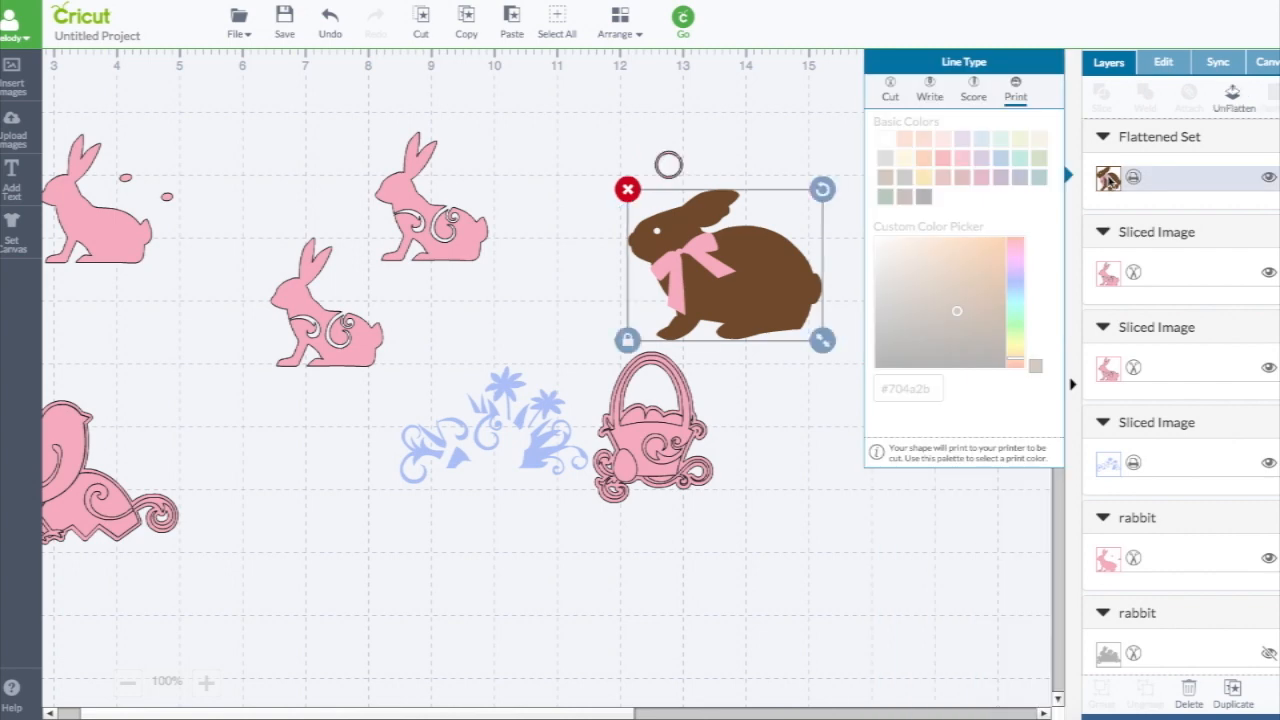
{"action": "mouse_move", "coordinate": [1117, 178]}
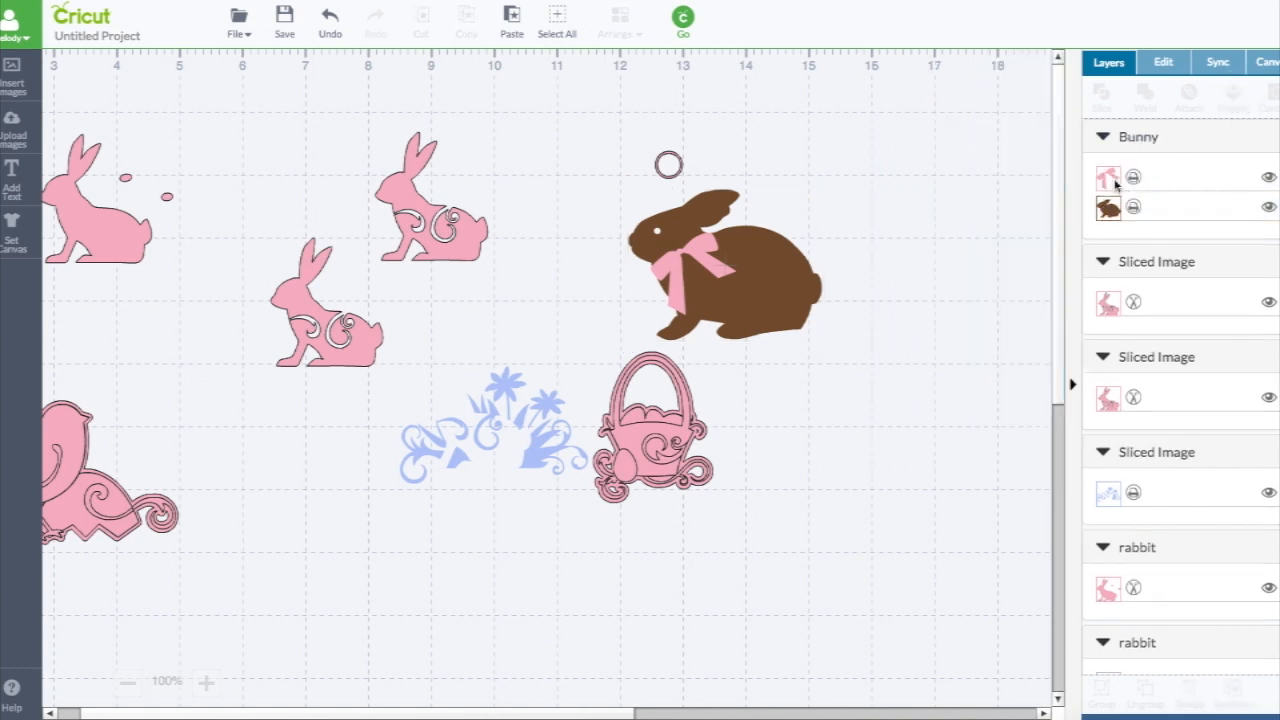
Select both bunny layers and set them back to Cut
{"action": "left_click", "coordinate": [1108, 207]}
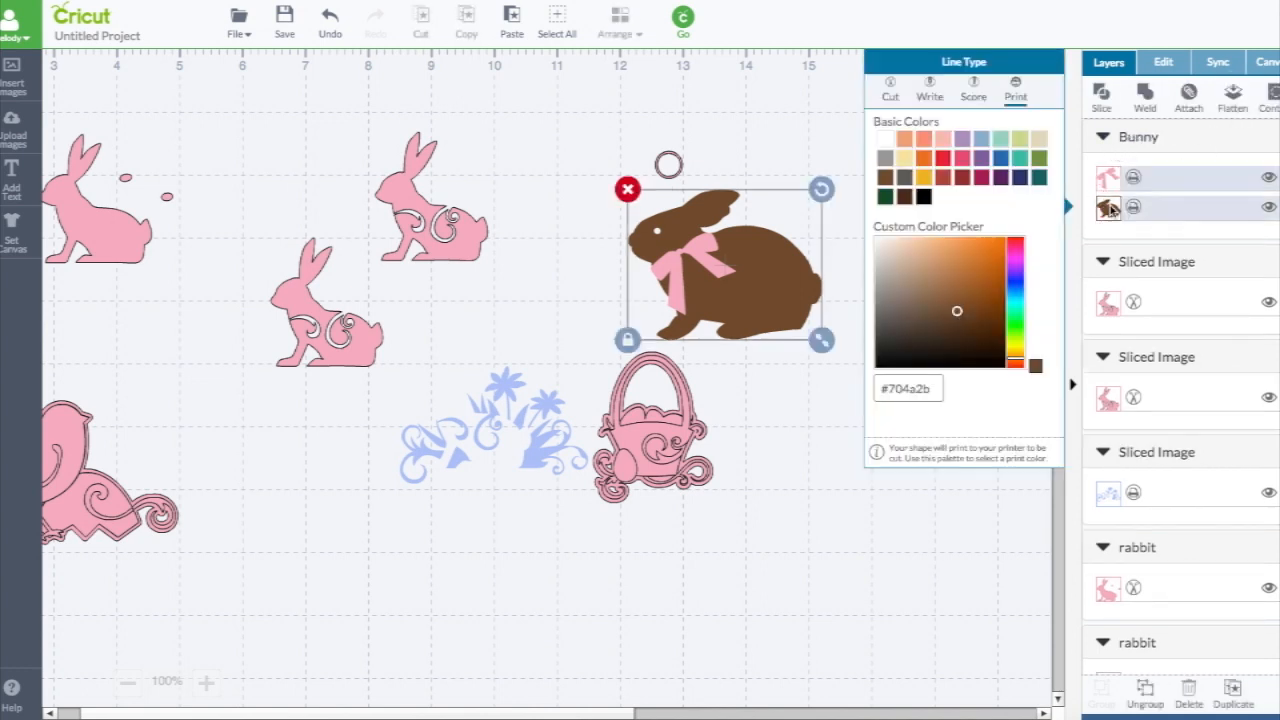
{"action": "left_click", "coordinate": [887, 90]}
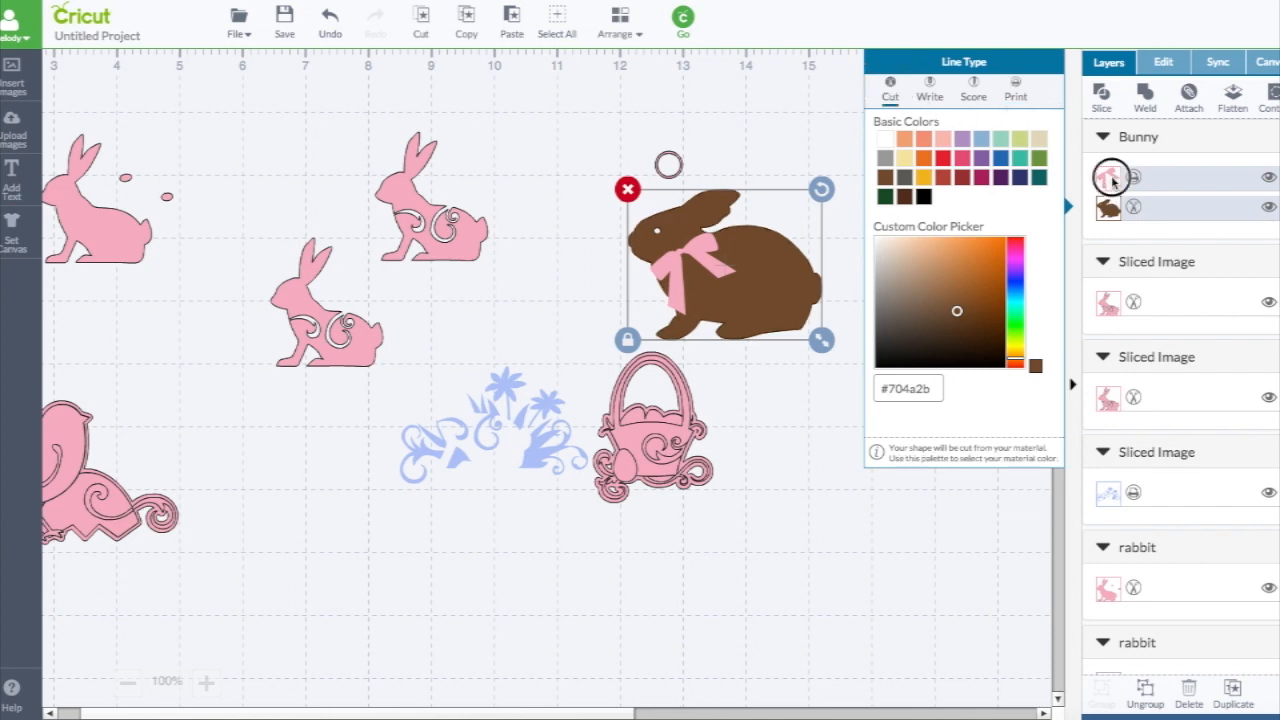
{"action": "left_click", "coordinate": [1015, 88]}
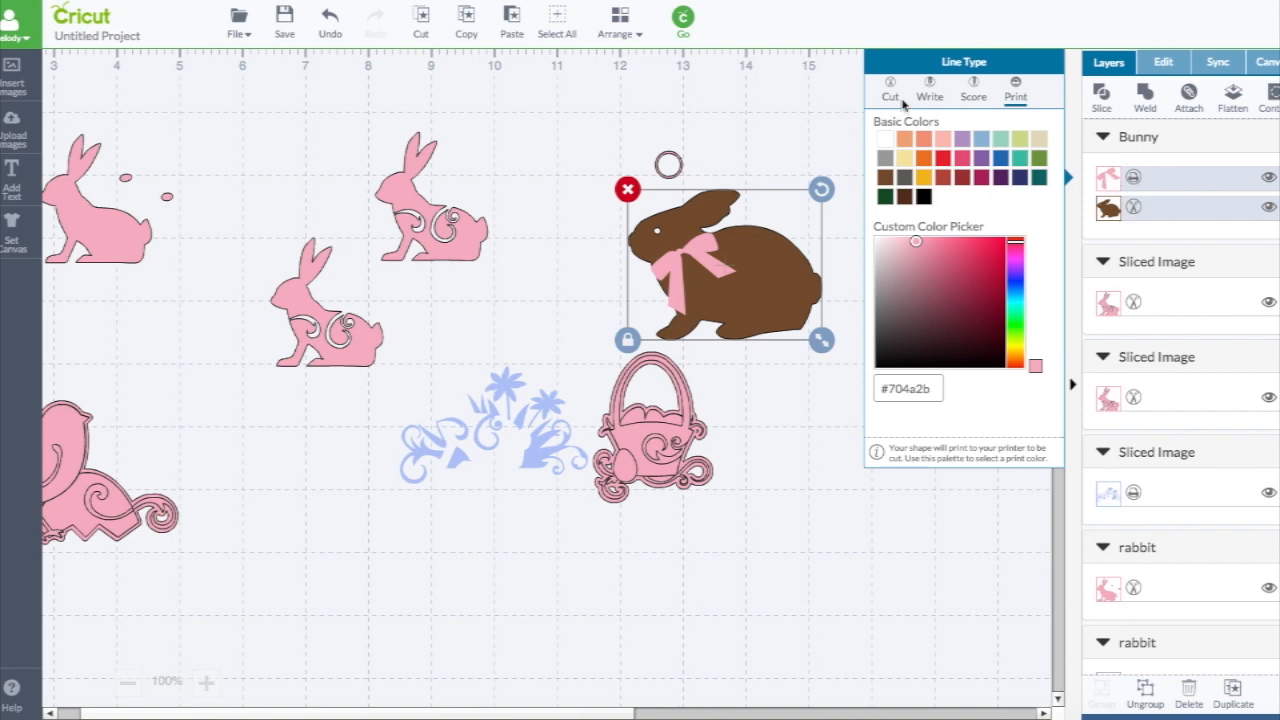
{"action": "left_click", "coordinate": [888, 90]}
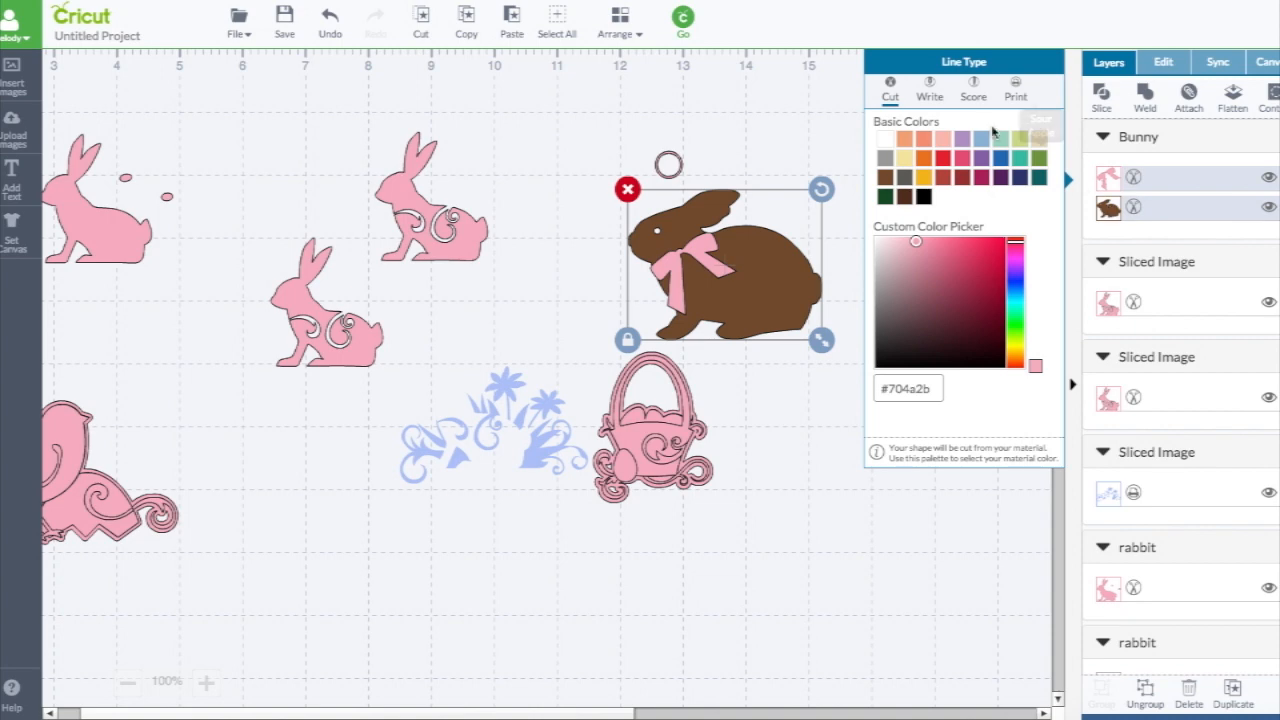
Make the bow a Score line over the Cut brown body, then enlarge the bunny
{"action": "left_click", "coordinate": [972, 90]}
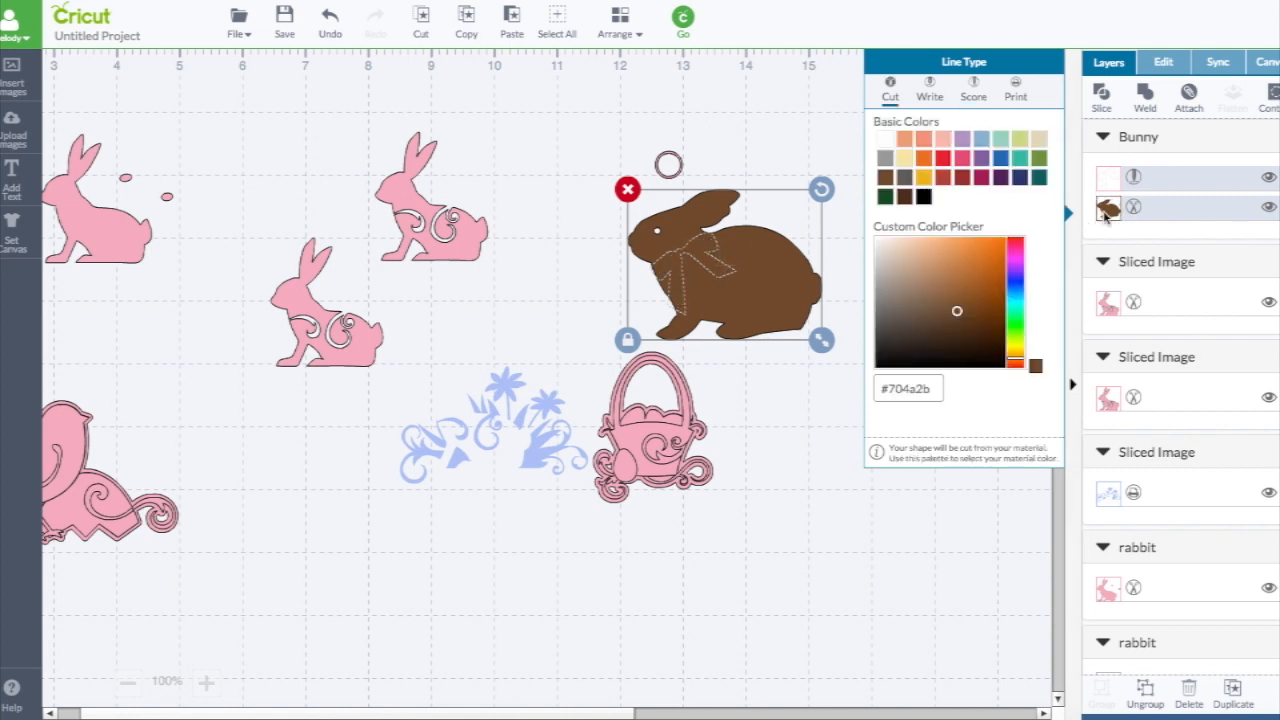
{"action": "left_click", "coordinate": [973, 88]}
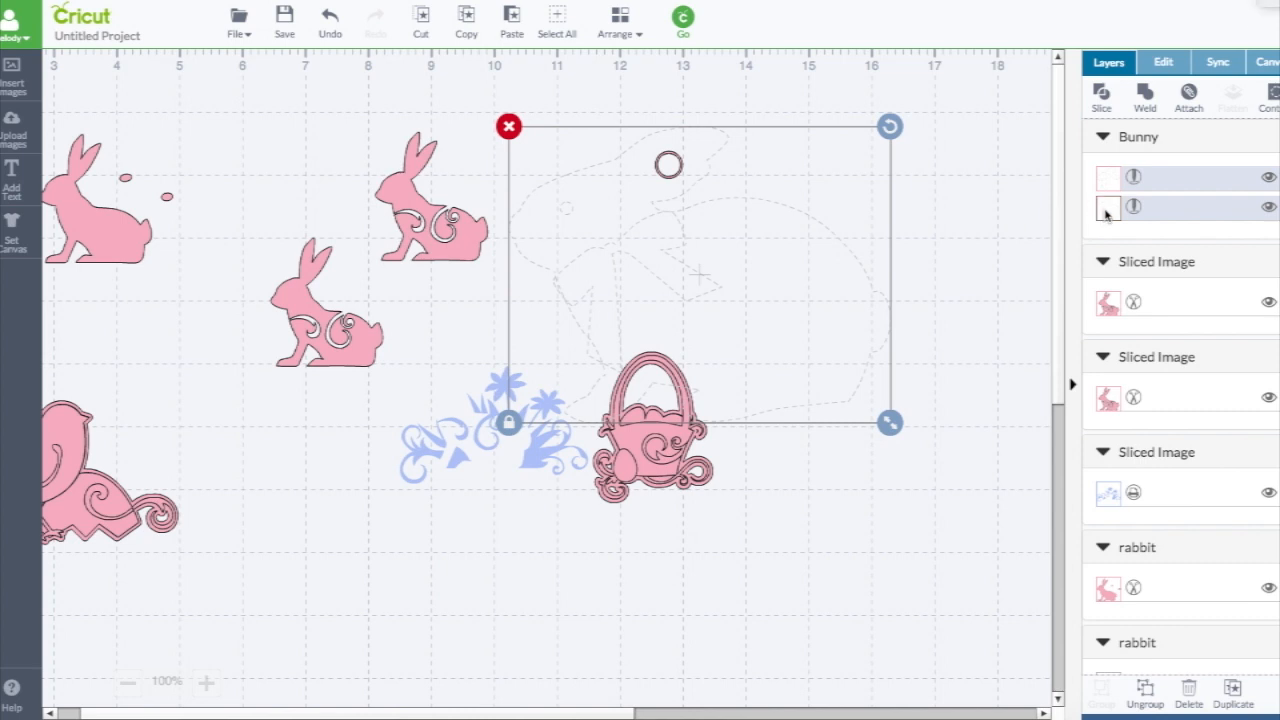
{"action": "left_click", "coordinate": [1133, 207]}
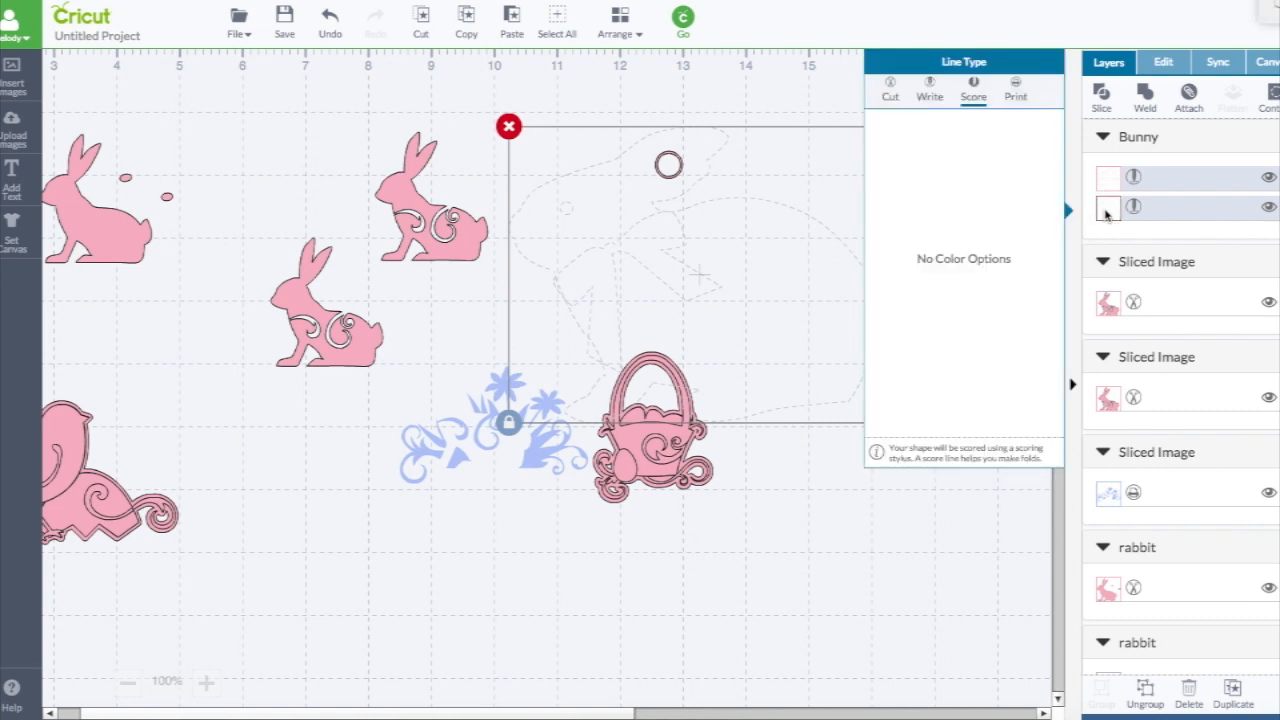
{"action": "left_click", "coordinate": [889, 88]}
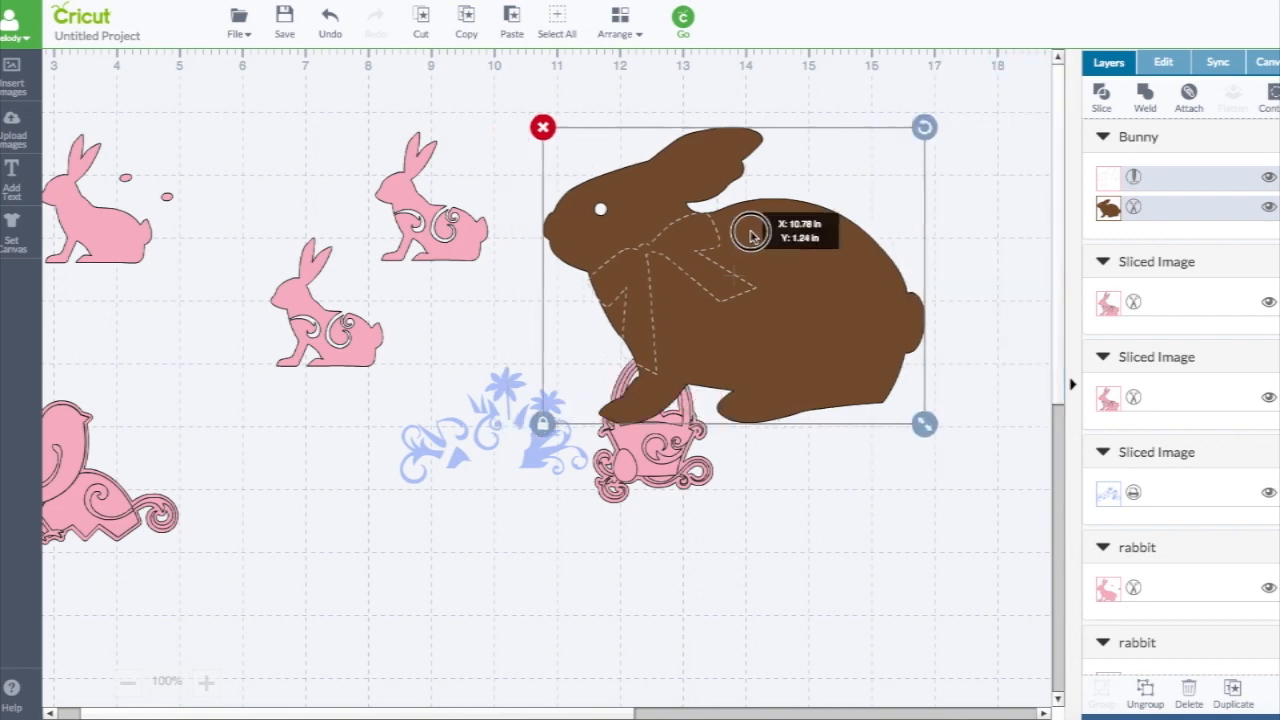
{"action": "left_click_drag", "start_coordinate": [750, 235], "coordinate": [785, 210]}
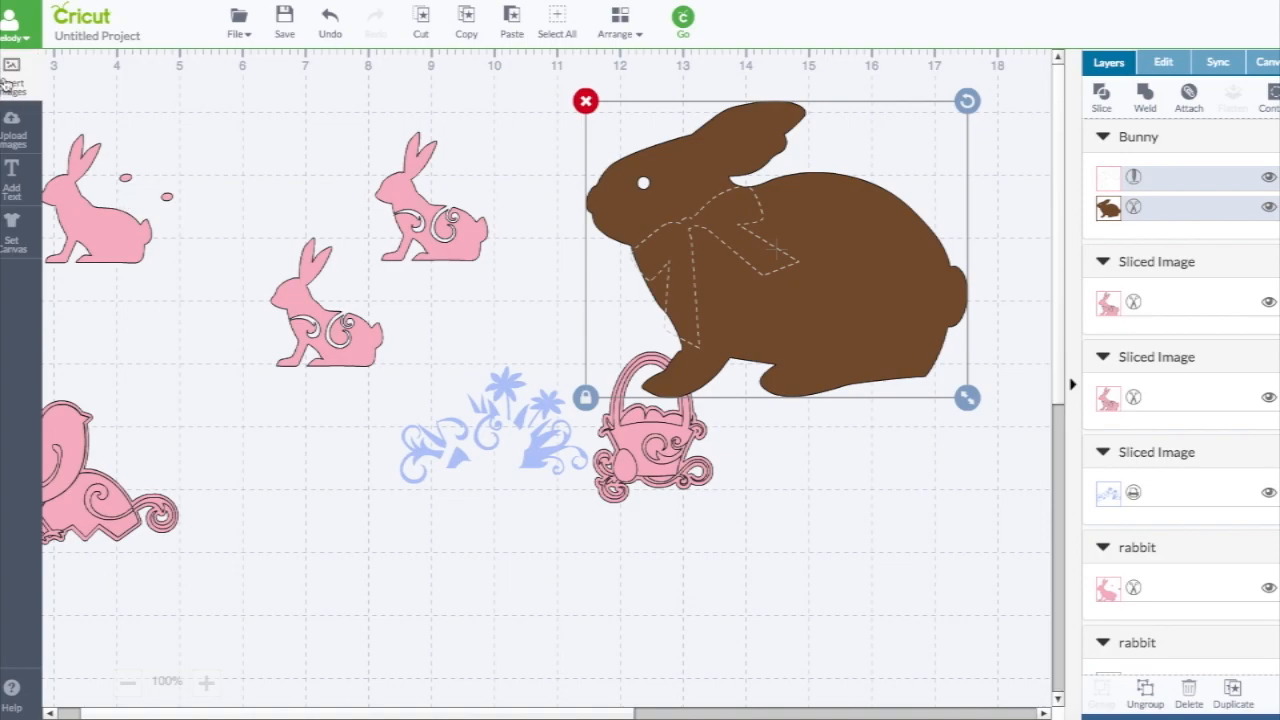
Search the image library for 'score' and insert the free score line image
{"action": "left_click", "coordinate": [12, 70]}
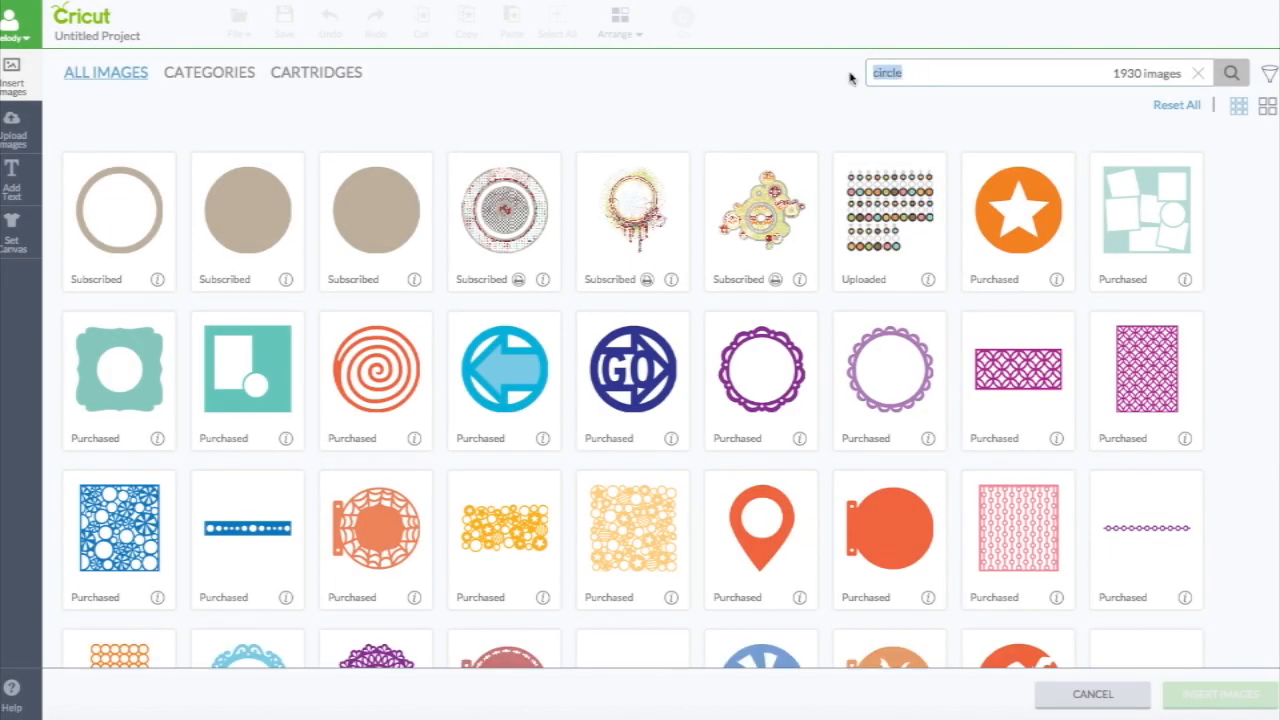
{"action": "type", "text": "score"}
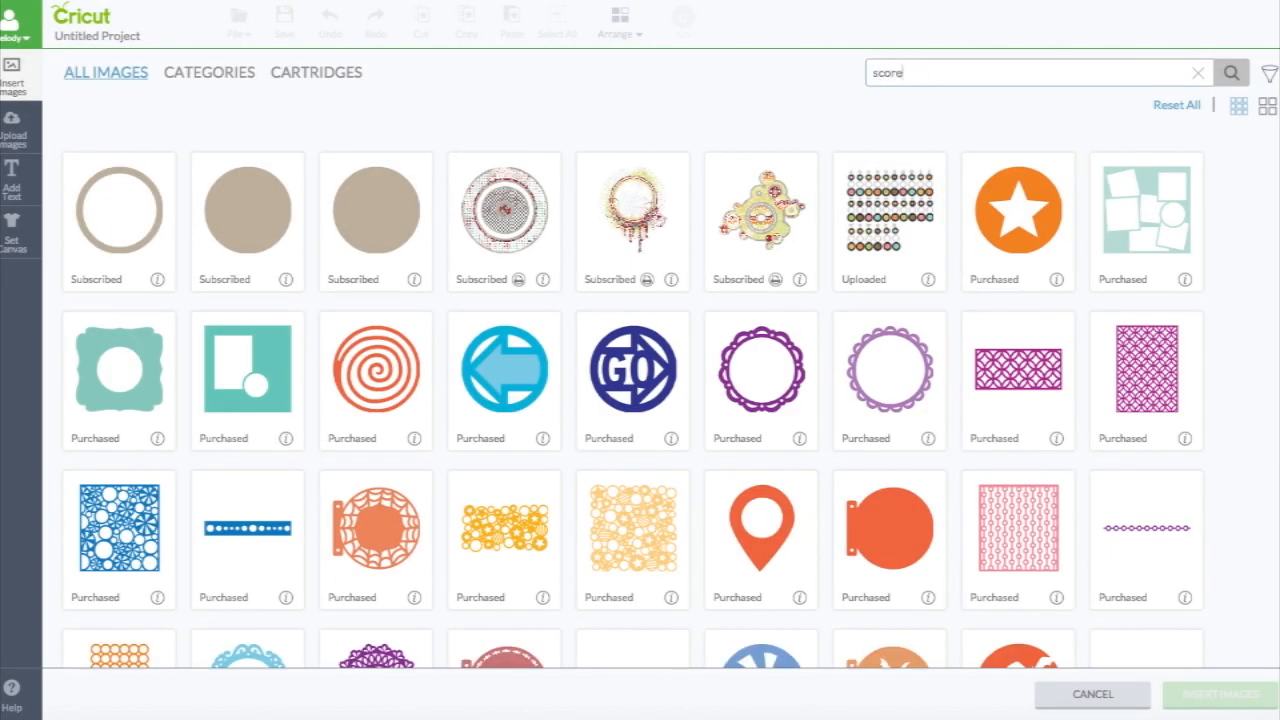
{"action": "left_click", "coordinate": [1231, 72]}
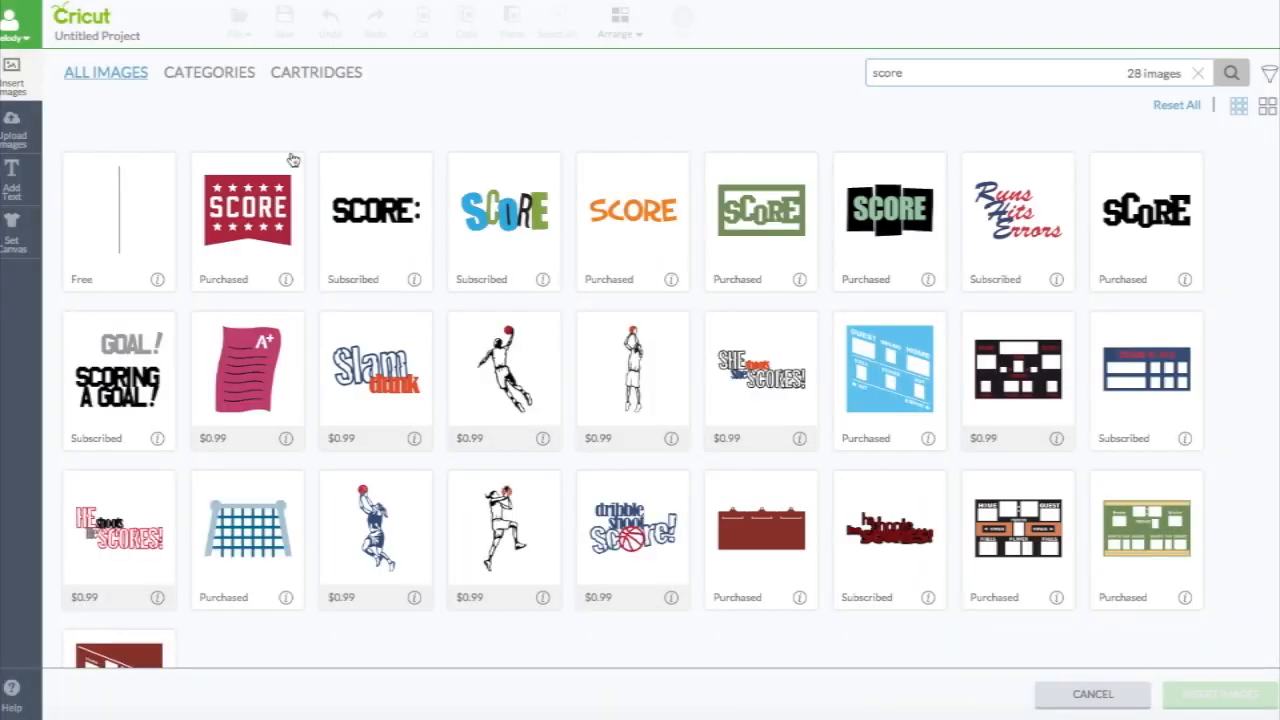
{"action": "left_click", "coordinate": [118, 215]}
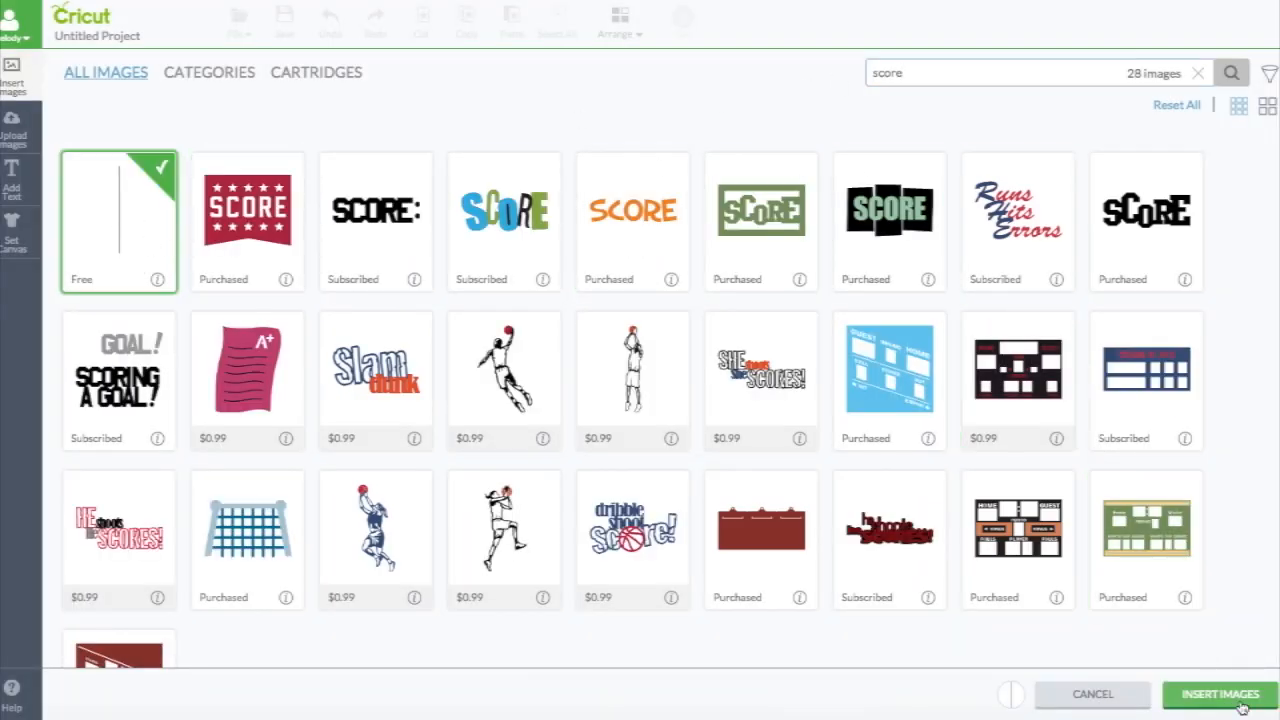
{"action": "left_click", "coordinate": [1219, 695]}
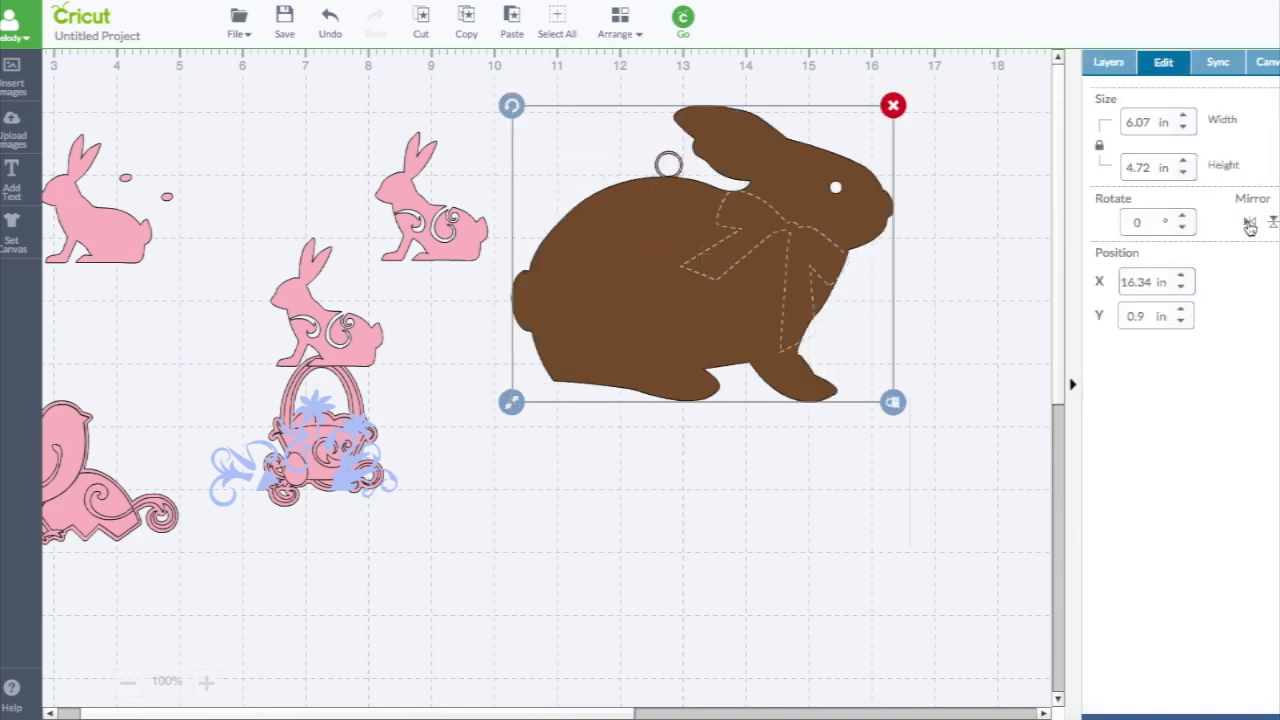
Duplicate the brown bunny, mirror it horizontally, and place it tail-to-tail on the left
{"action": "left_click", "coordinate": [1108, 62]}
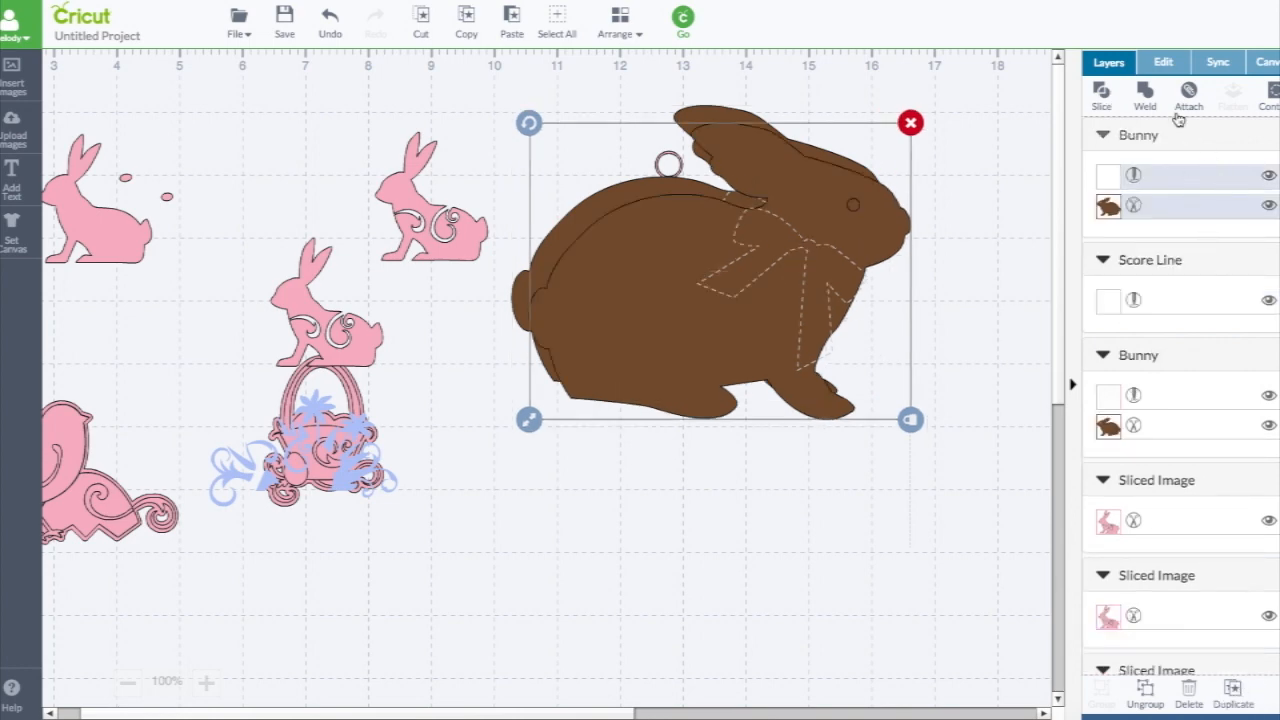
{"action": "left_click", "coordinate": [1162, 62]}
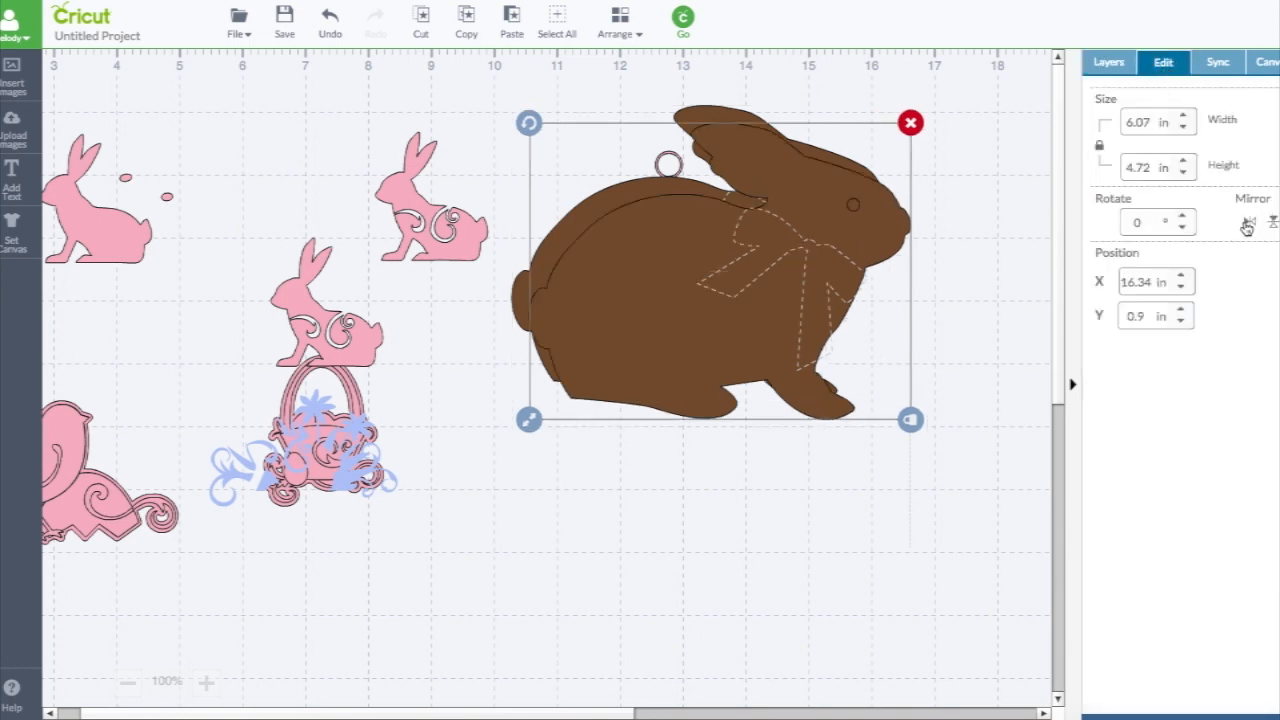
{"action": "left_click_drag", "start_coordinate": [715, 270], "coordinate": [443, 283]}
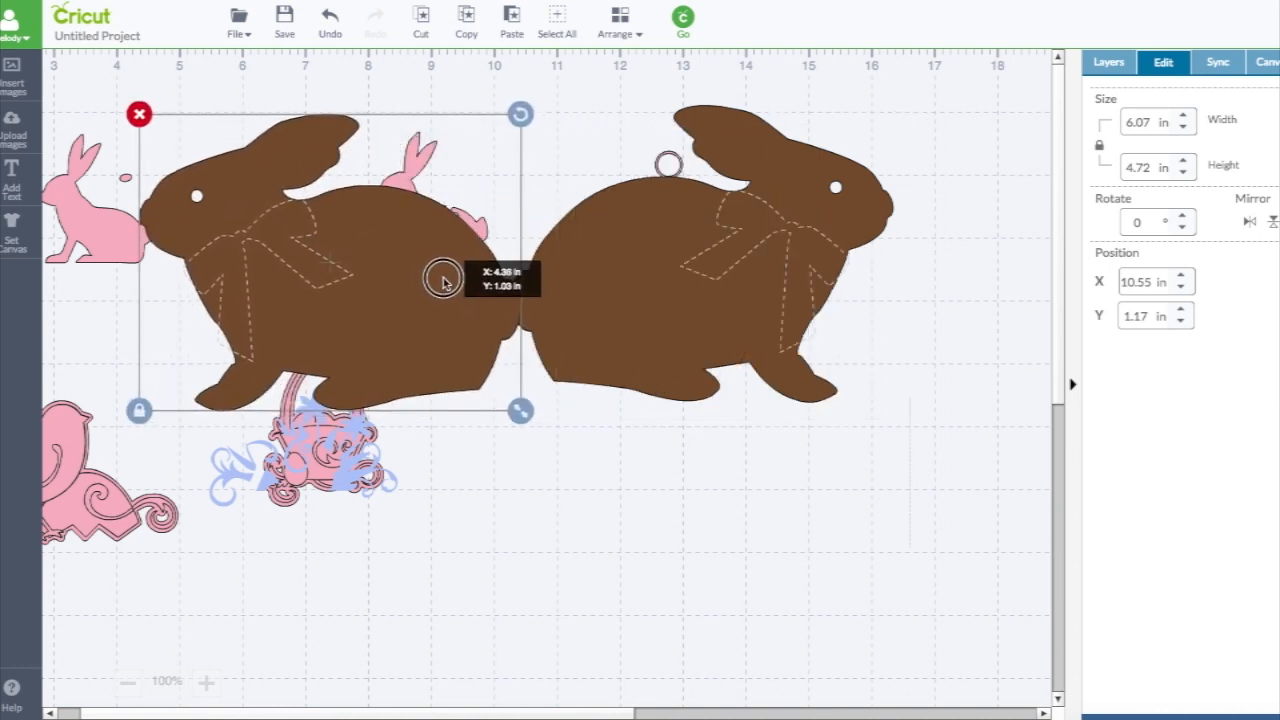
{"action": "left_click_drag", "start_coordinate": [443, 283], "coordinate": [440, 273]}
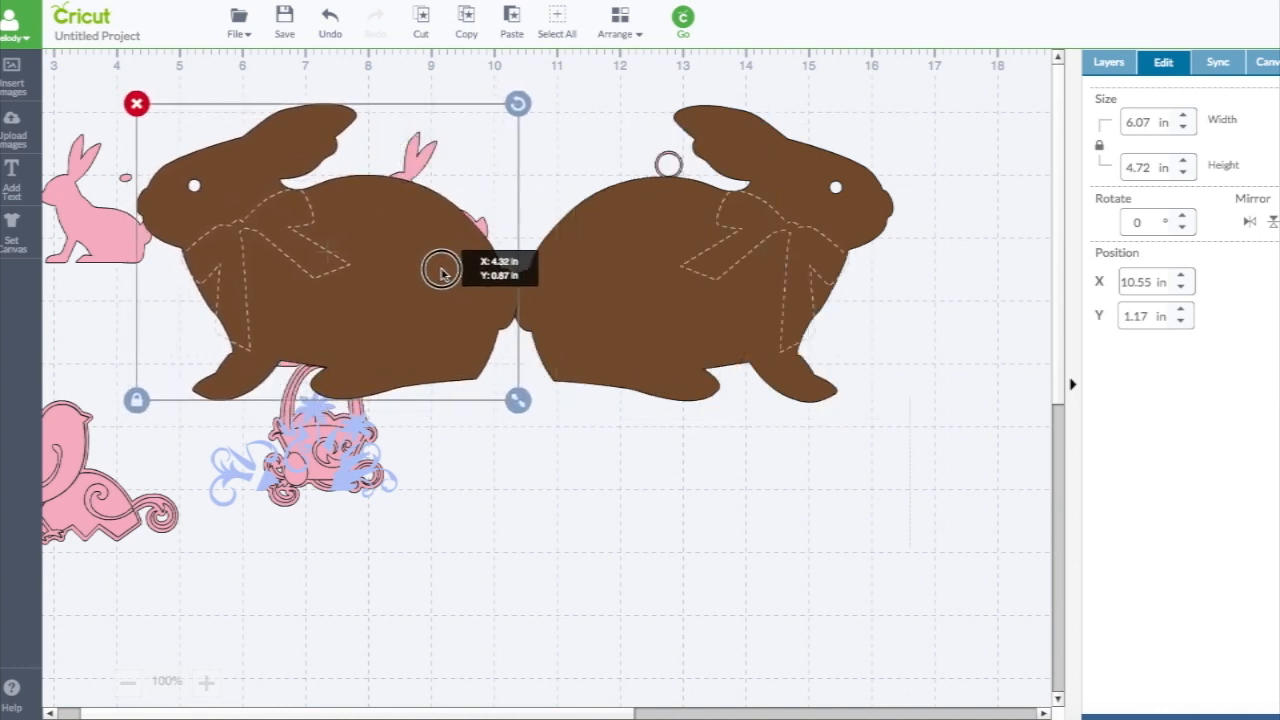
{"action": "left_click", "coordinate": [561, 415]}
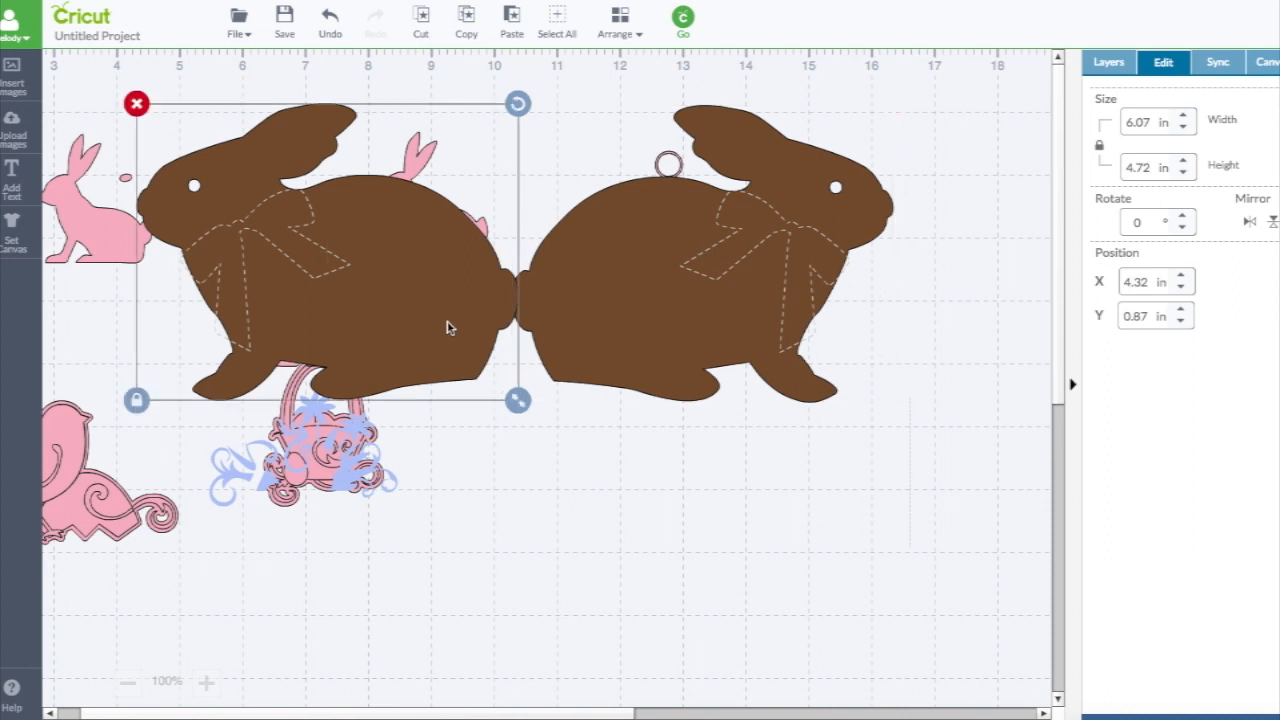
{"action": "left_click", "coordinate": [1148, 315]}
{"action": "type", "text": "0.9"}
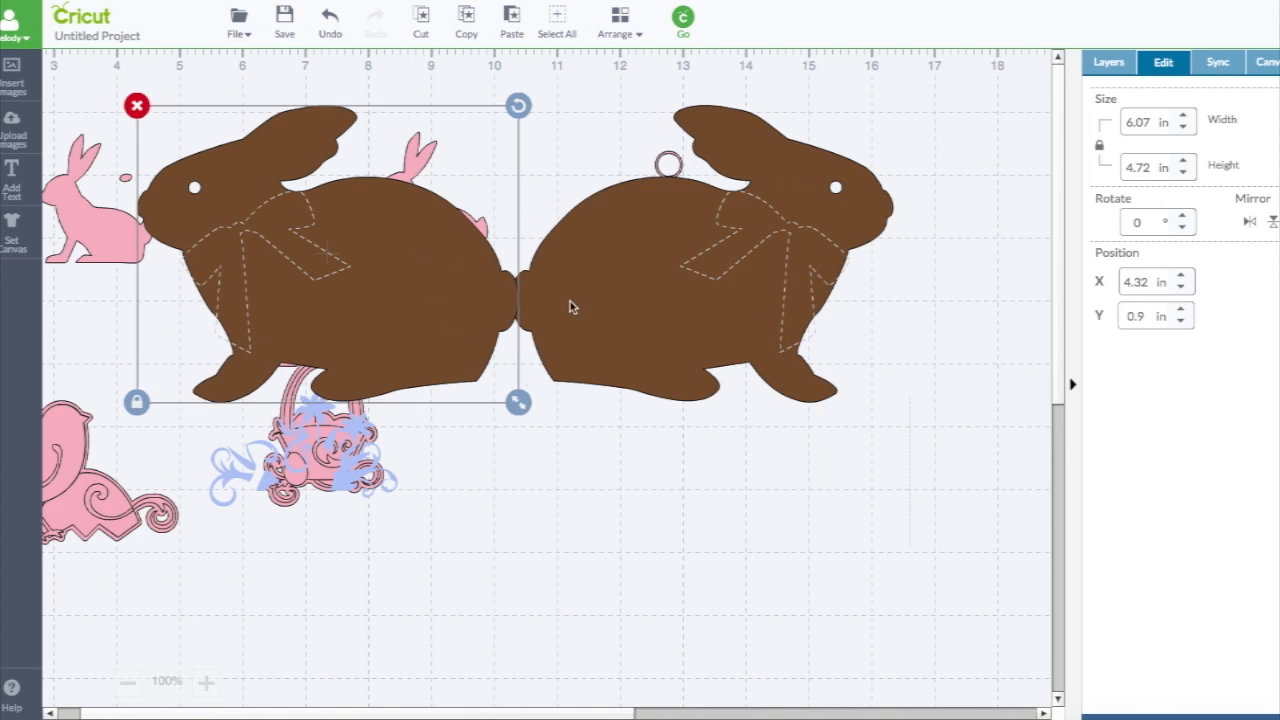
{"action": "mouse_move", "coordinate": [637, 327]}
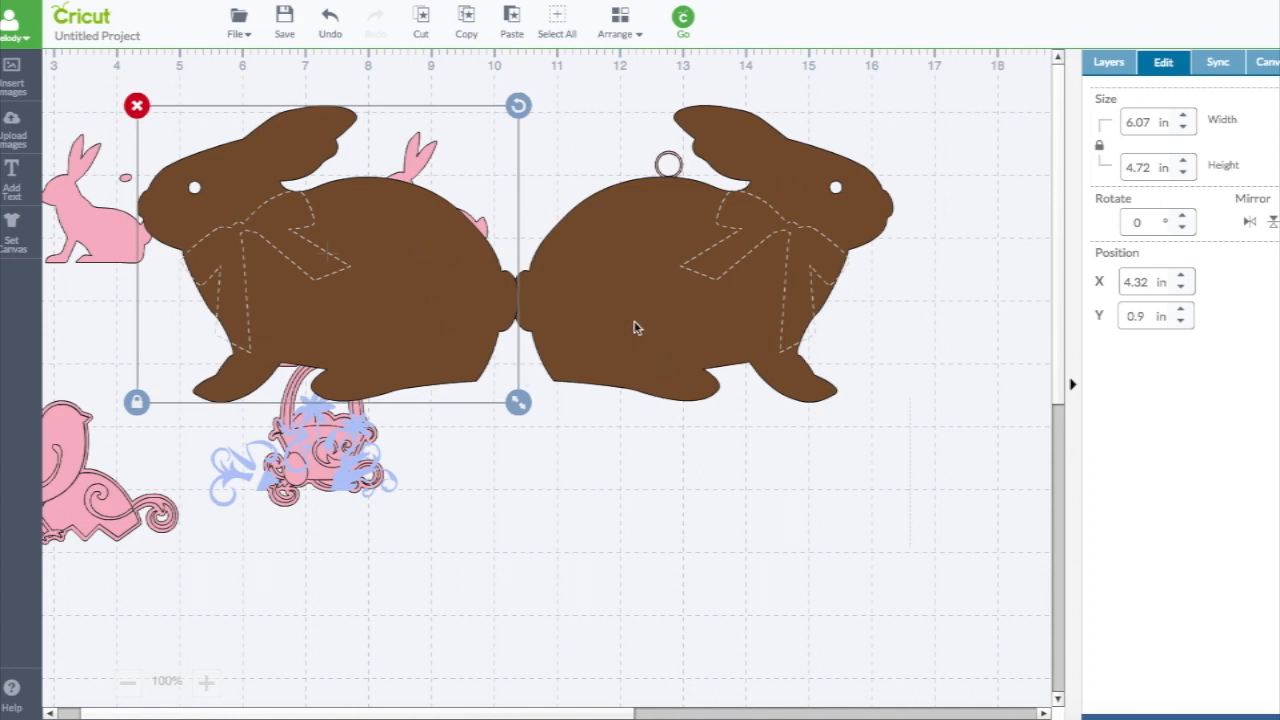
{"action": "mouse_move", "coordinate": [672, 302]}
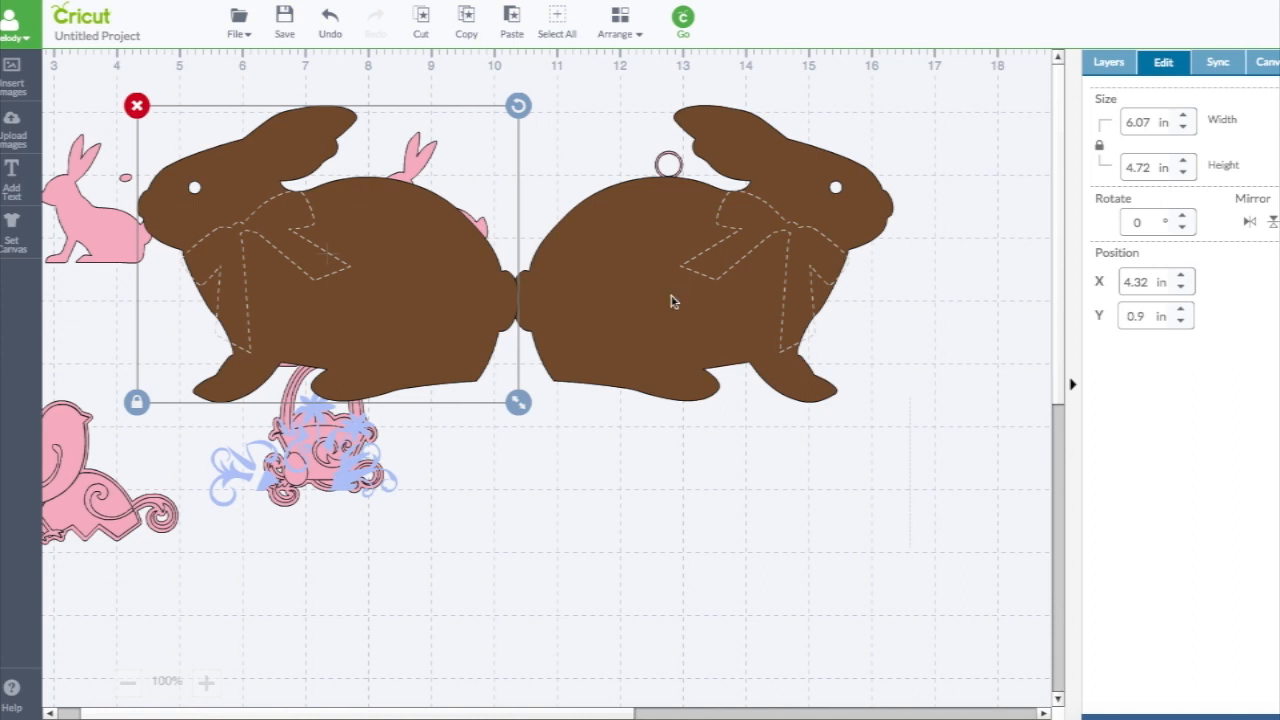
{"action": "left_click", "coordinate": [1109, 62]}
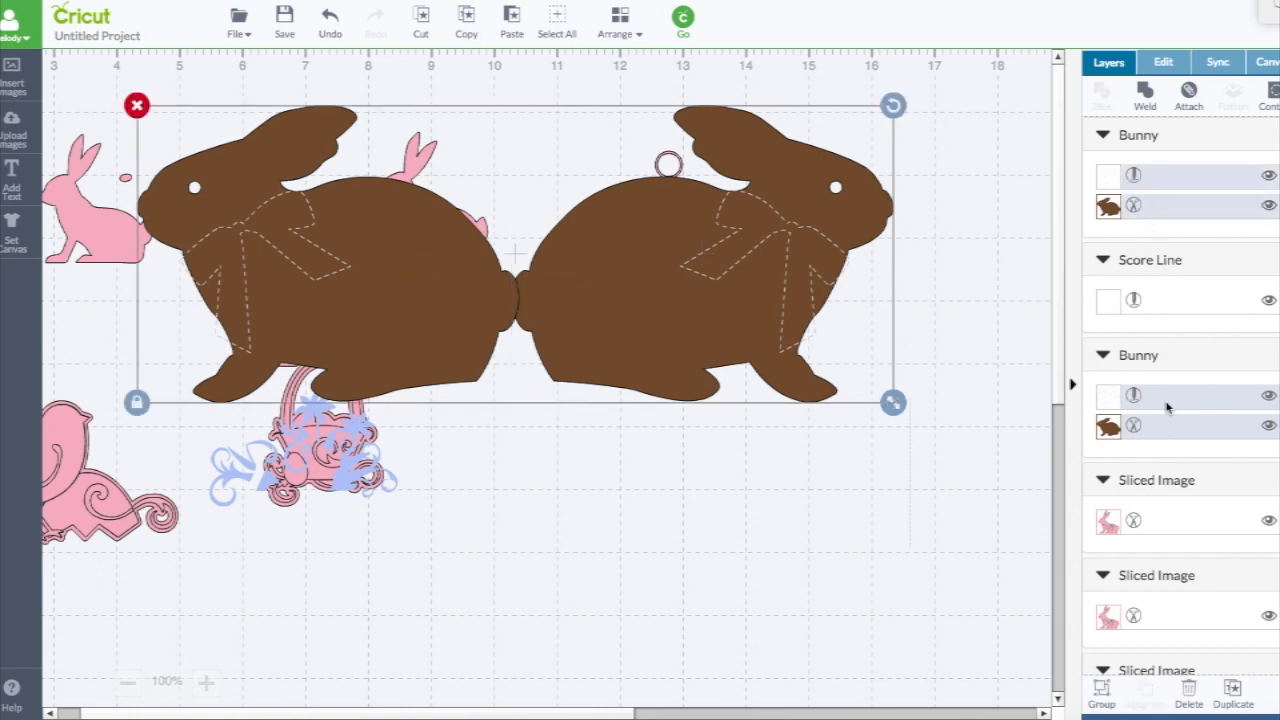
{"action": "mouse_move", "coordinate": [1129, 96]}
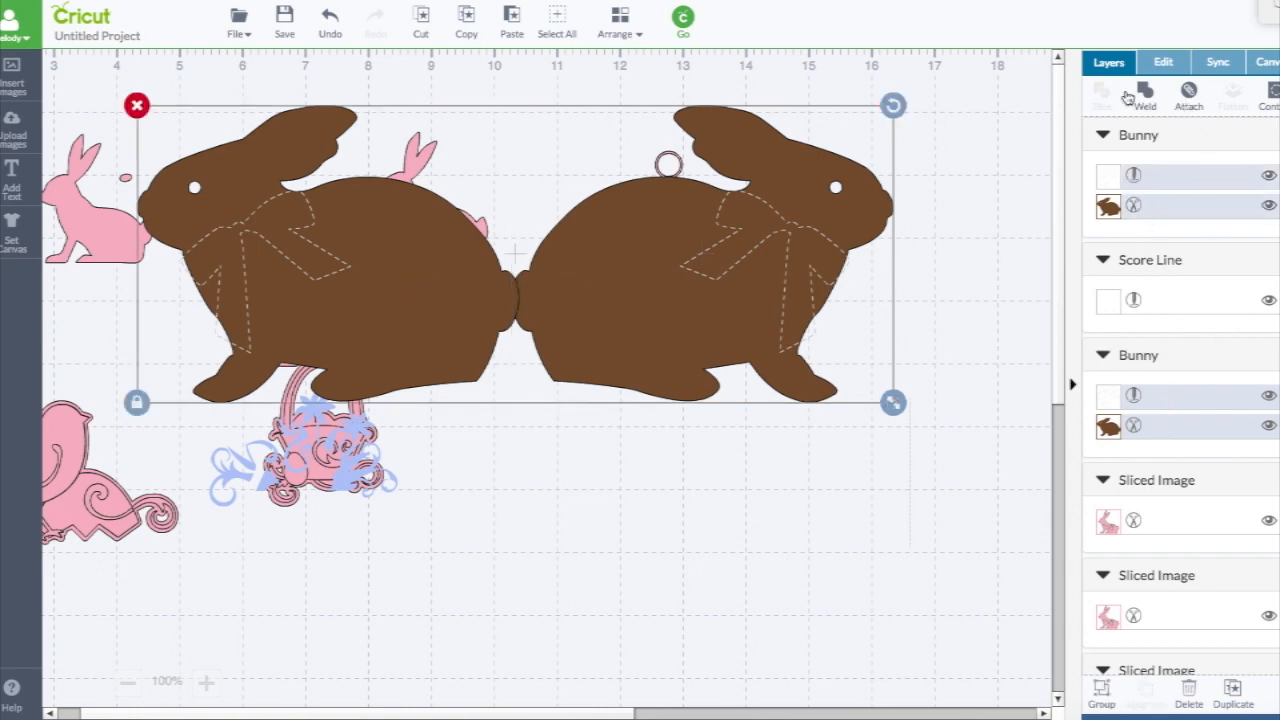
Weld both bunnies into one card shape and drag the score line onto the seam
{"action": "left_click", "coordinate": [1143, 95]}
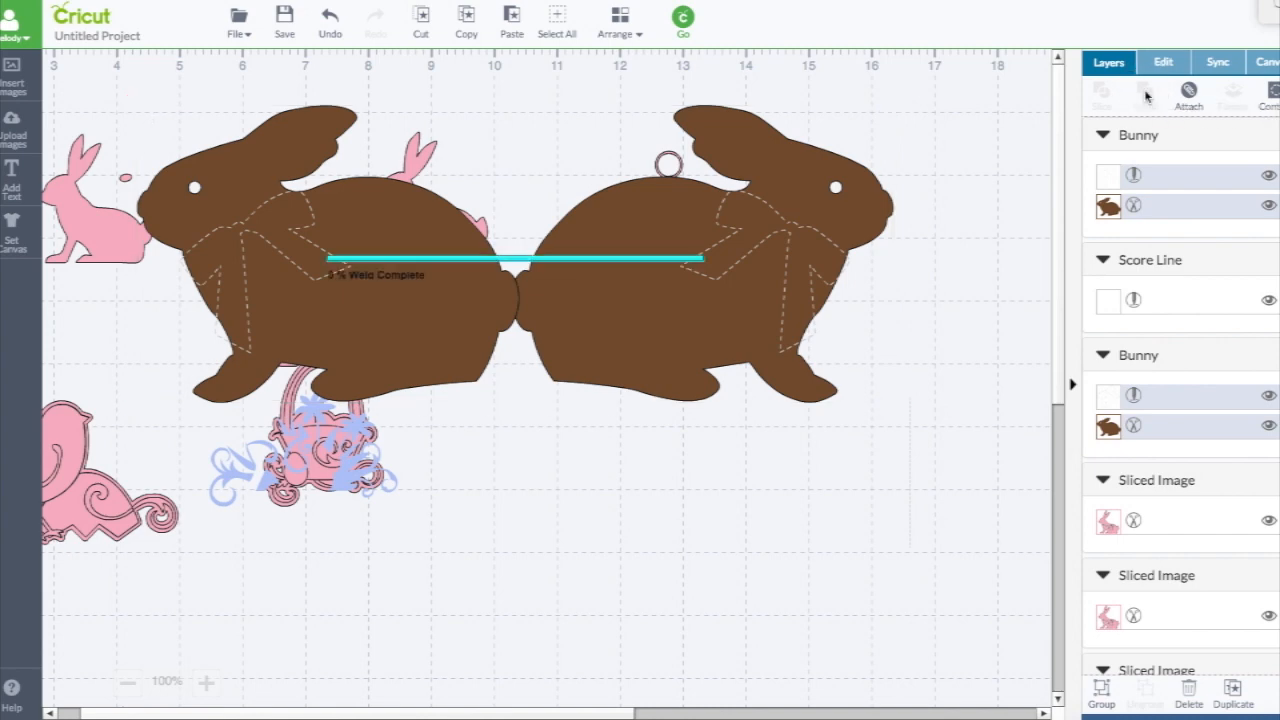
{"action": "left_click", "coordinate": [1111, 95]}
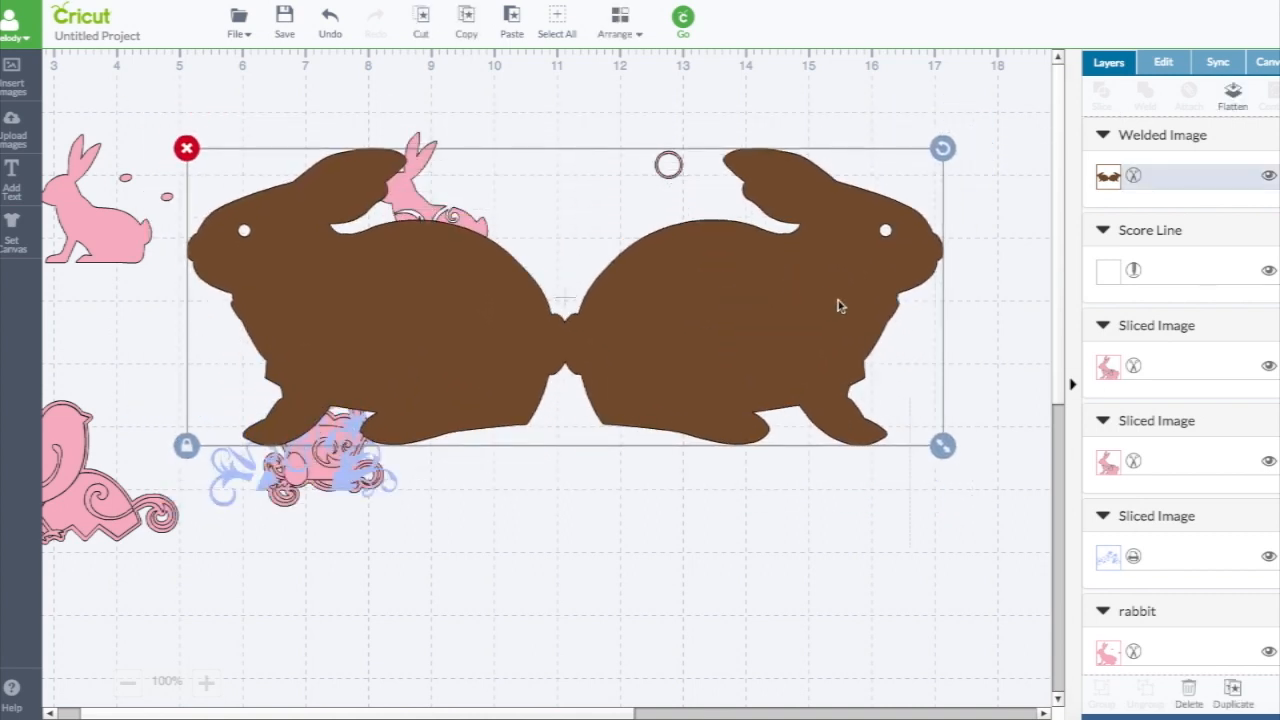
{"action": "mouse_move", "coordinate": [811, 315]}
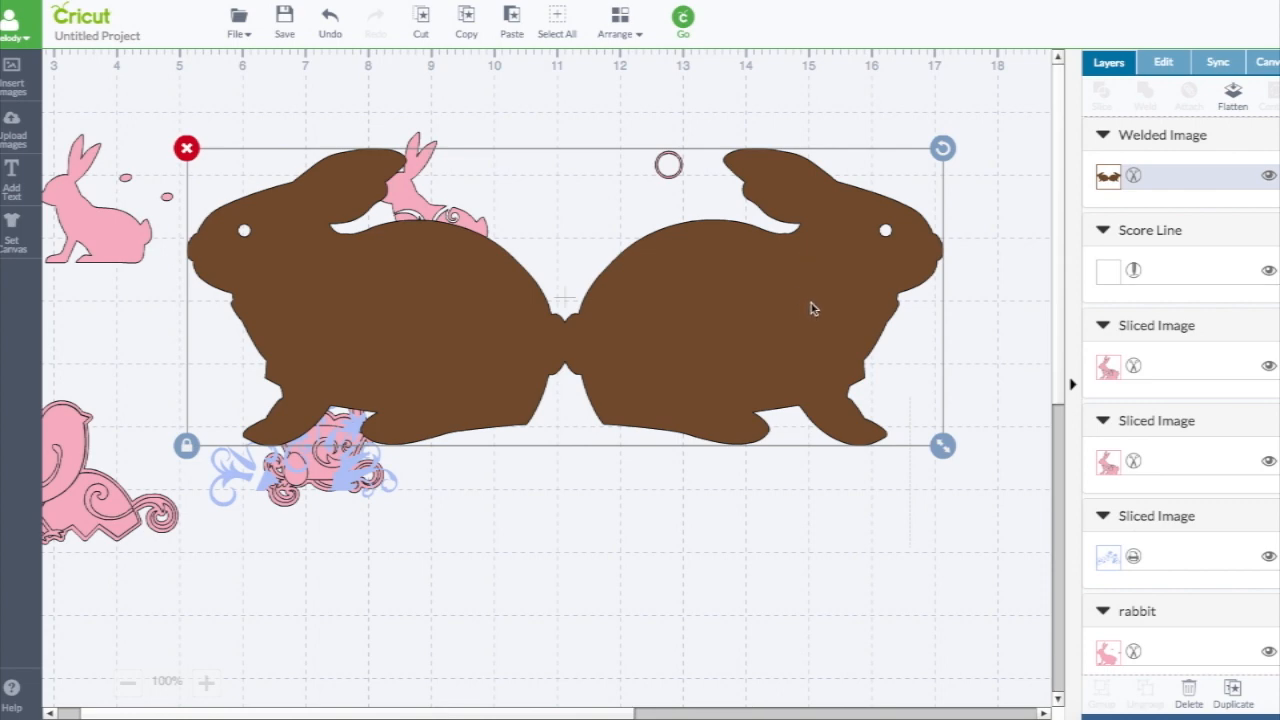
{"action": "mouse_move", "coordinate": [955, 246]}
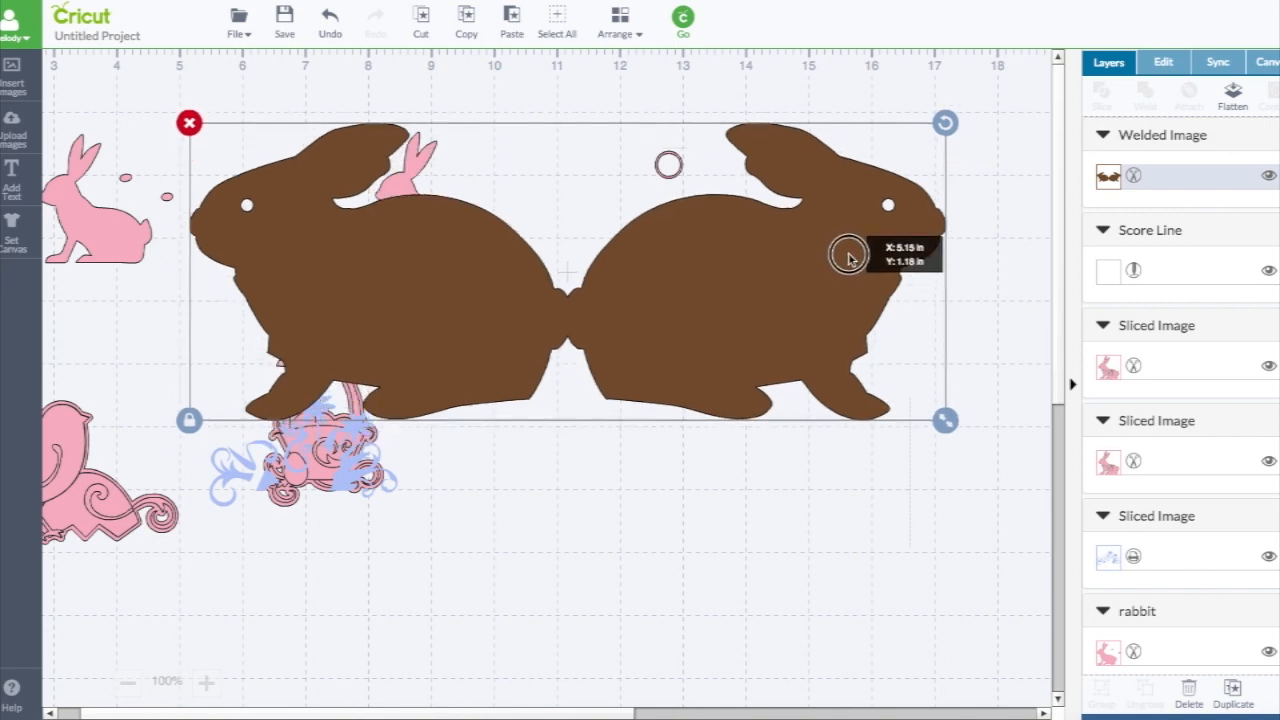
{"action": "left_click_drag", "start_coordinate": [847, 256], "coordinate": [852, 252]}
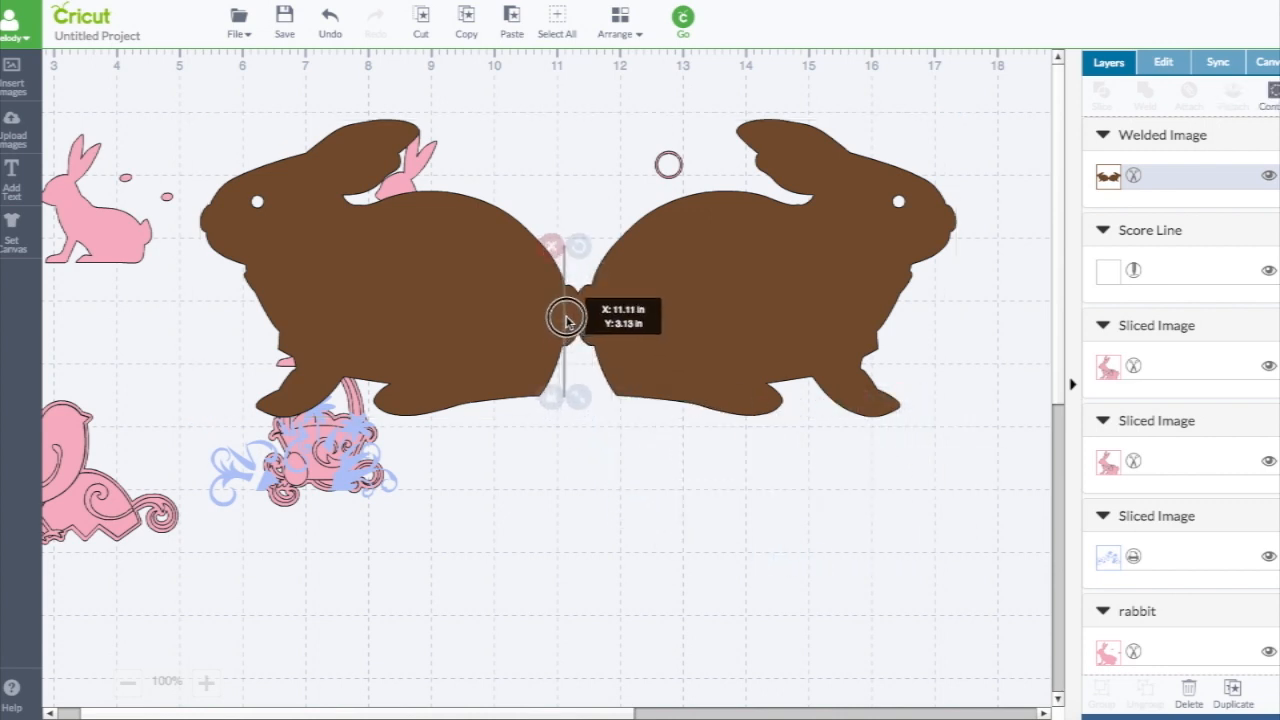
{"action": "left_click_drag", "start_coordinate": [565, 320], "coordinate": [578, 305]}
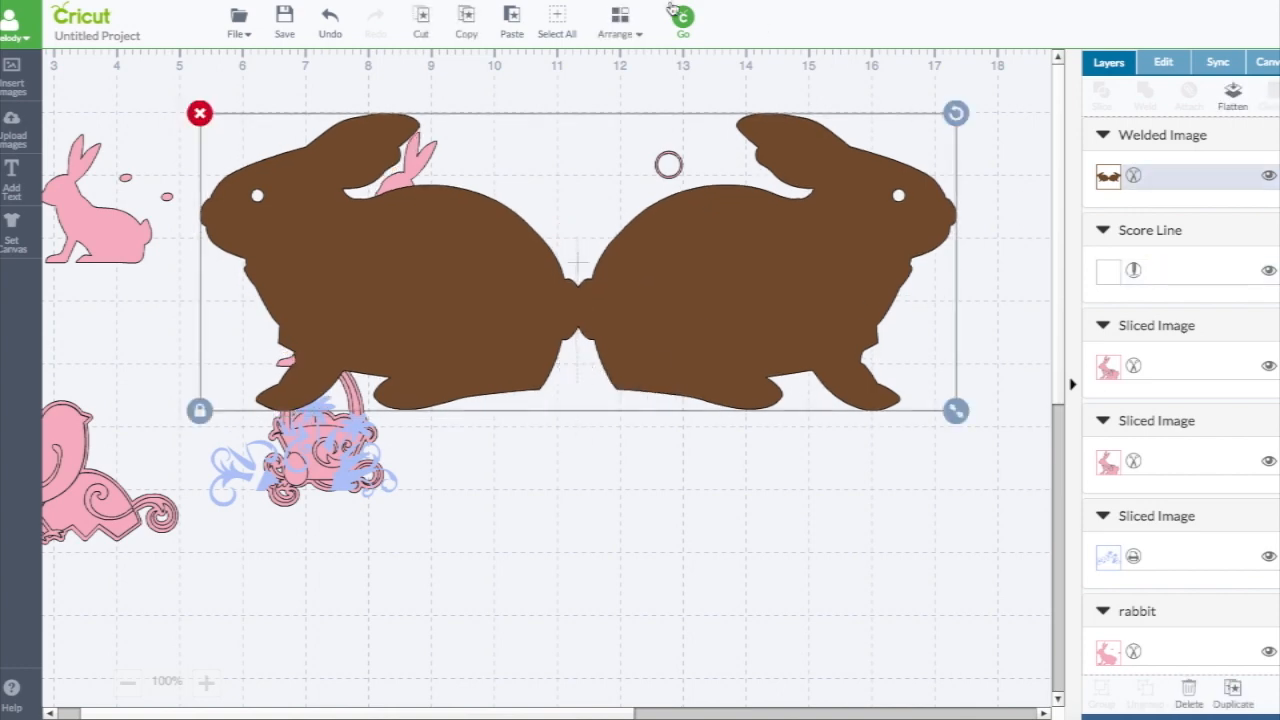
Send the bunny card to the back and move the score line to the fold
{"action": "left_click", "coordinate": [621, 20]}
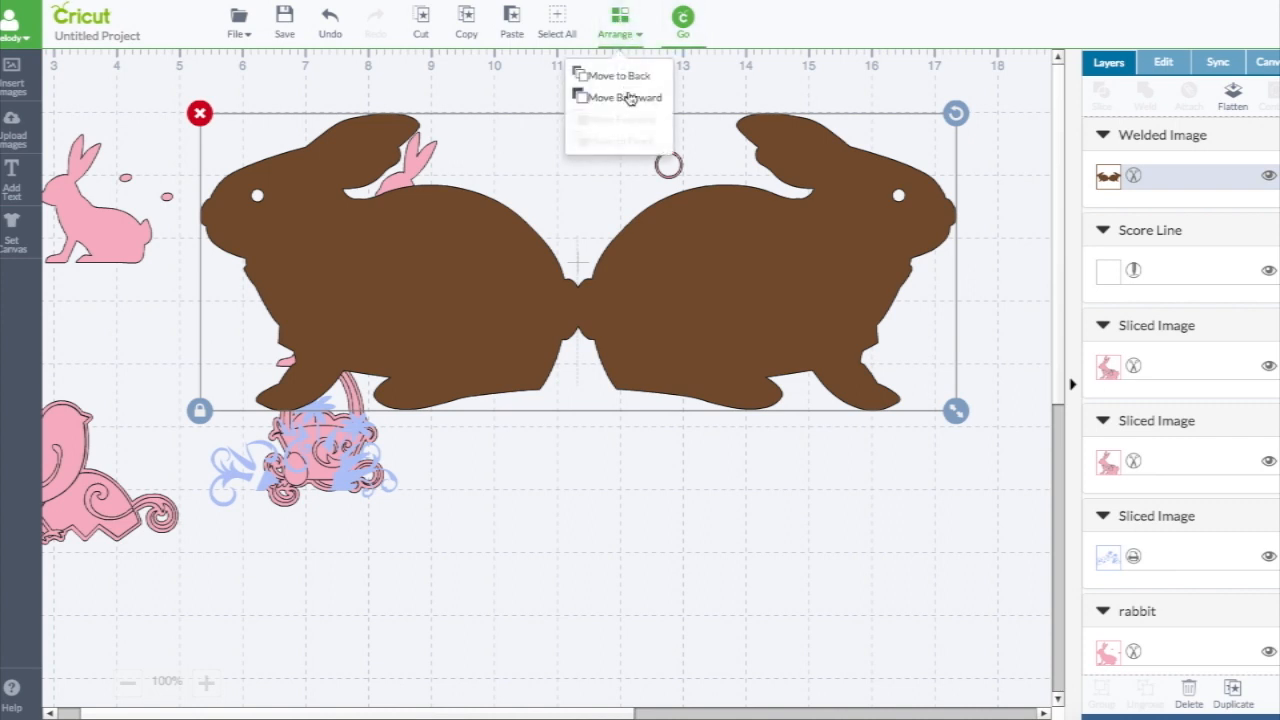
{"action": "left_click", "coordinate": [613, 97]}
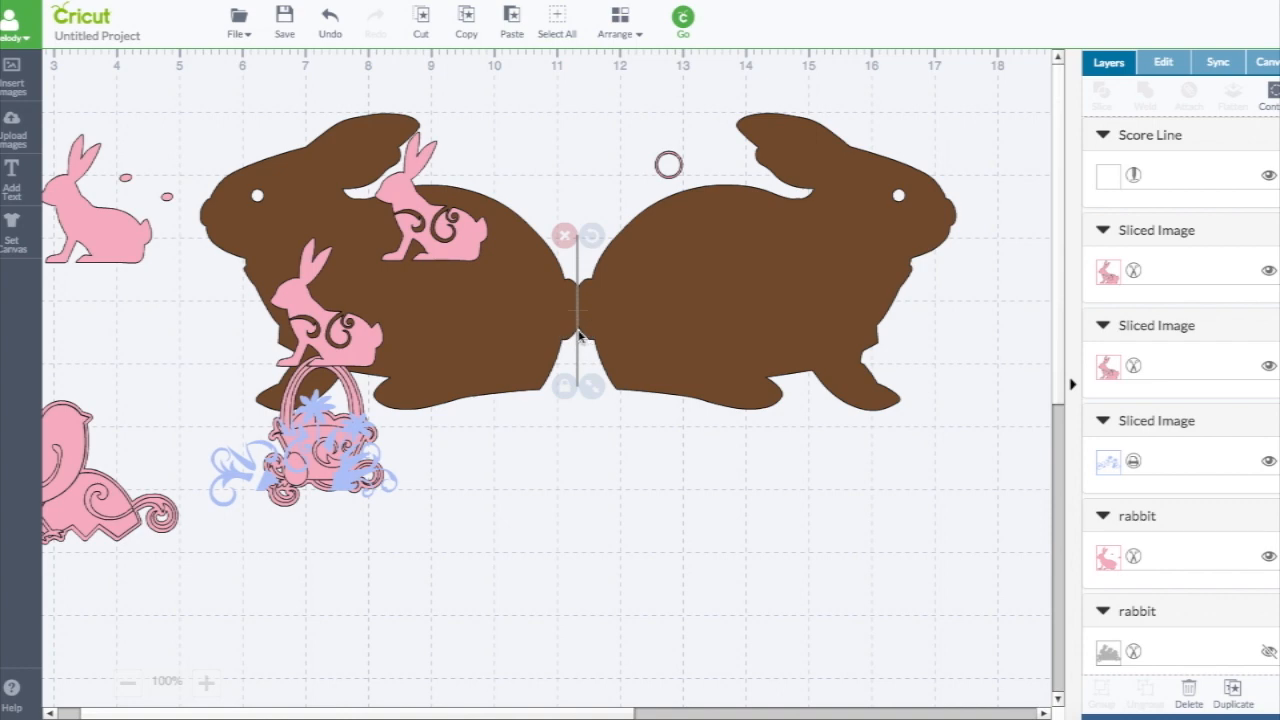
{"action": "mouse_move", "coordinate": [590, 375]}
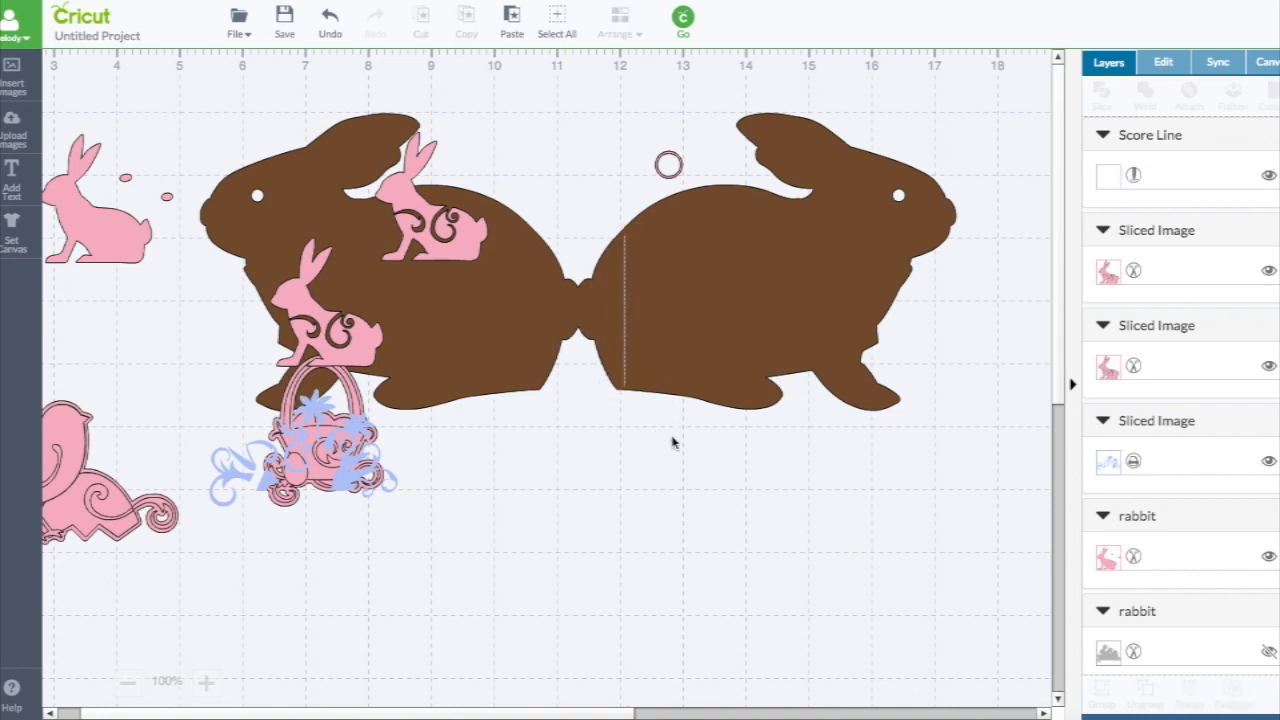
{"action": "left_click", "coordinate": [611, 308]}
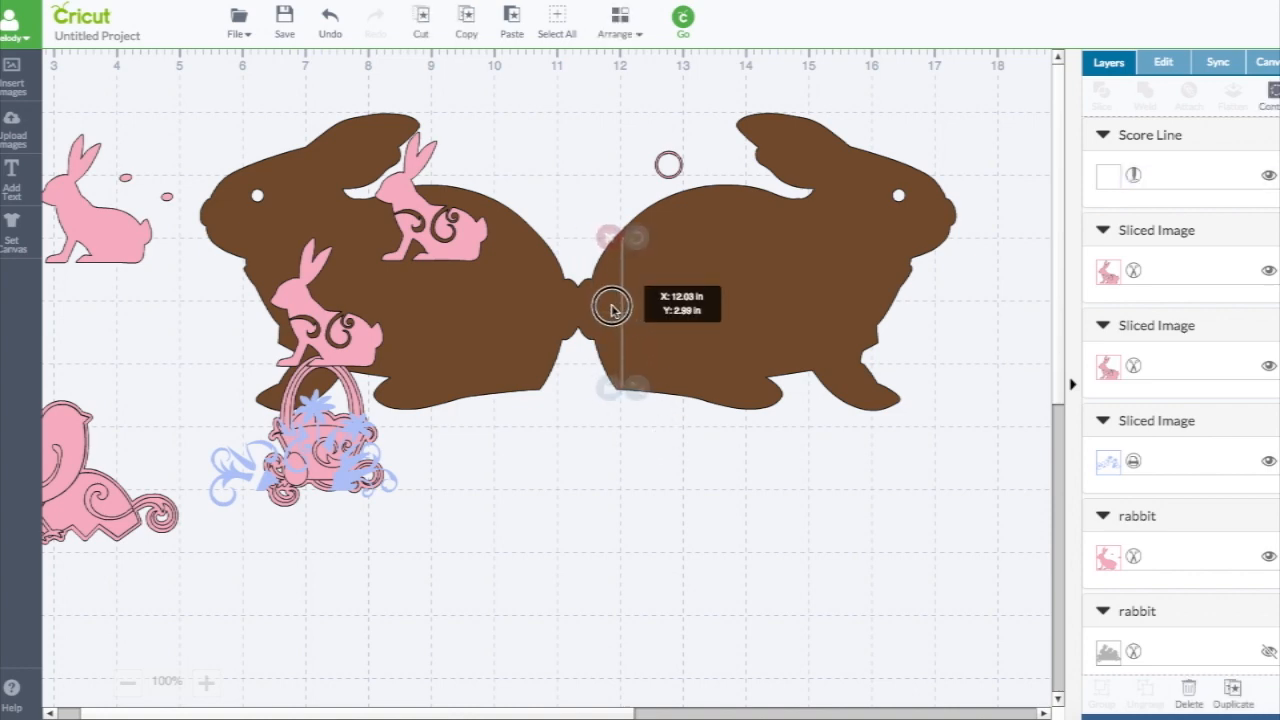
{"action": "left_click_drag", "start_coordinate": [613, 307], "coordinate": [583, 315]}
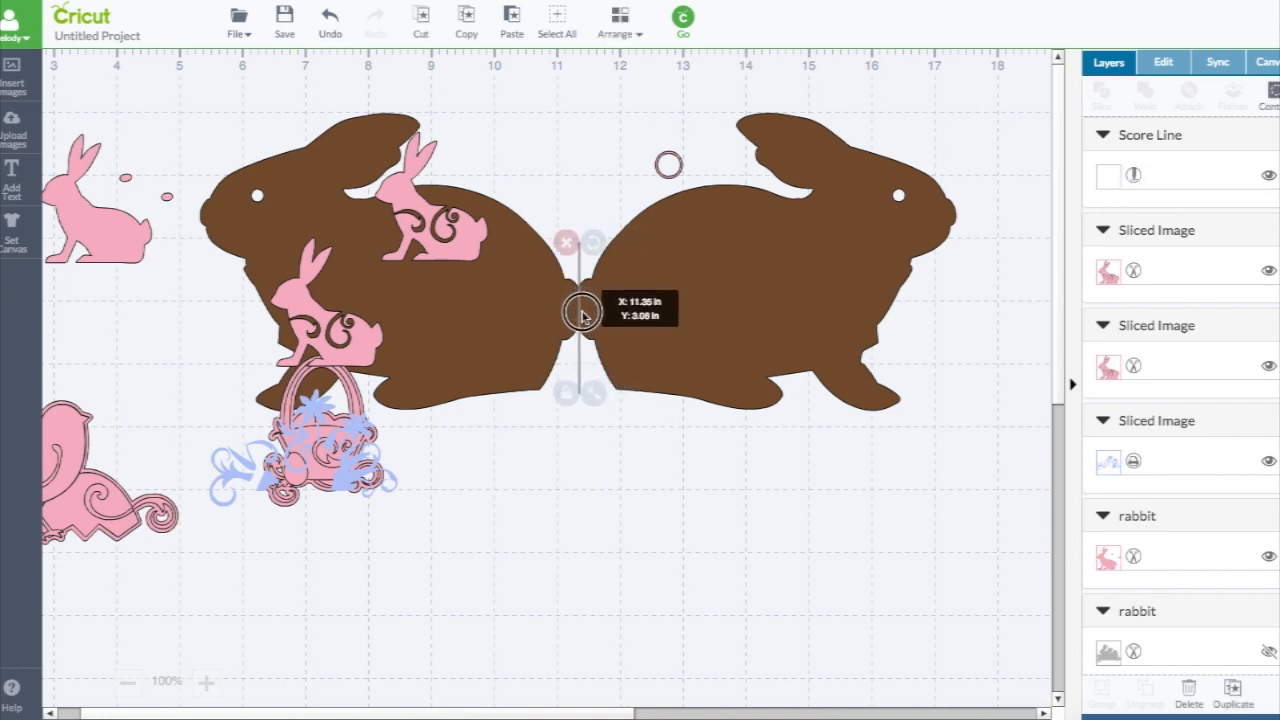
Shorten the score line to about 1.2 in and centre it on the fold
{"action": "left_click", "coordinate": [1162, 62]}
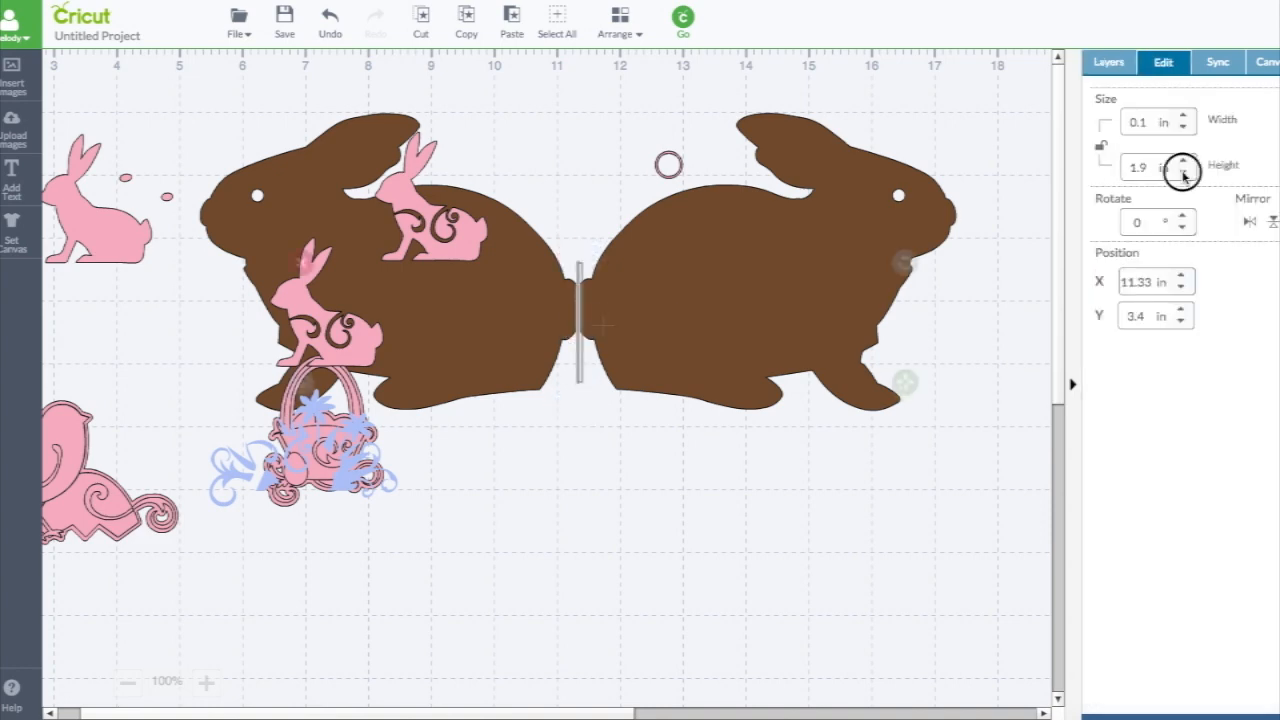
{"action": "left_click", "coordinate": [1184, 172]}
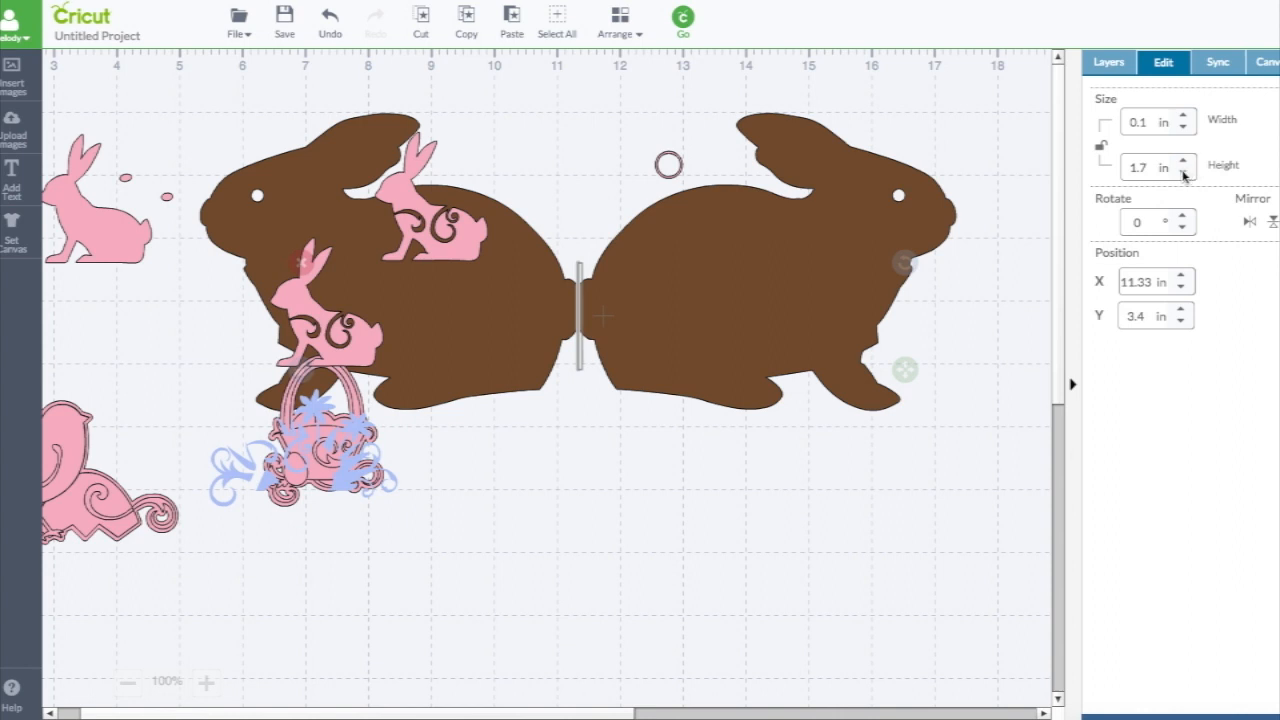
{"action": "left_click", "coordinate": [1186, 172]}
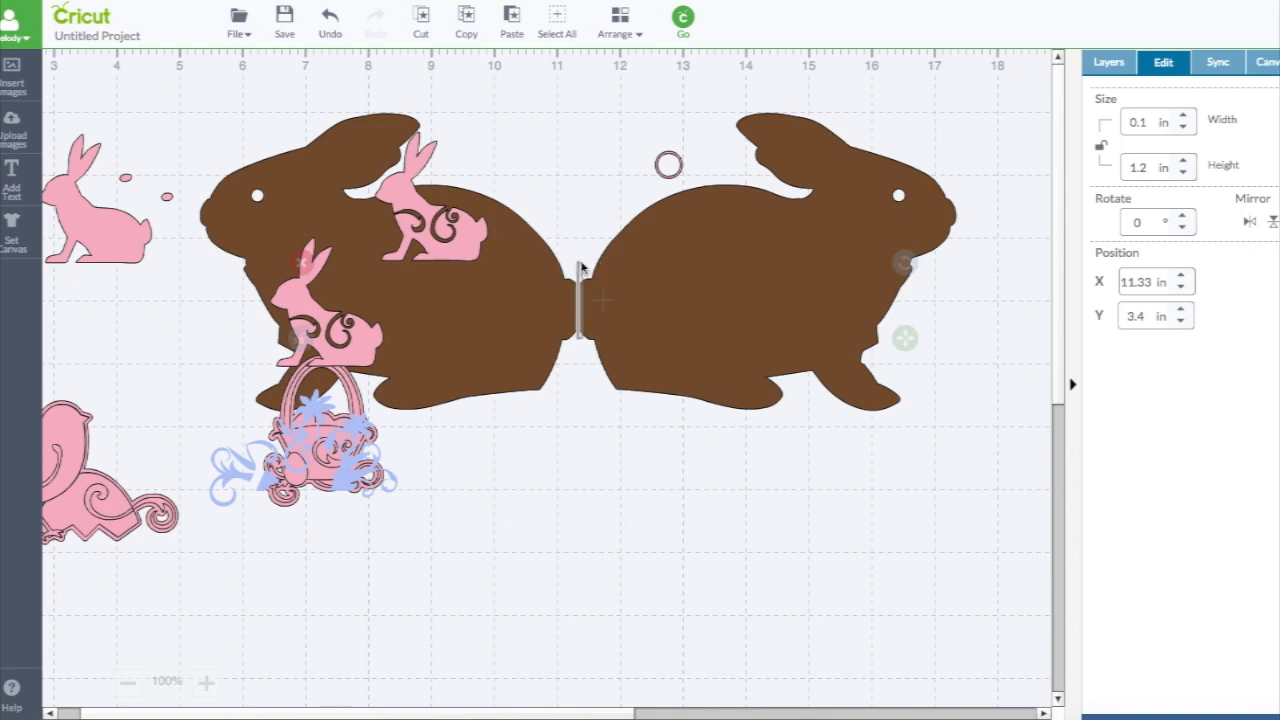
{"action": "left_click_drag", "start_coordinate": [580, 275], "coordinate": [580, 278]}
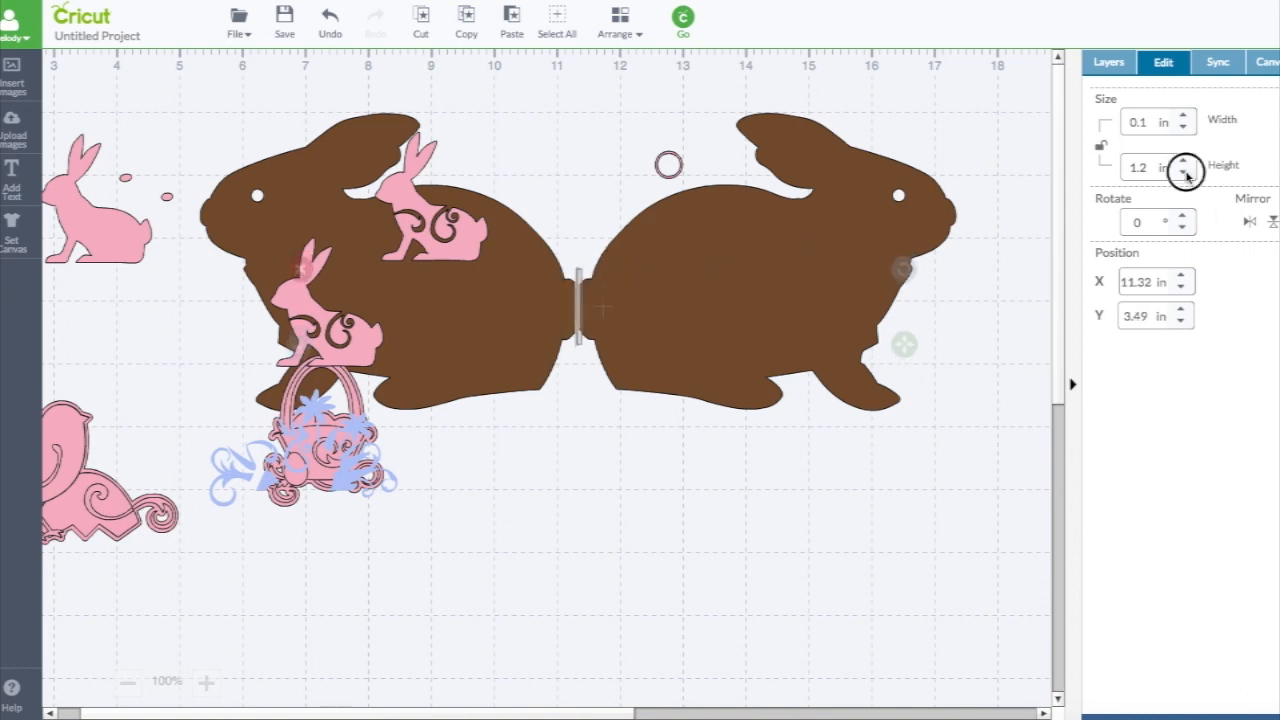
{"action": "left_click", "coordinate": [1183, 172]}
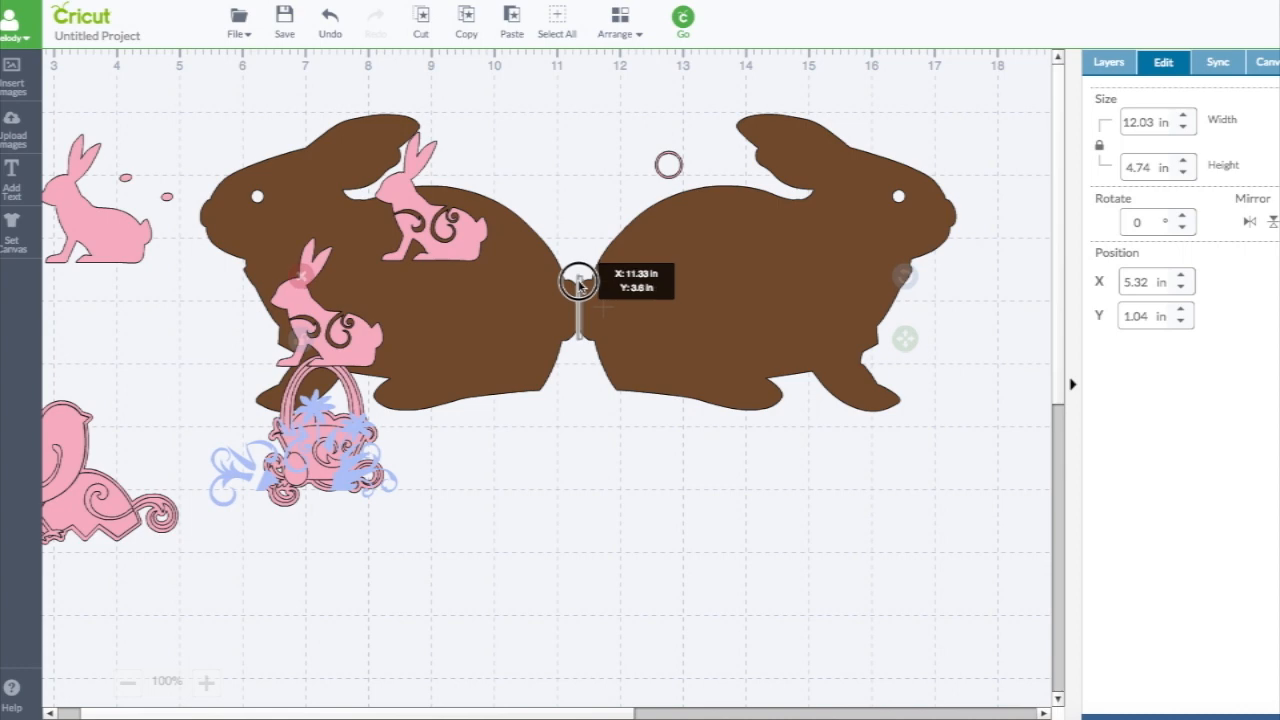
{"action": "left_click_drag", "start_coordinate": [578, 275], "coordinate": [603, 308]}
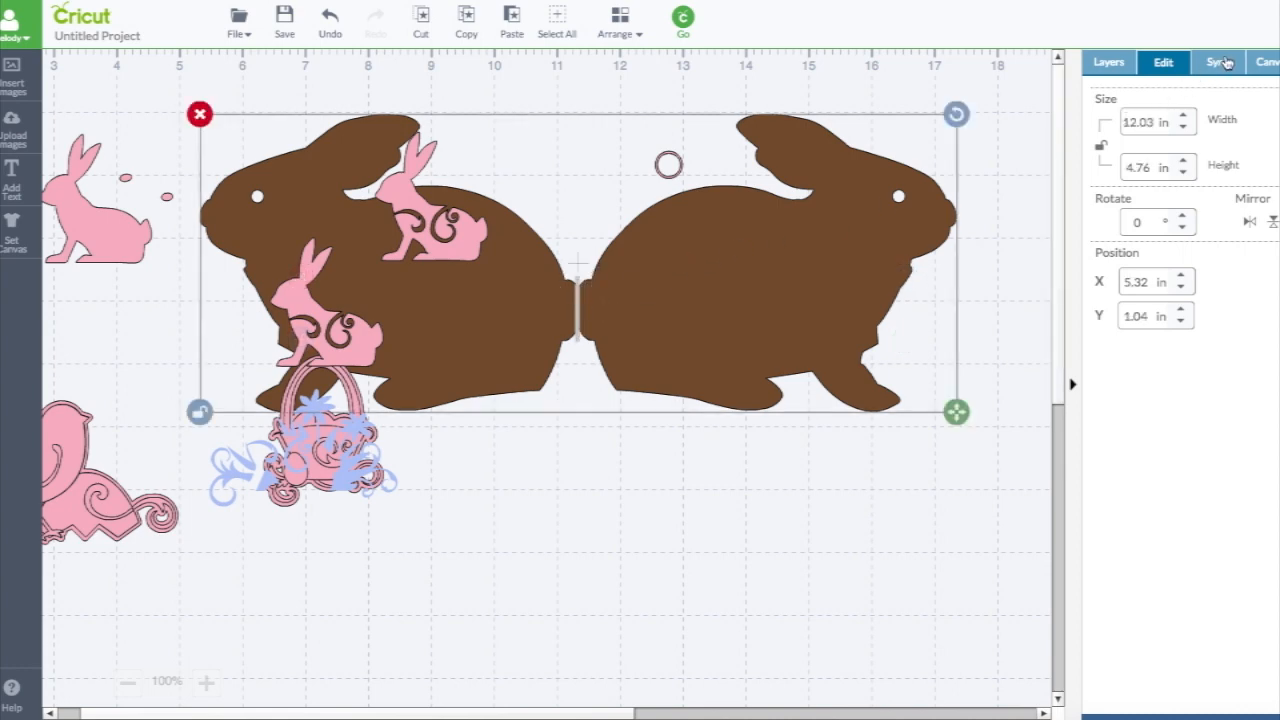
Attach the score line to the bunny card in the Layers panel and scale the card down
{"action": "left_click", "coordinate": [1107, 62]}
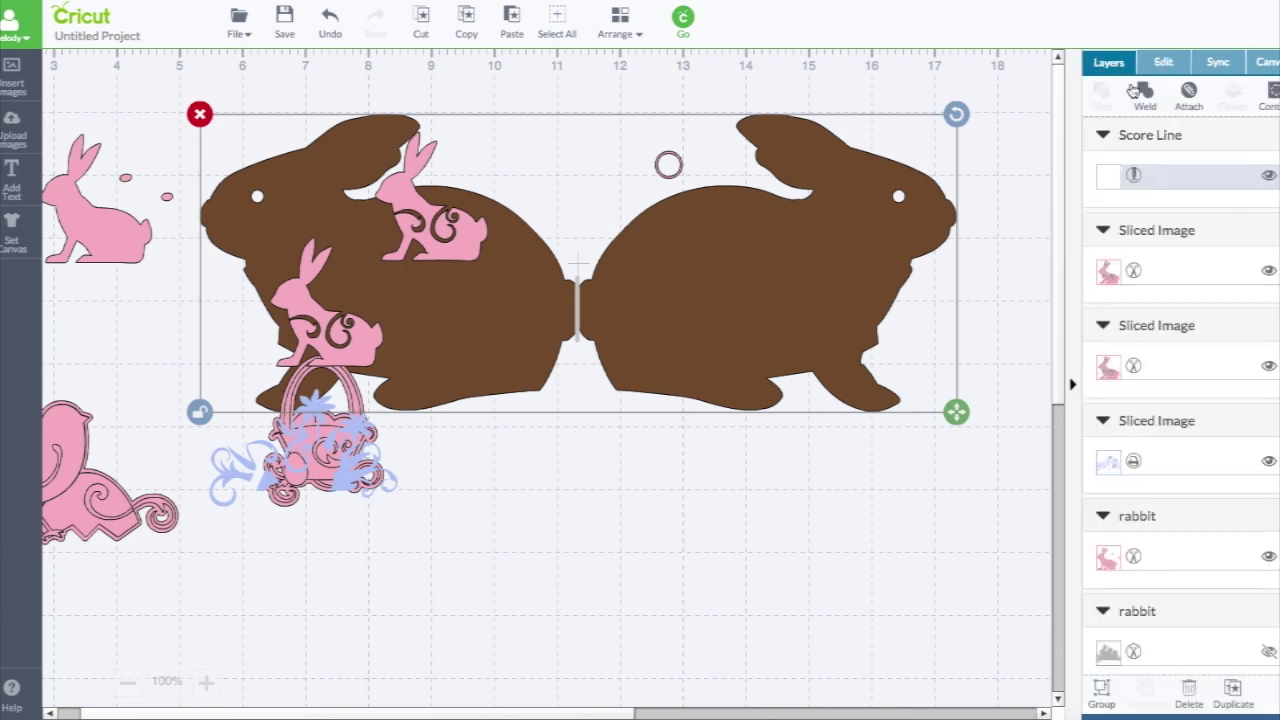
{"action": "left_click", "coordinate": [1189, 95]}
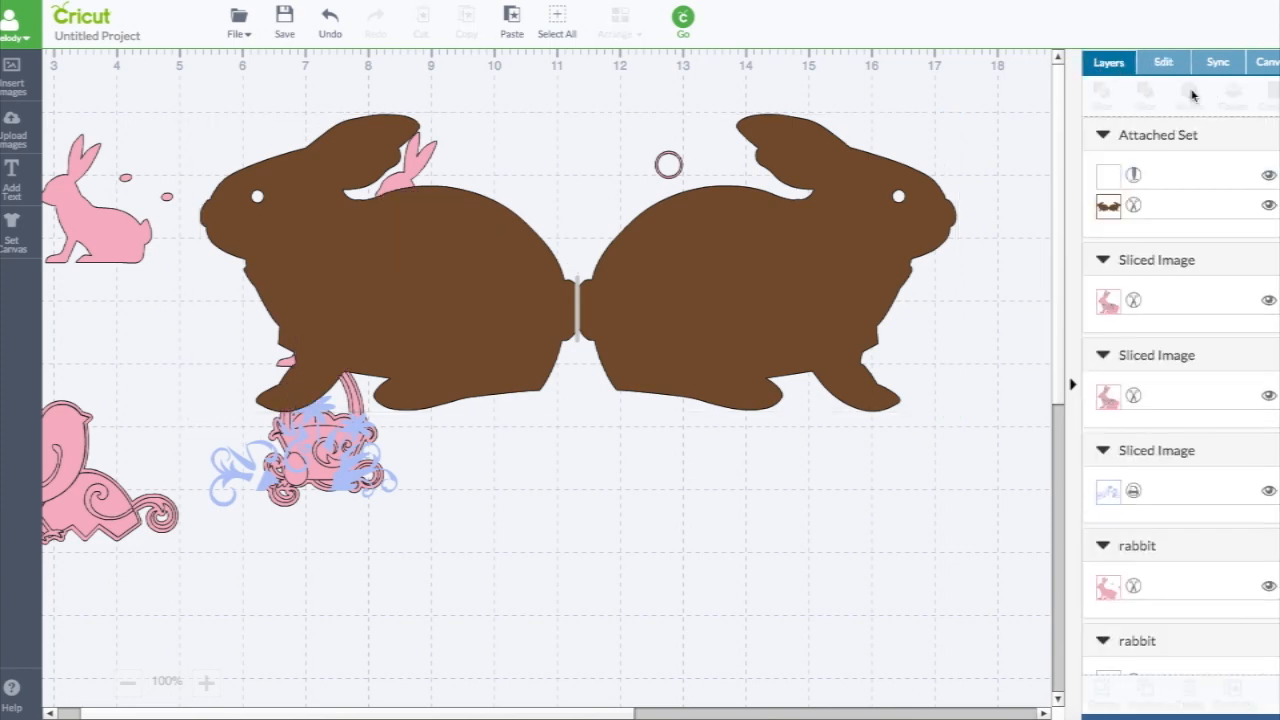
{"action": "mouse_move", "coordinate": [1190, 92]}
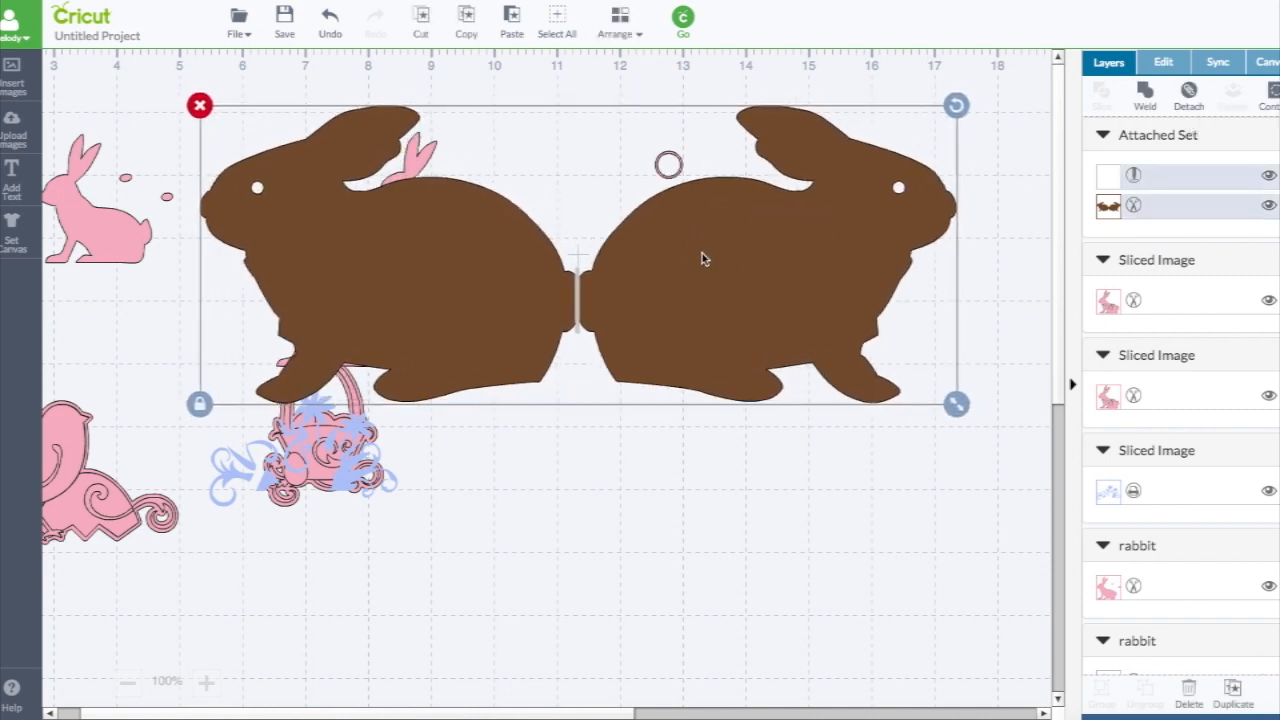
{"action": "mouse_move", "coordinate": [895, 195]}
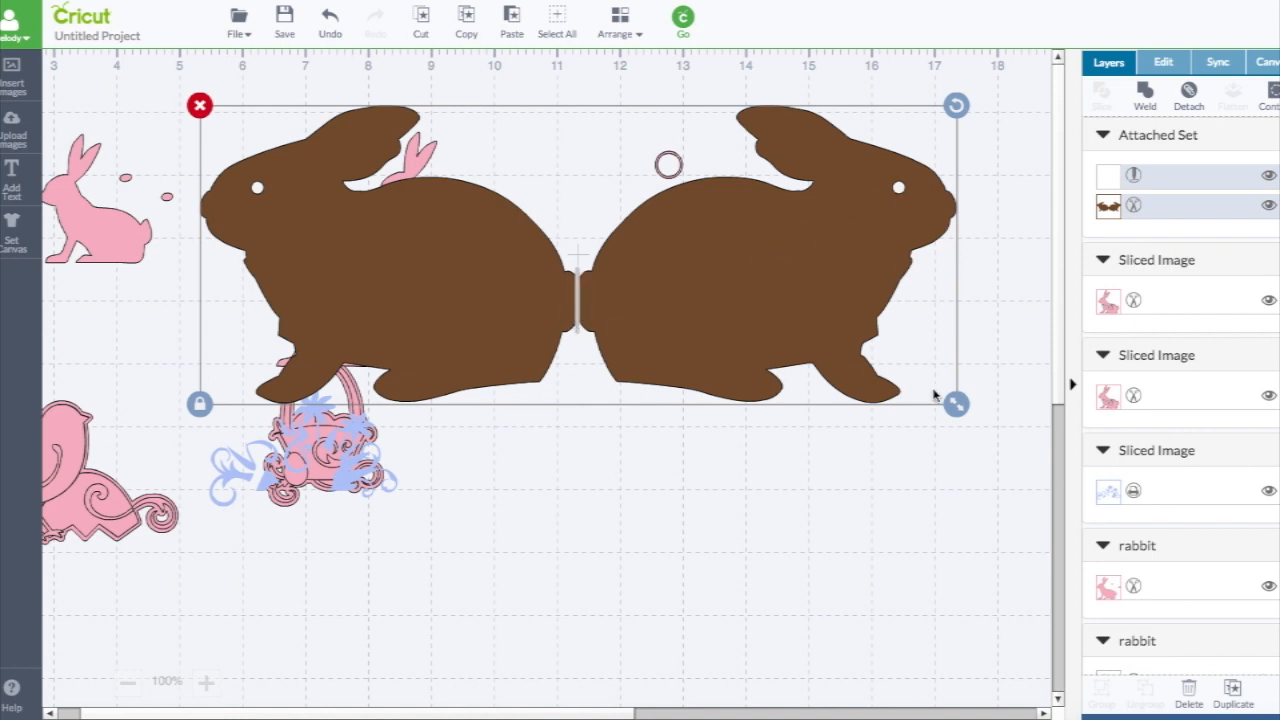
{"action": "left_click_drag", "start_coordinate": [955, 404], "coordinate": [655, 284]}
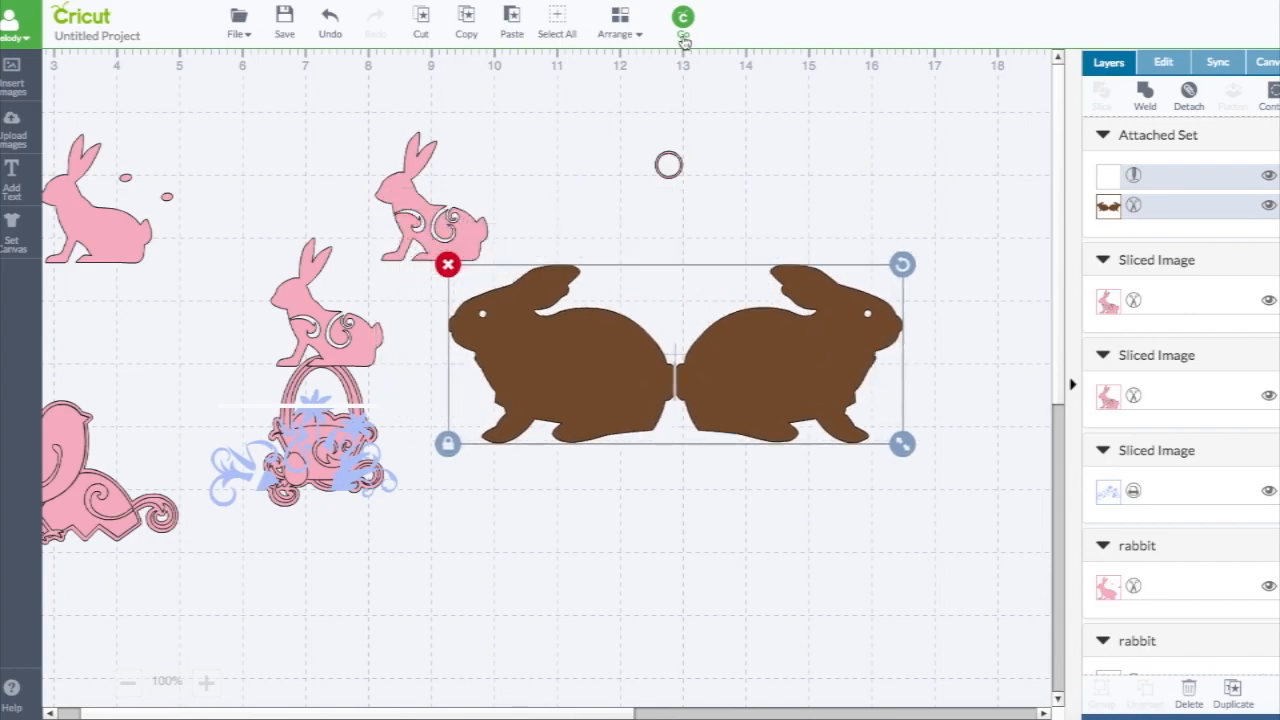
Open Cut Preview and view the third mat with the pink Easter images
{"action": "left_click", "coordinate": [683, 16]}
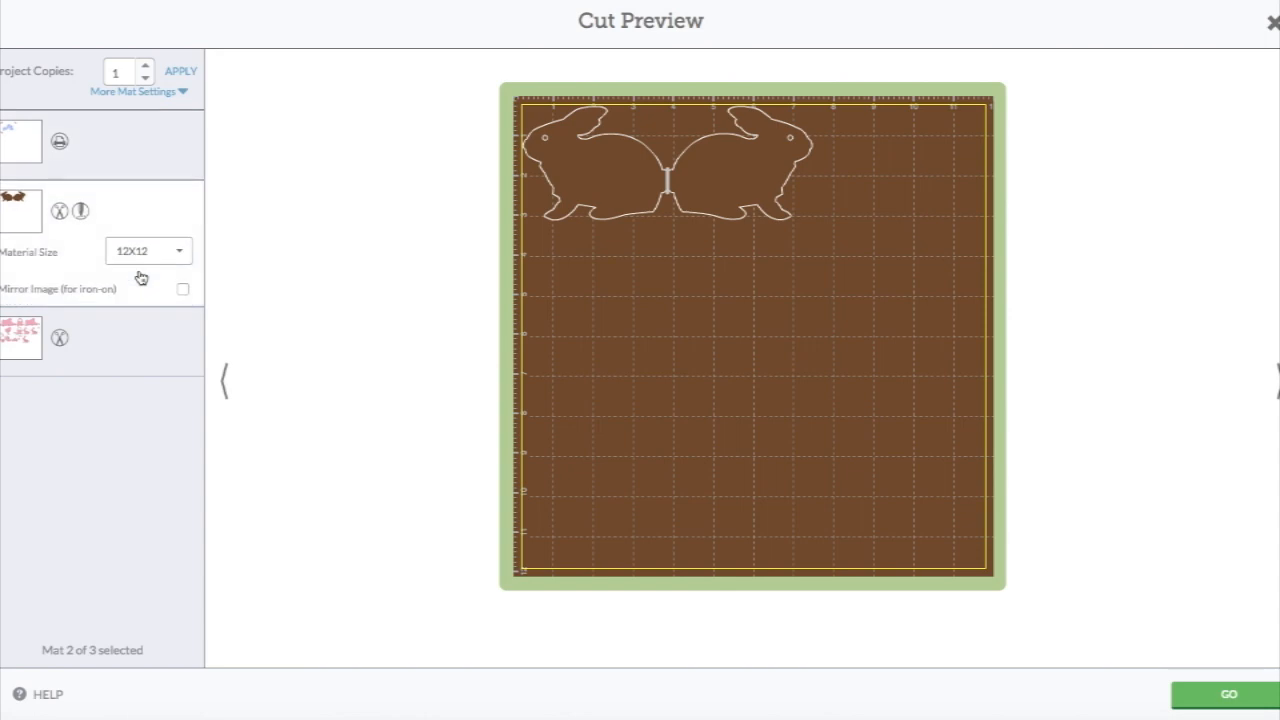
{"action": "mouse_move", "coordinate": [572, 211]}
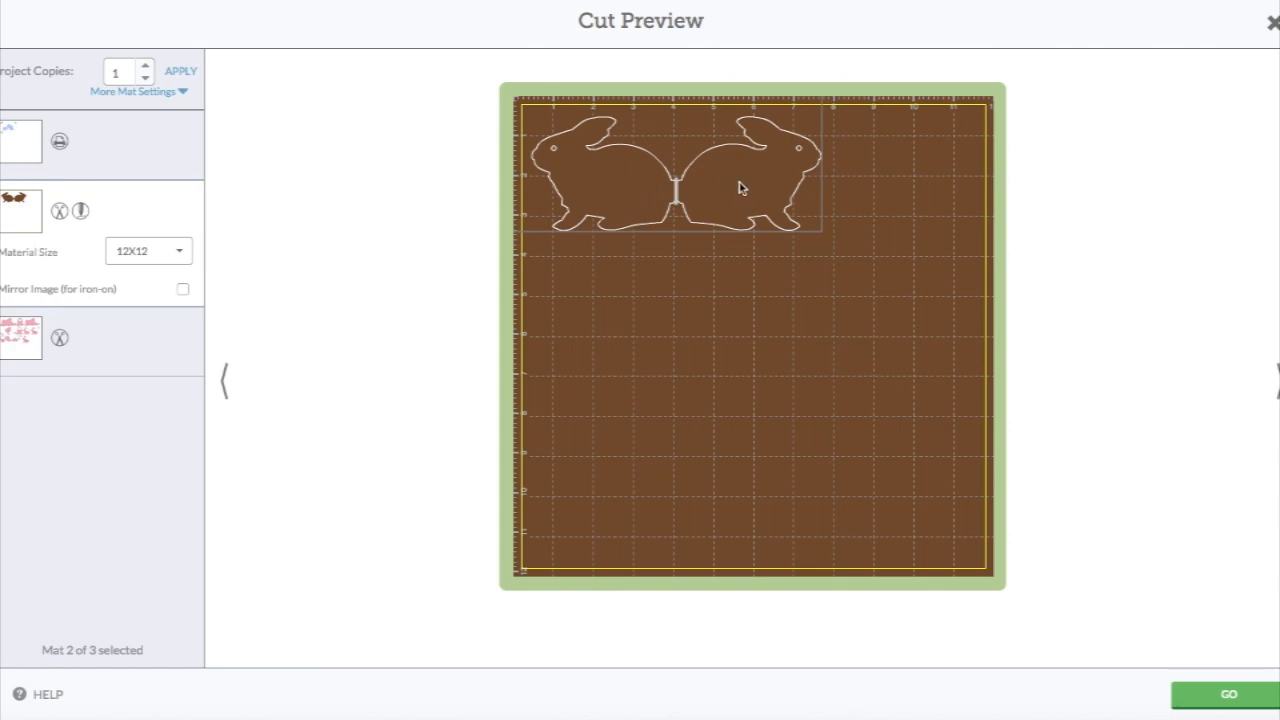
{"action": "mouse_move", "coordinate": [140, 238]}
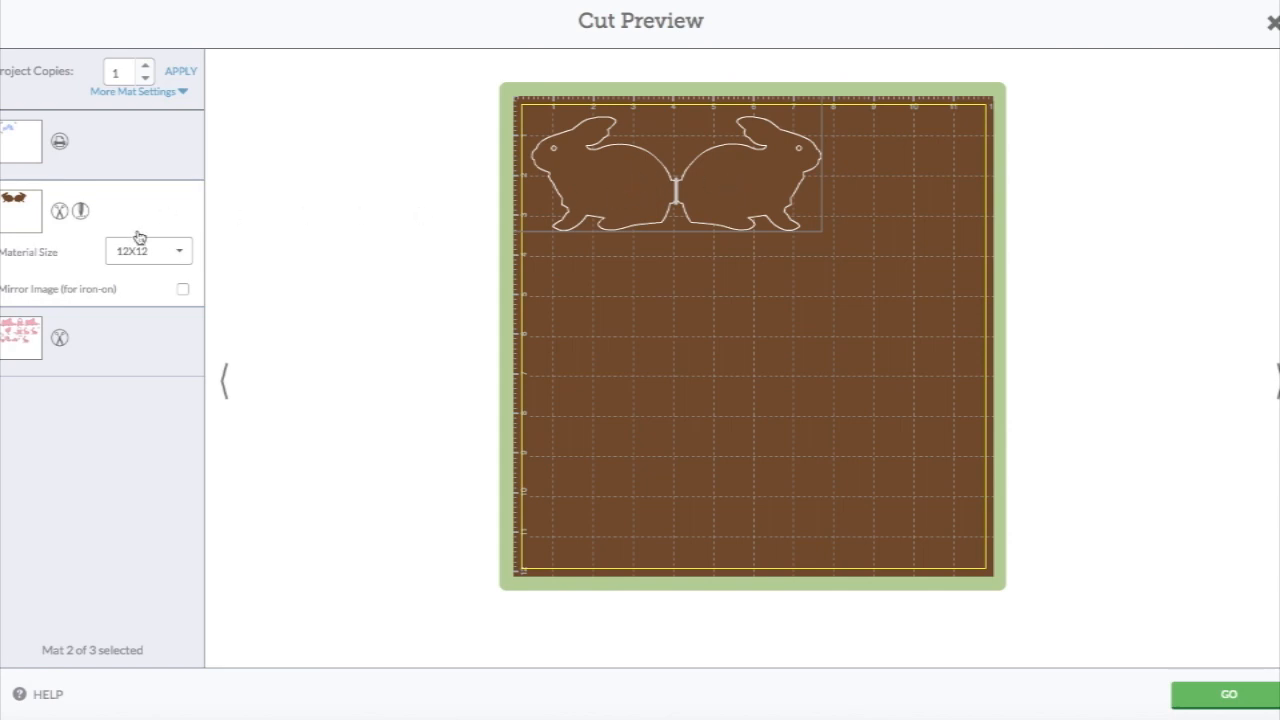
{"action": "left_click", "coordinate": [20, 337]}
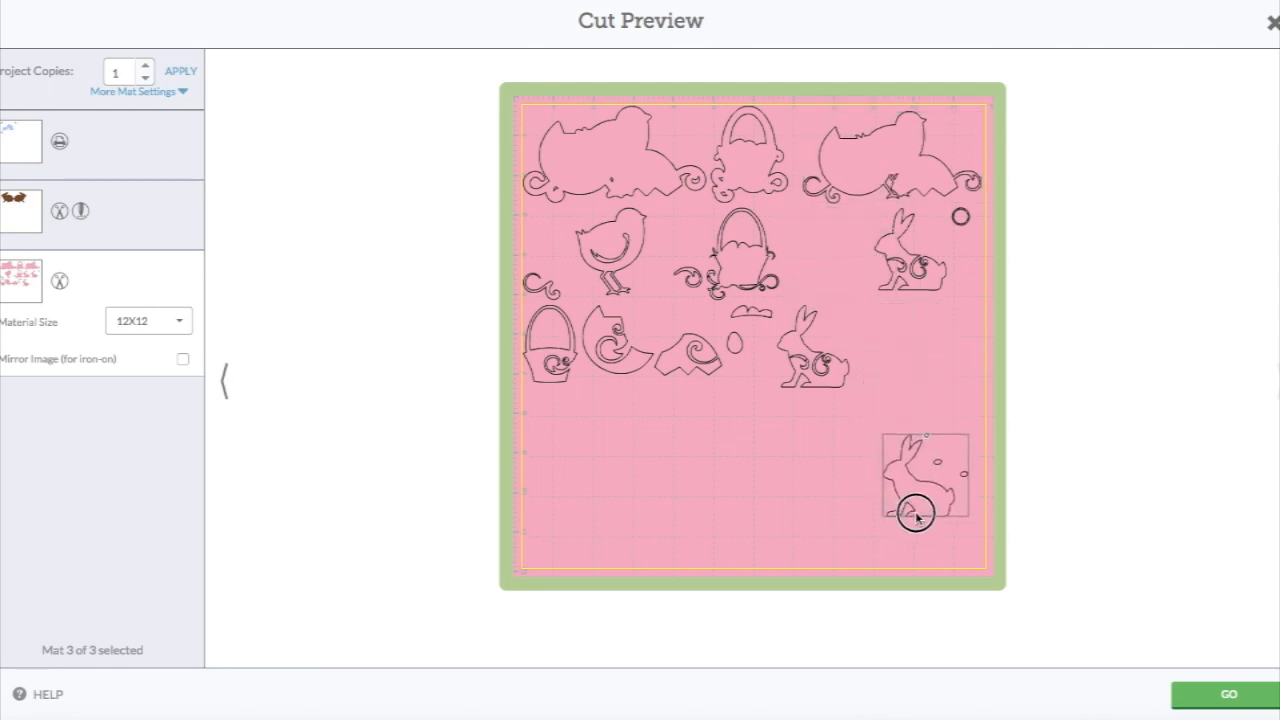
Move the plain rabbit, swirled rabbit and basket lower on the pink mat, then continue
{"action": "left_click_drag", "start_coordinate": [915, 475], "coordinate": [800, 360]}
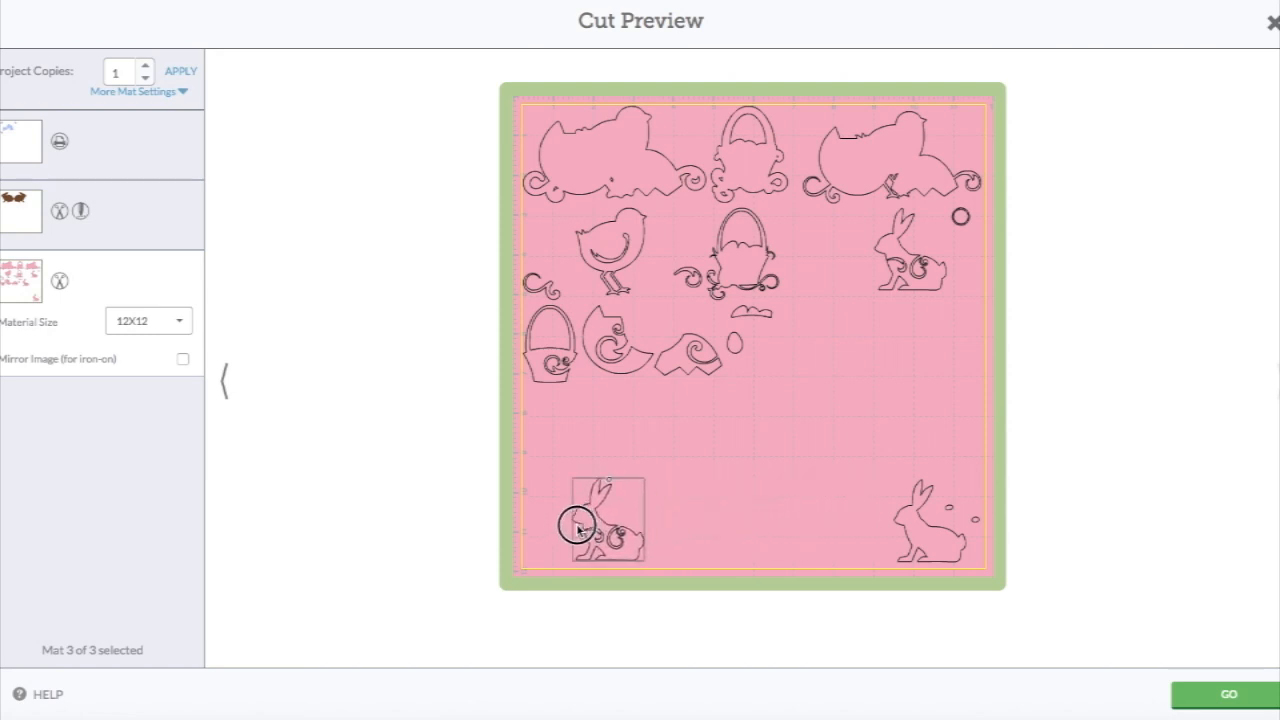
{"action": "left_click_drag", "start_coordinate": [580, 525], "coordinate": [815, 495]}
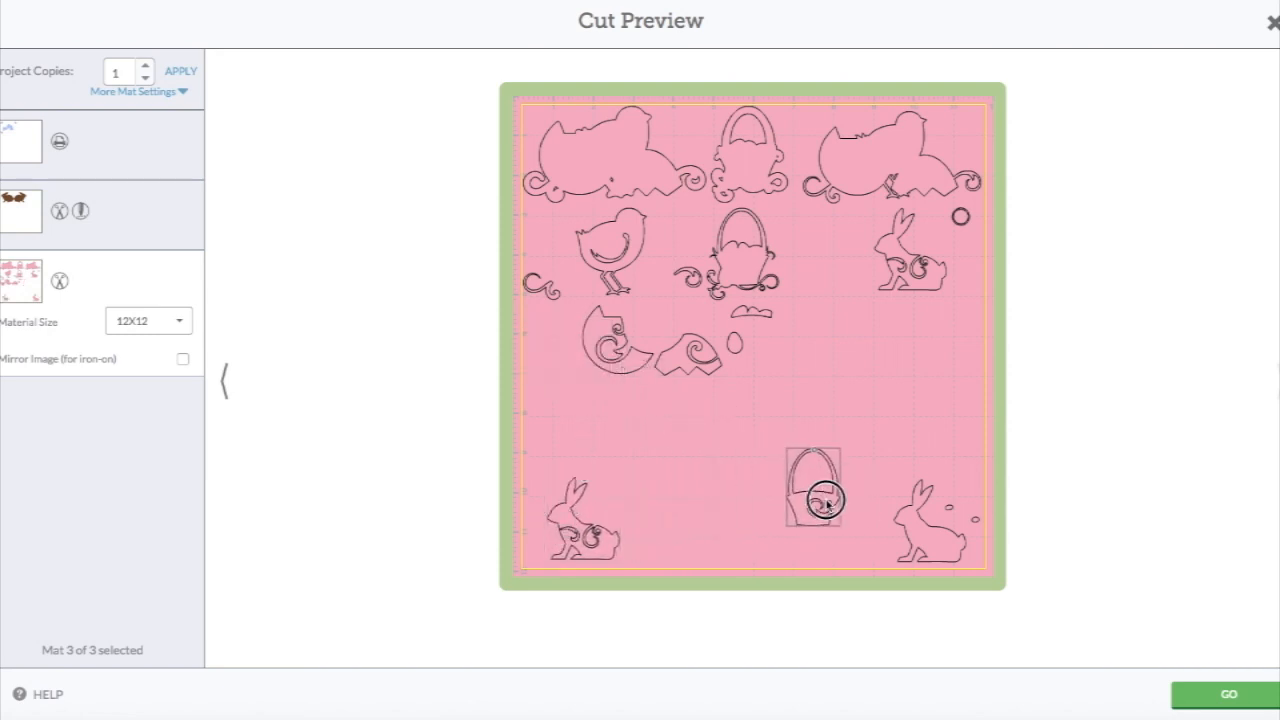
{"action": "left_click_drag", "start_coordinate": [815, 490], "coordinate": [864, 524]}
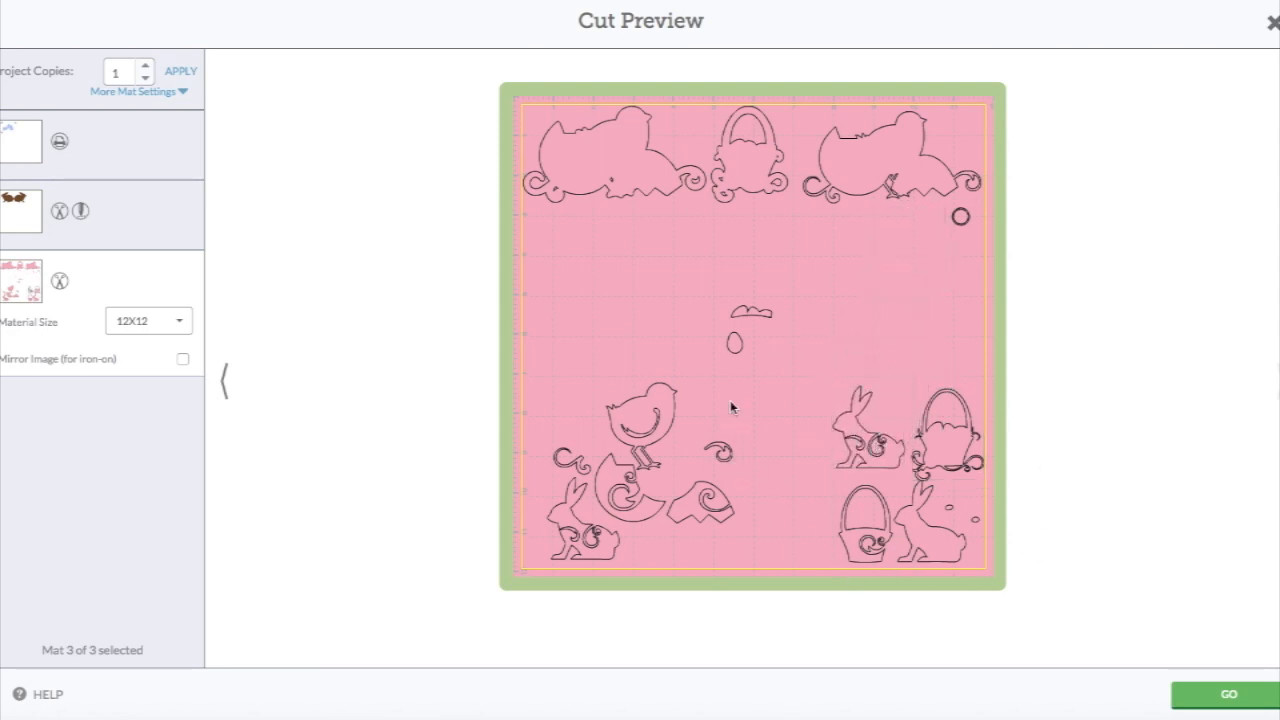
{"action": "mouse_move", "coordinate": [505, 510]}
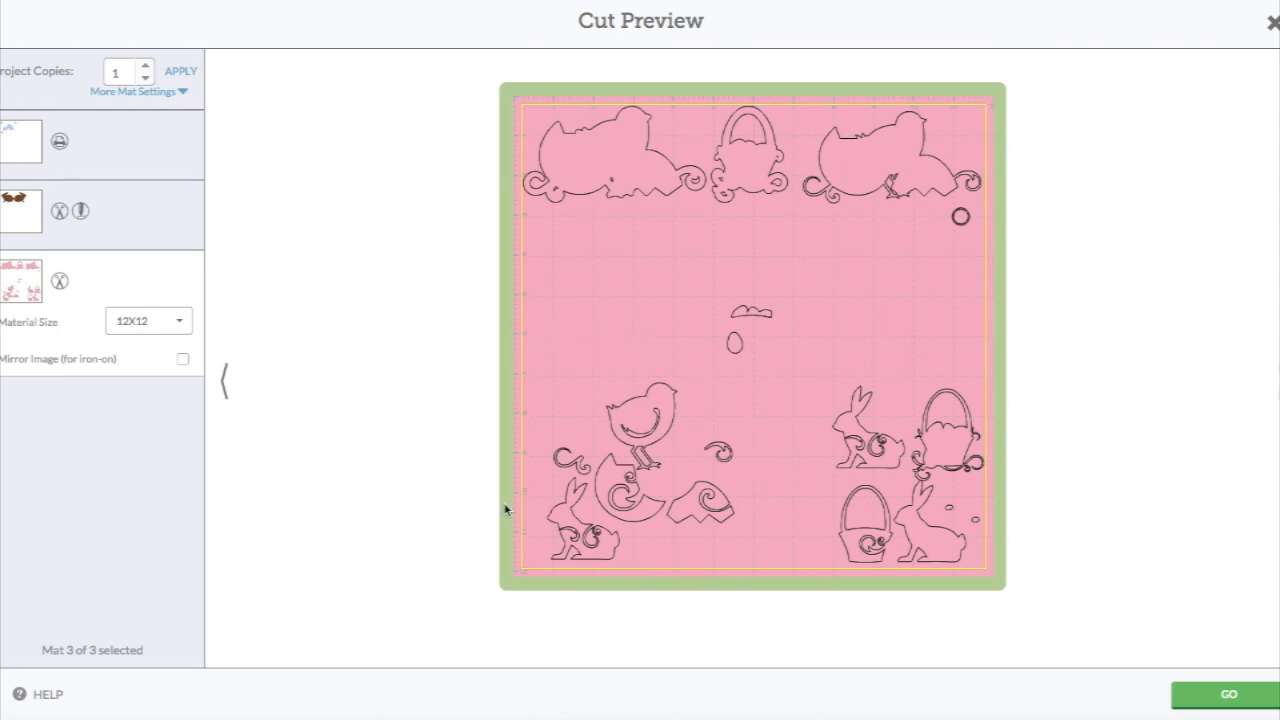
{"action": "mouse_move", "coordinate": [909, 276]}
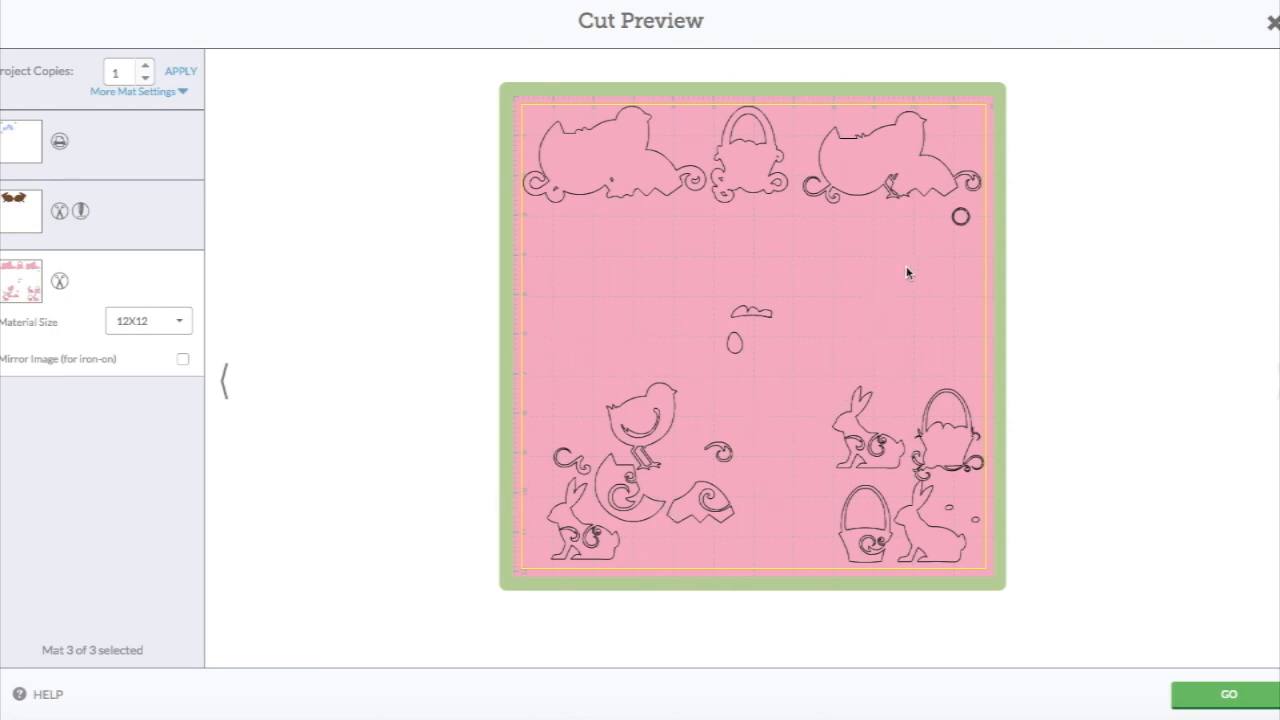
{"action": "mouse_move", "coordinate": [877, 153]}
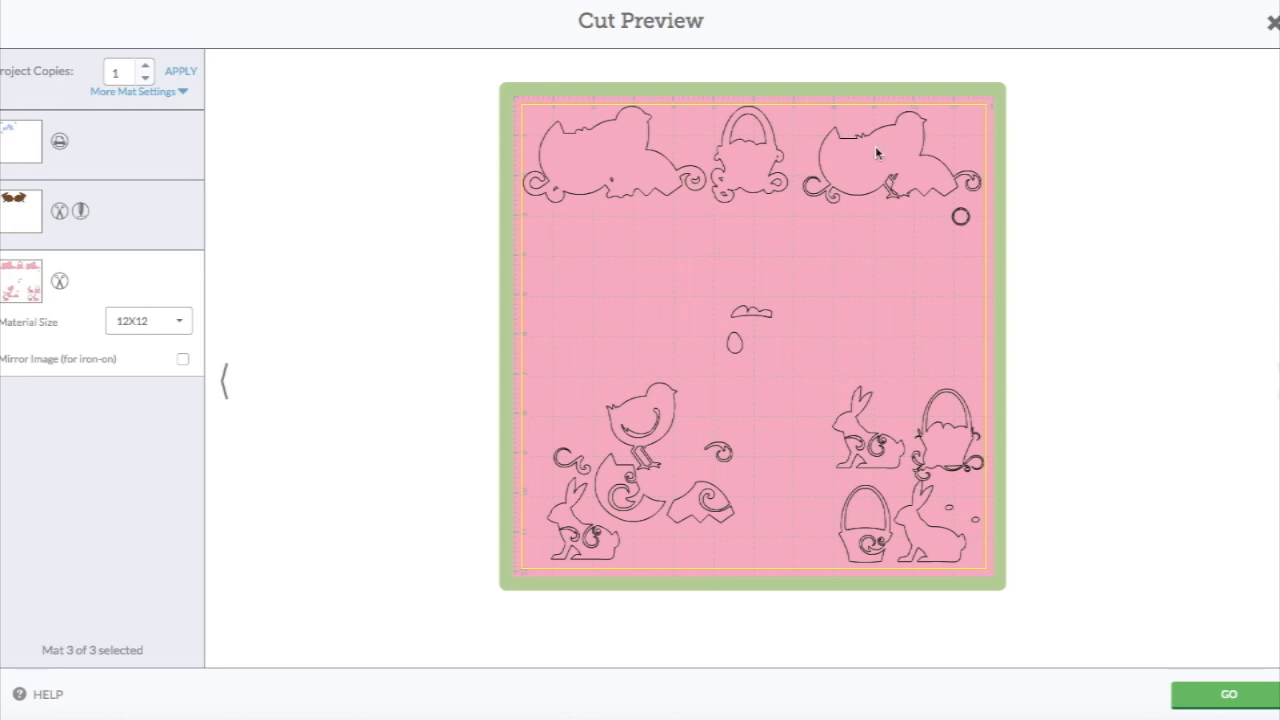
{"action": "mouse_move", "coordinate": [880, 363]}
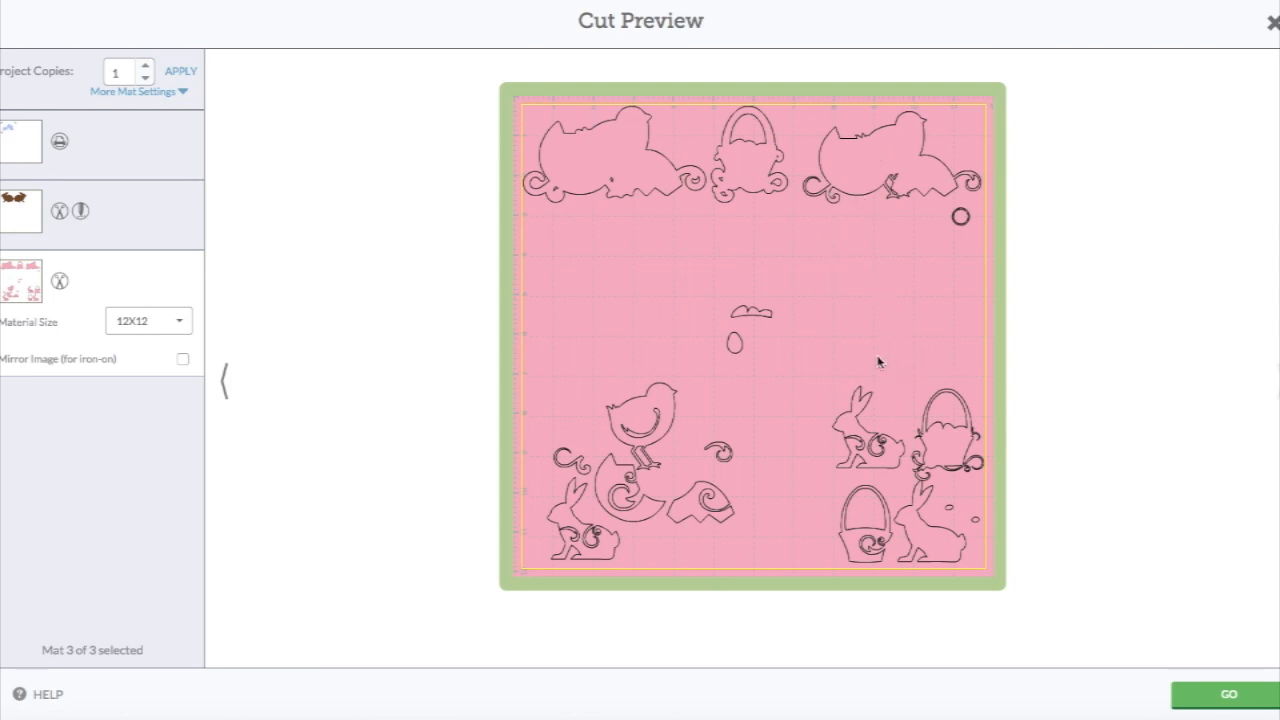
{"action": "mouse_move", "coordinate": [742, 413]}
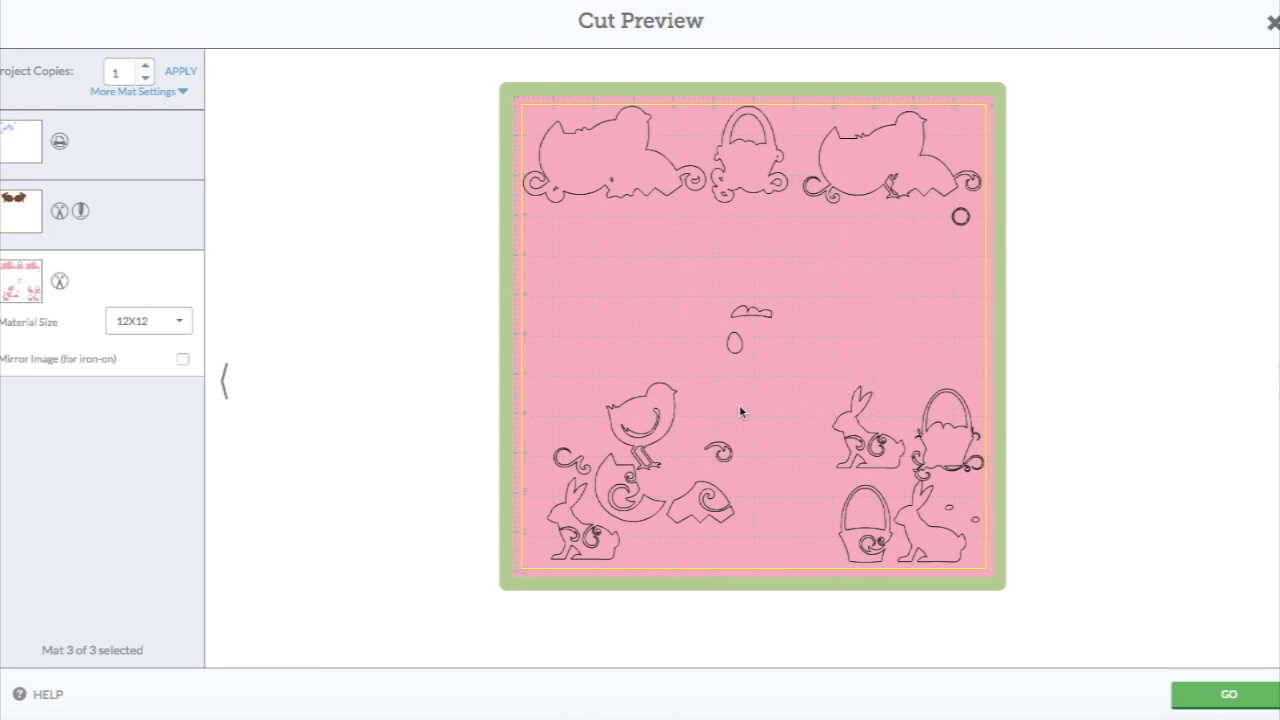
{"action": "mouse_move", "coordinate": [688, 384]}
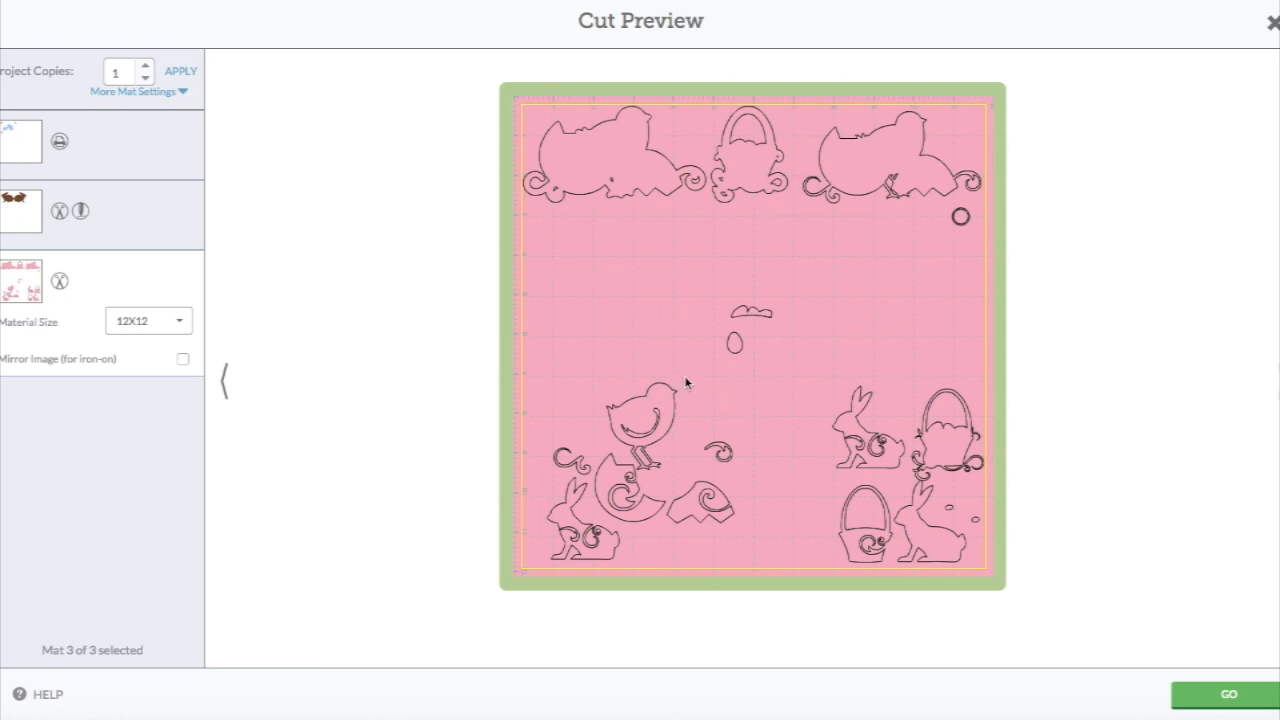
{"action": "mouse_move", "coordinate": [692, 357]}
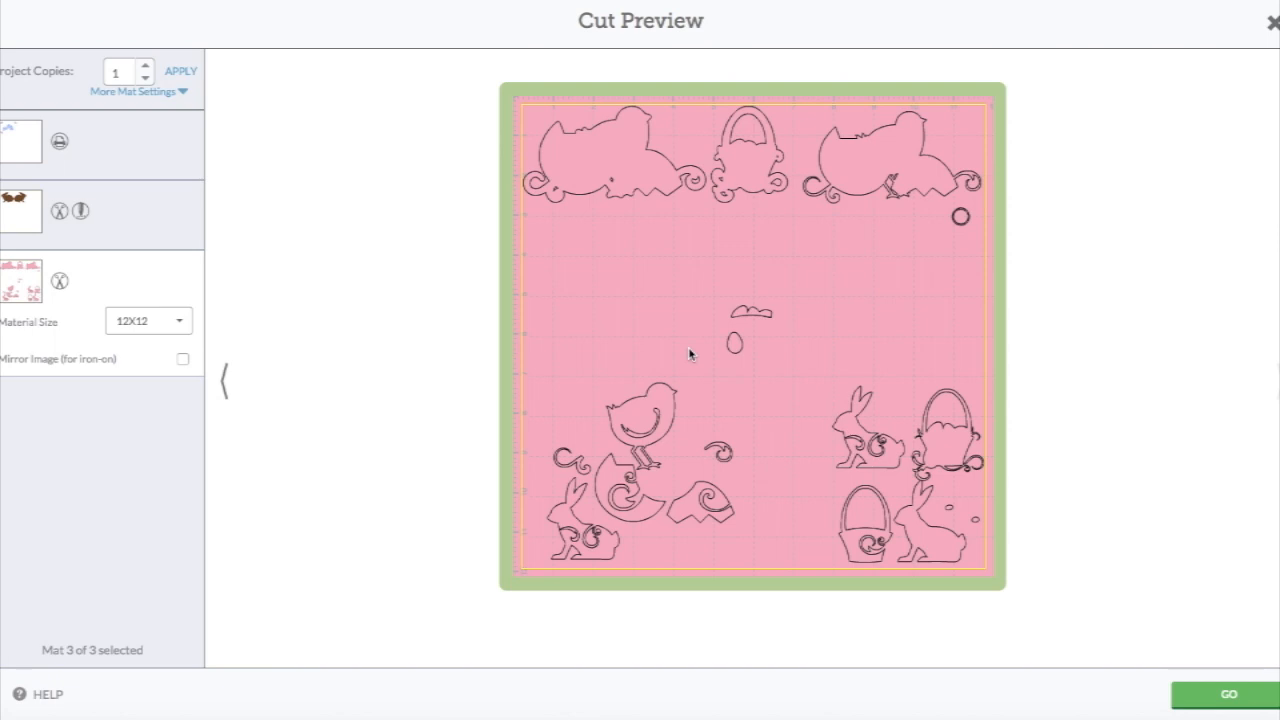
{"action": "mouse_move", "coordinate": [337, 199]}
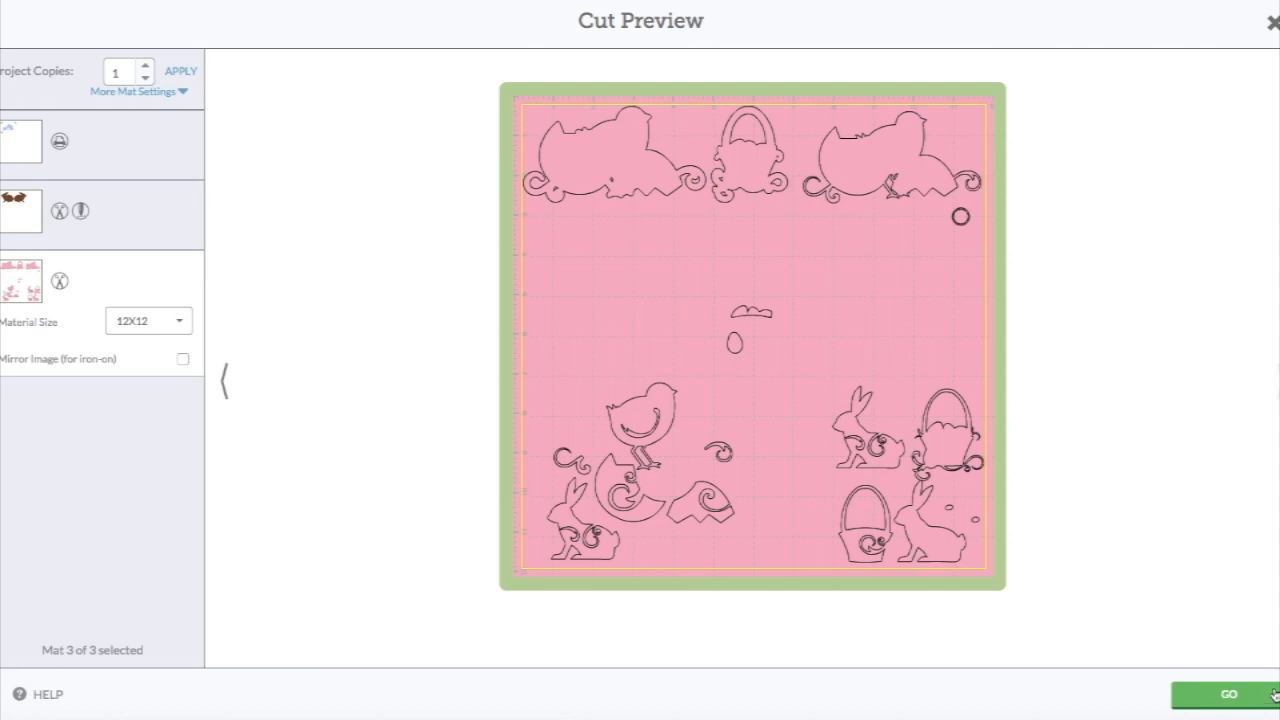
{"action": "left_click", "coordinate": [1229, 692]}
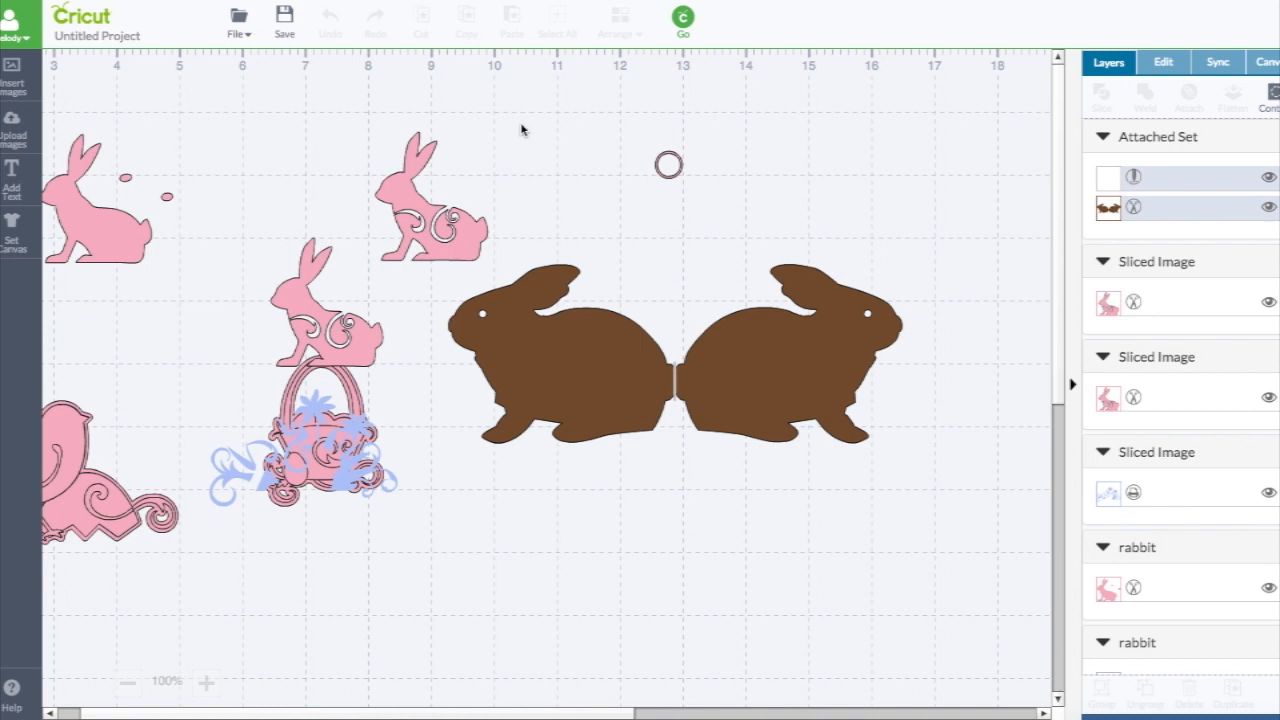
{"action": "mouse_move", "coordinate": [277, 110]}
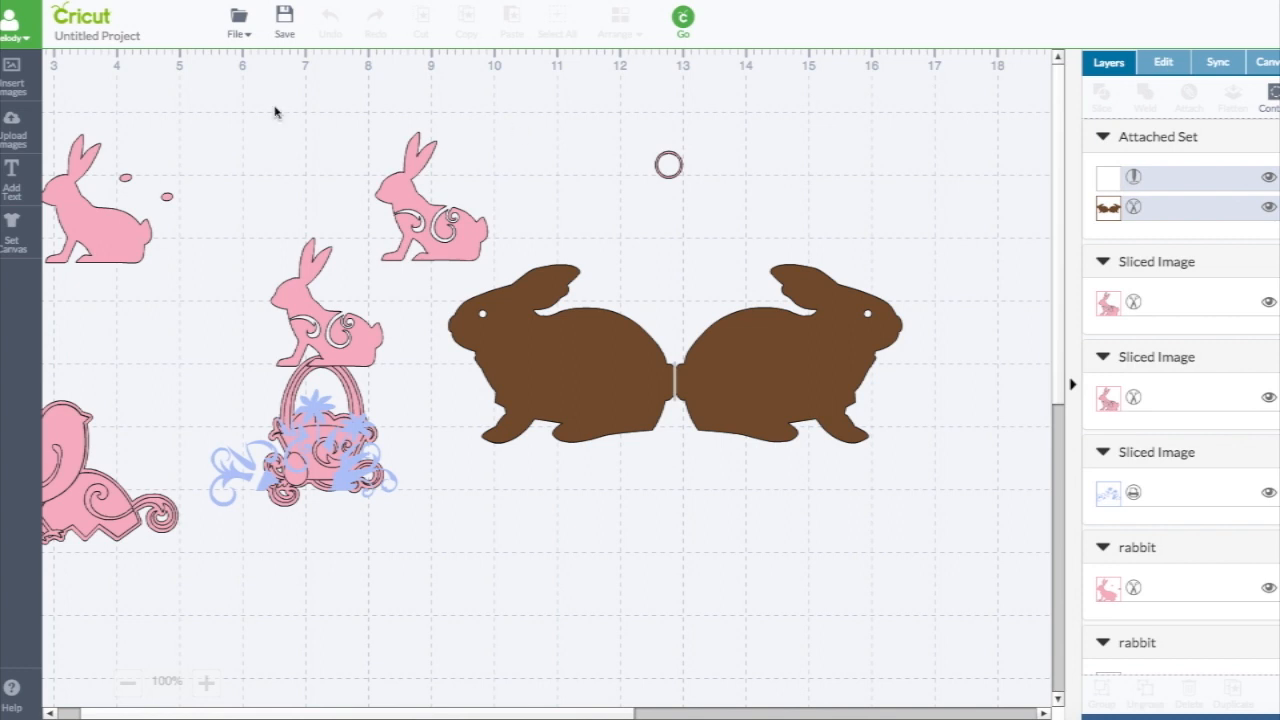
{"action": "mouse_move", "coordinate": [25, 193]}
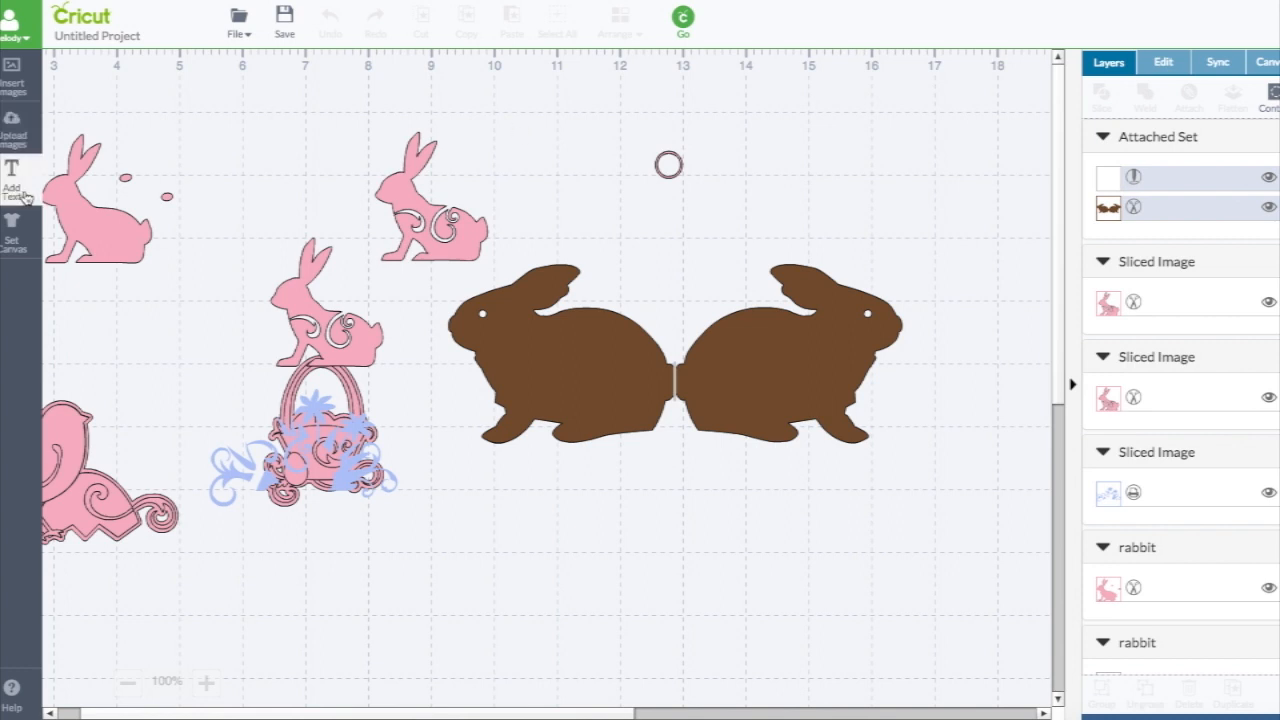